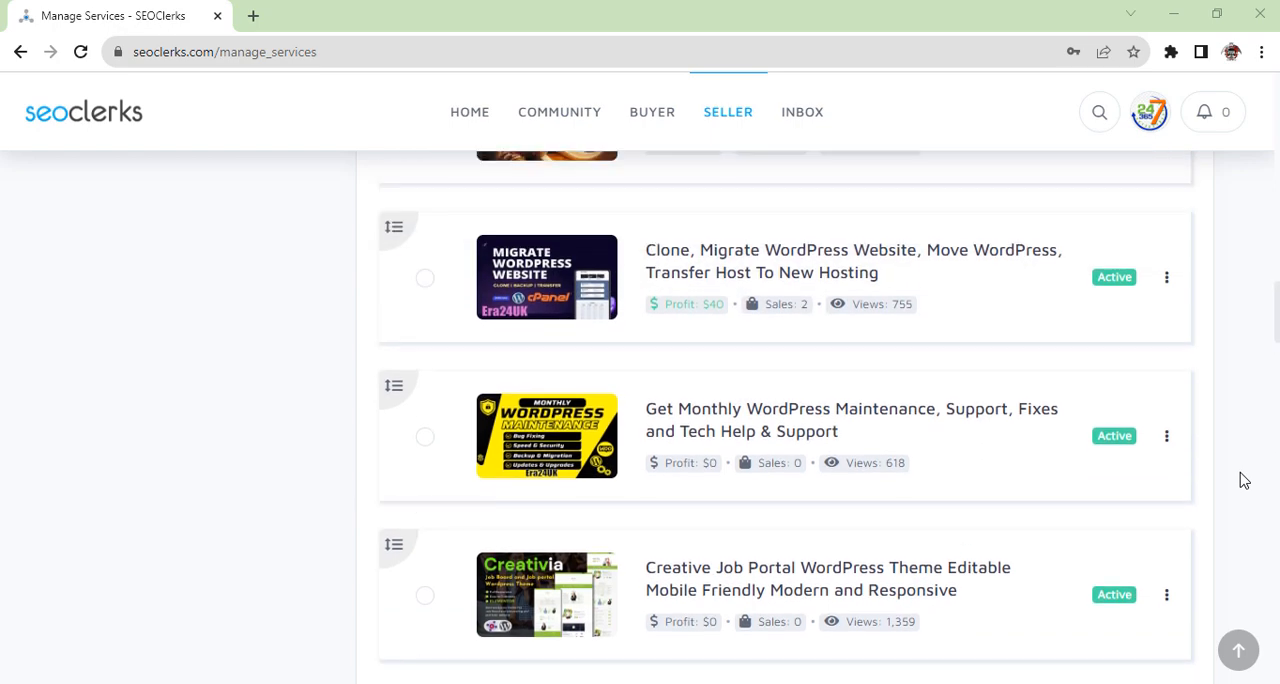
Step: Scroll to the Elementor Repair WordPress bugs service and open its edit form
scroll(down, 3)
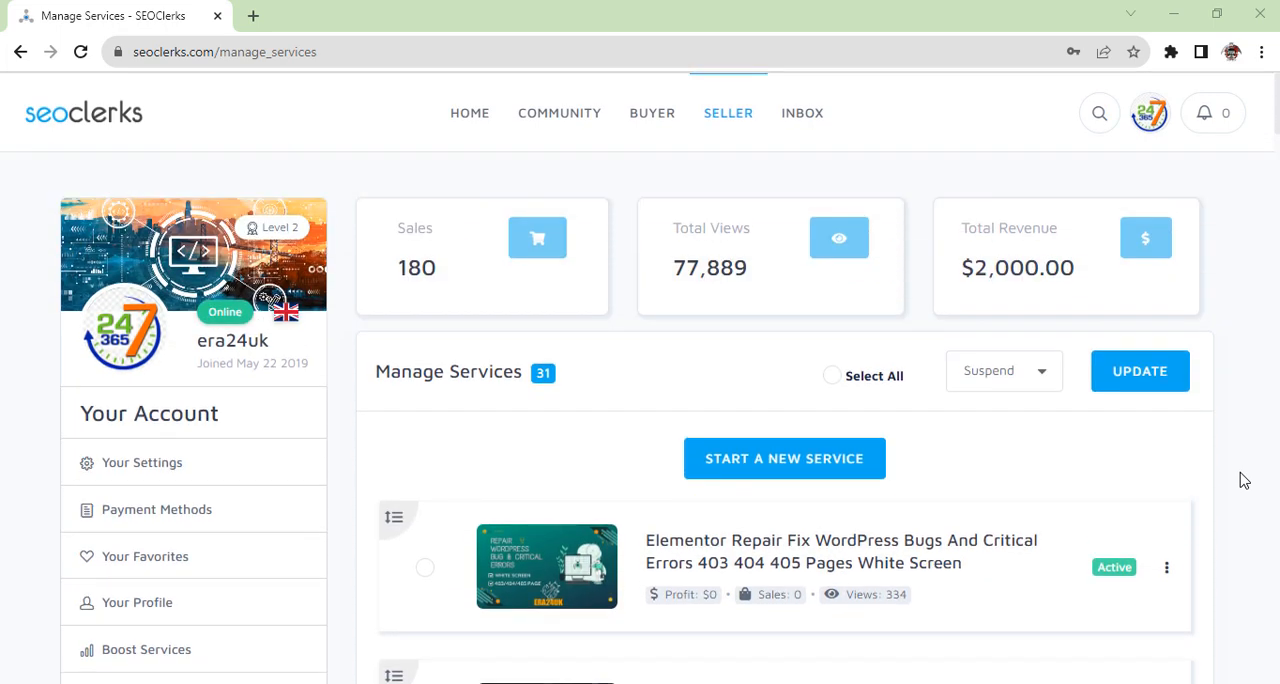
mouse_move(878, 305)
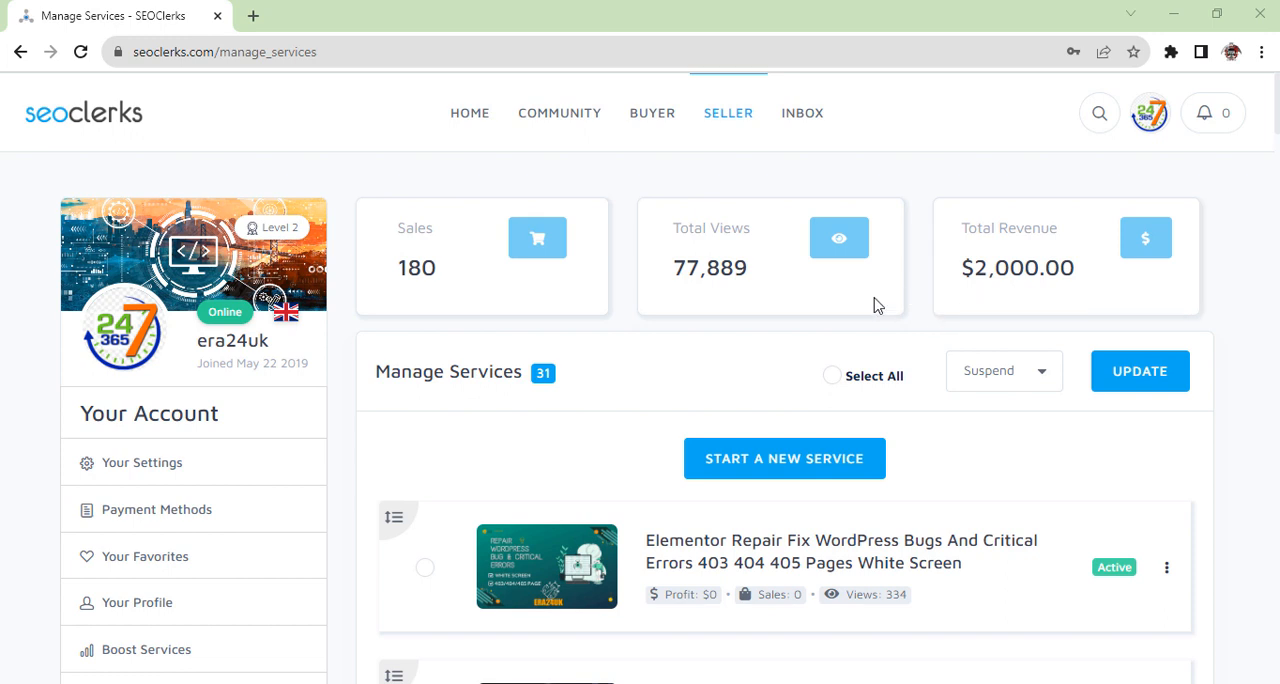
mouse_move(542, 298)
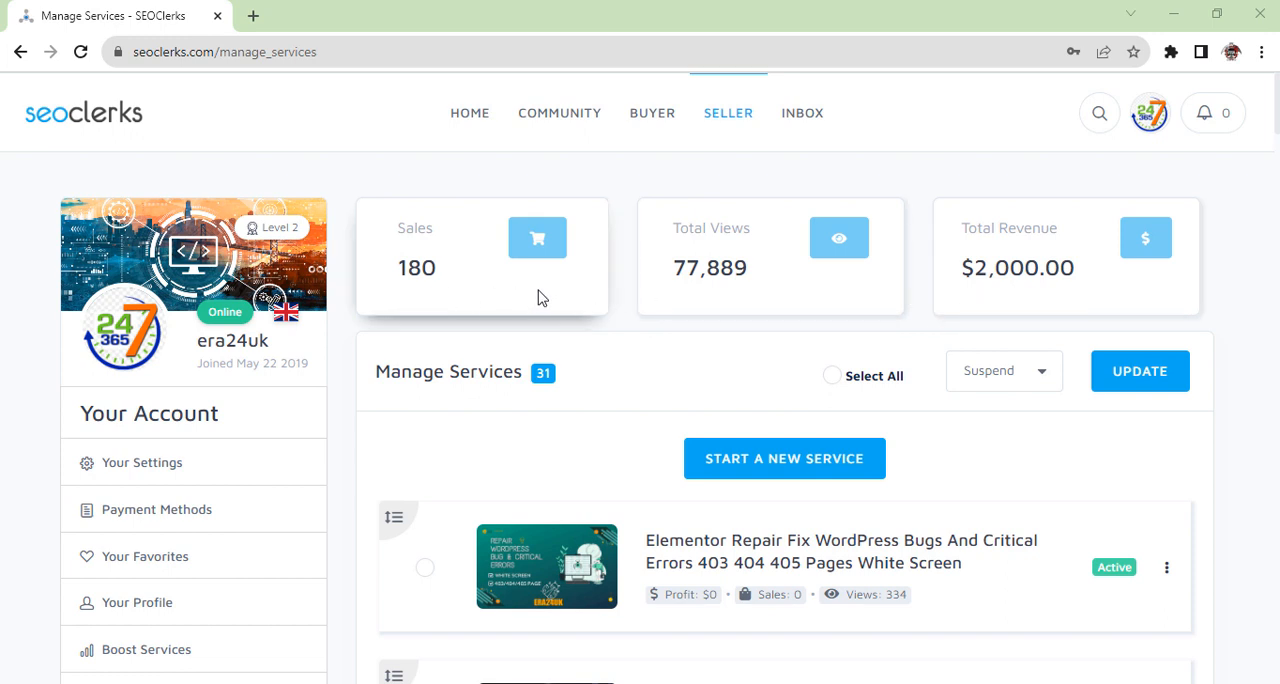
mouse_move(734, 298)
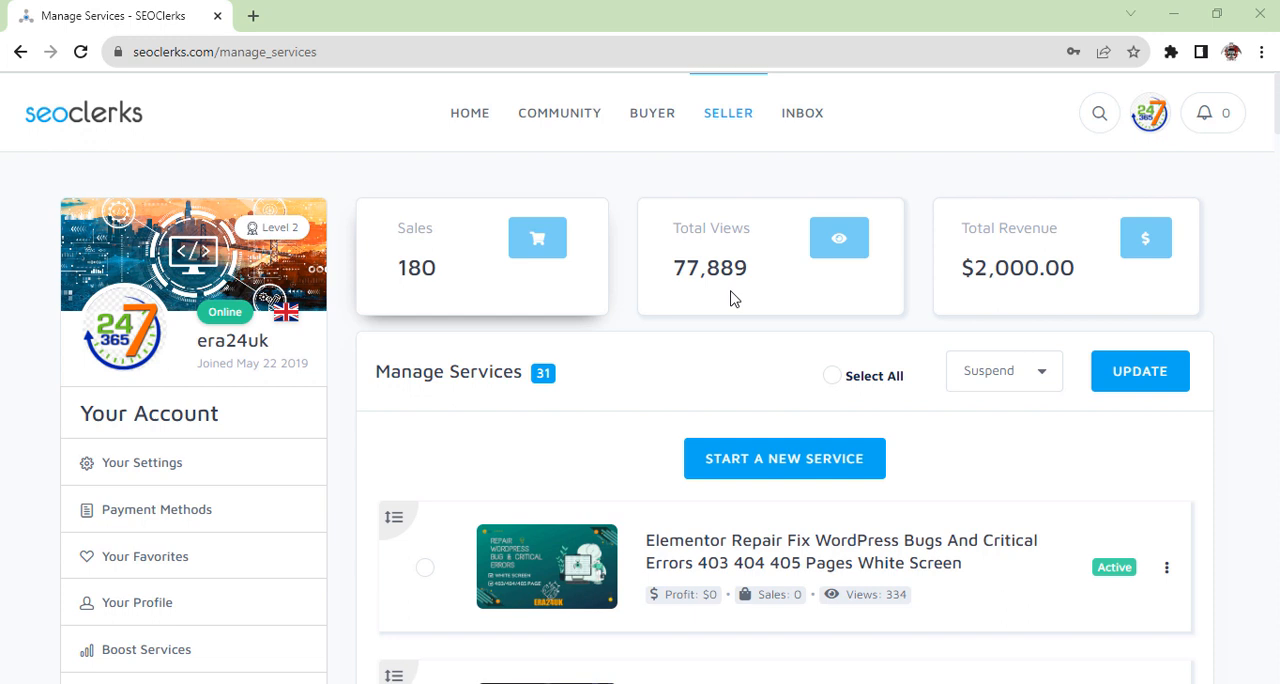
mouse_move(714, 298)
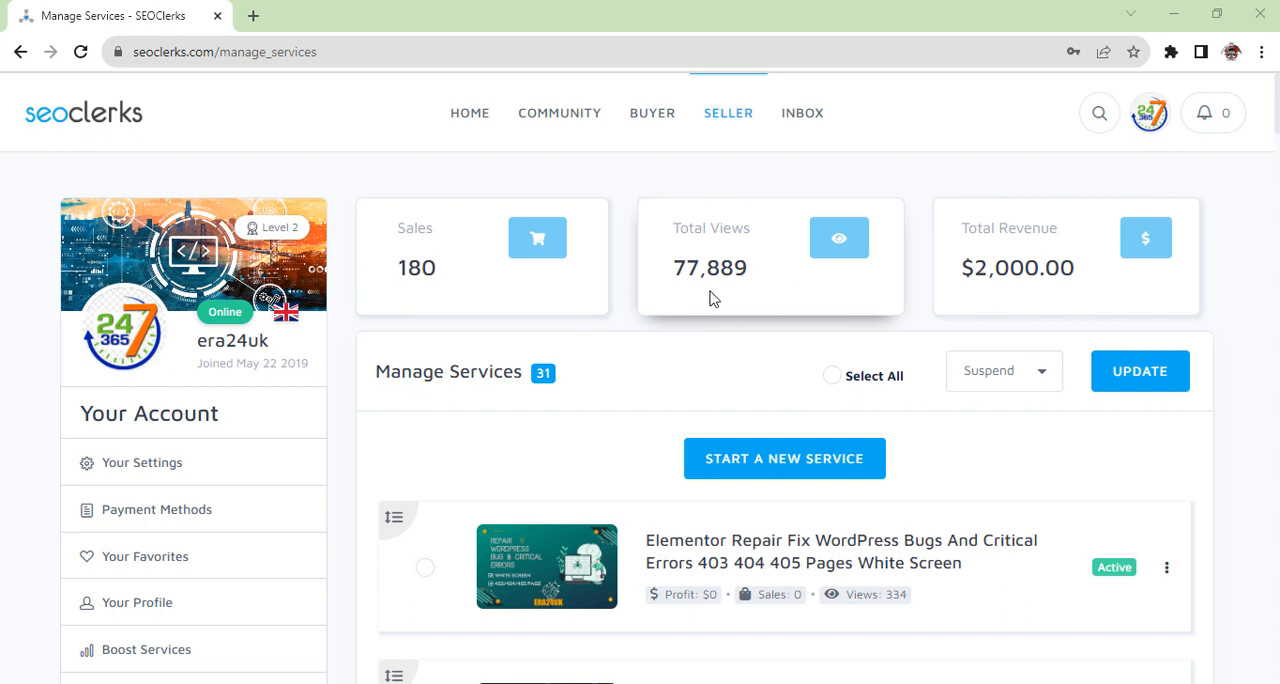
mouse_move(1082, 300)
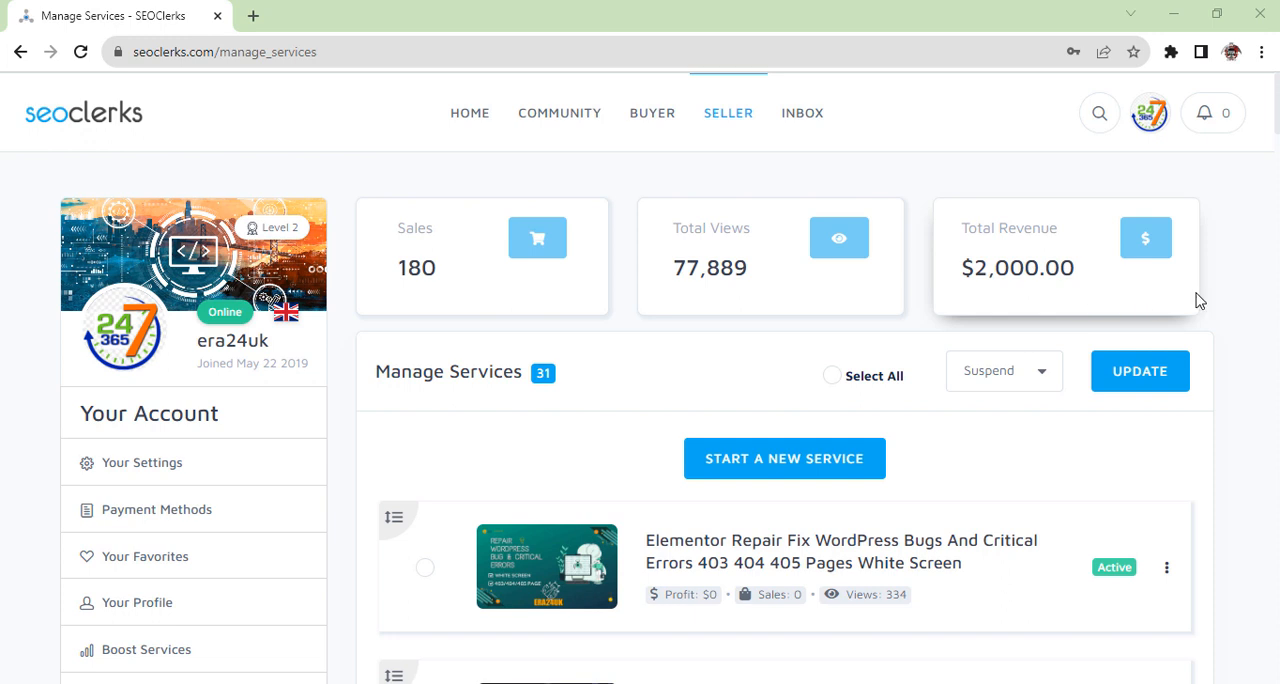
mouse_move(1204, 227)
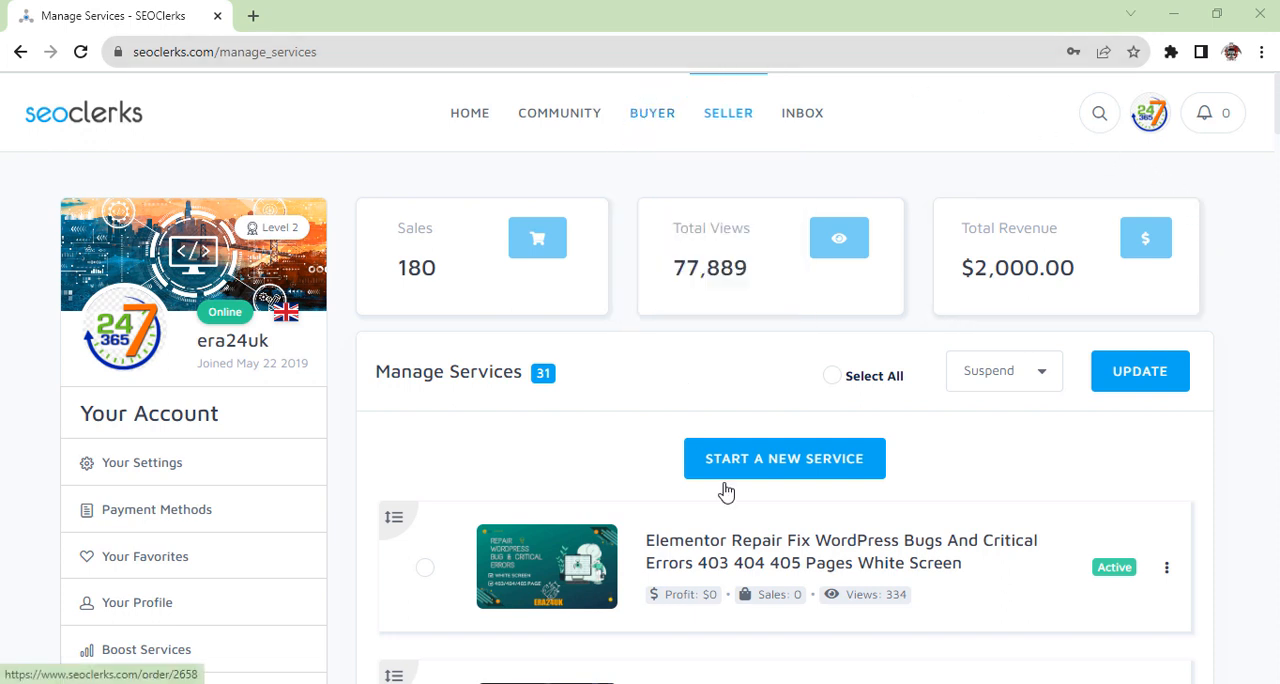
scroll(down, 3)
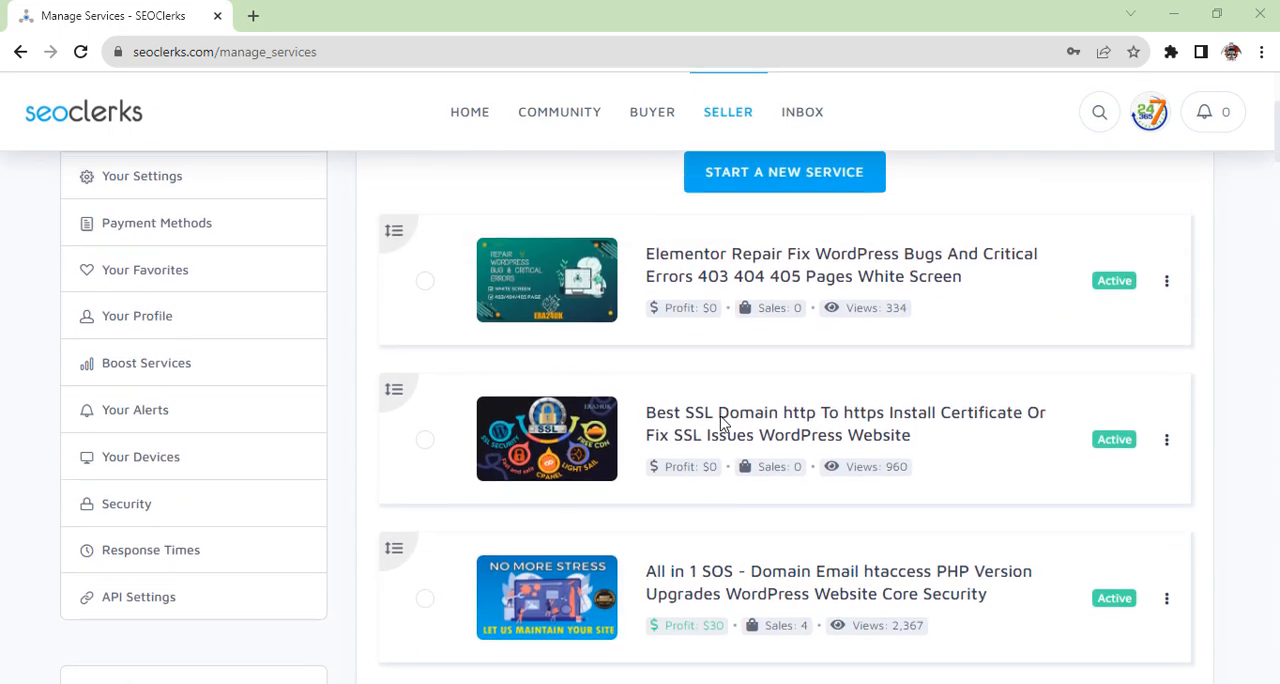
mouse_move(660, 262)
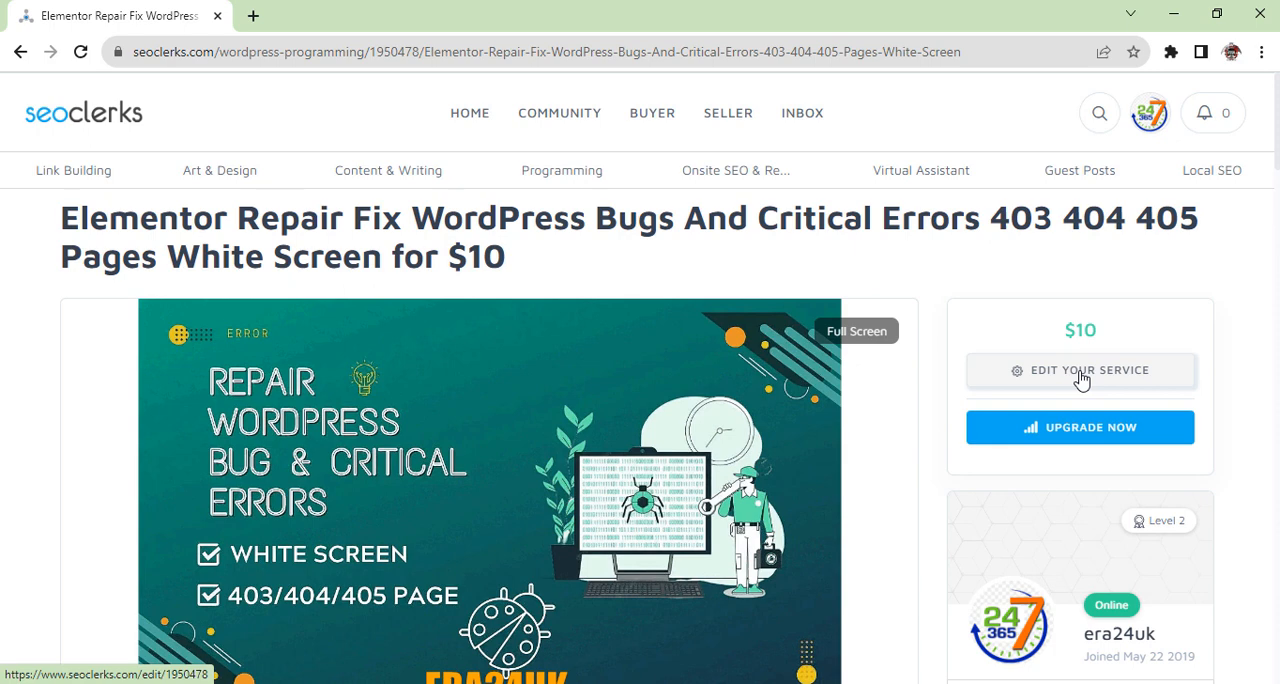
click(1081, 370)
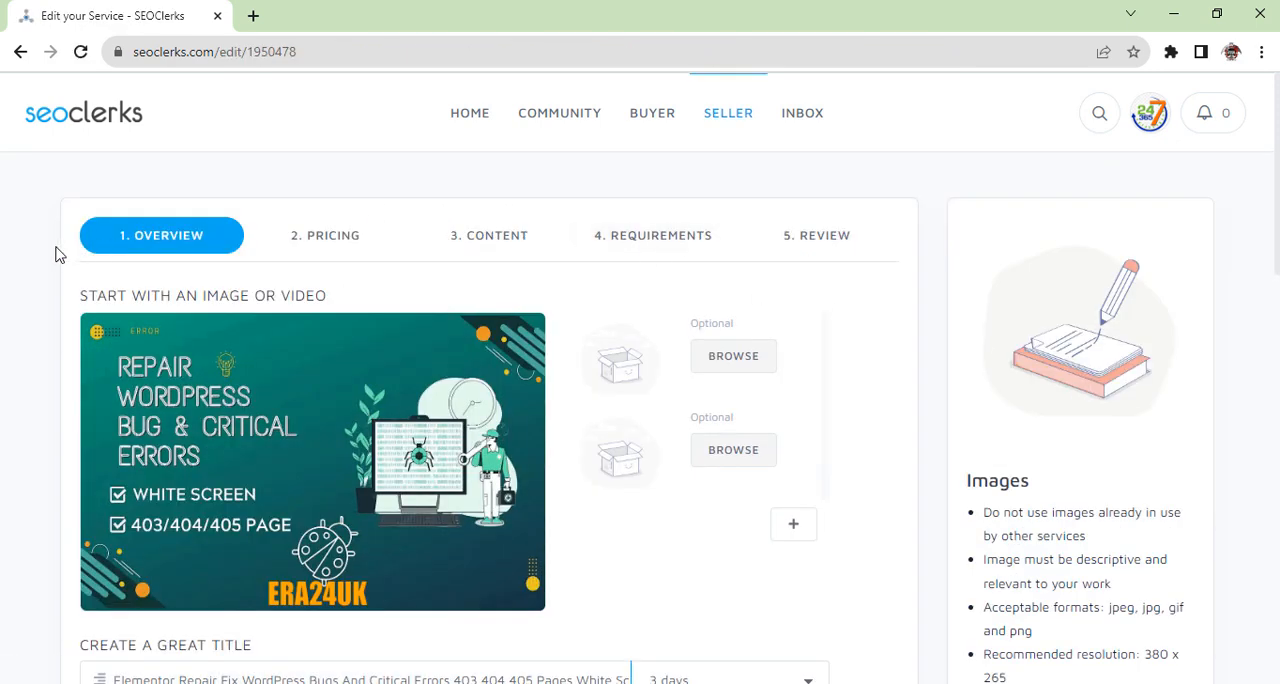
mouse_move(275, 430)
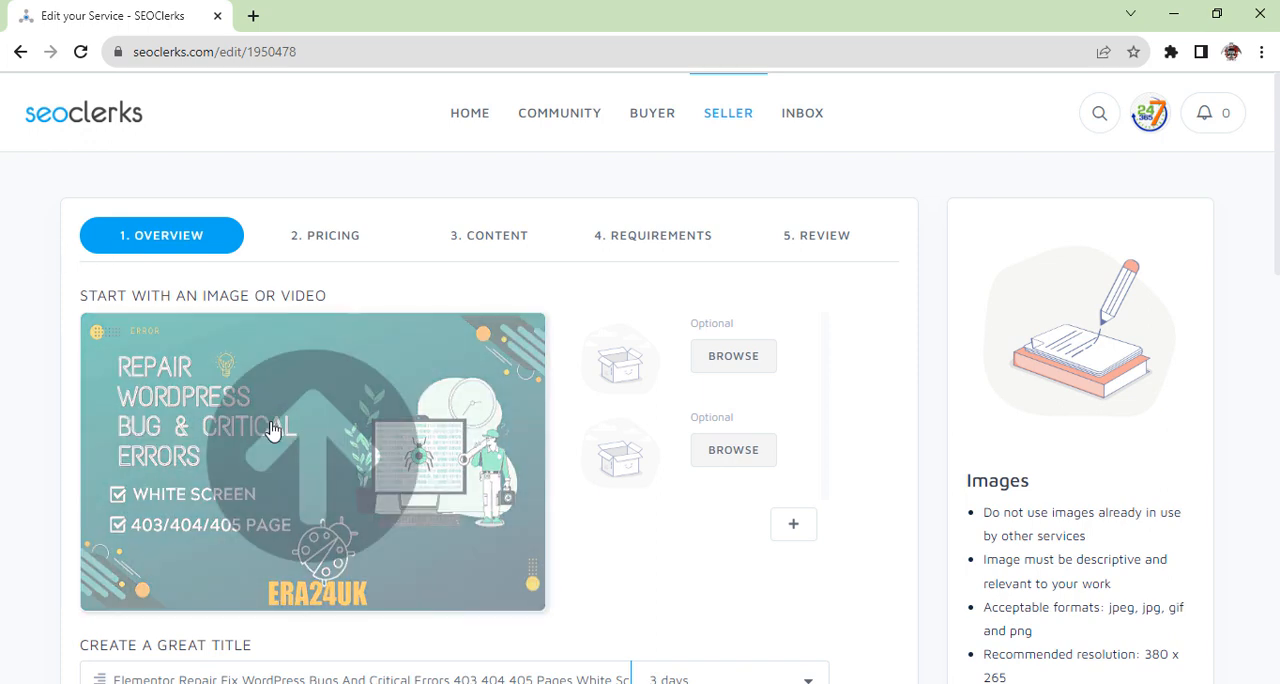
scroll(down, 3)
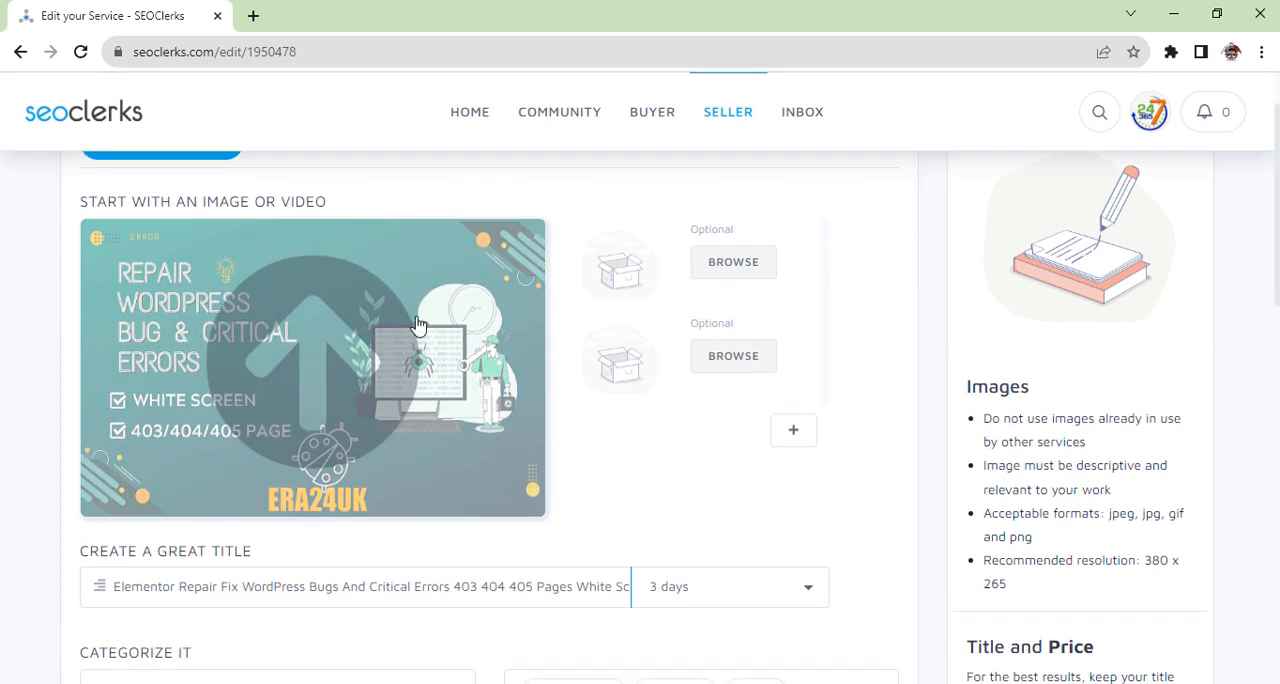
mouse_move(393, 283)
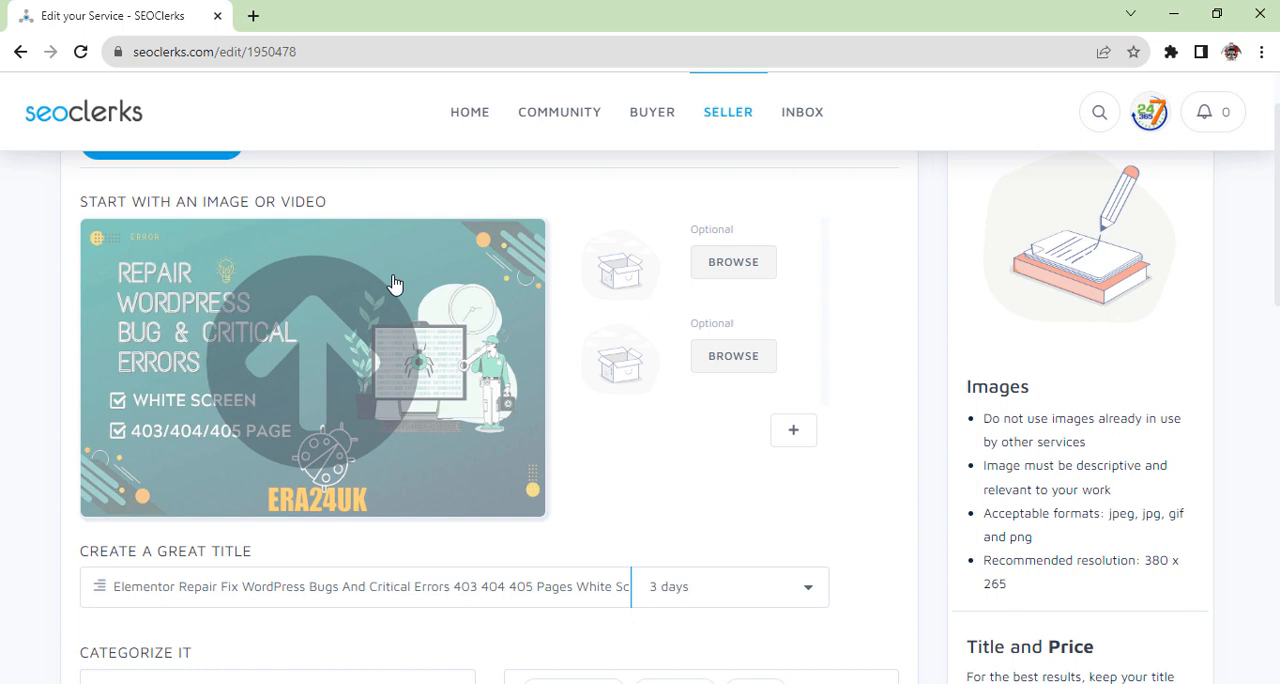
mouse_move(39, 332)
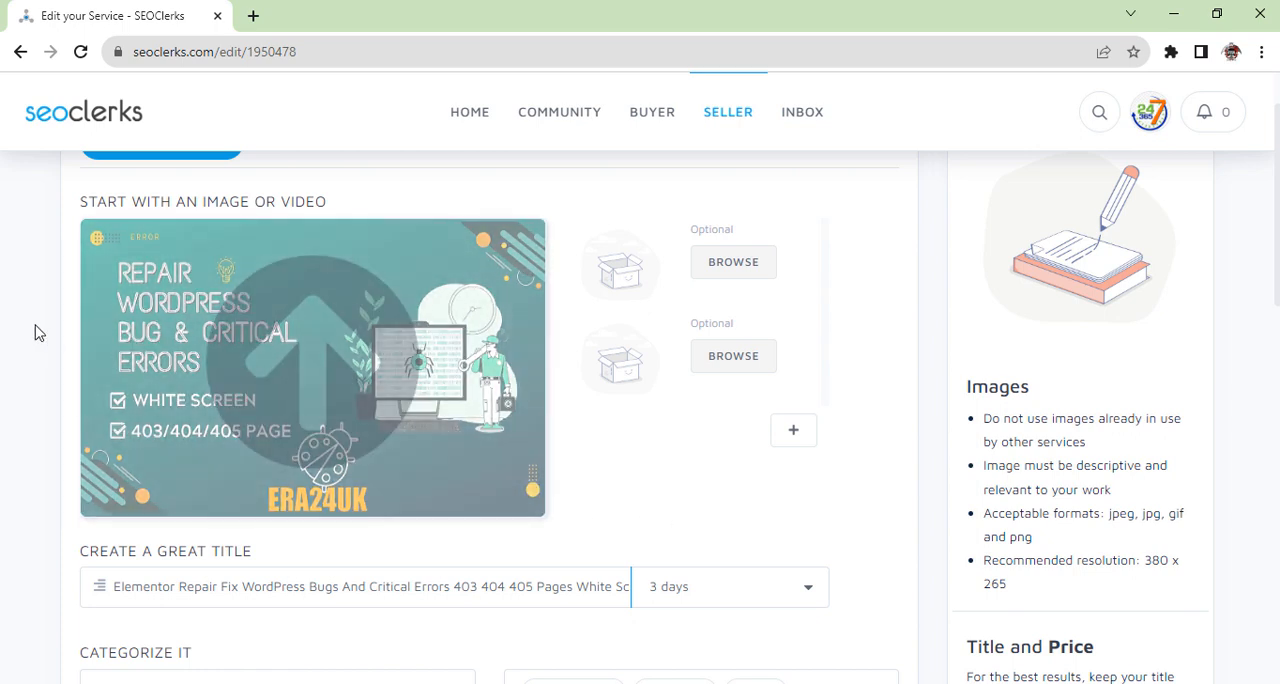
mouse_move(170, 340)
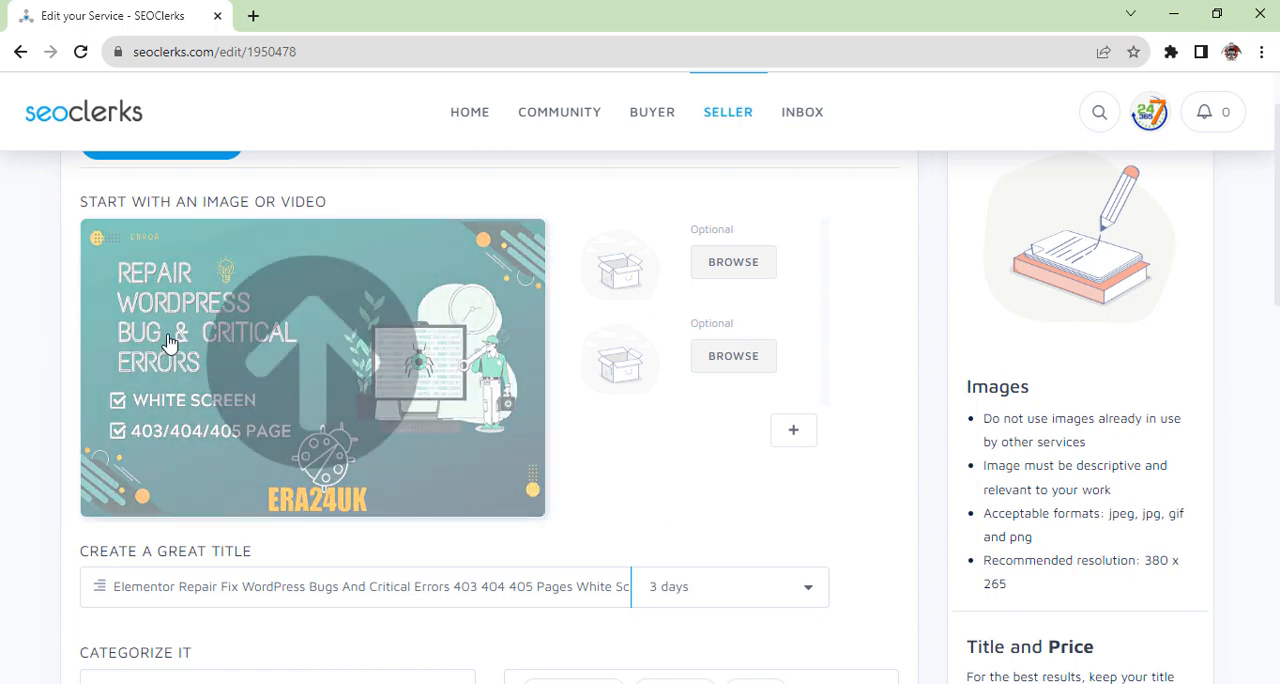
mouse_move(186, 502)
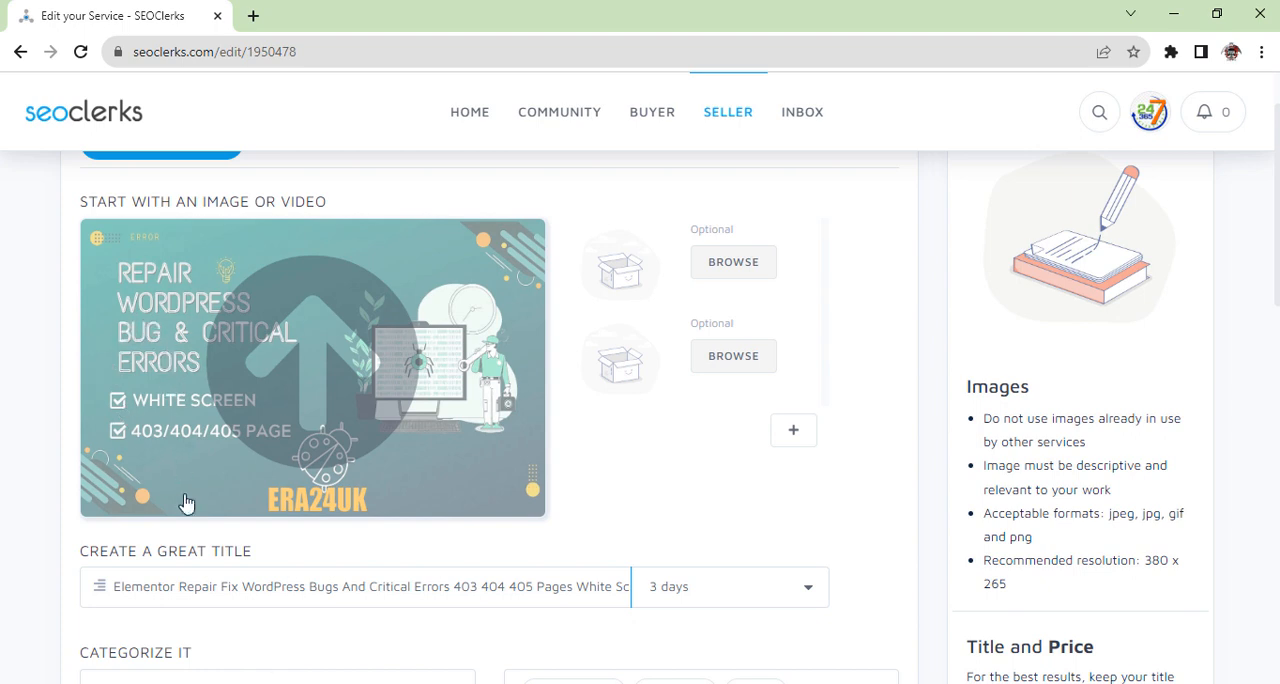
mouse_move(149, 290)
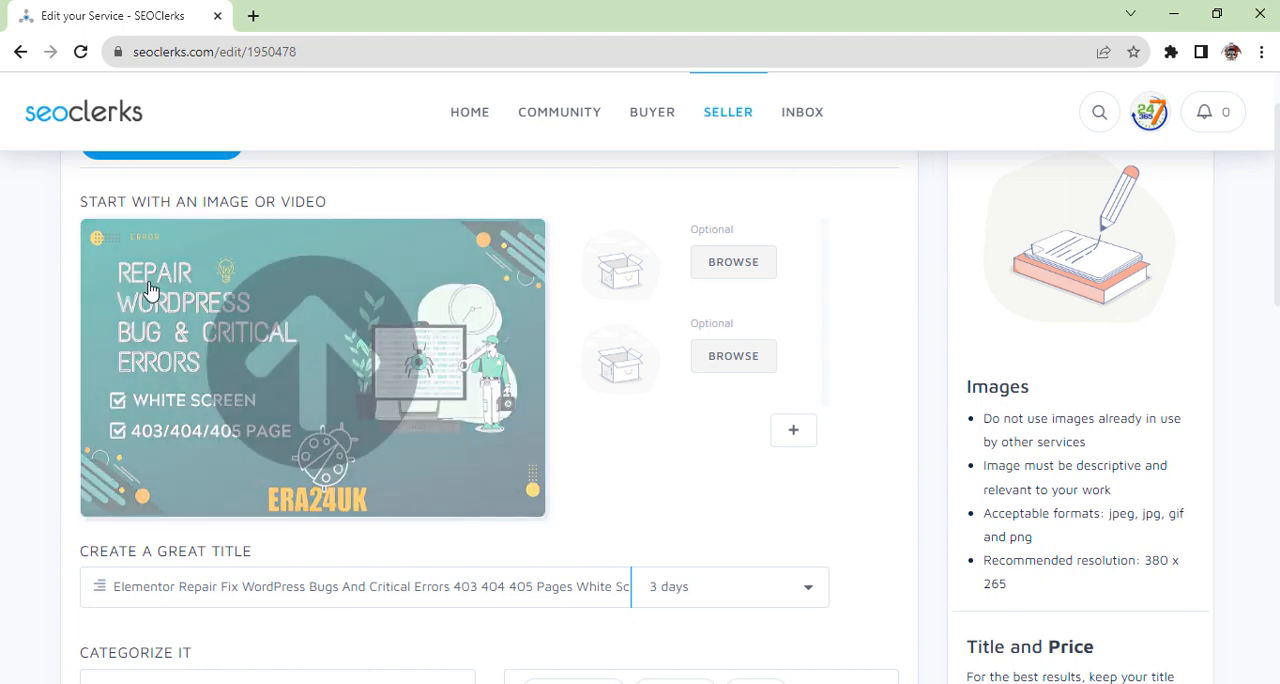
mouse_move(197, 355)
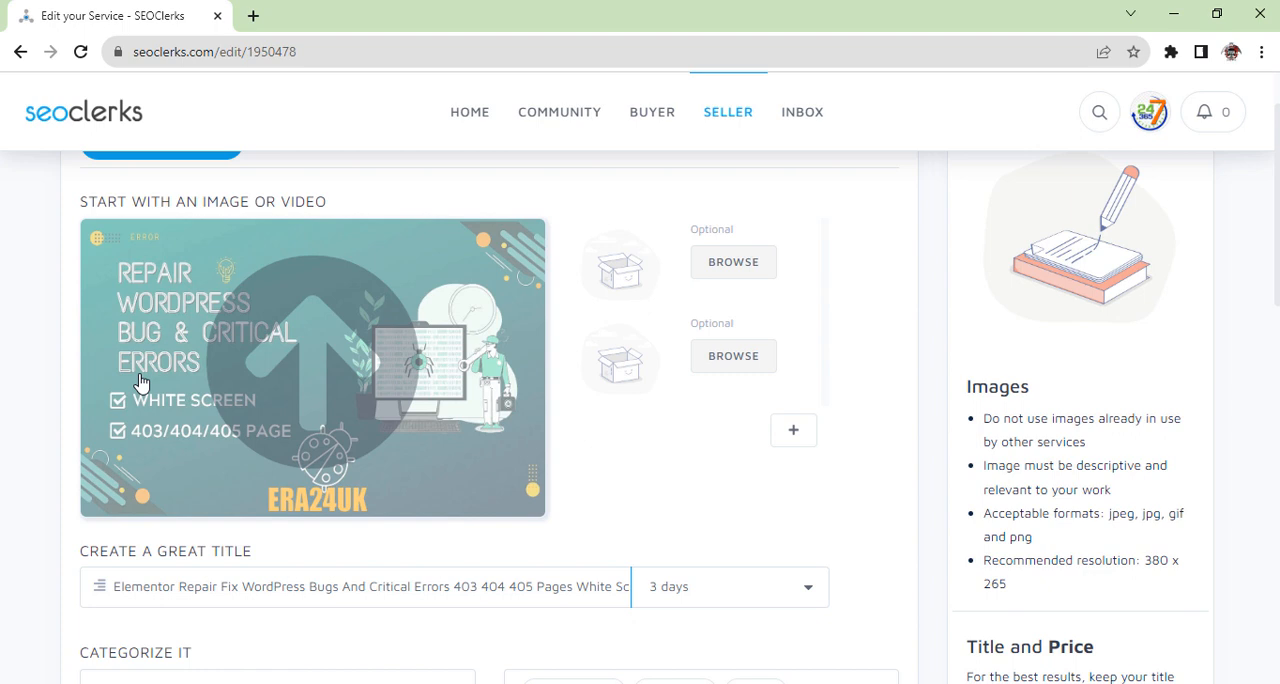
mouse_move(451, 464)
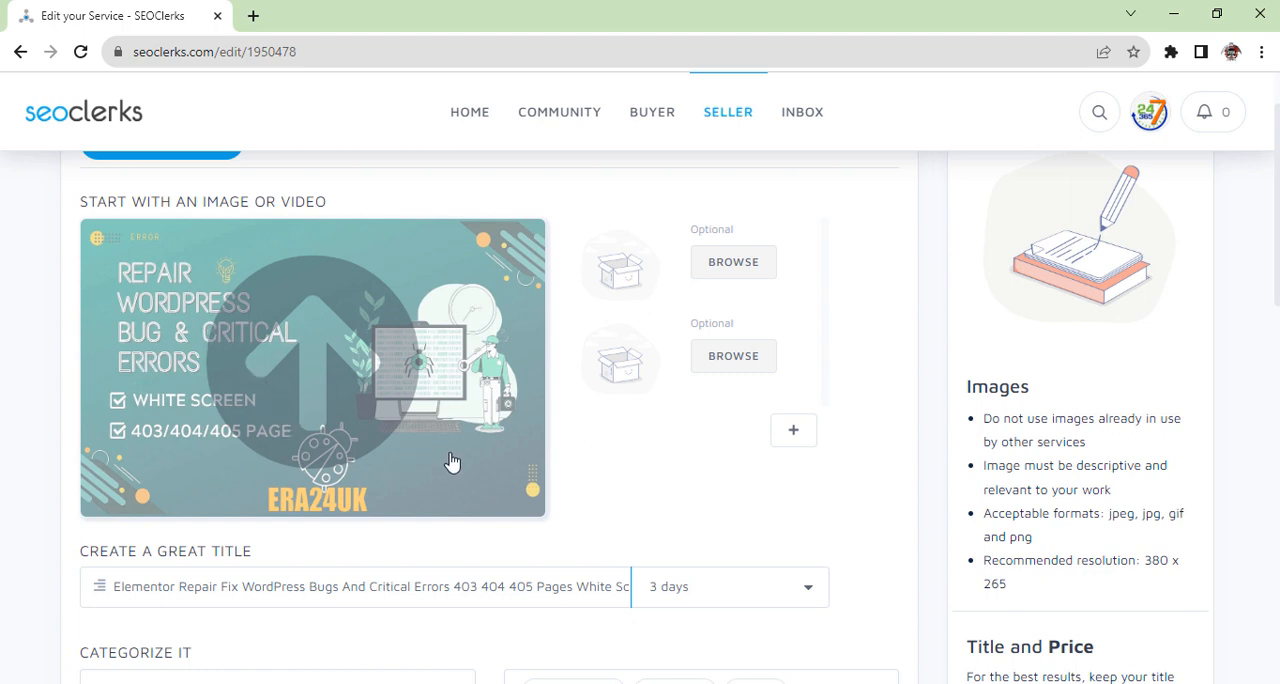
mouse_move(475, 356)
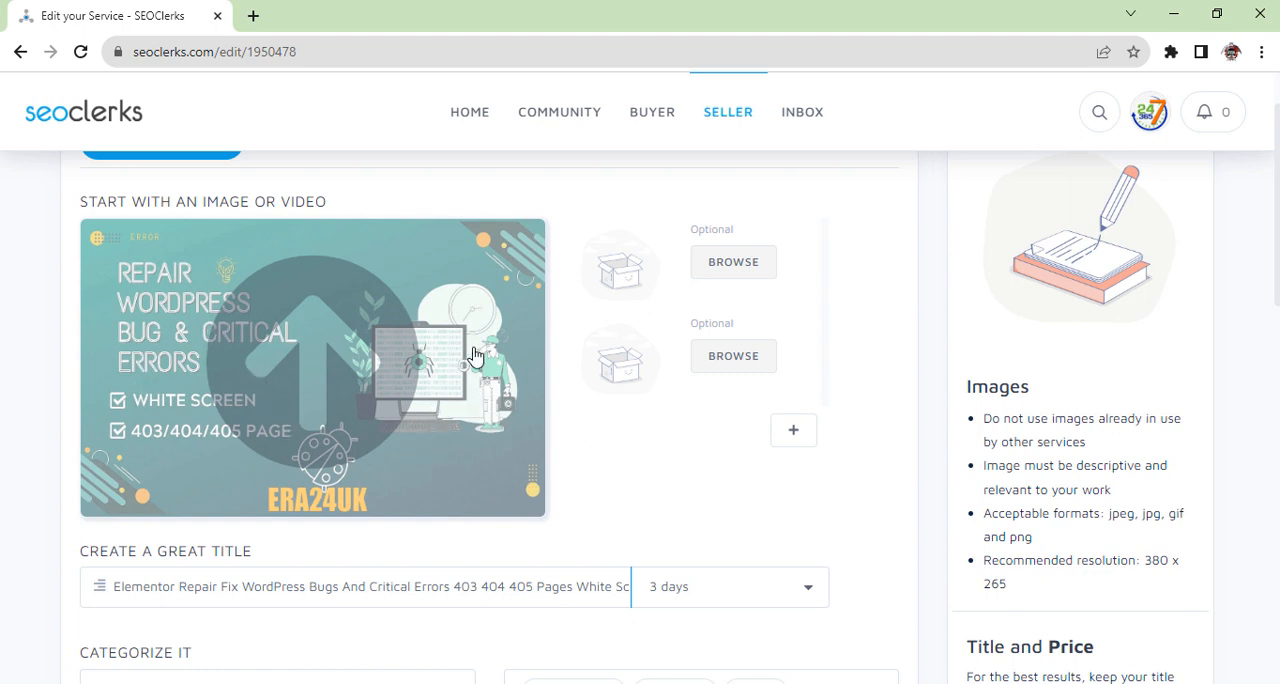
mouse_move(463, 318)
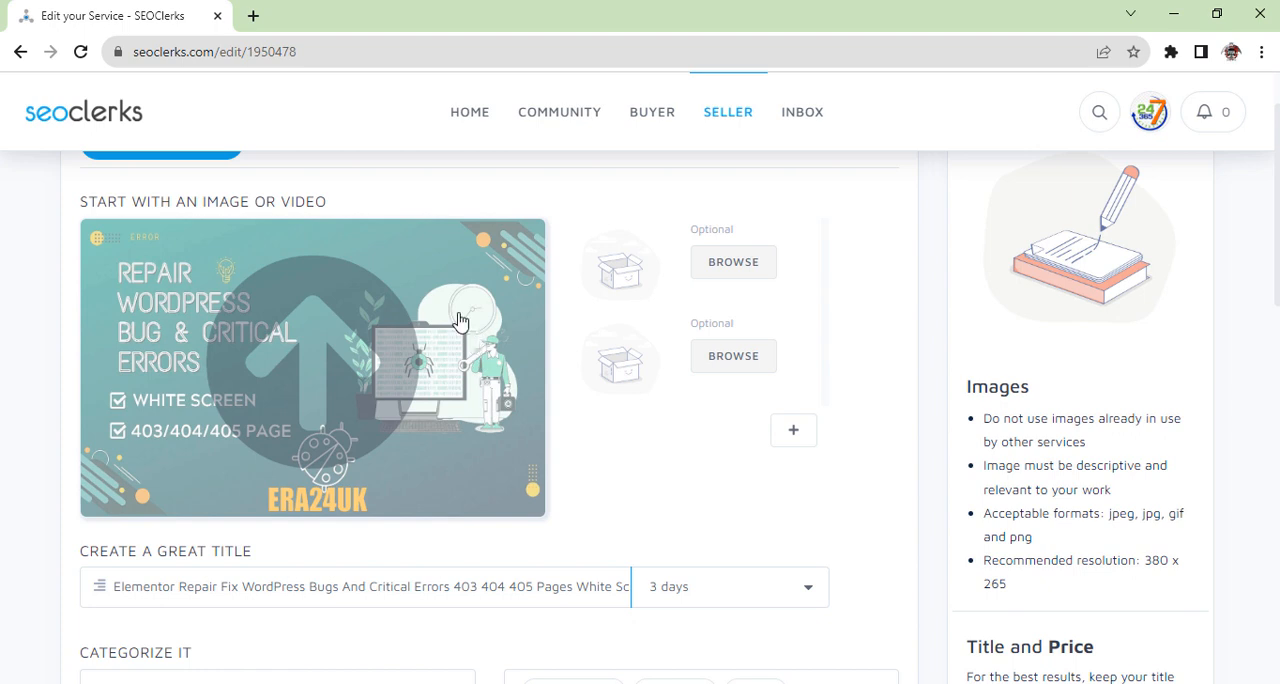
mouse_move(533, 355)
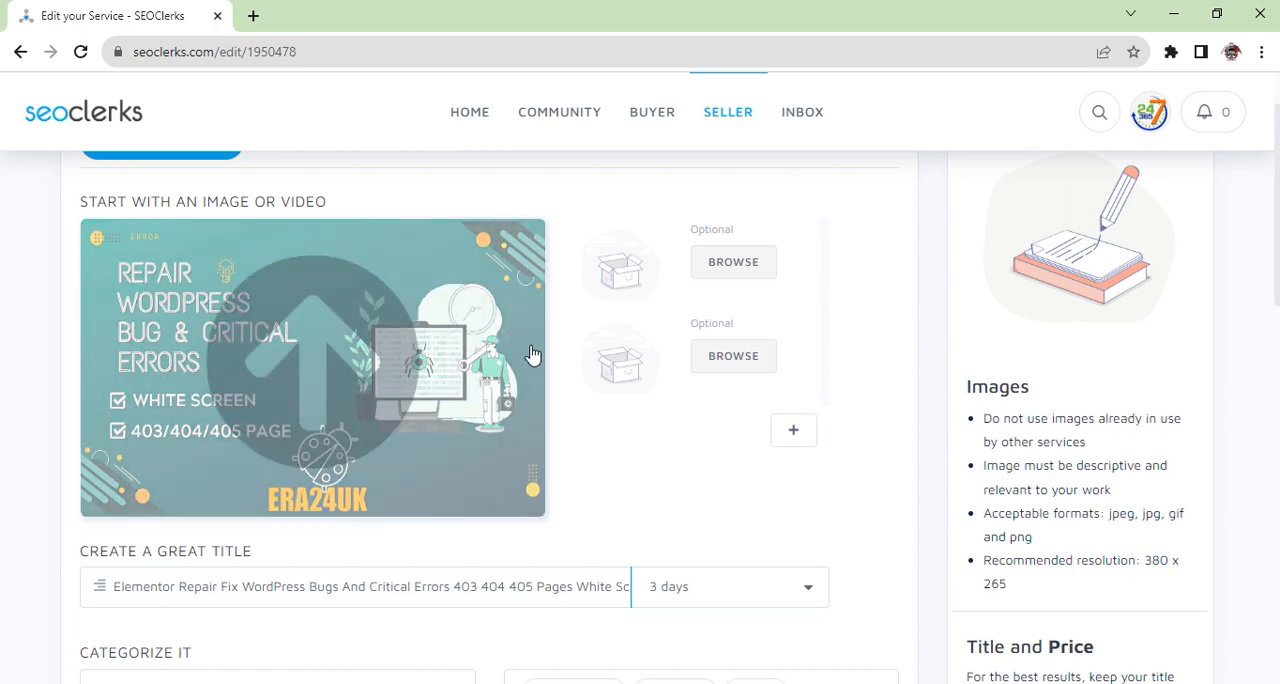
mouse_move(462, 318)
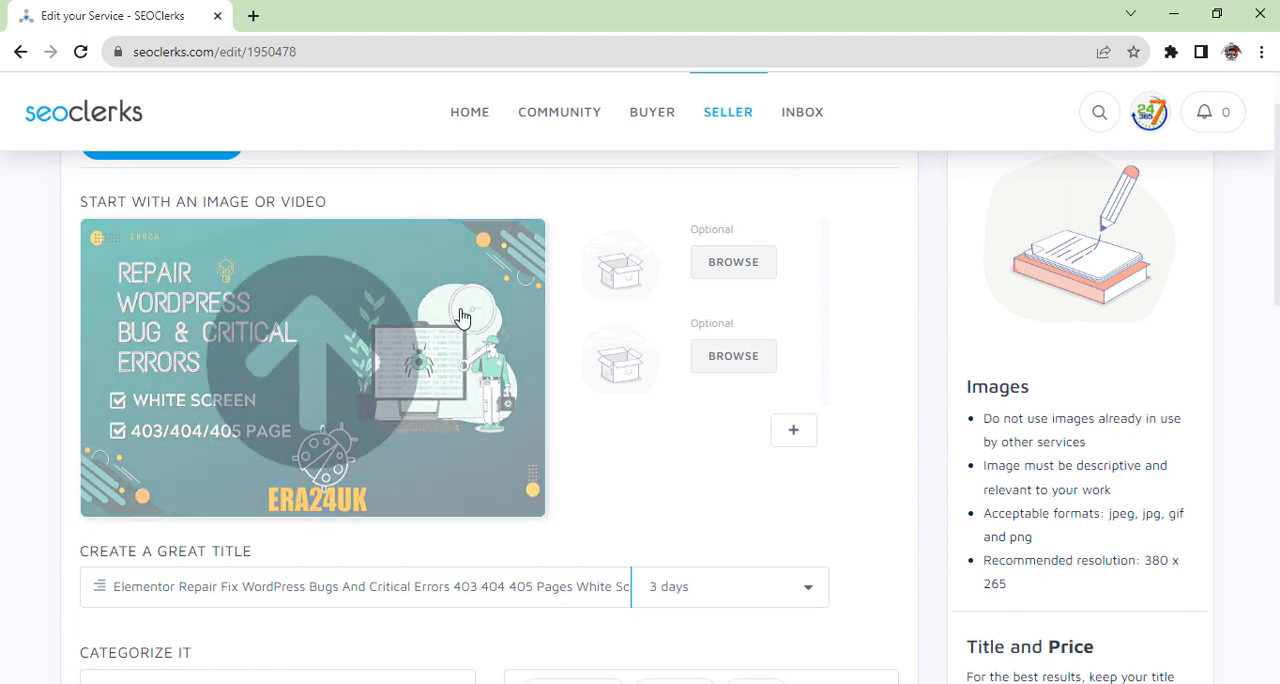
Step: View the bug-repair service image full-size in its own tab, then return to the edit form
right_click(463, 316)
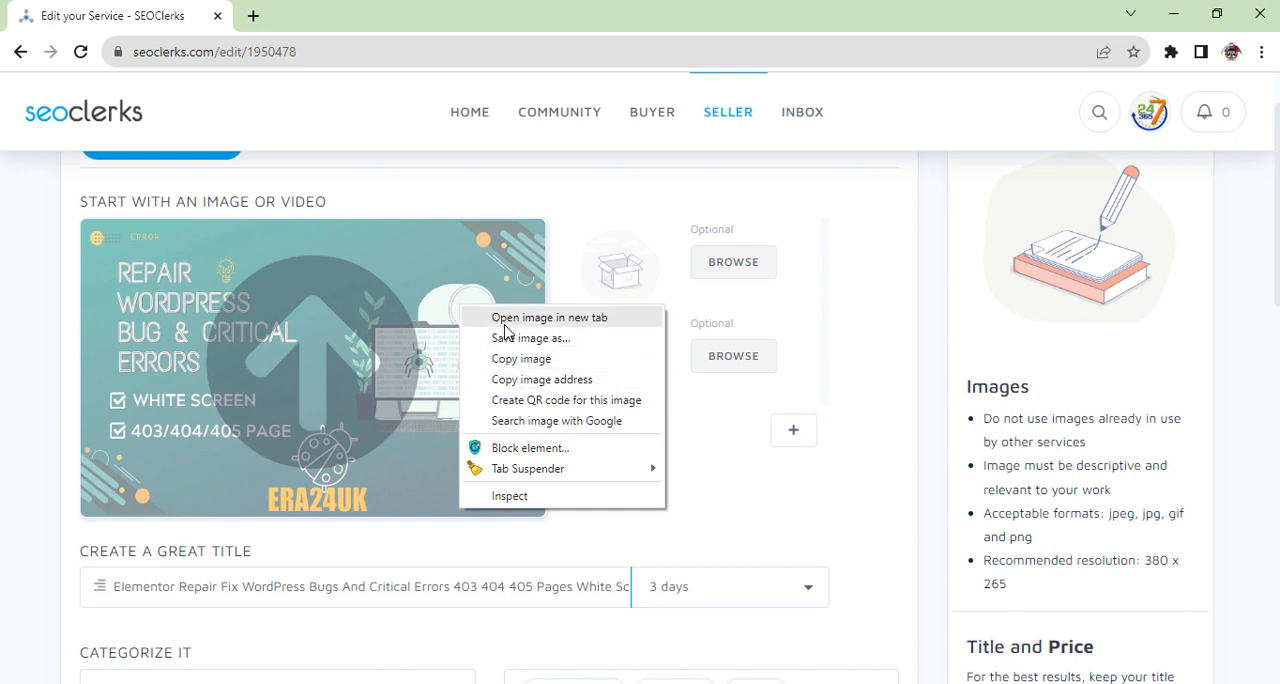
mouse_move(514, 324)
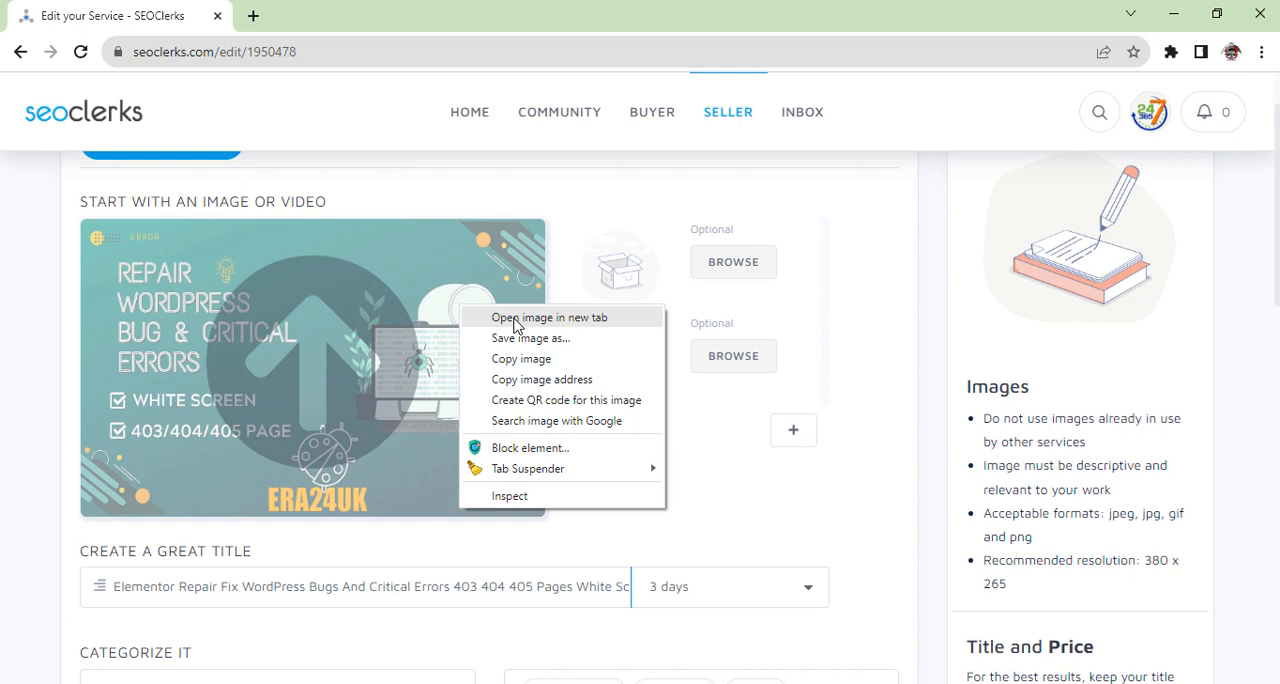
click(539, 317)
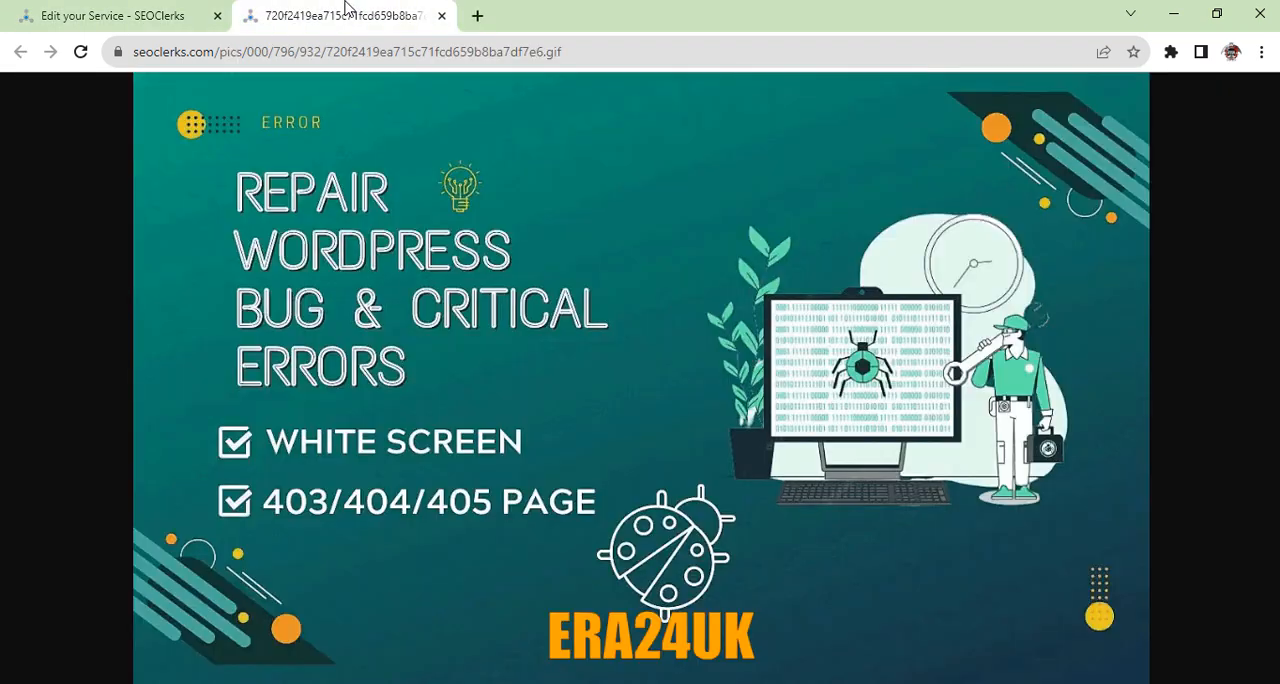
mouse_move(687, 291)
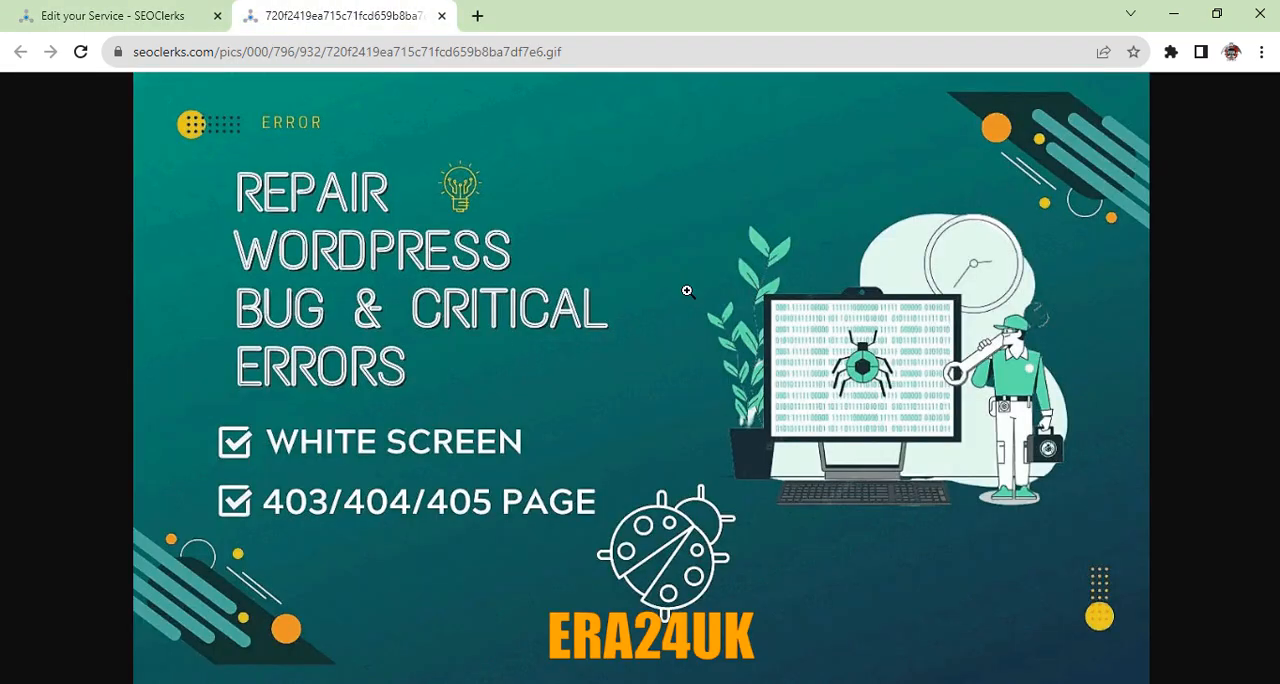
mouse_move(571, 259)
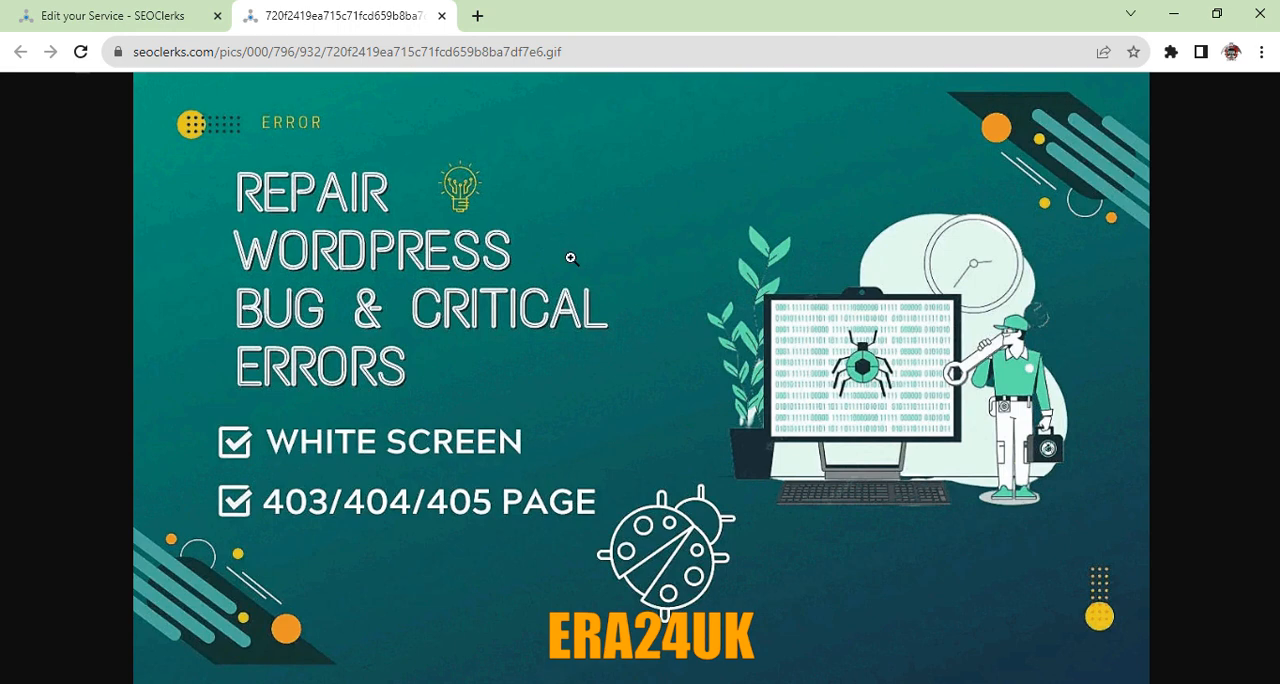
right_click(572, 259)
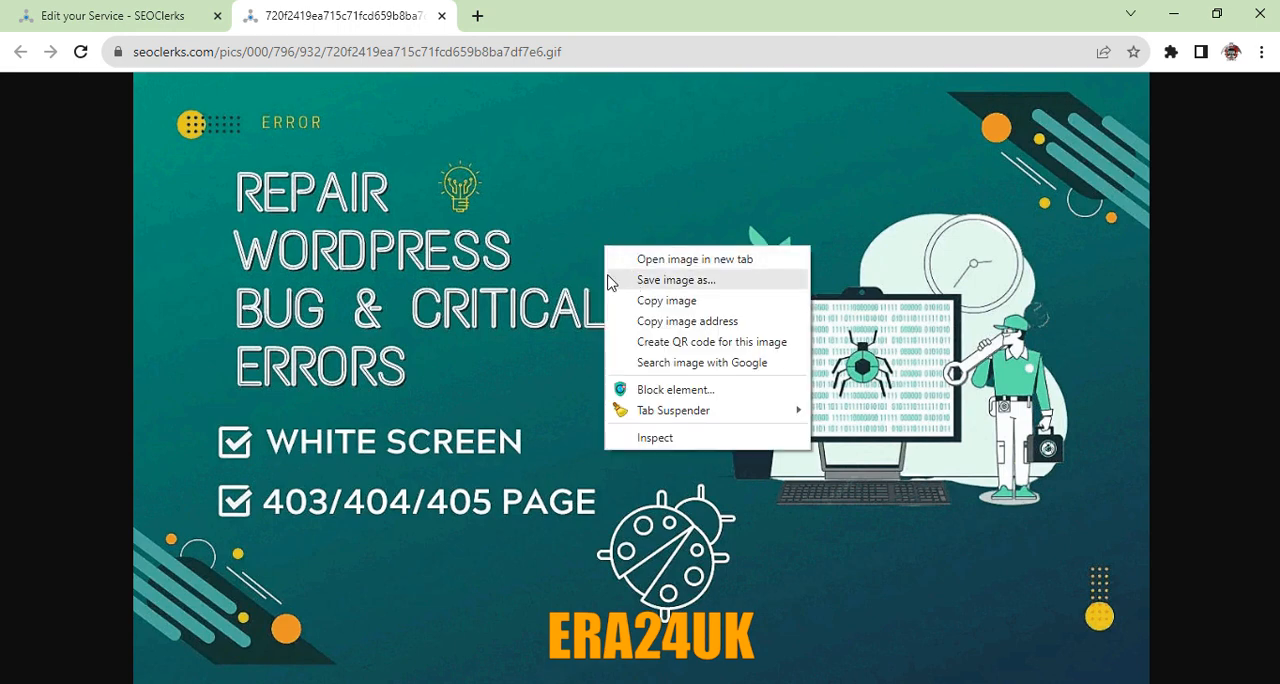
click(115, 17)
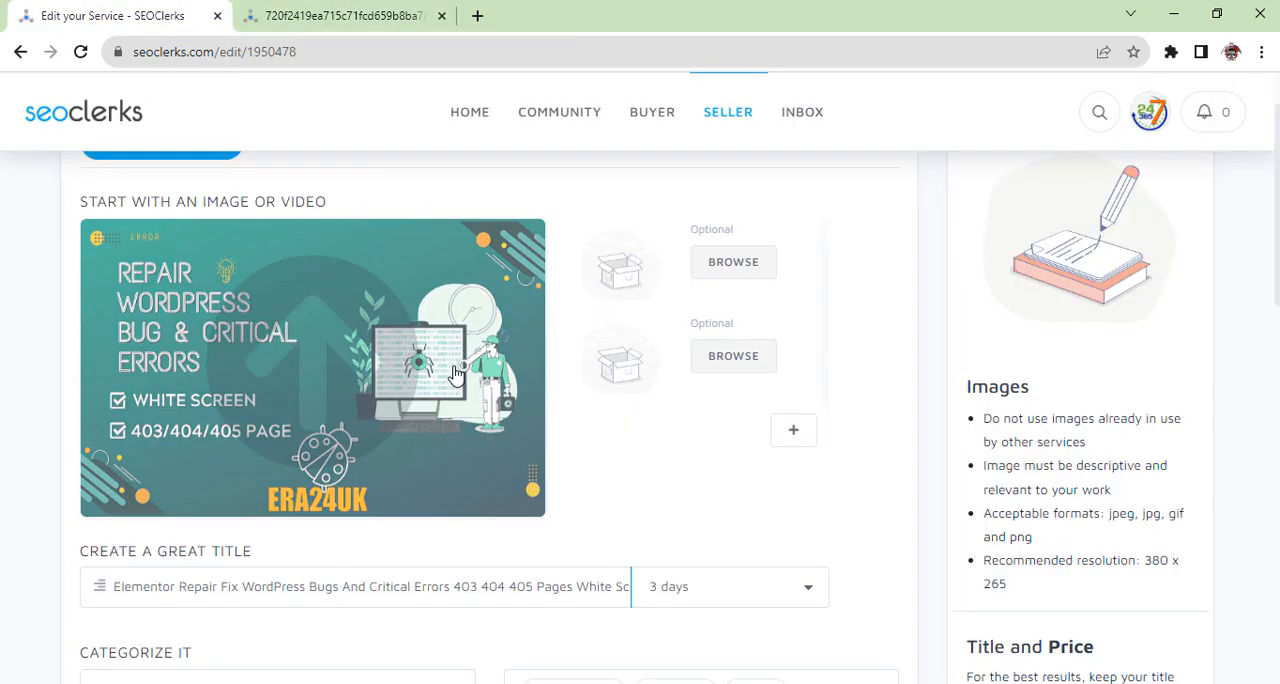
mouse_move(339, 274)
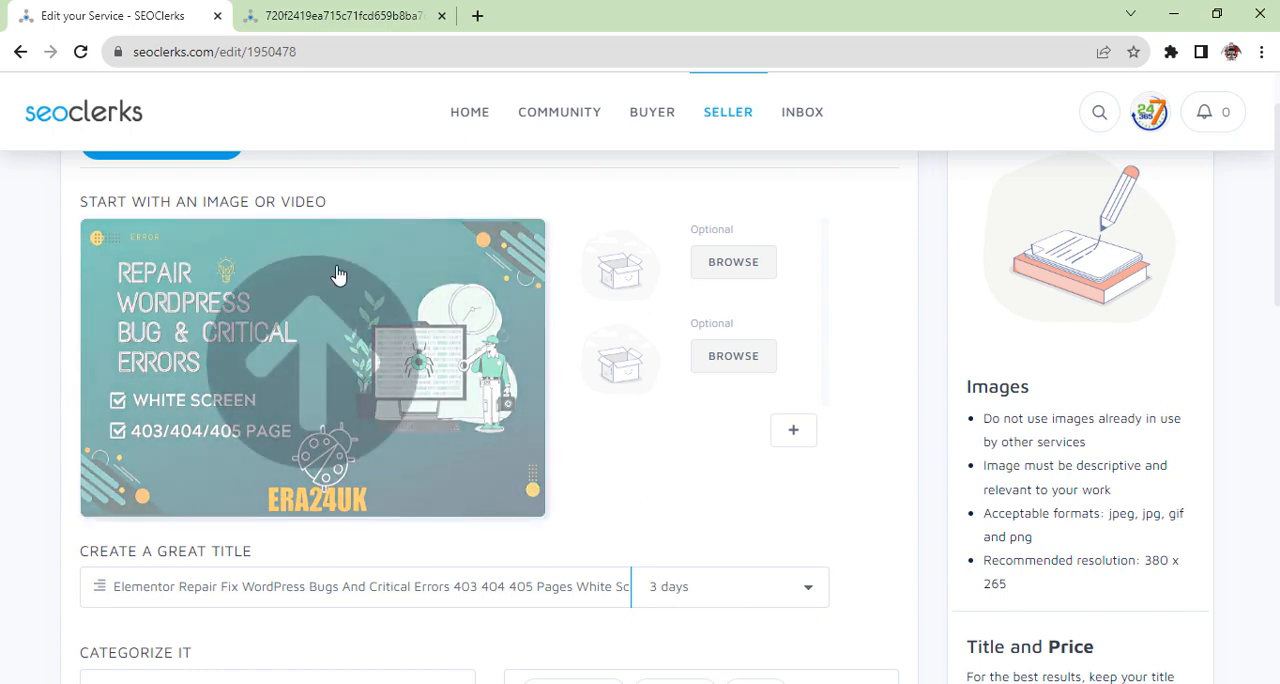
mouse_move(299, 343)
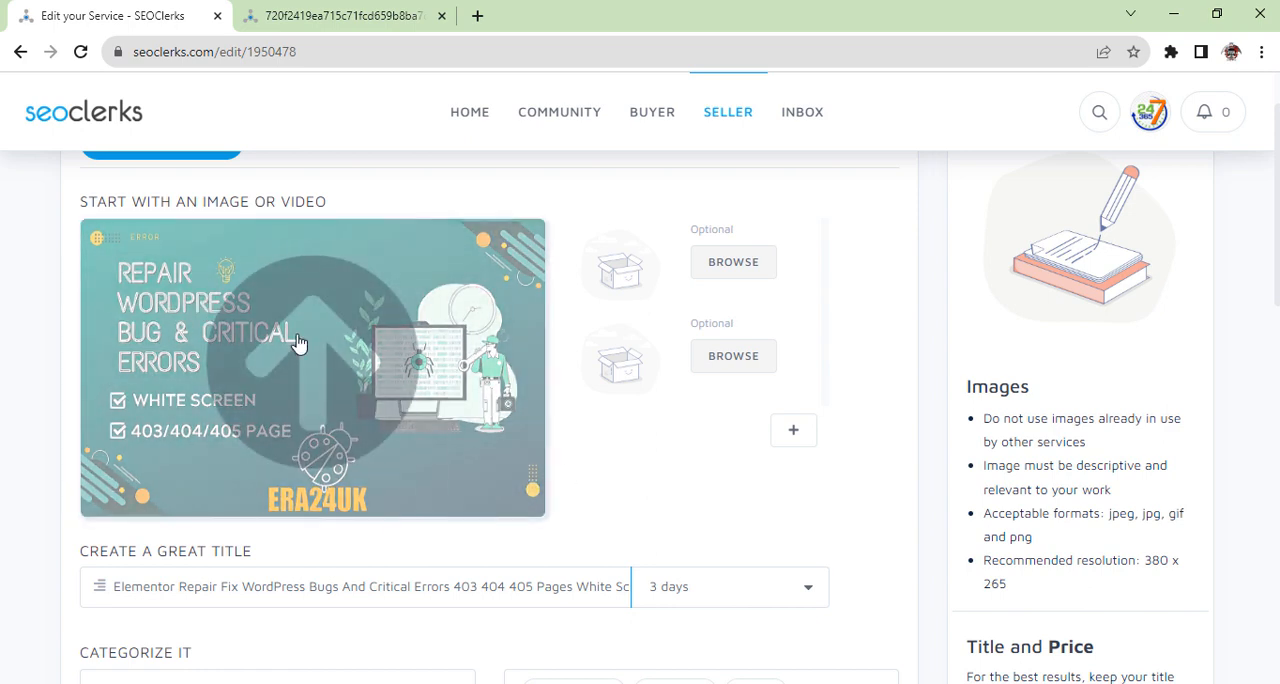
scroll(down, 3)
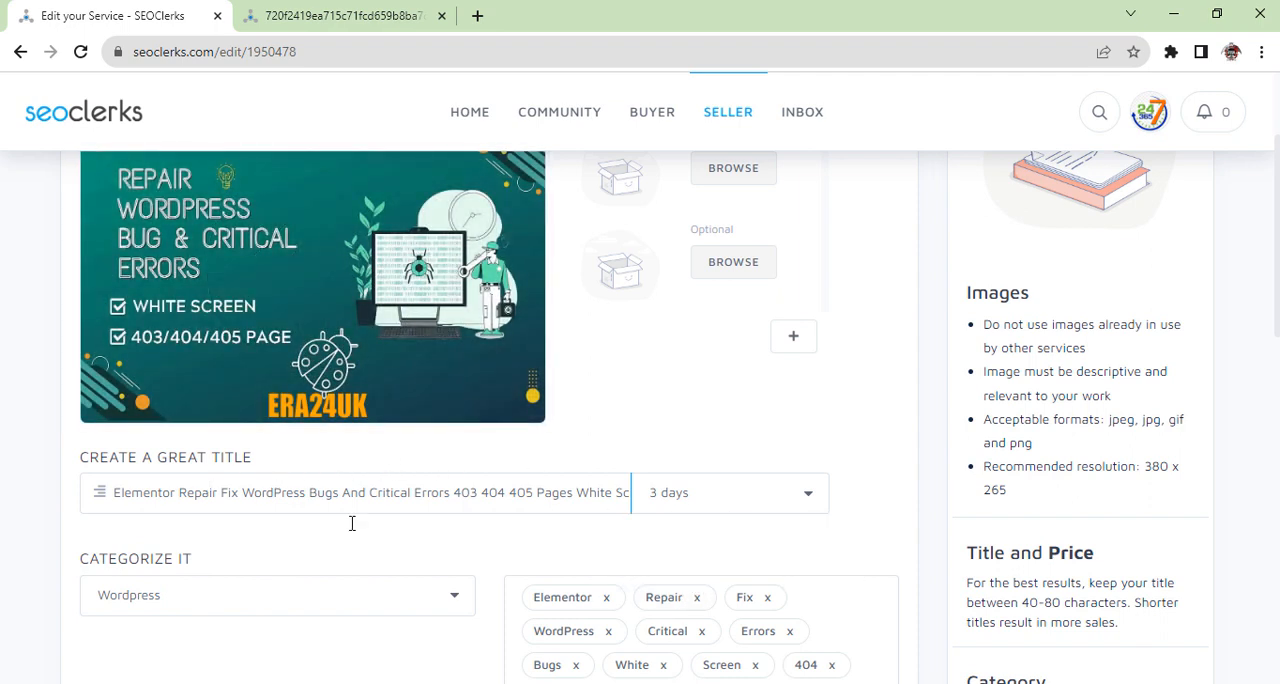
scroll(down, 3)
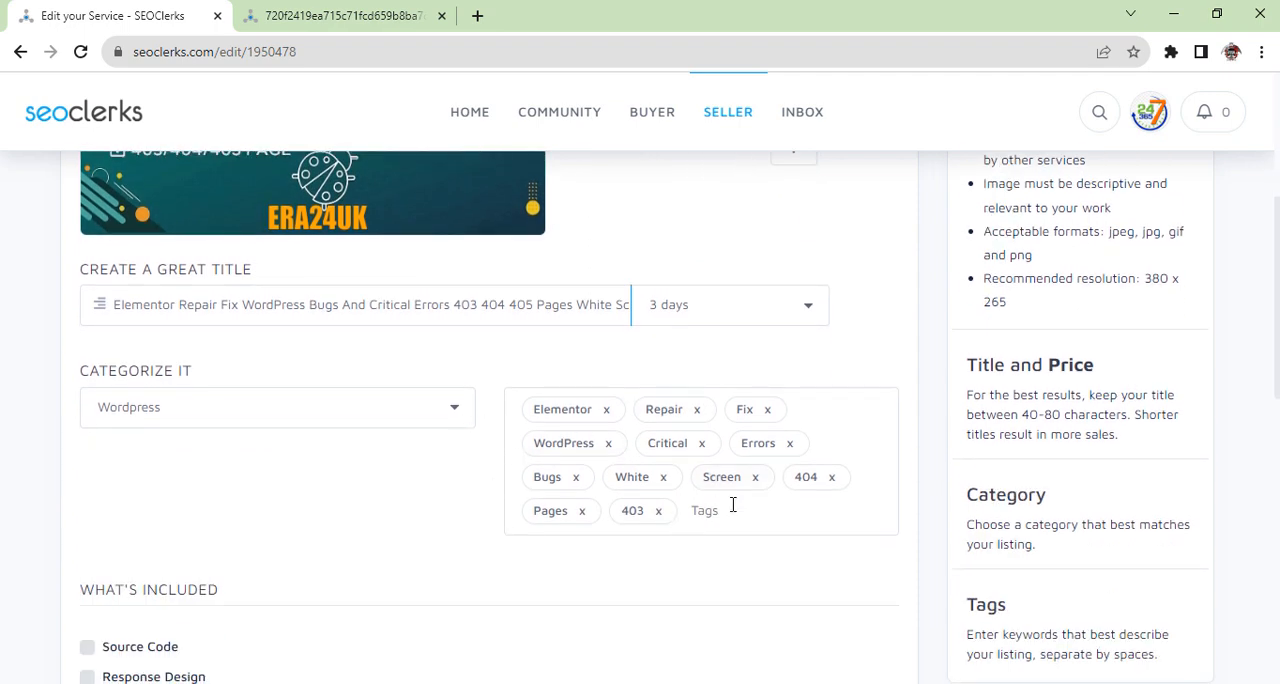
mouse_move(209, 412)
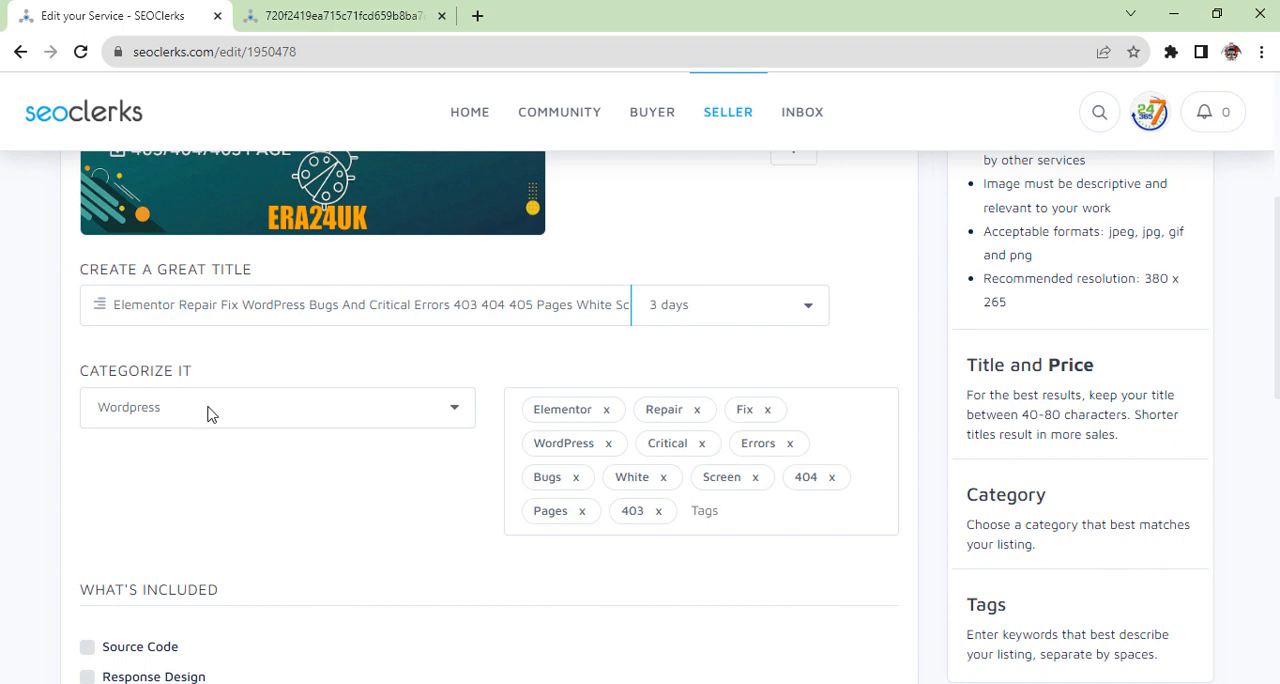
scroll(down, 3)
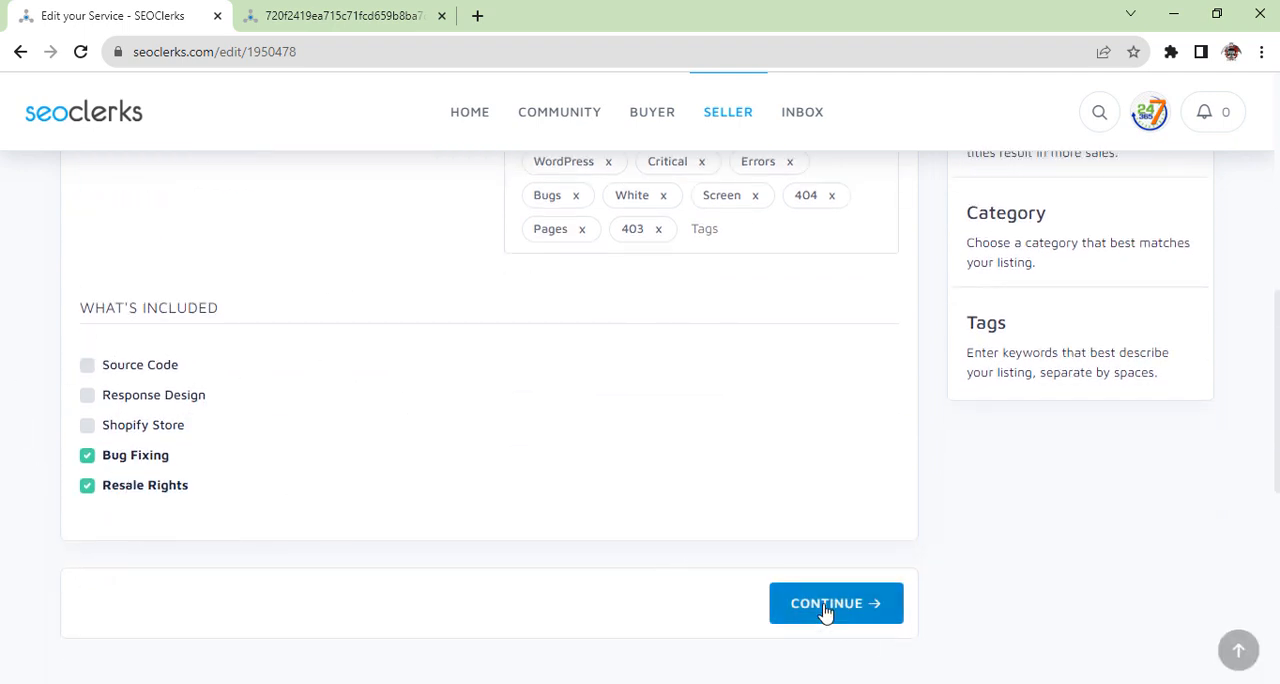
scroll(down, 3)
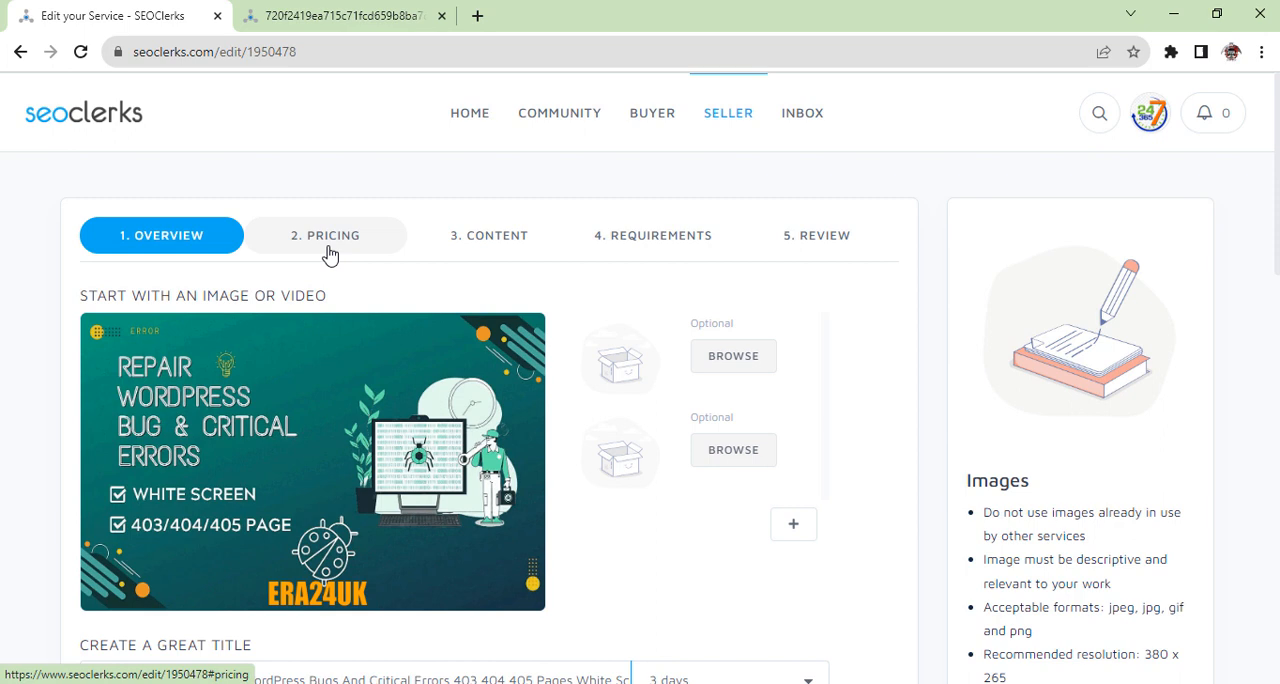
Step: Step through the Pricing ($10), Content and Requirements tabs to the Review step
click(325, 235)
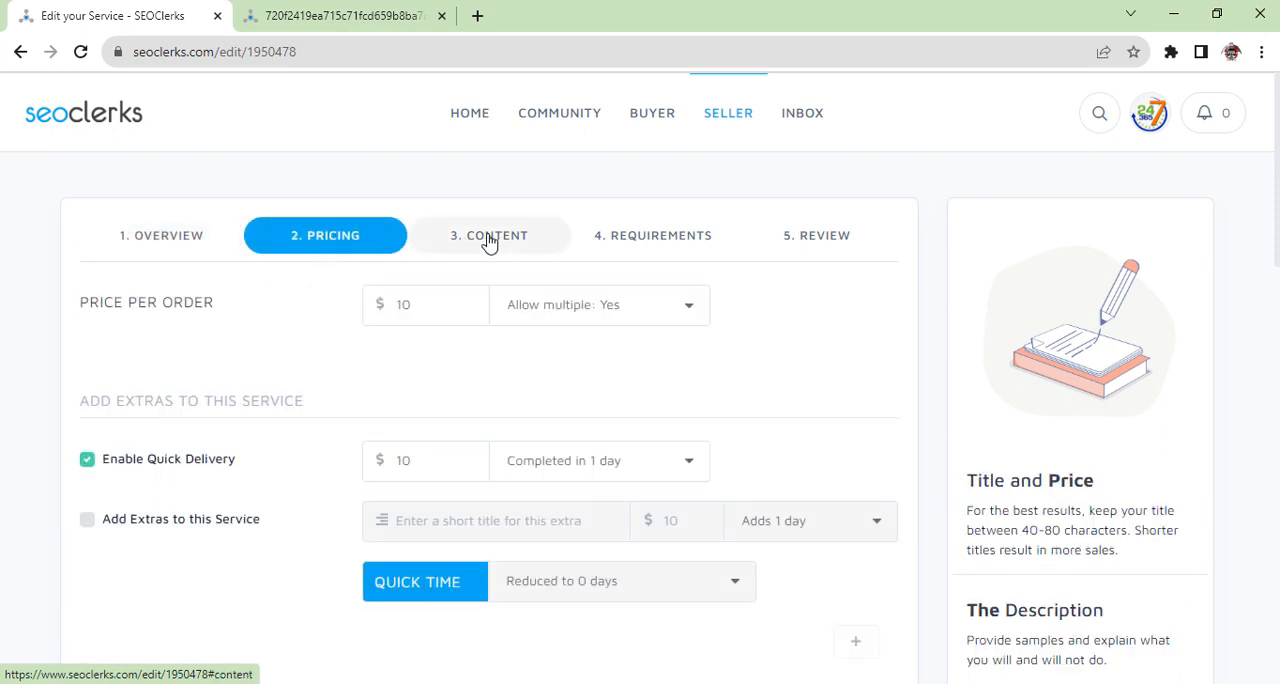
click(489, 235)
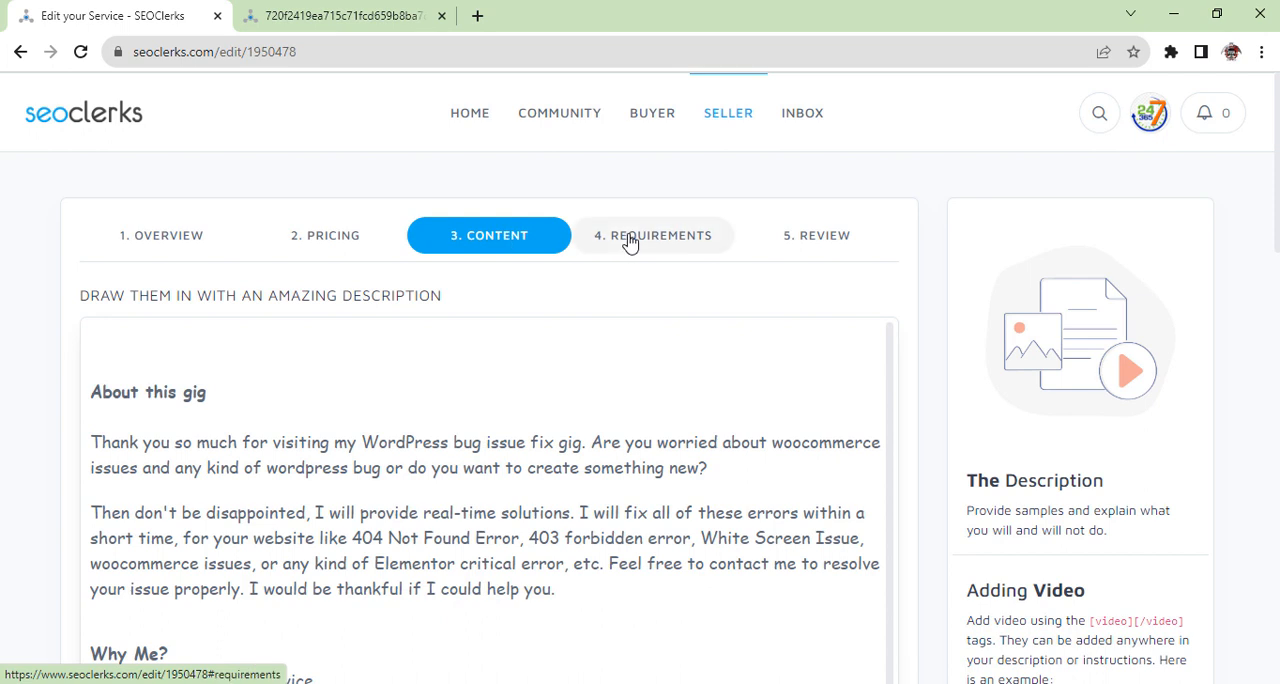
click(652, 235)
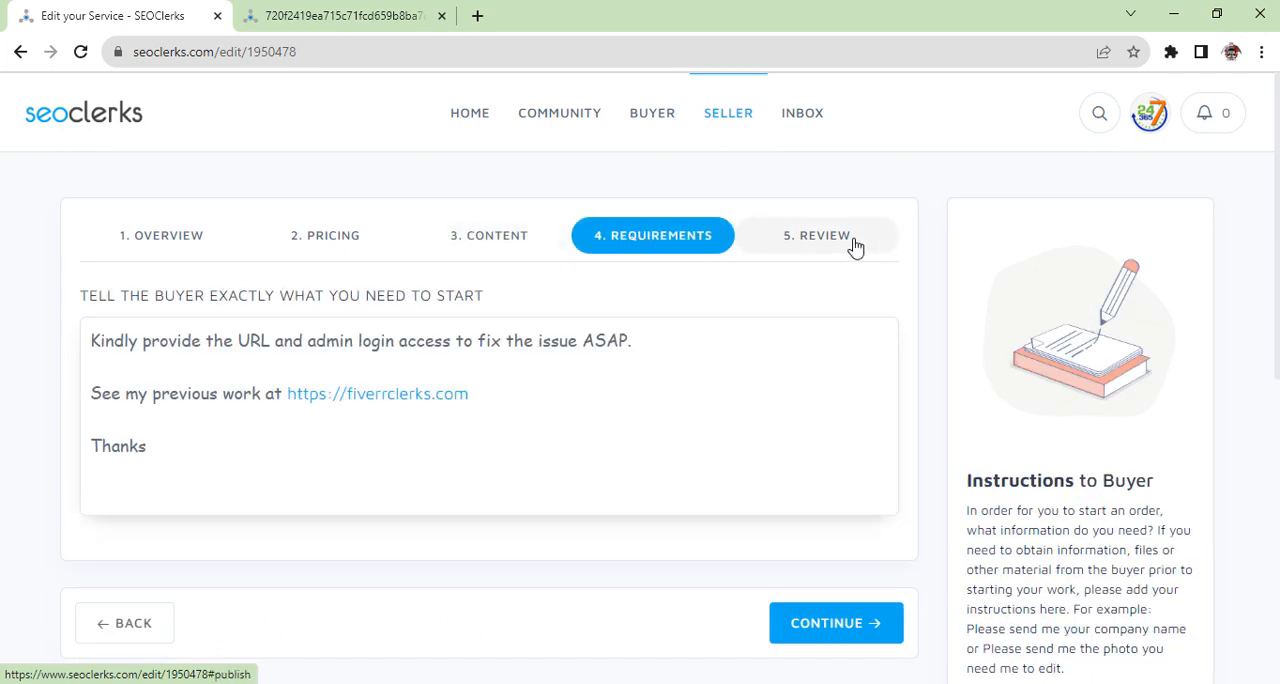
click(816, 235)
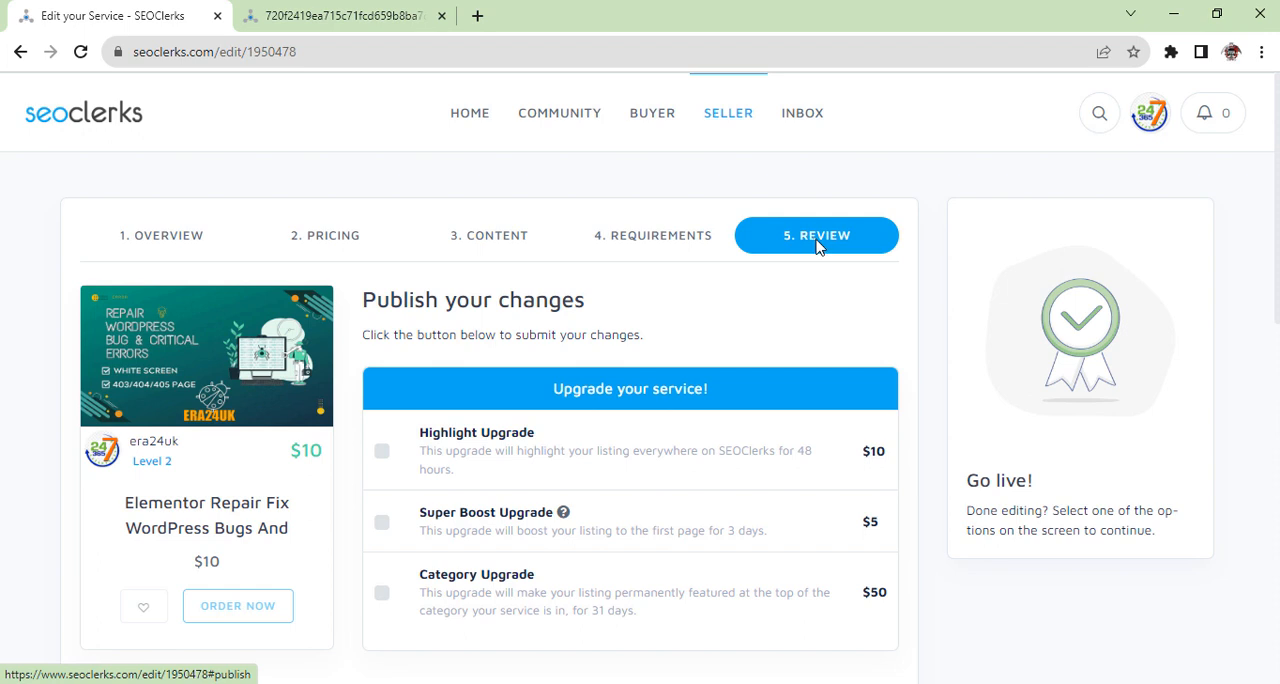
mouse_move(741, 257)
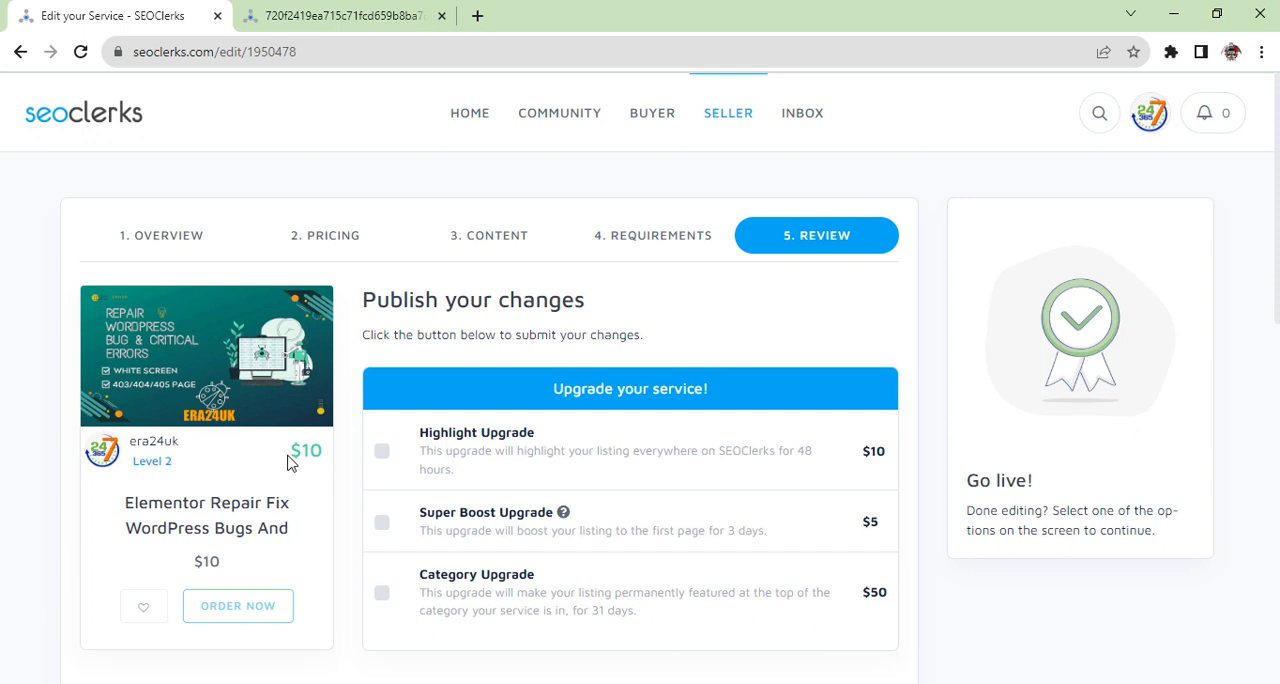
Step: Scroll down the Review step and save the service changes
scroll(down, 3)
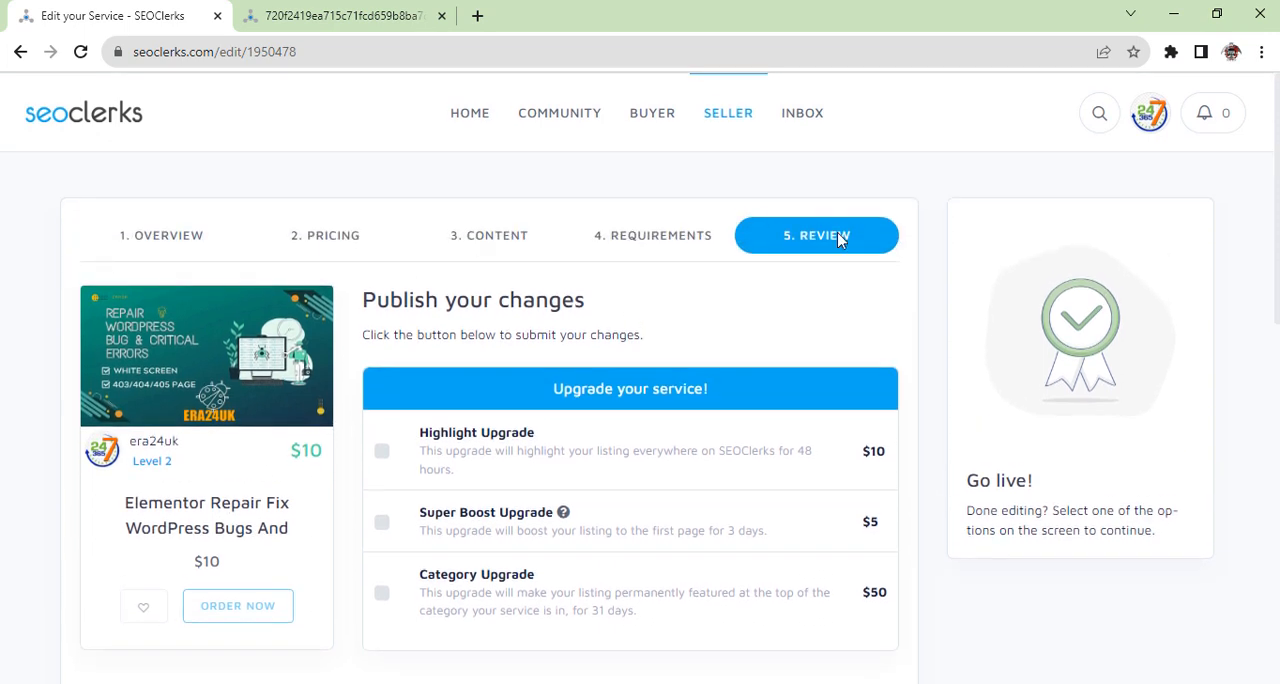
scroll(down, 3)
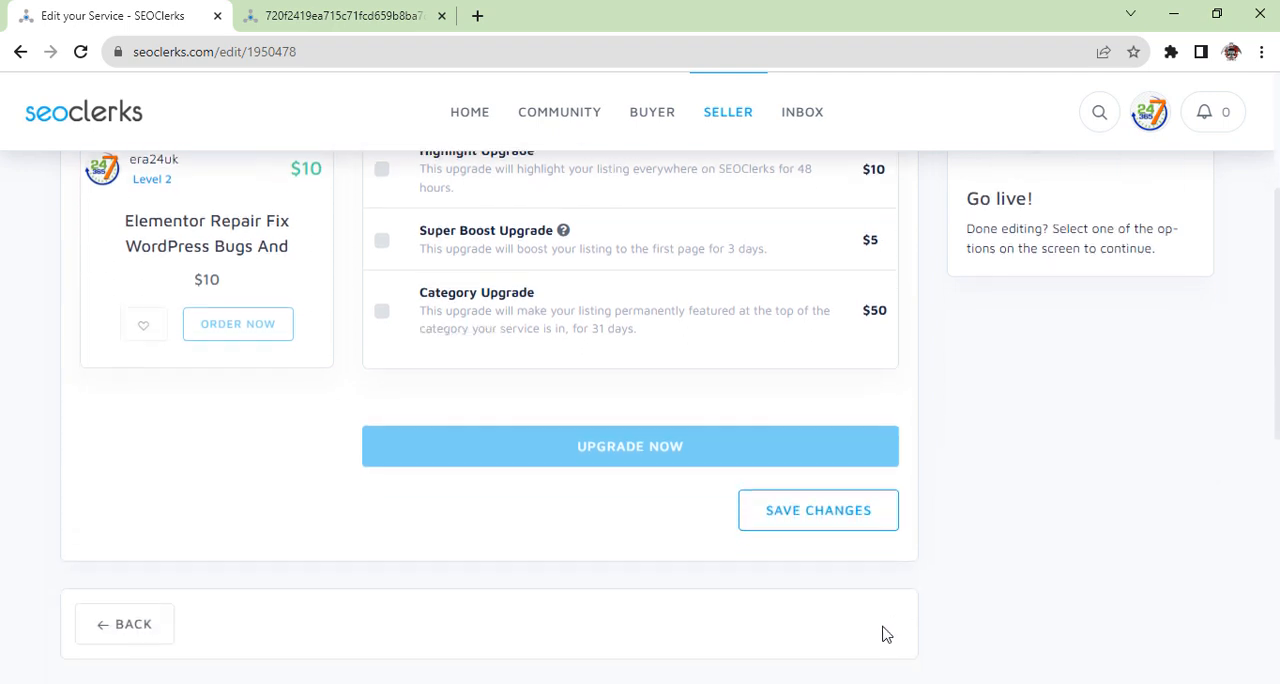
click(818, 510)
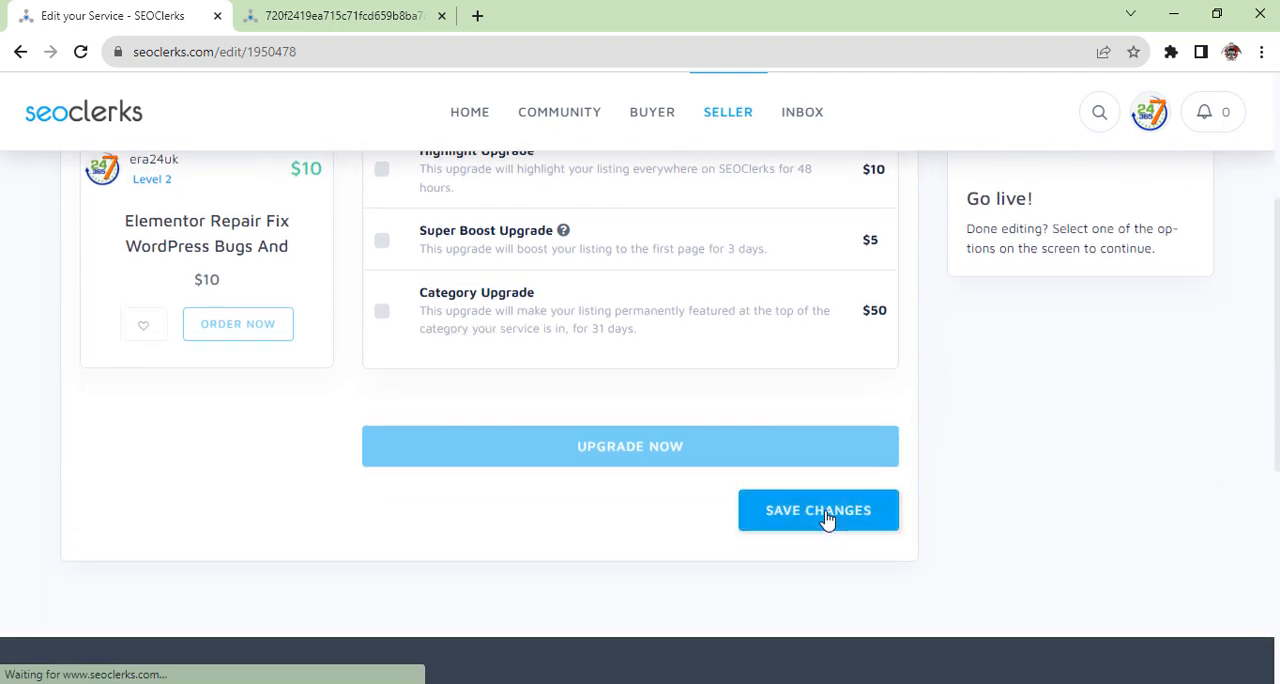
Step: Finish saving so the edited Elementor repair service posts with a Success! confirmation
click(818, 510)
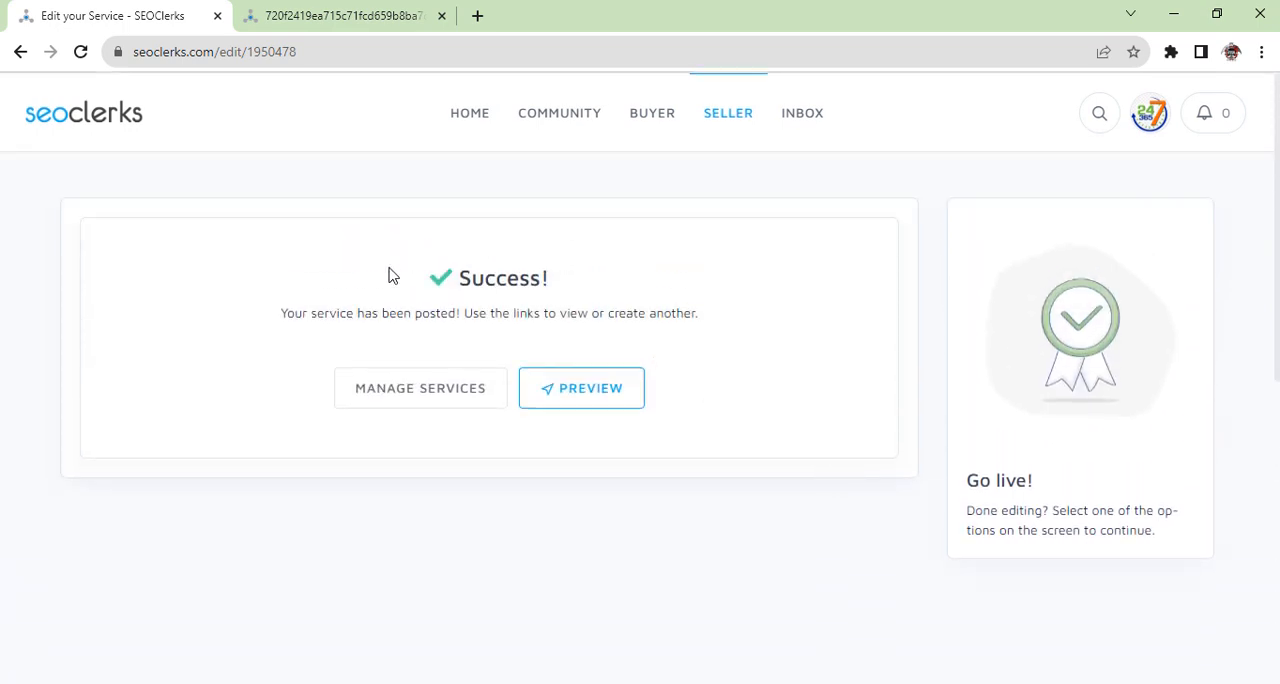
mouse_move(605, 266)
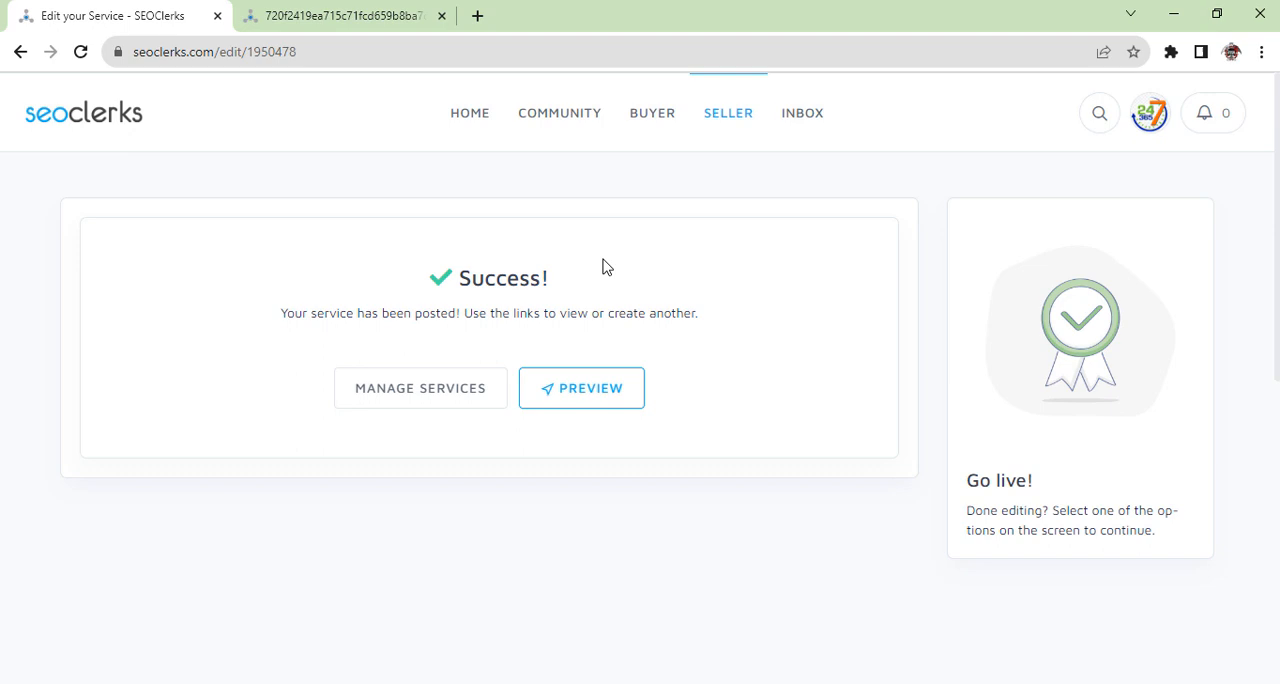
mouse_move(322, 334)
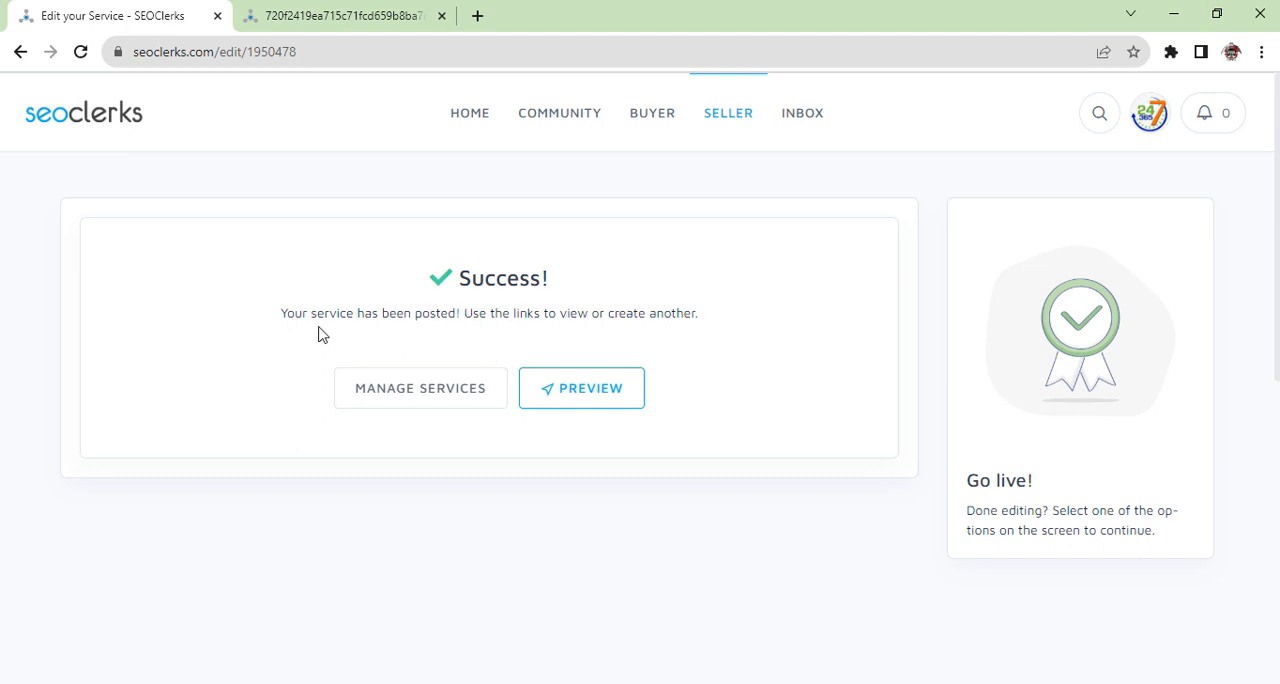
mouse_move(442, 342)
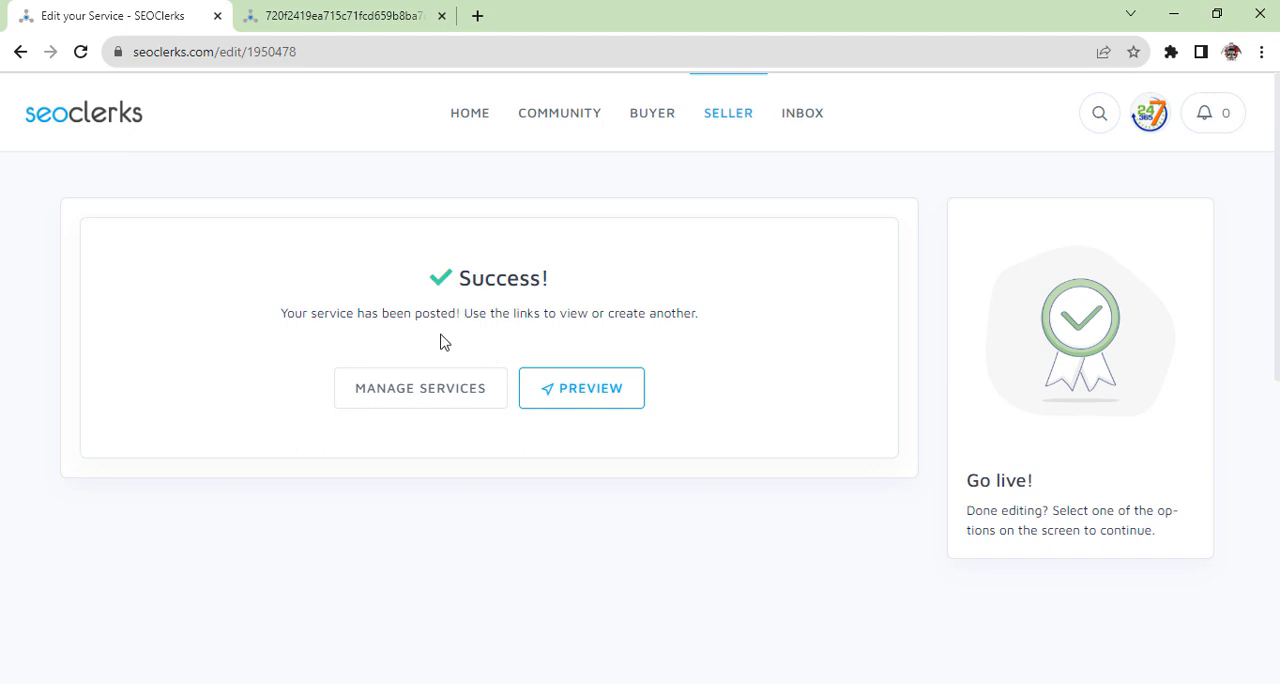
mouse_move(577, 371)
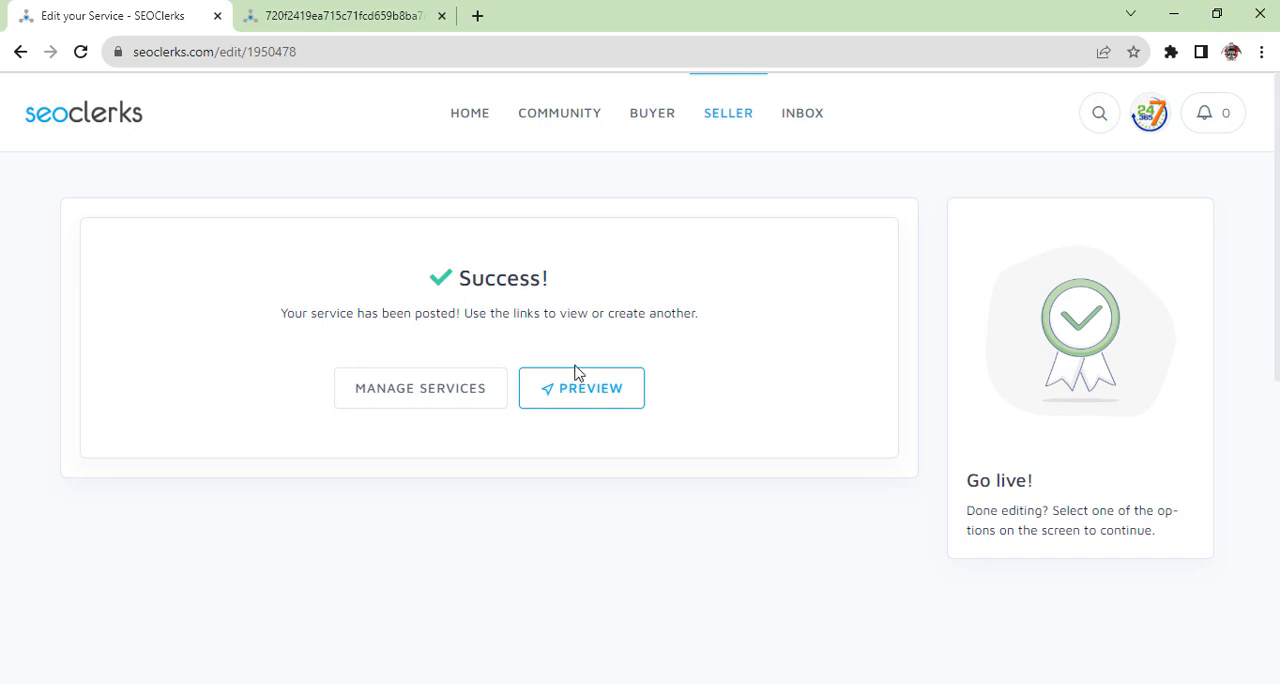
mouse_move(587, 390)
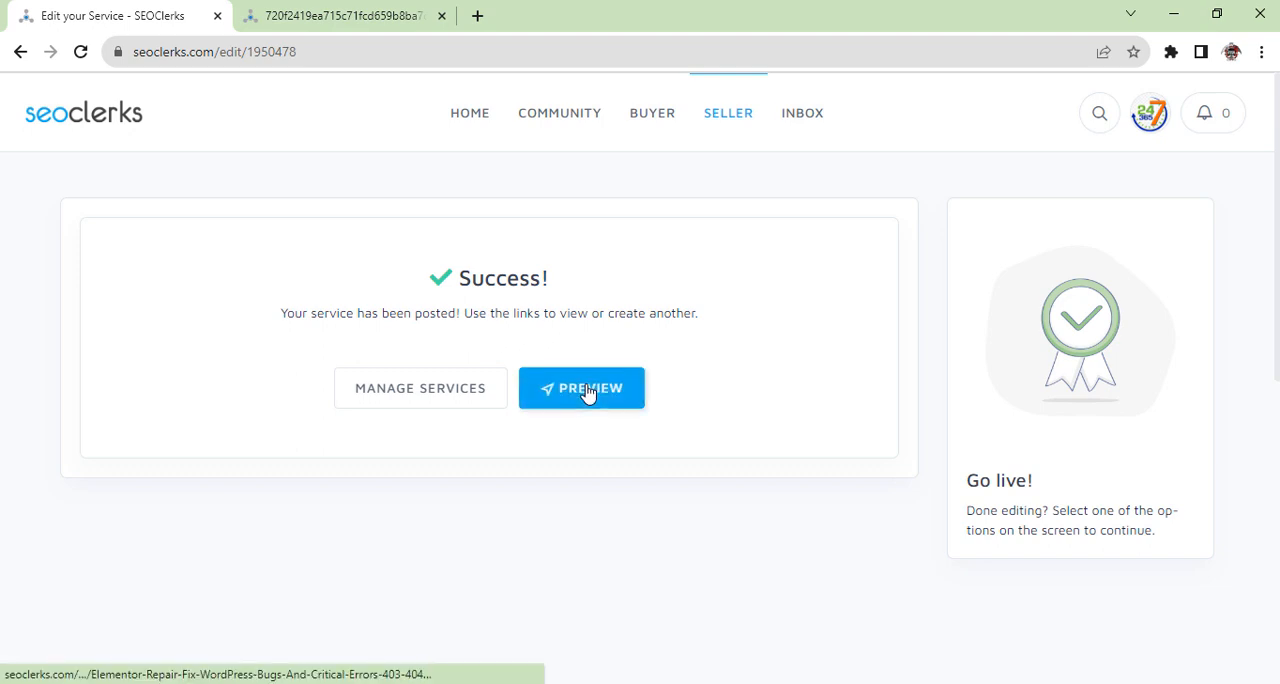
click(581, 388)
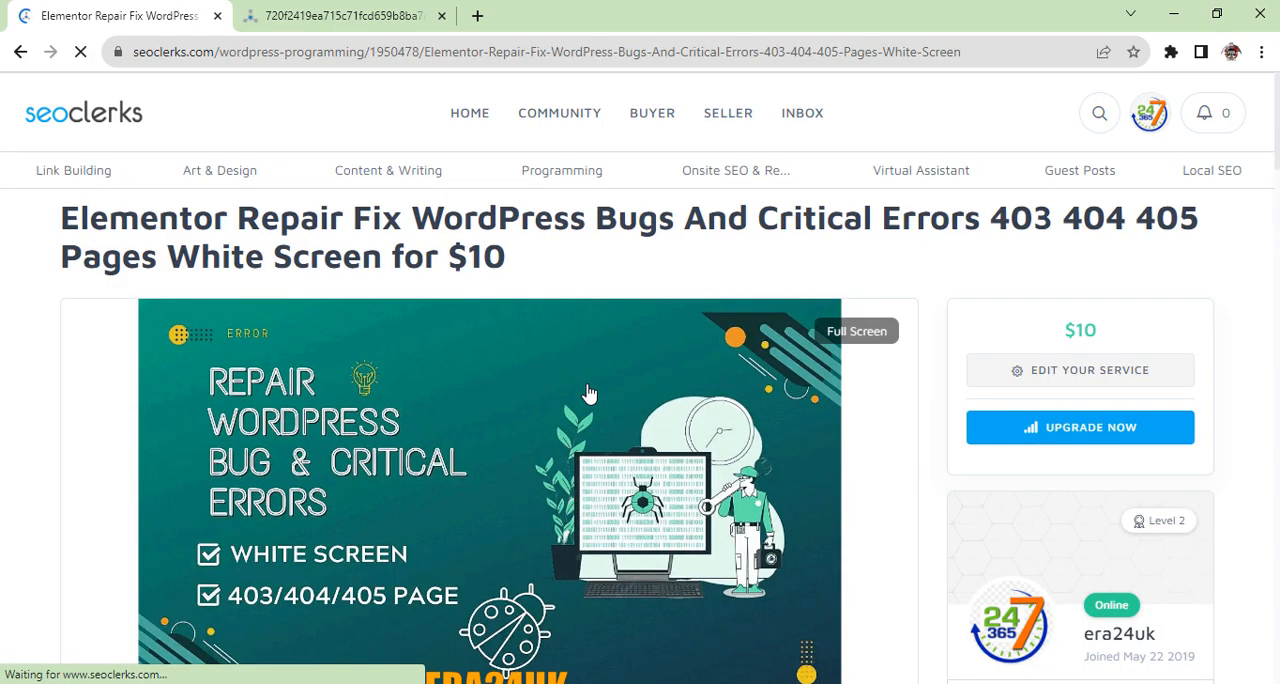
scroll(down, 3)
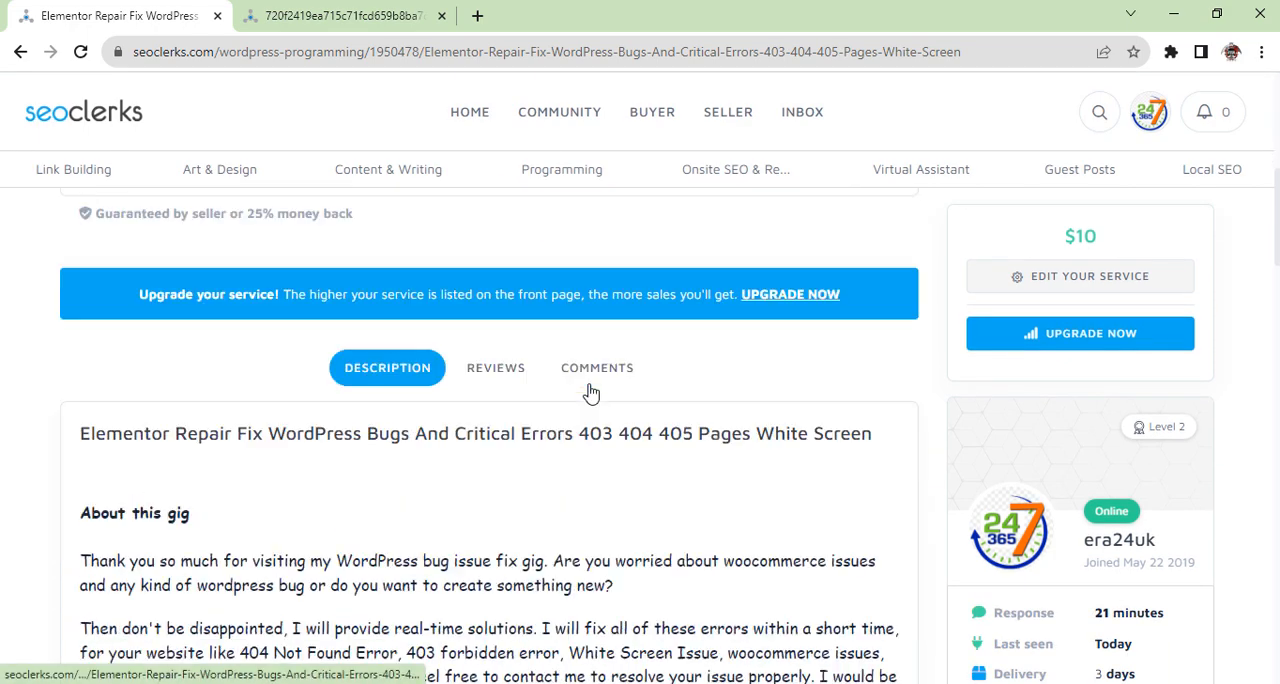
scroll(down, 3)
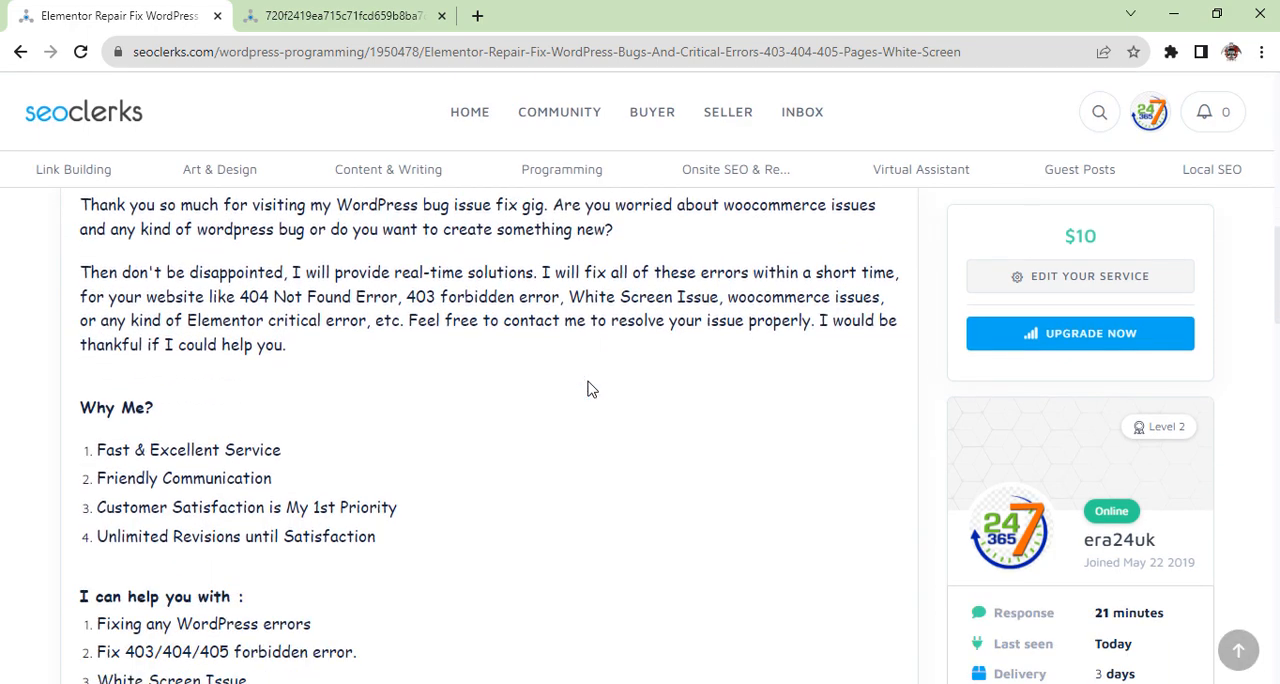
scroll(down, 3)
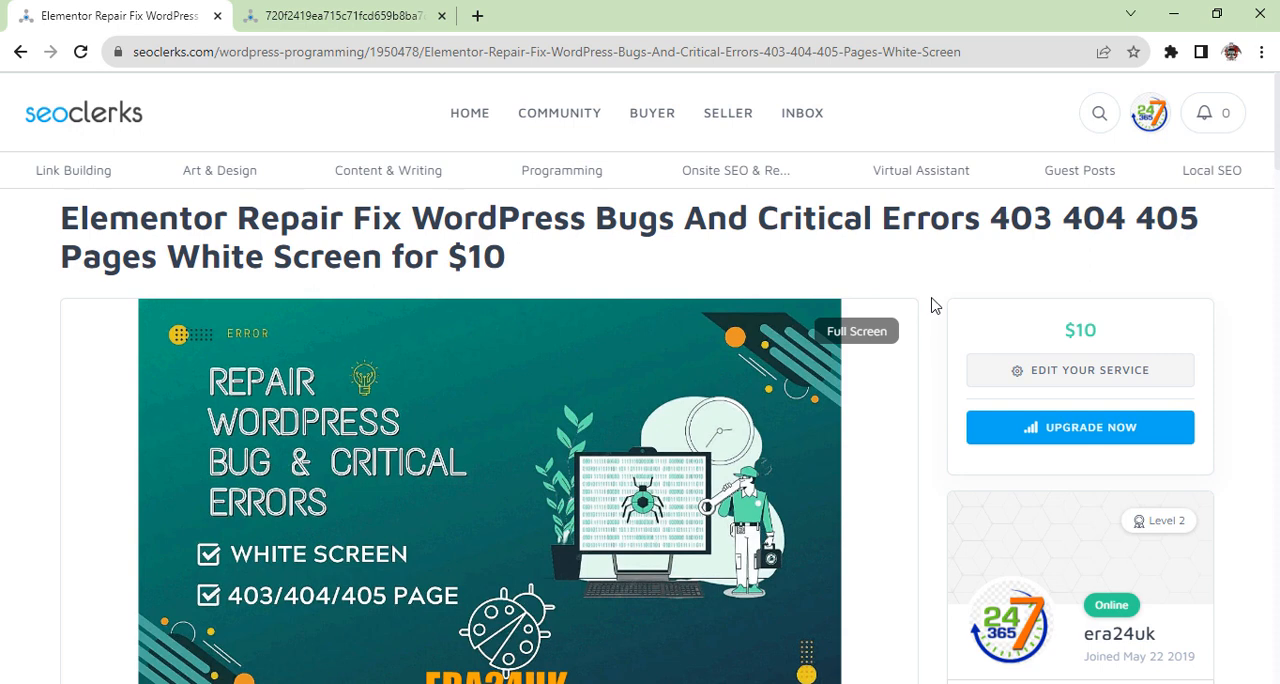
Step: Toggle the profile avatar menu and leave era24uk's account dropdown open
click(1153, 112)
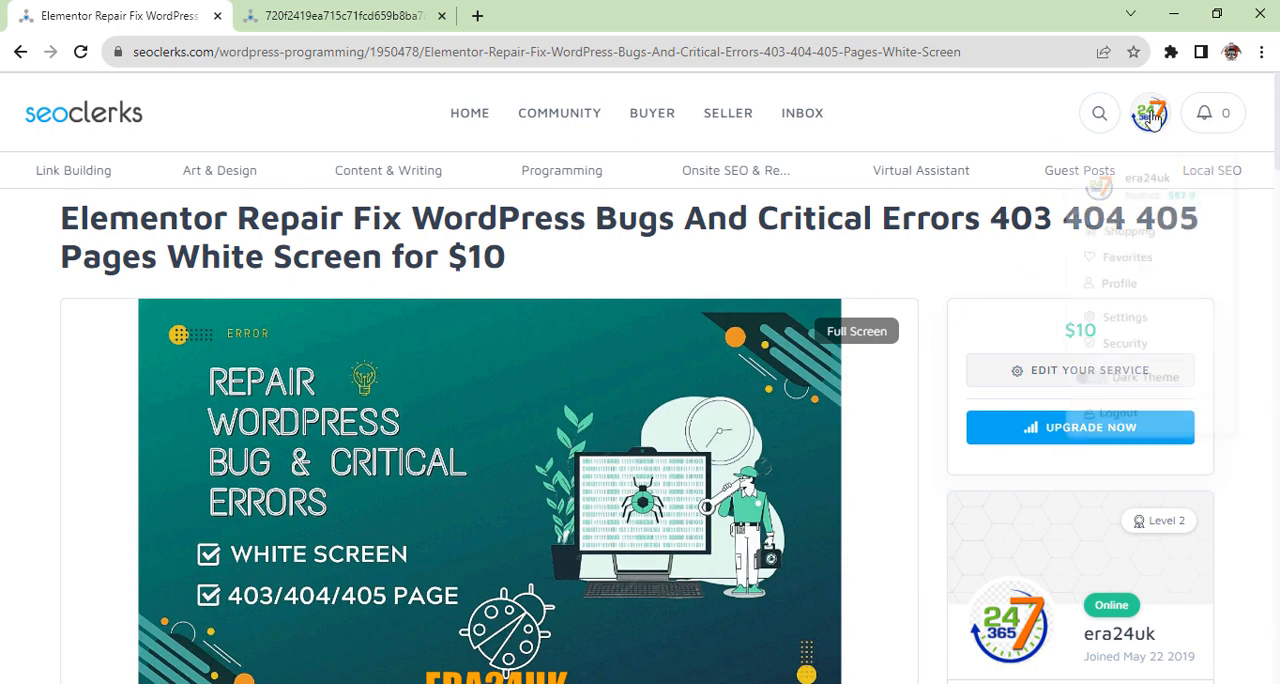
click(1152, 112)
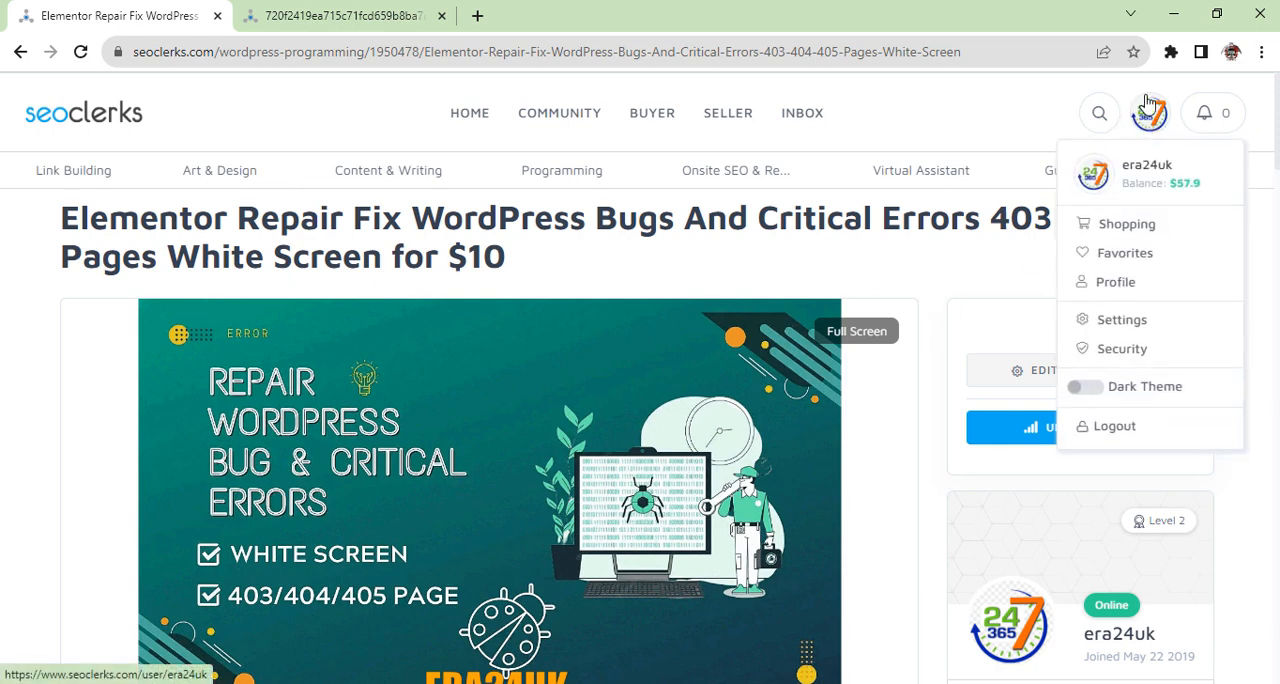
click(1153, 112)
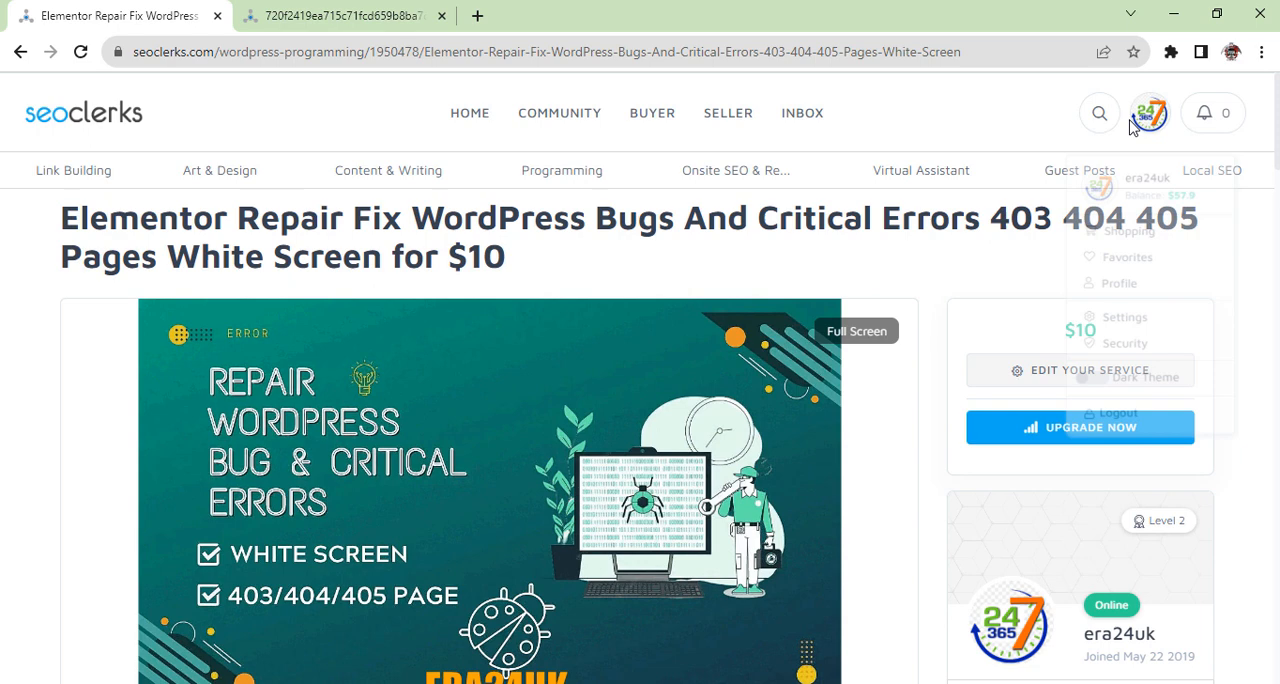
click(1150, 112)
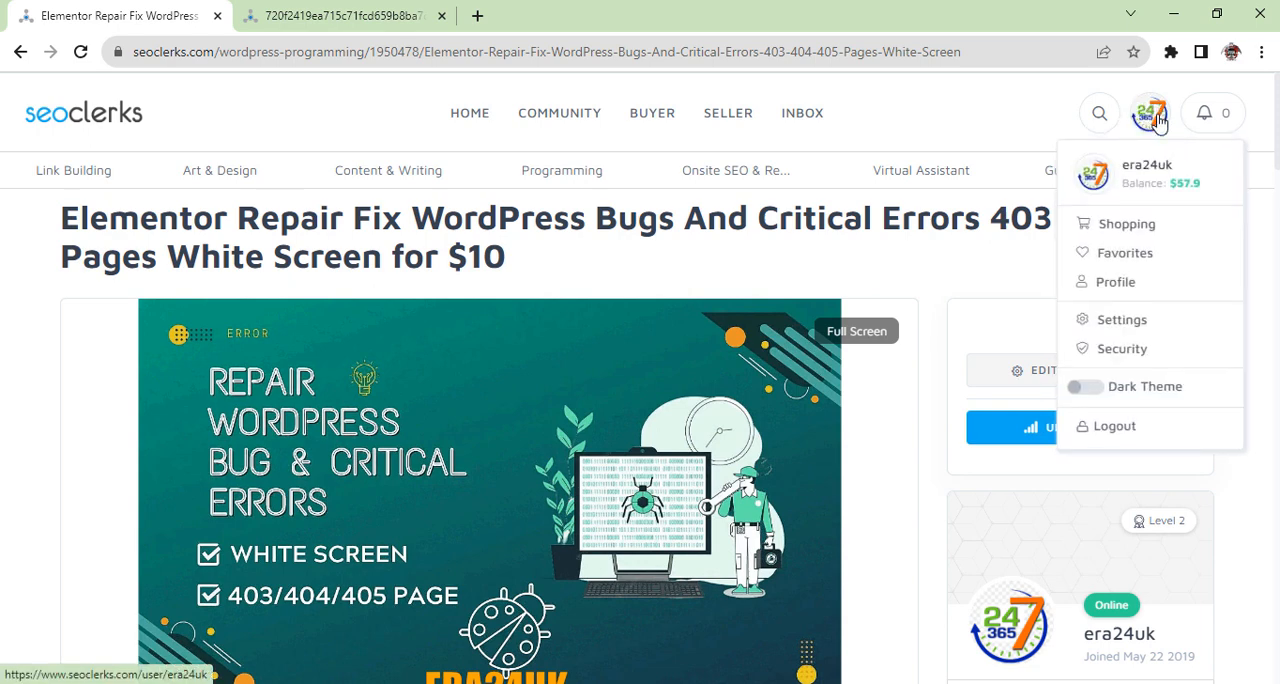
mouse_move(1115, 282)
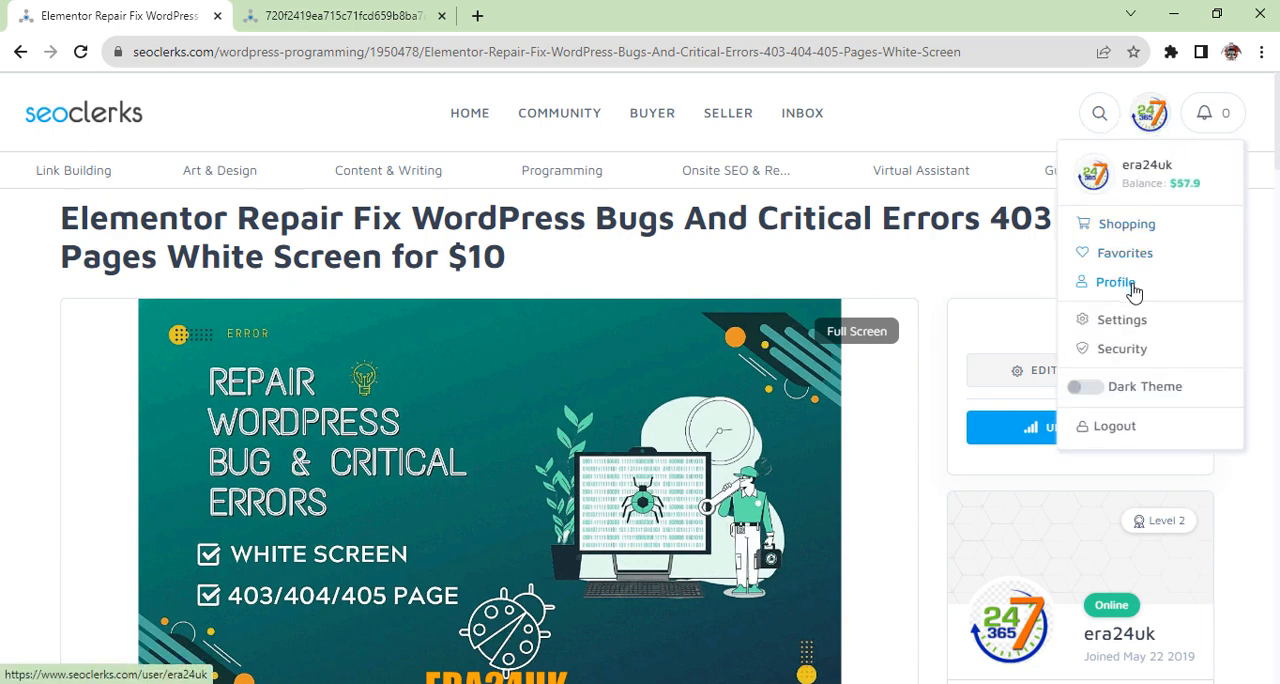
mouse_move(1134, 428)
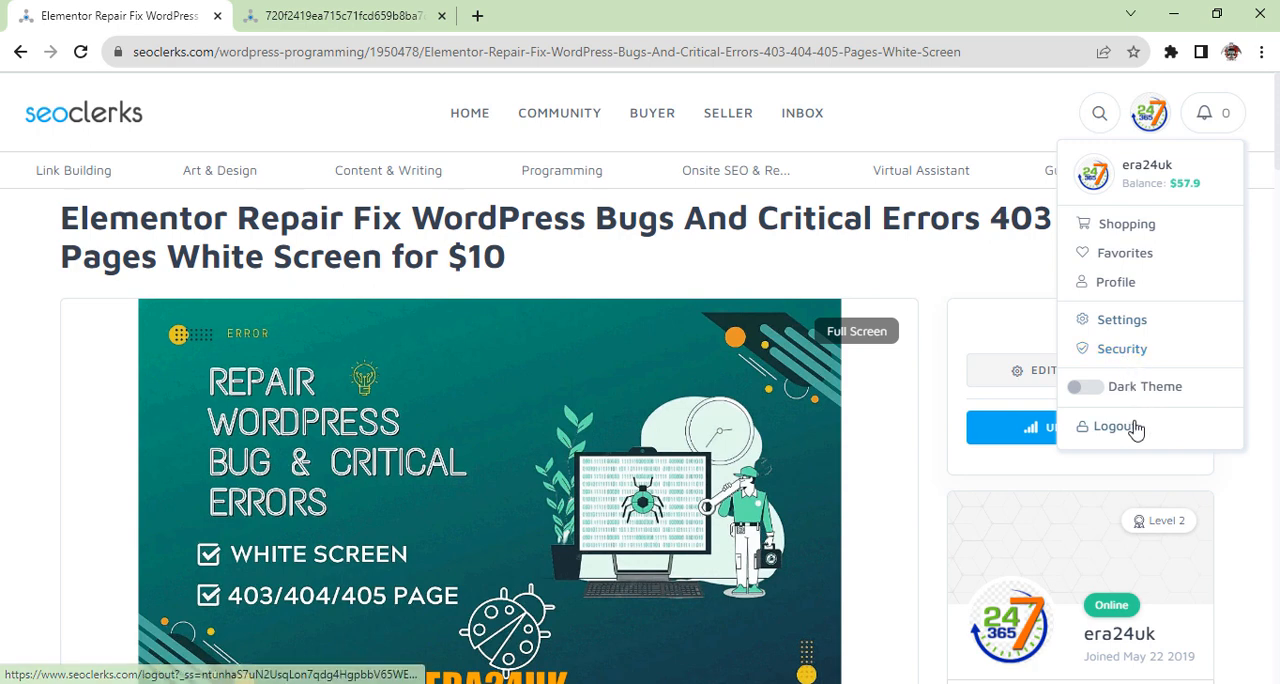
mouse_move(1092, 205)
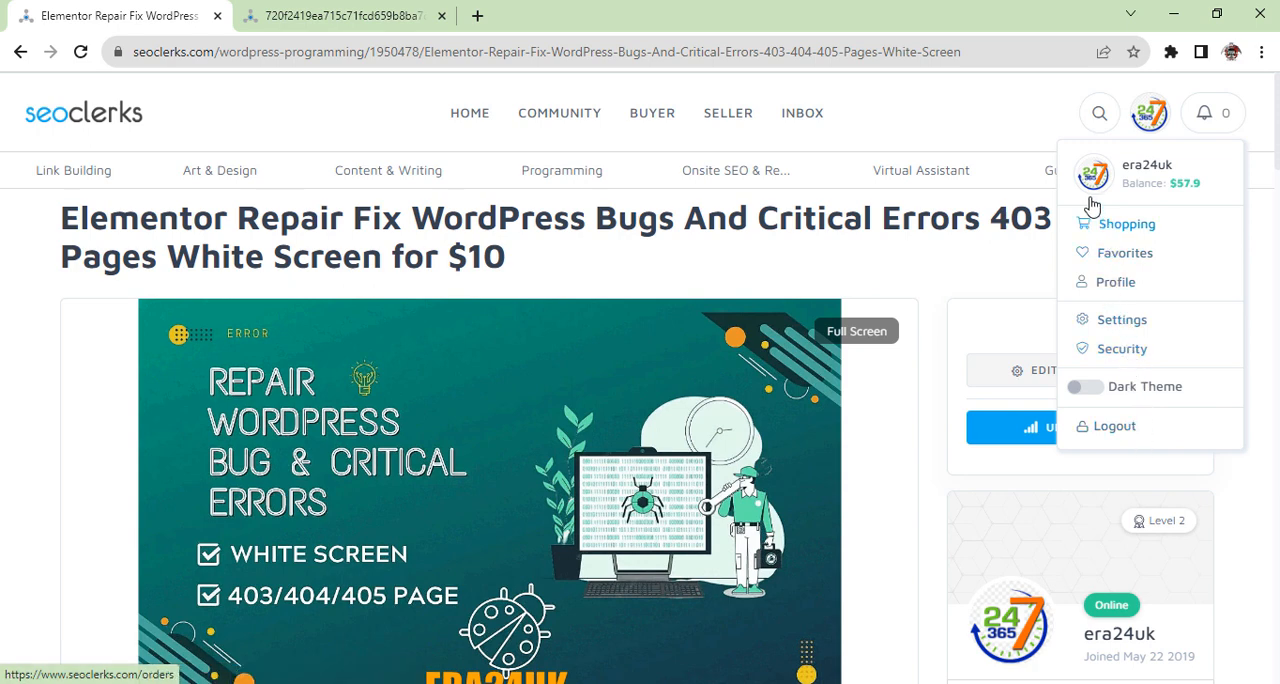
Step: Dismiss the account menu and start a new job request from the buyer options
click(652, 112)
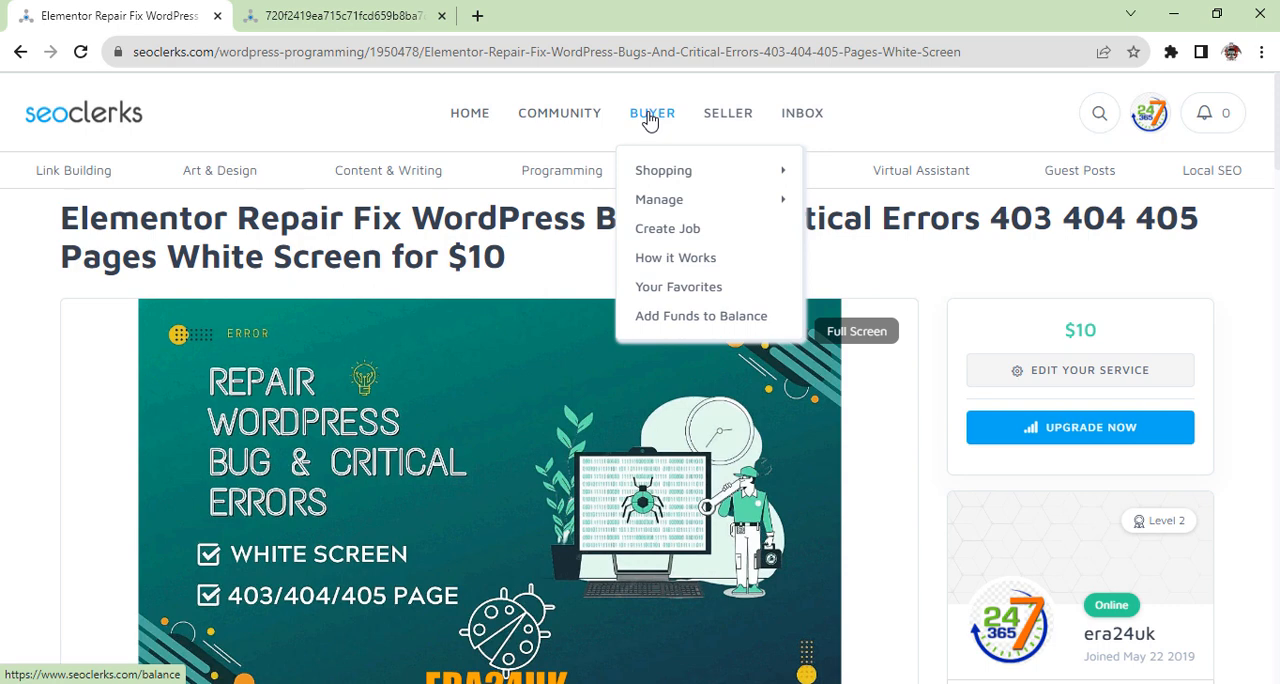
mouse_move(658, 132)
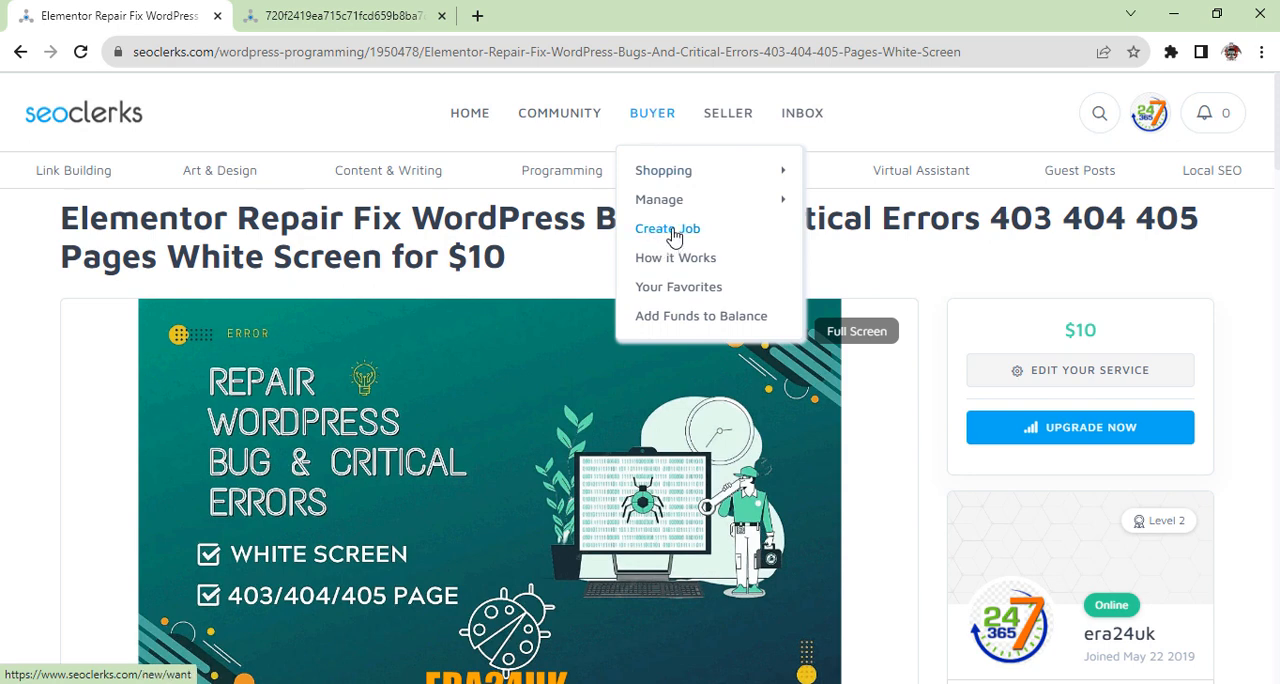
click(667, 228)
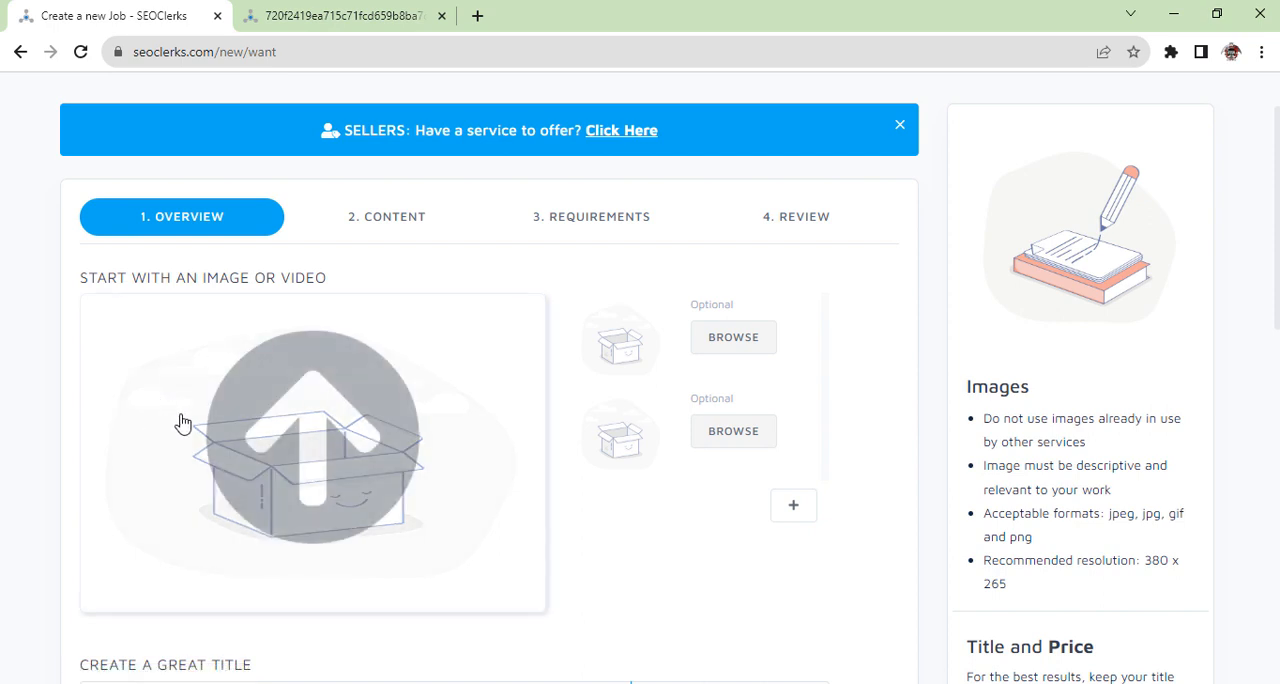
mouse_move(377, 270)
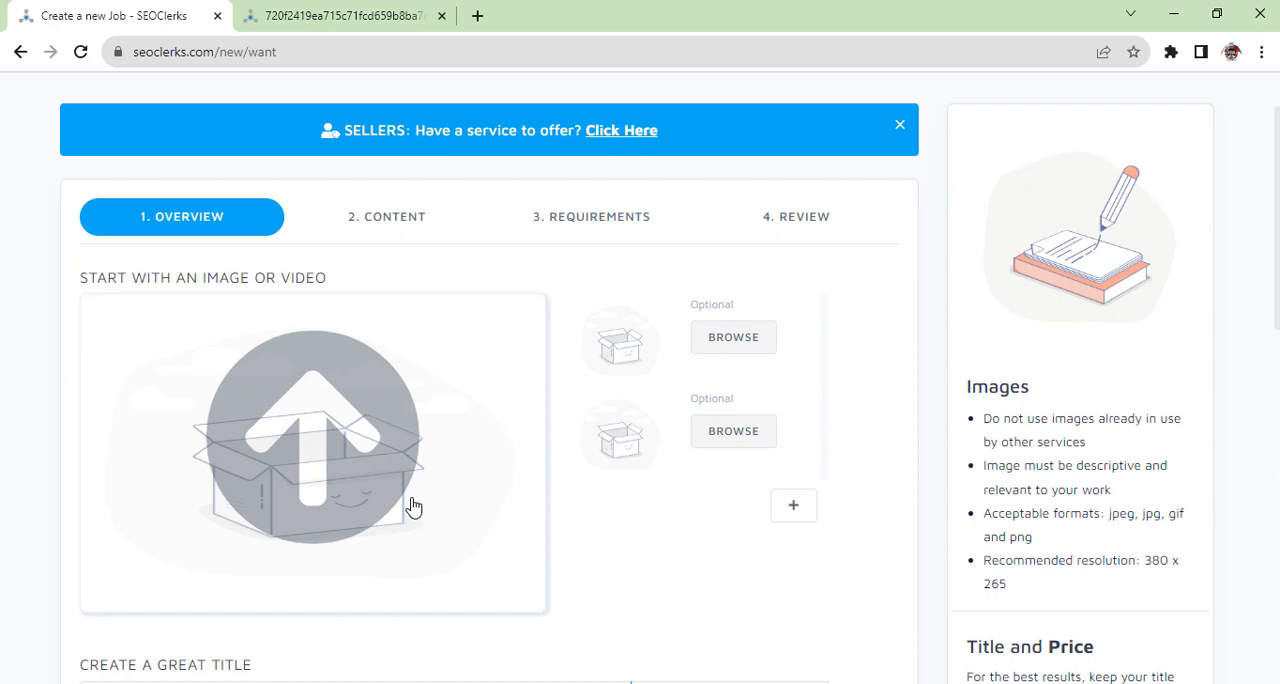
mouse_move(438, 481)
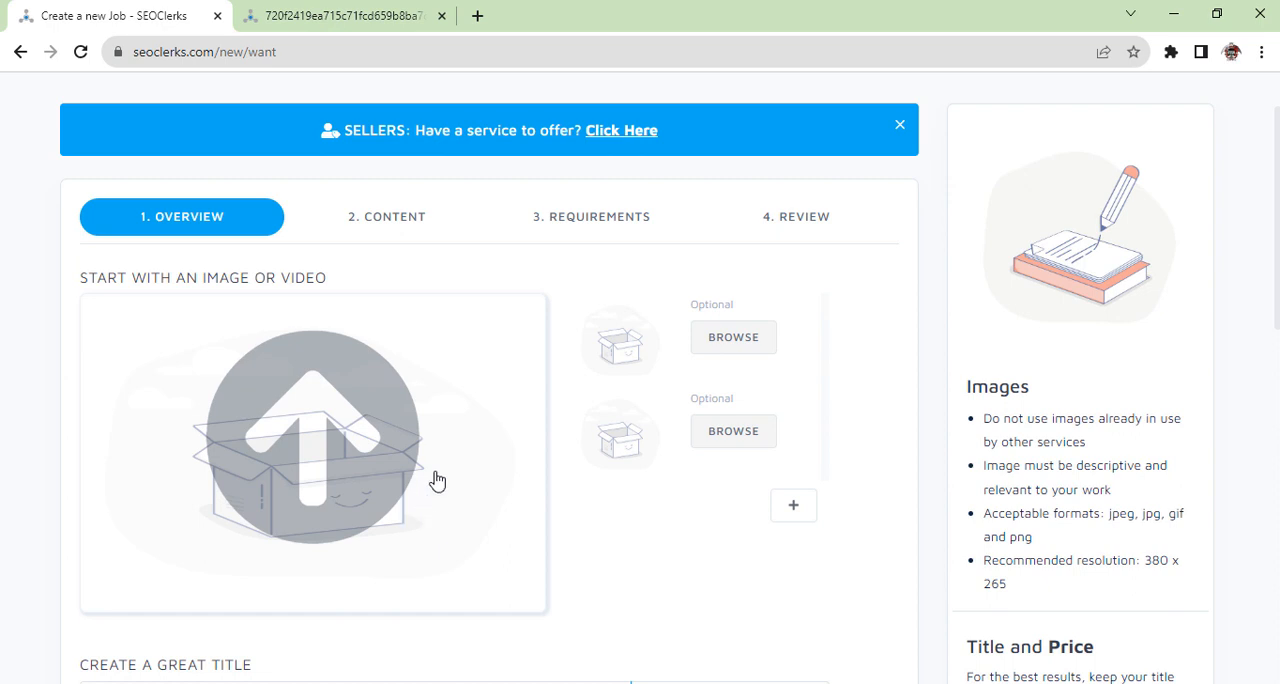
mouse_move(404, 469)
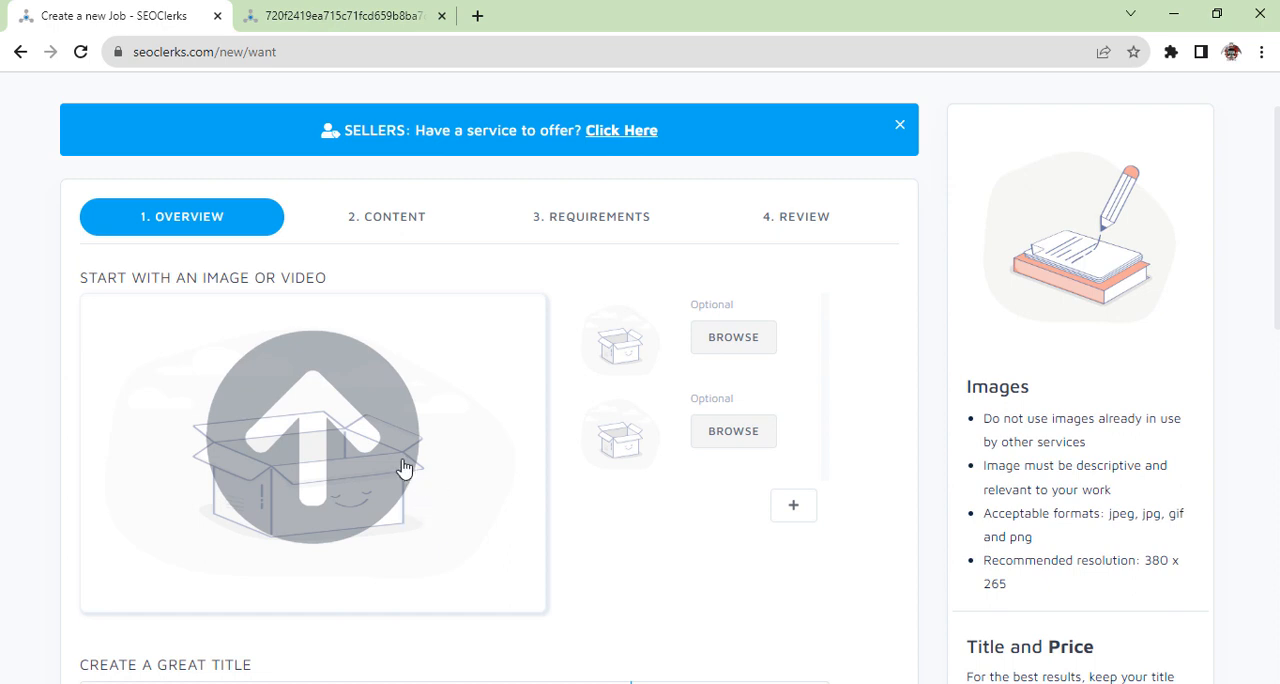
Step: Scroll the new job form, then go to BUYER > Manage Jobs
scroll(down, 3)
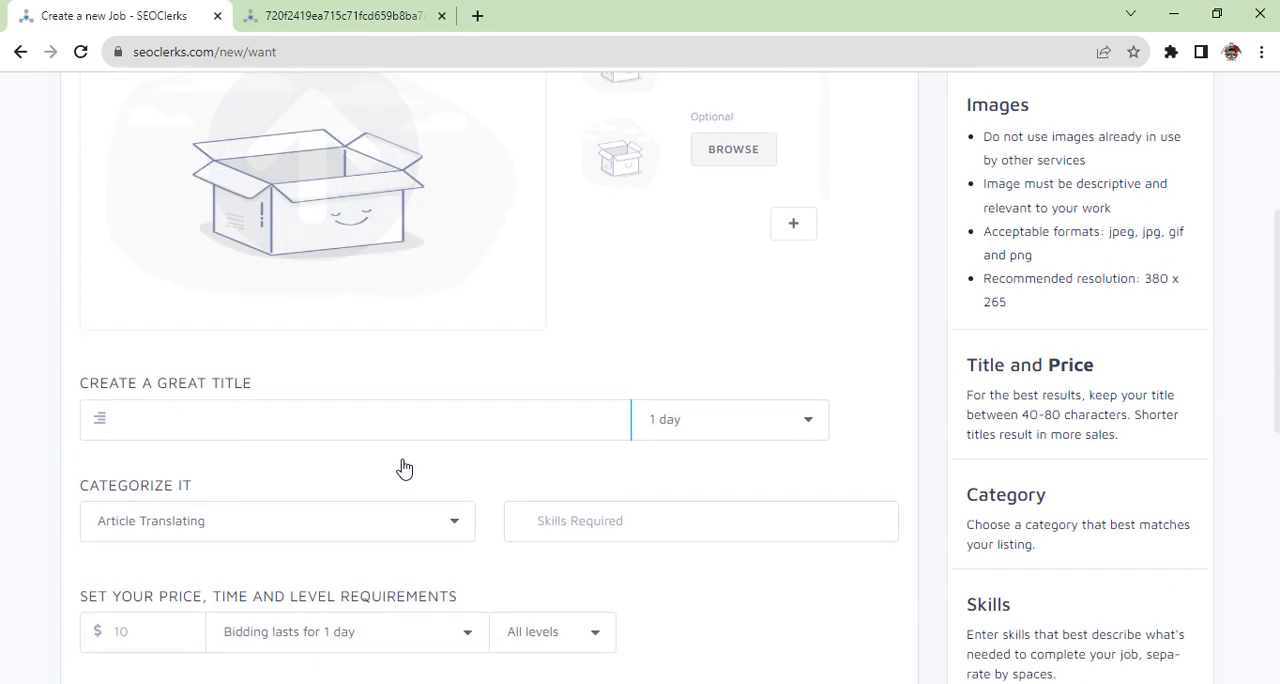
scroll(up, 3)
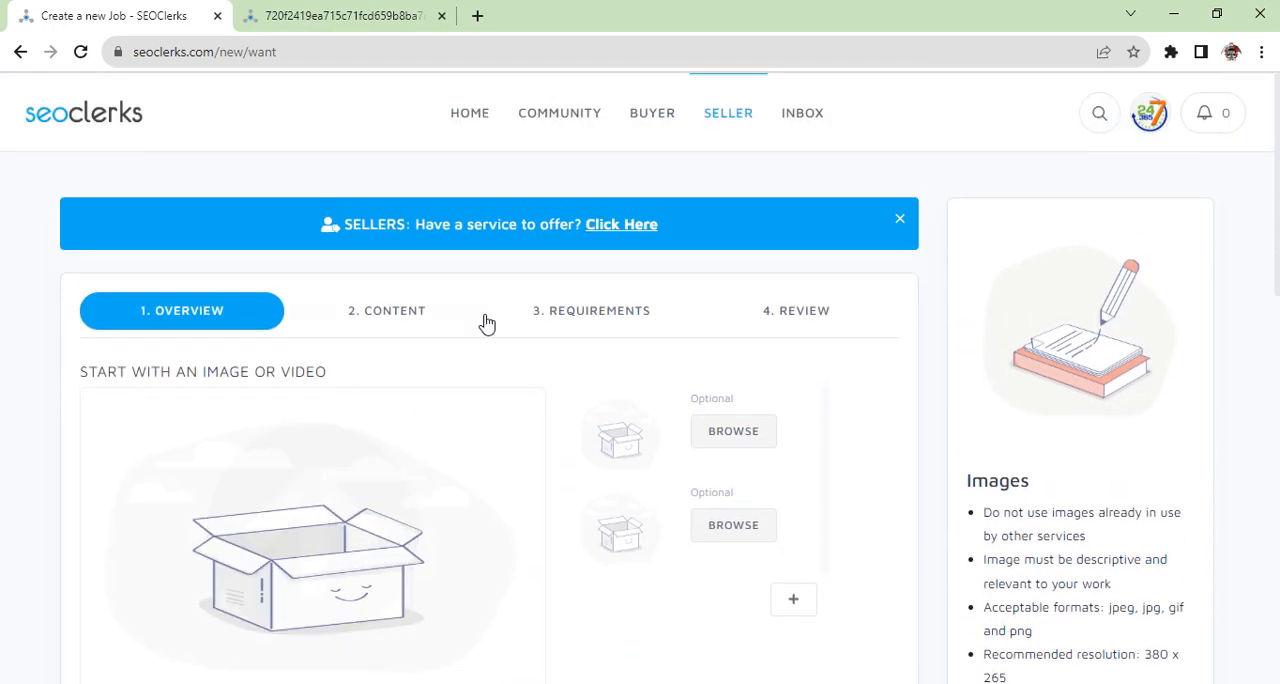
click(652, 112)
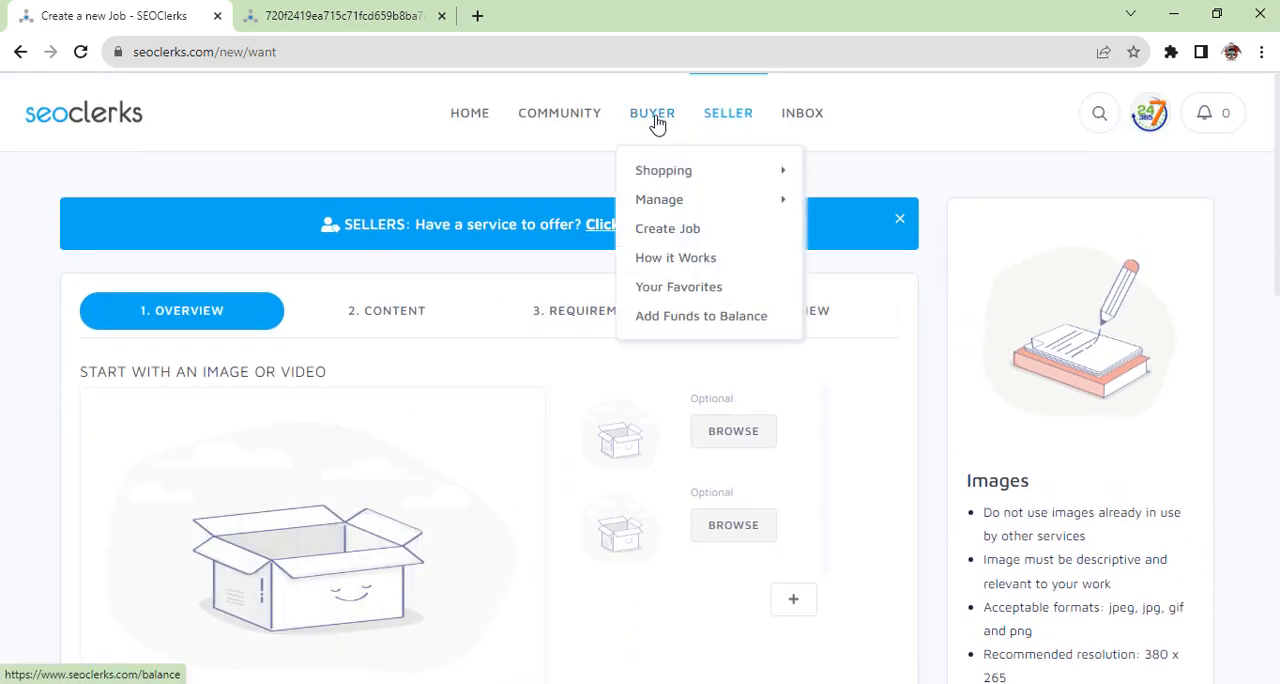
mouse_move(659, 199)
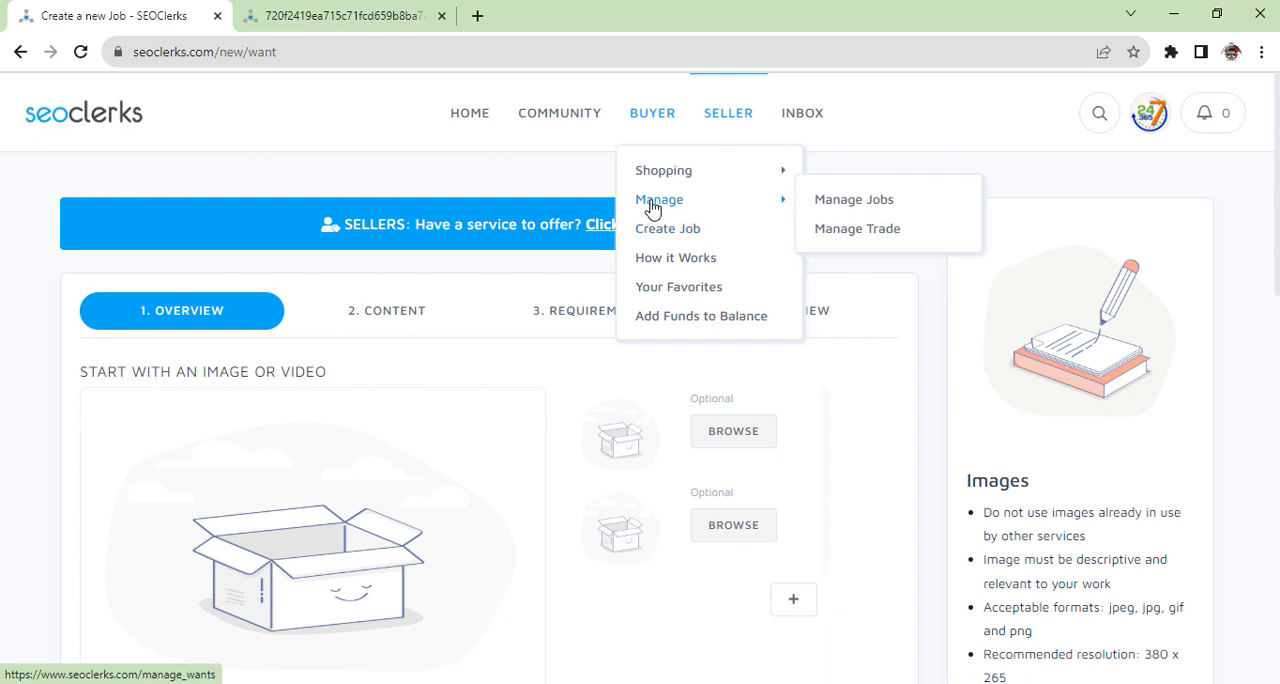
mouse_move(852, 199)
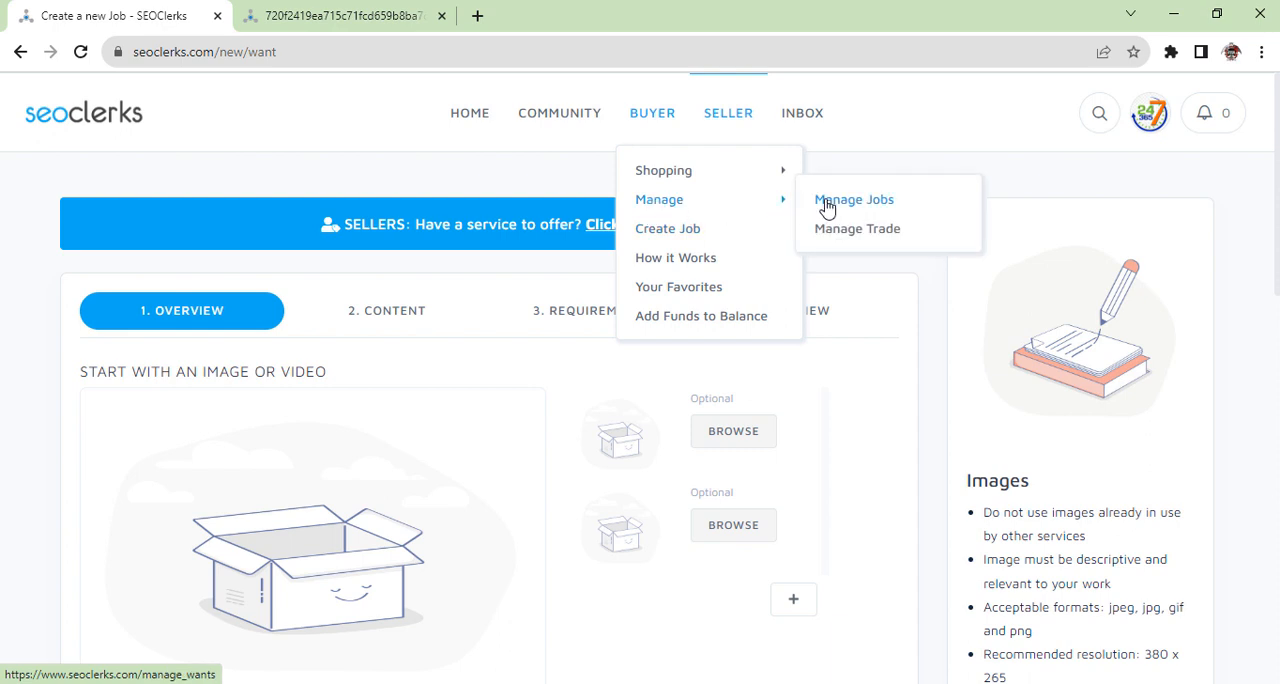
click(853, 199)
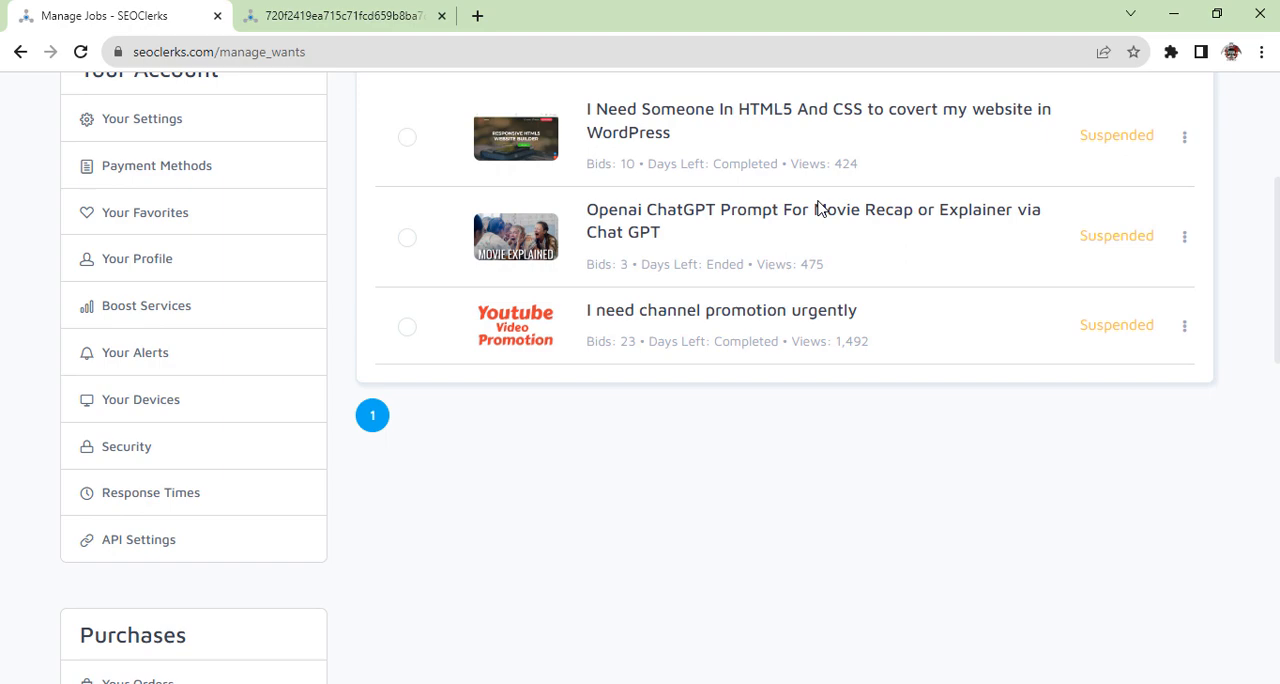
Step: Scroll through the three suspended job requests and reopen the buyer menu
scroll(up, 3)
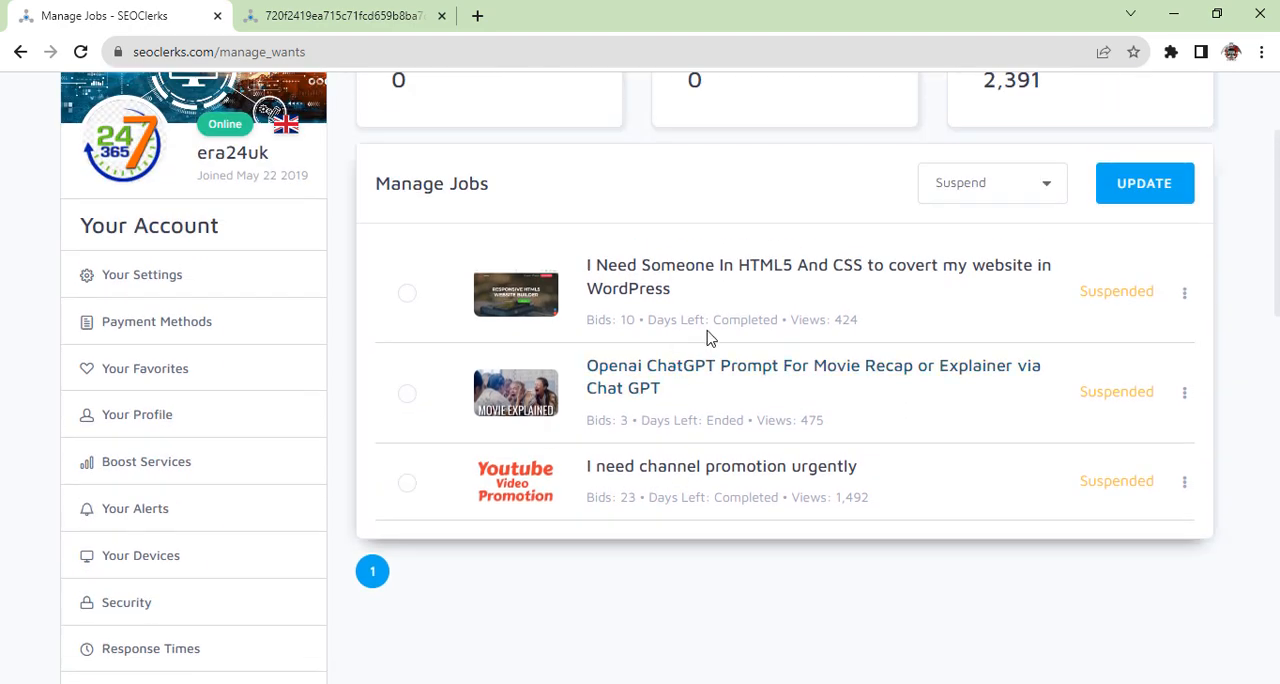
scroll(up, 3)
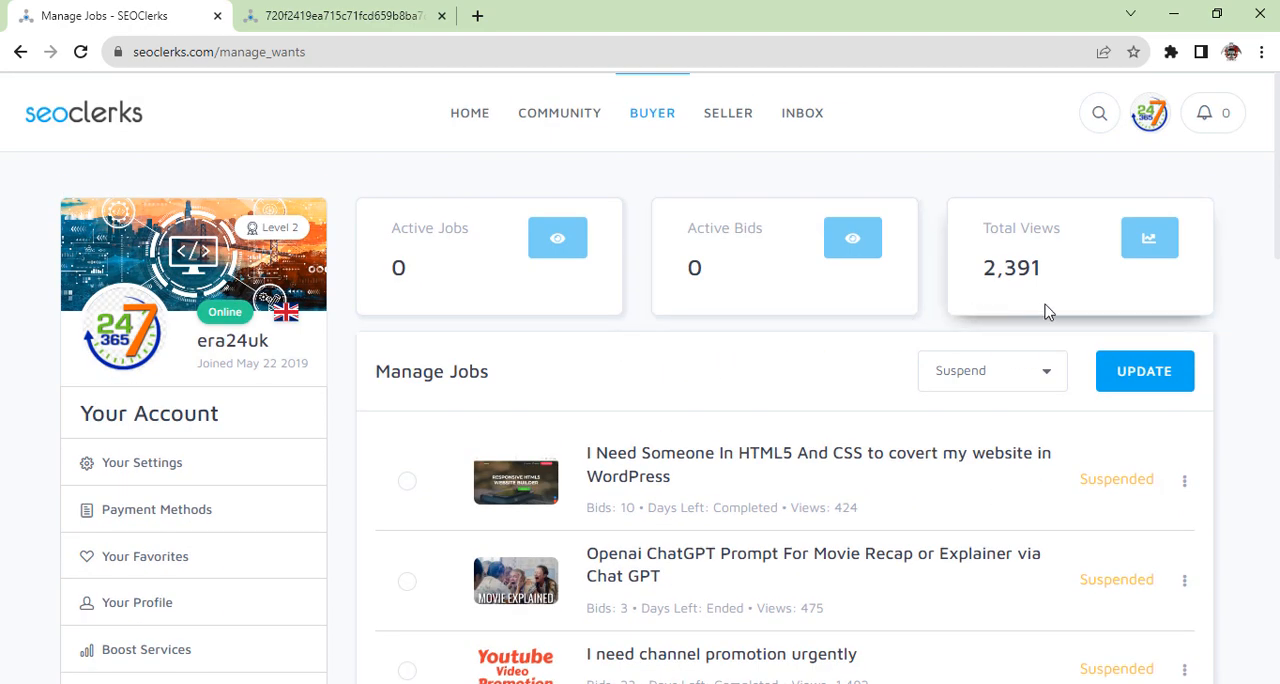
scroll(down, 3)
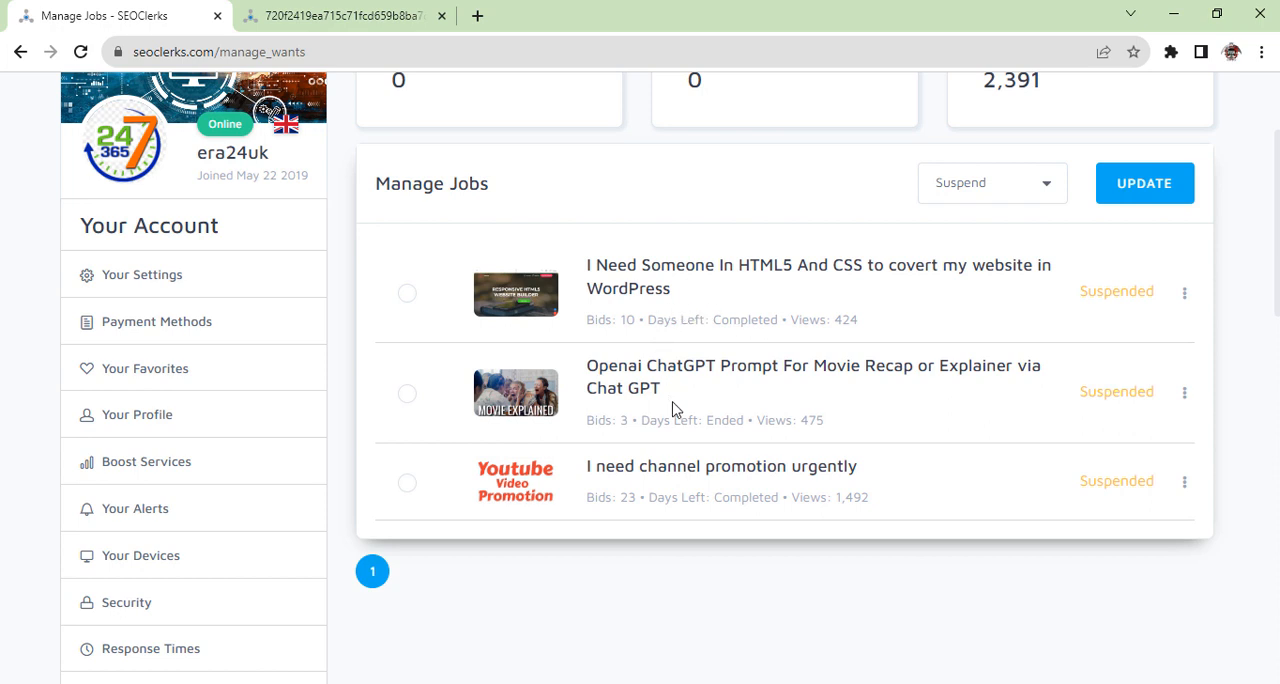
scroll(down, 3)
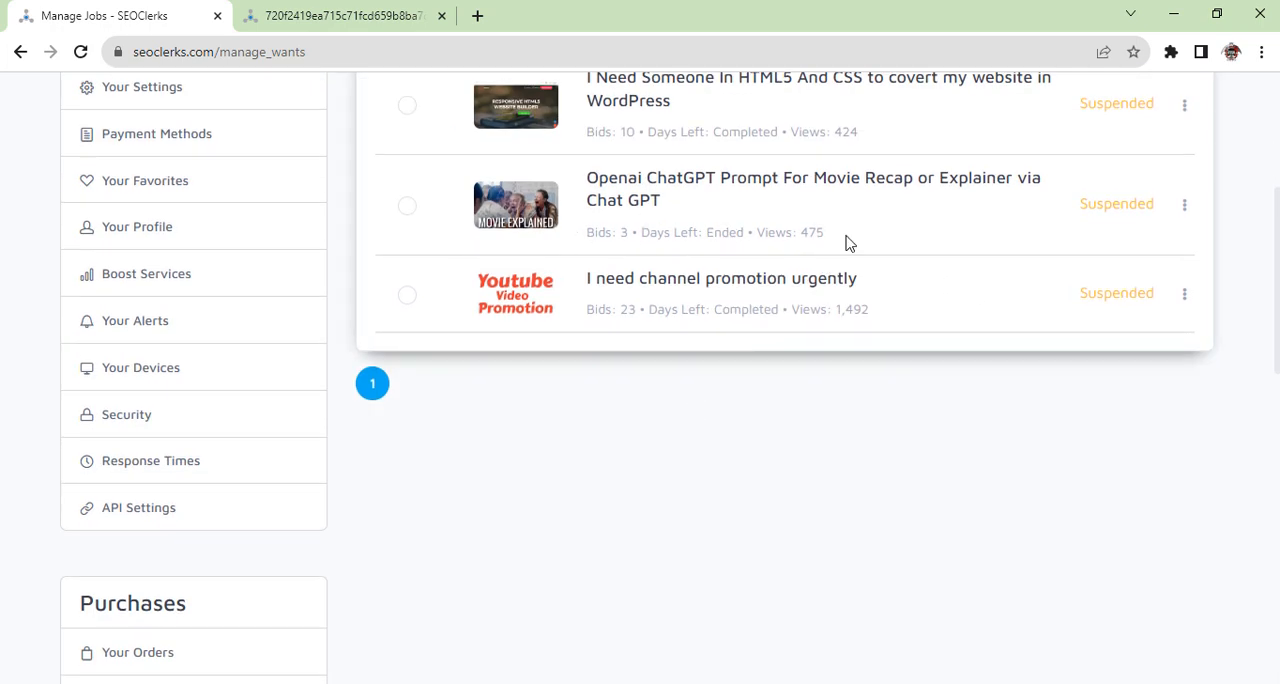
mouse_move(617, 313)
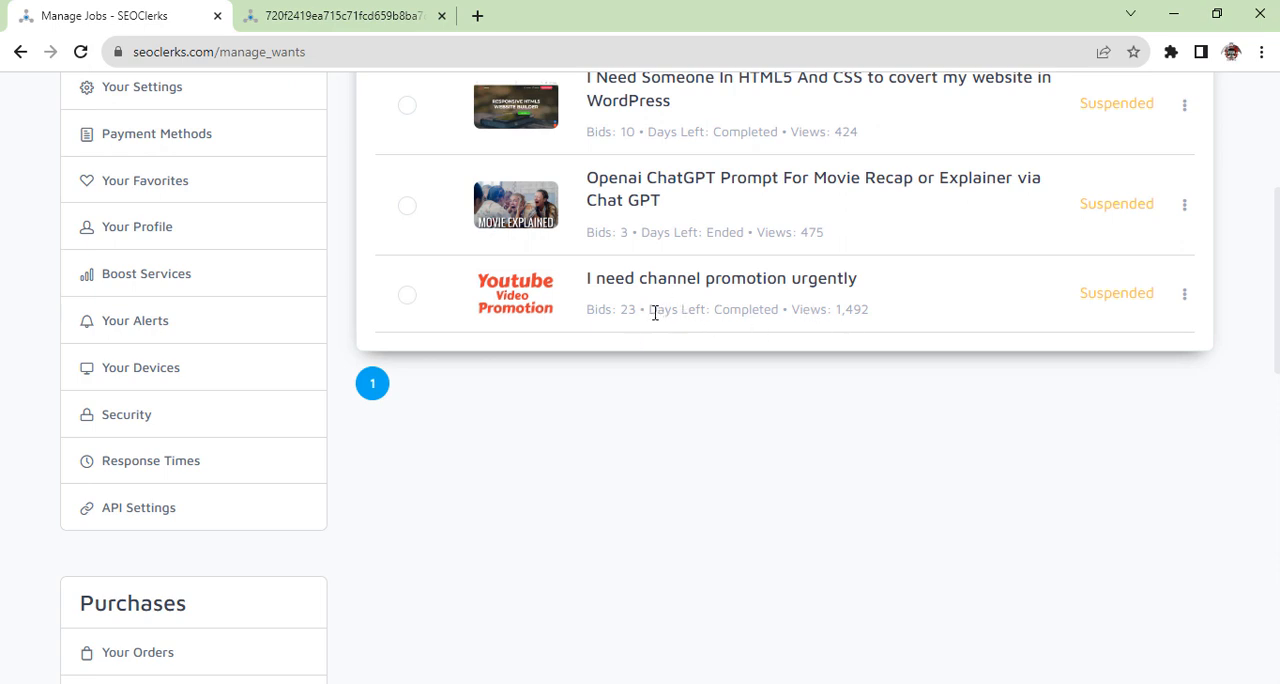
mouse_move(707, 314)
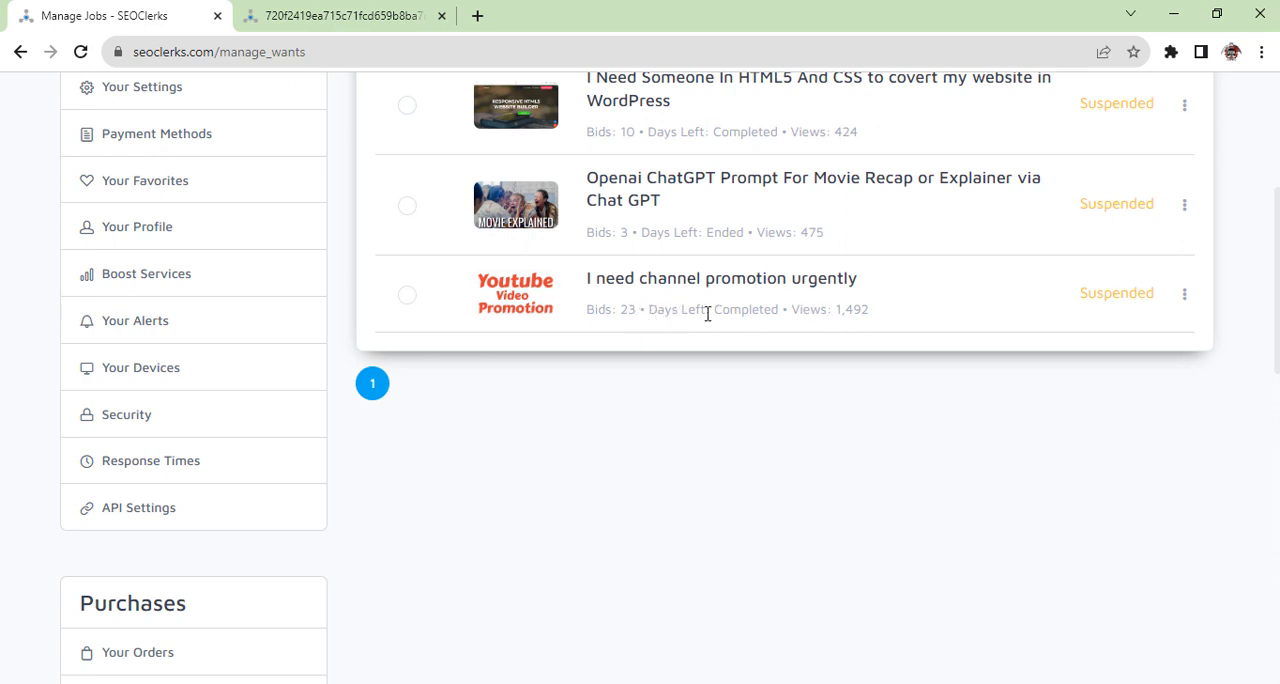
mouse_move(593, 309)
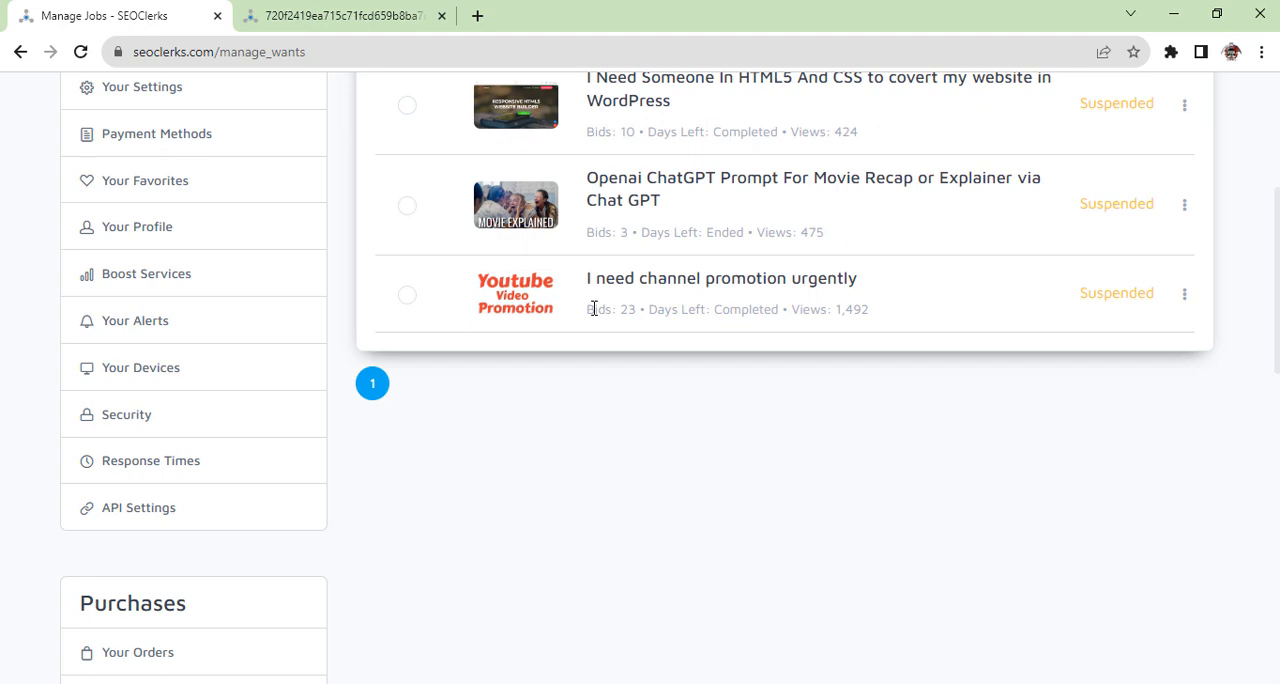
double_click(610, 309)
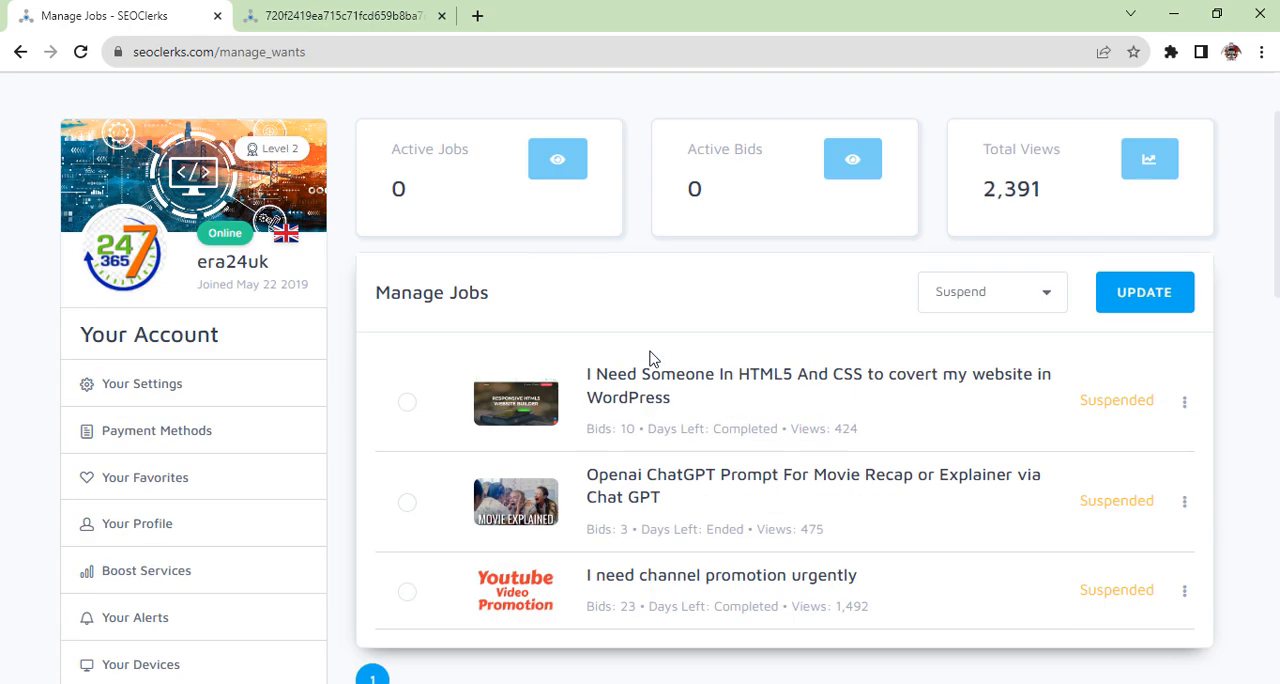
click(652, 112)
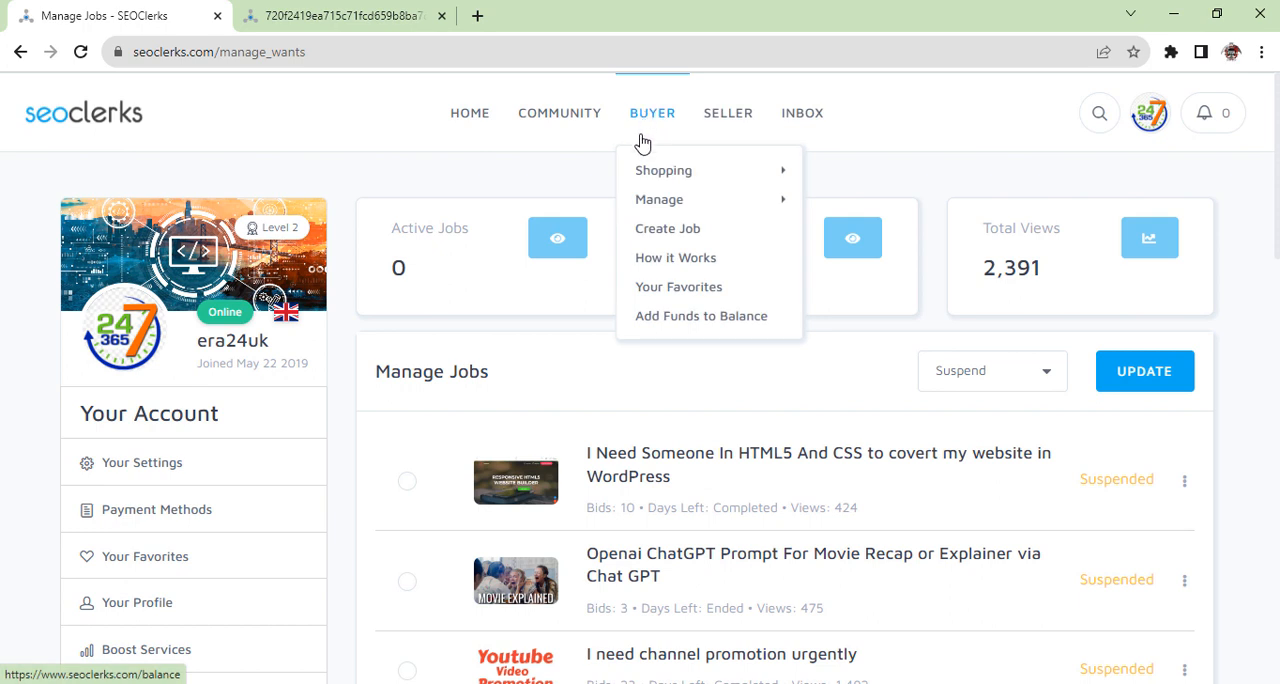
mouse_move(675, 258)
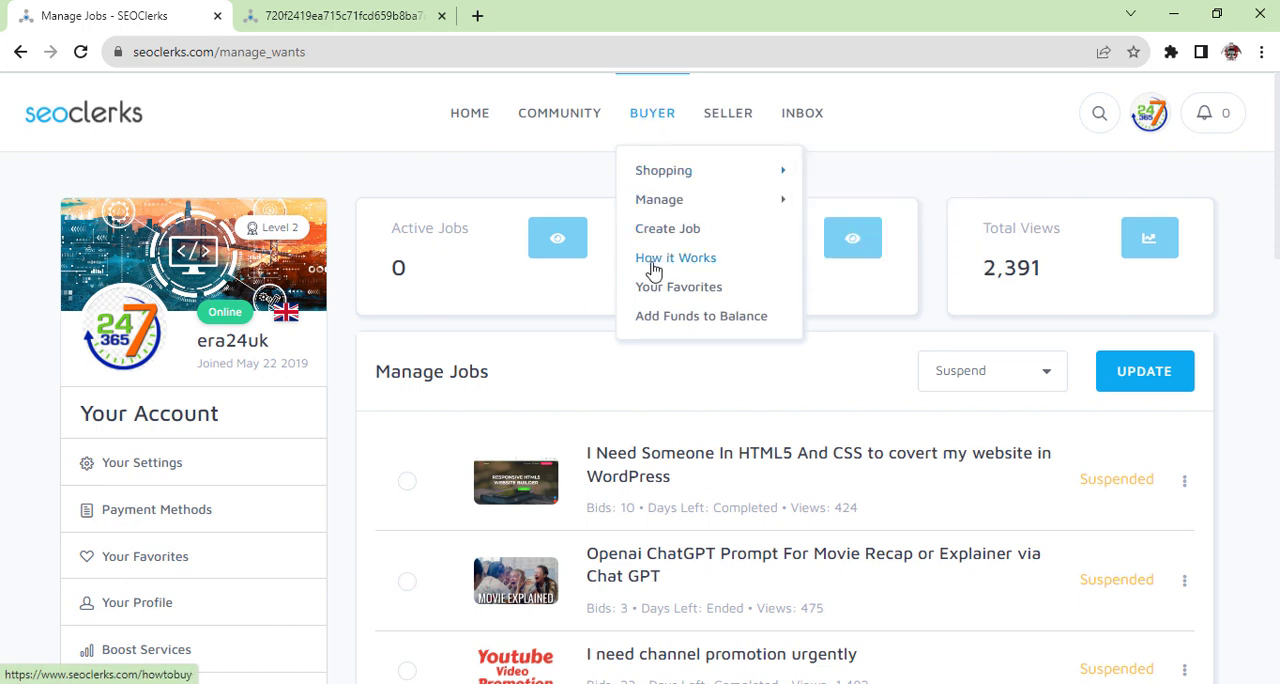
Step: Open BUYER > How it Works and read through the Buyers Guide sections
click(675, 257)
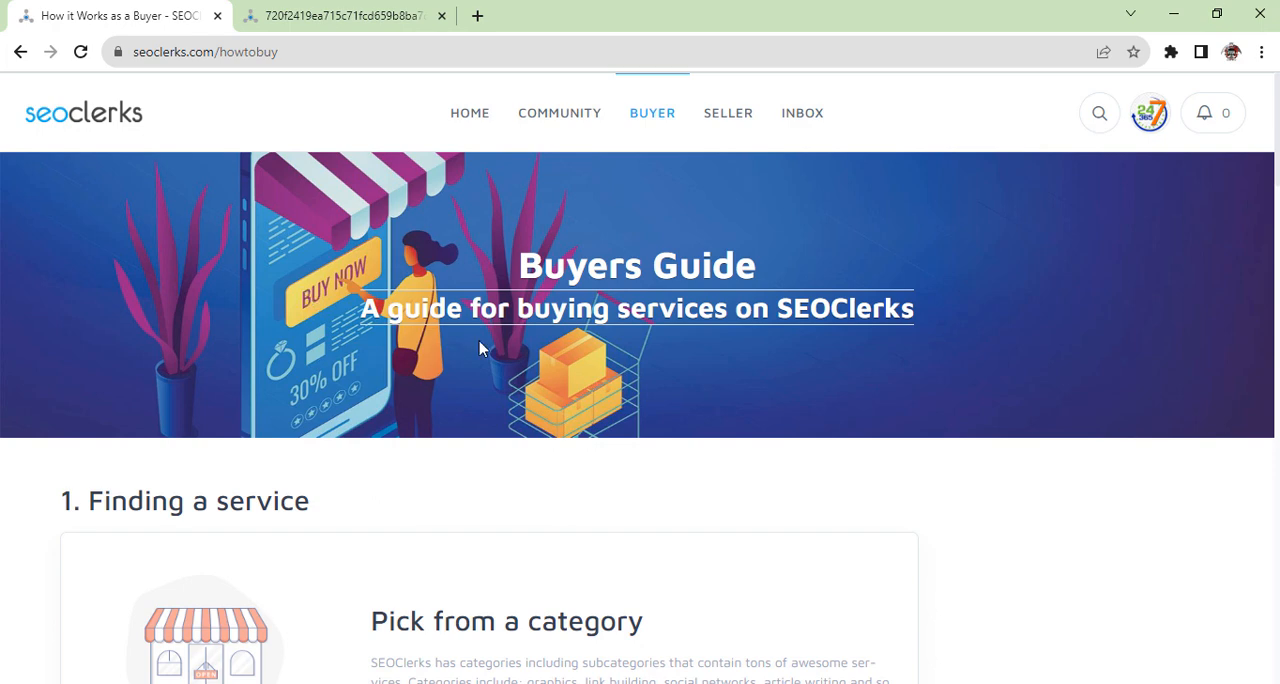
mouse_move(558, 345)
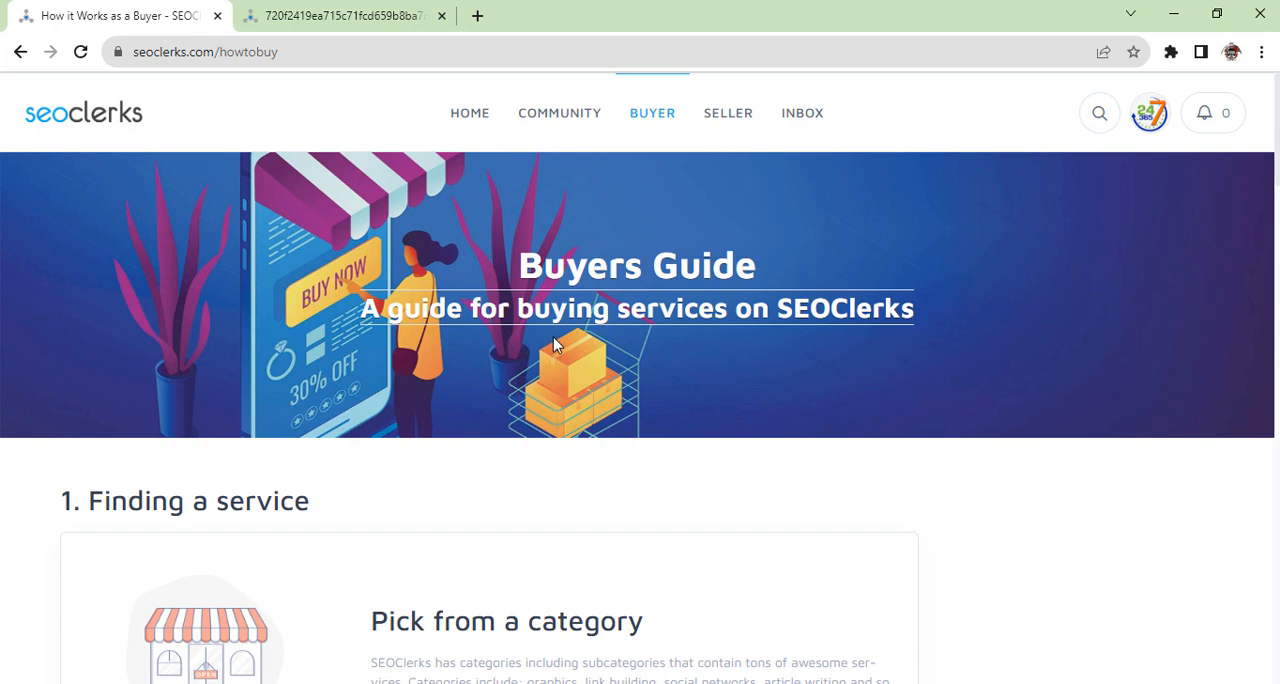
mouse_move(882, 351)
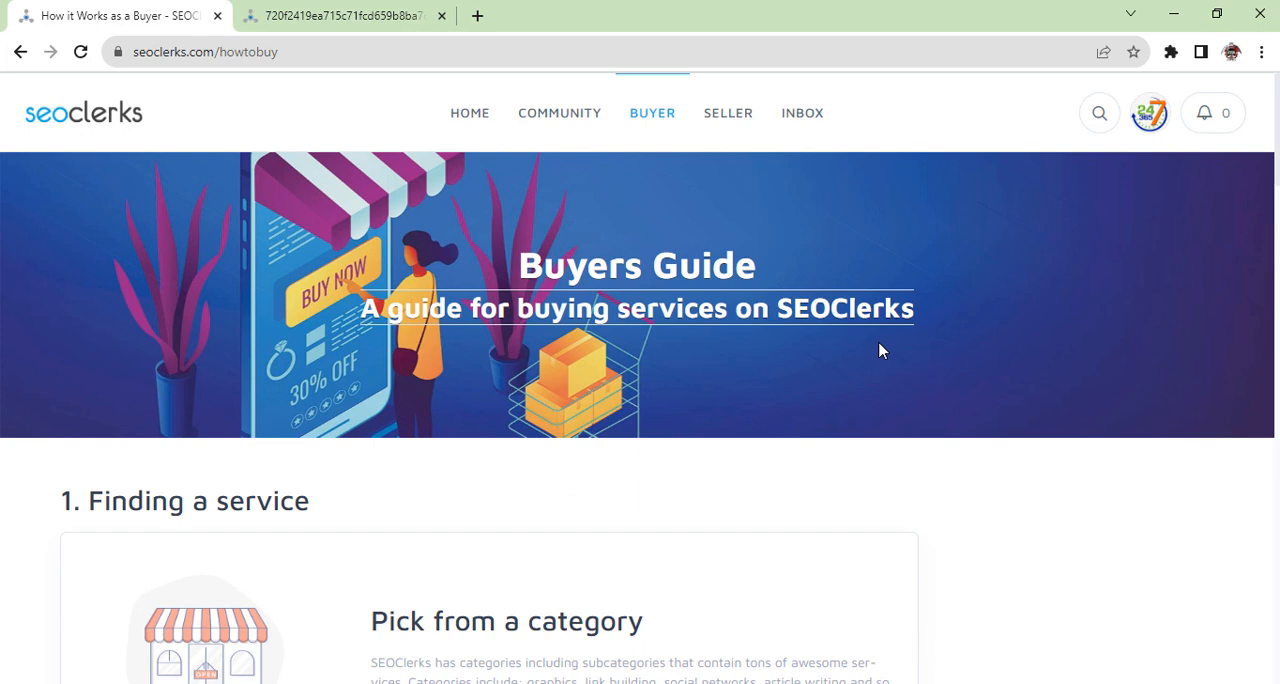
mouse_move(868, 349)
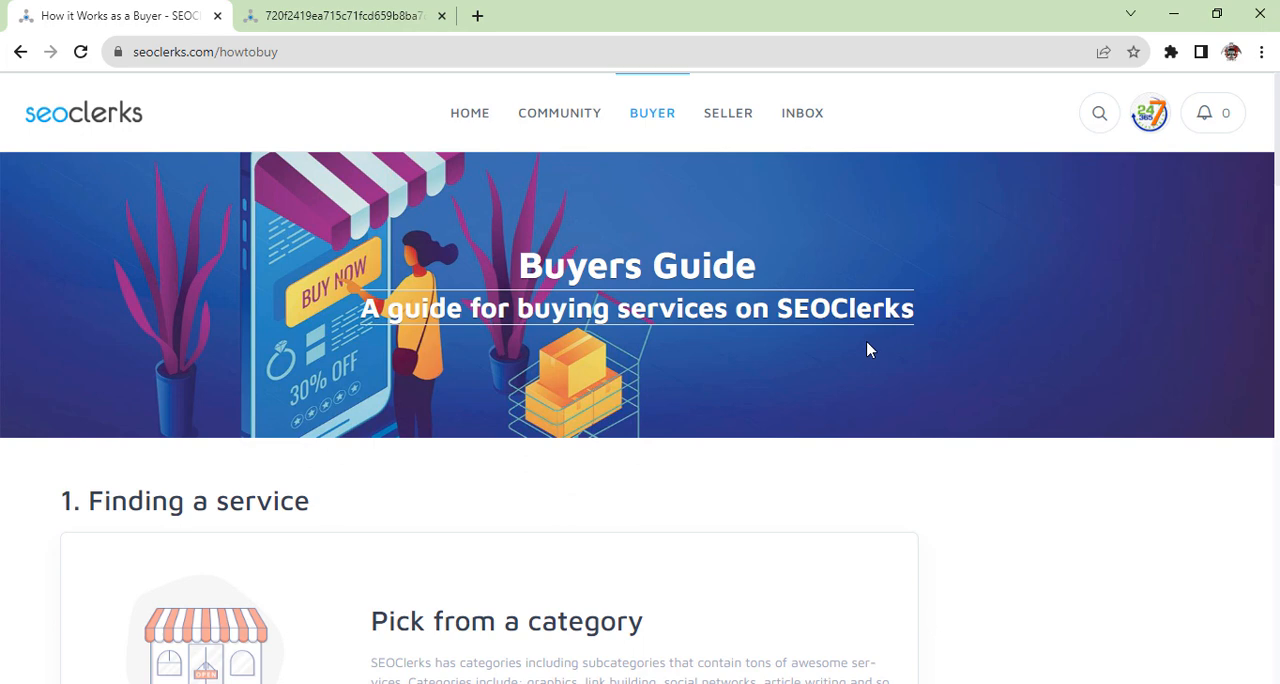
mouse_move(855, 350)
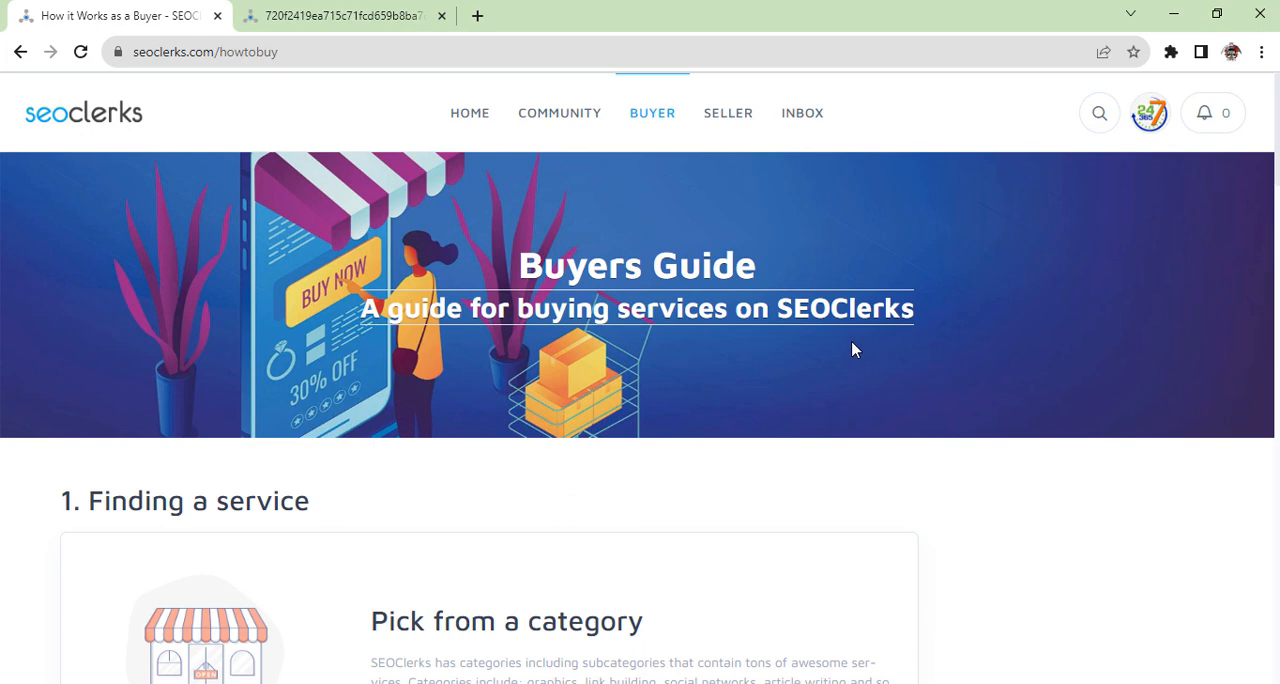
mouse_move(846, 349)
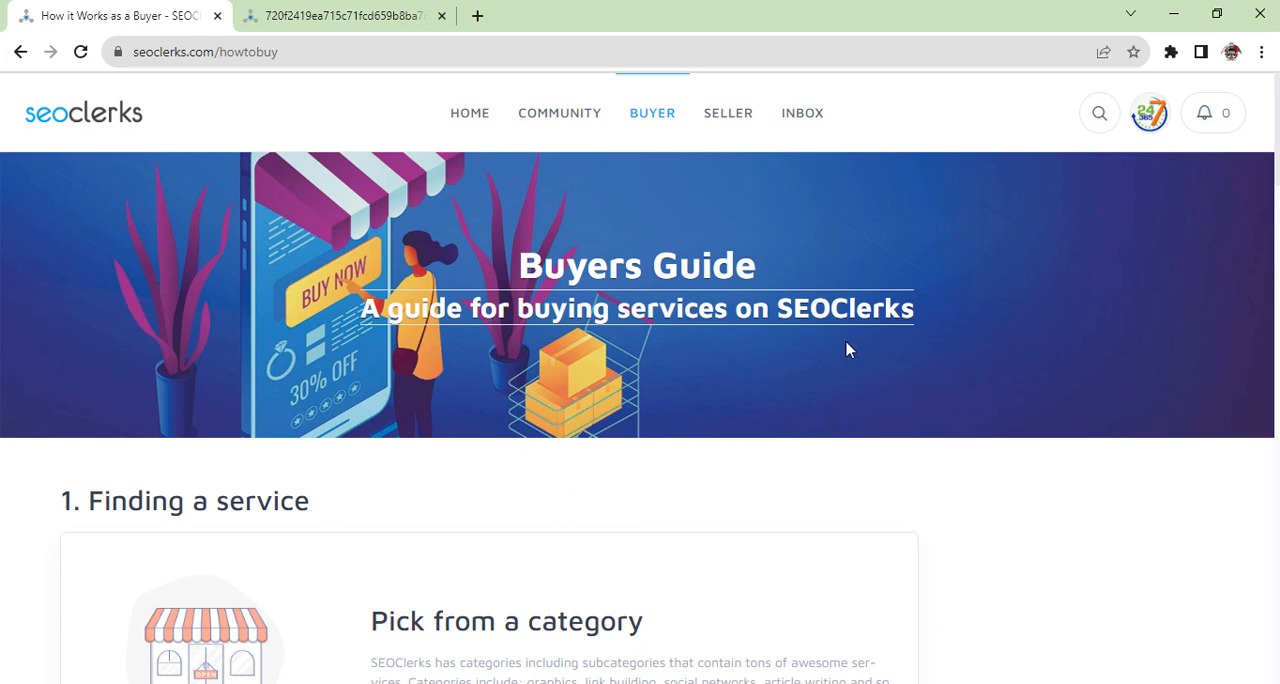
scroll(down, 3)
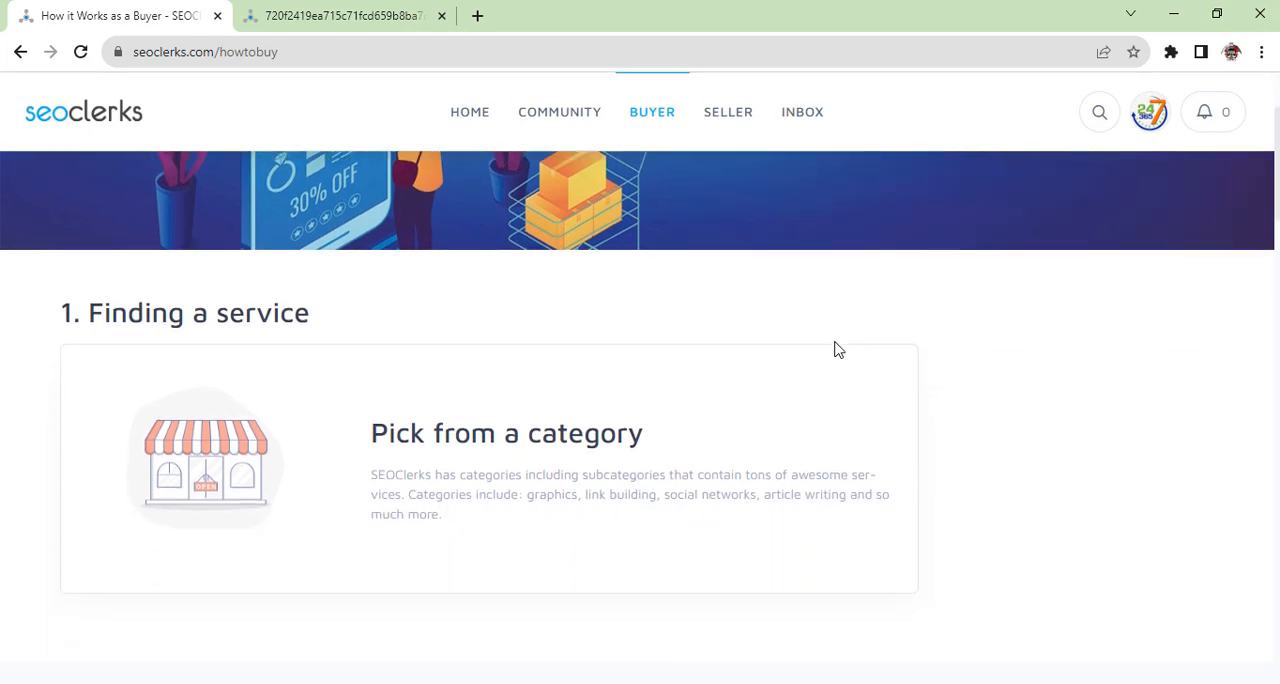
scroll(down, 3)
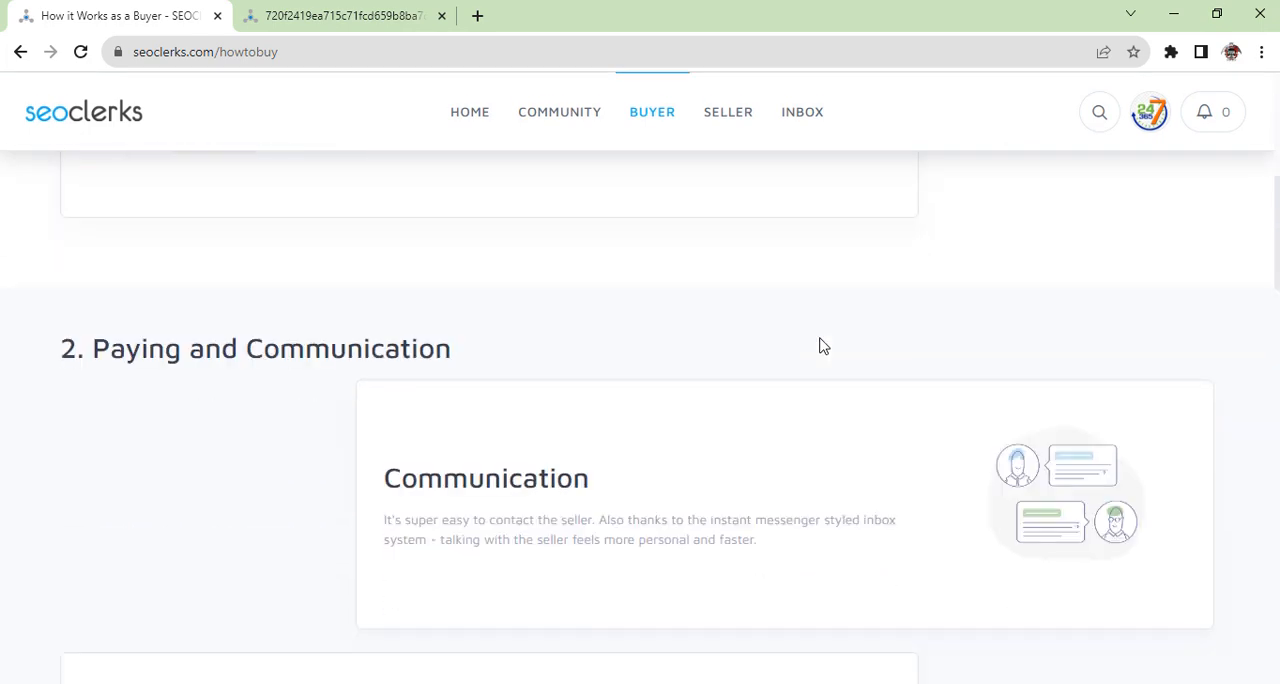
scroll(down, 3)
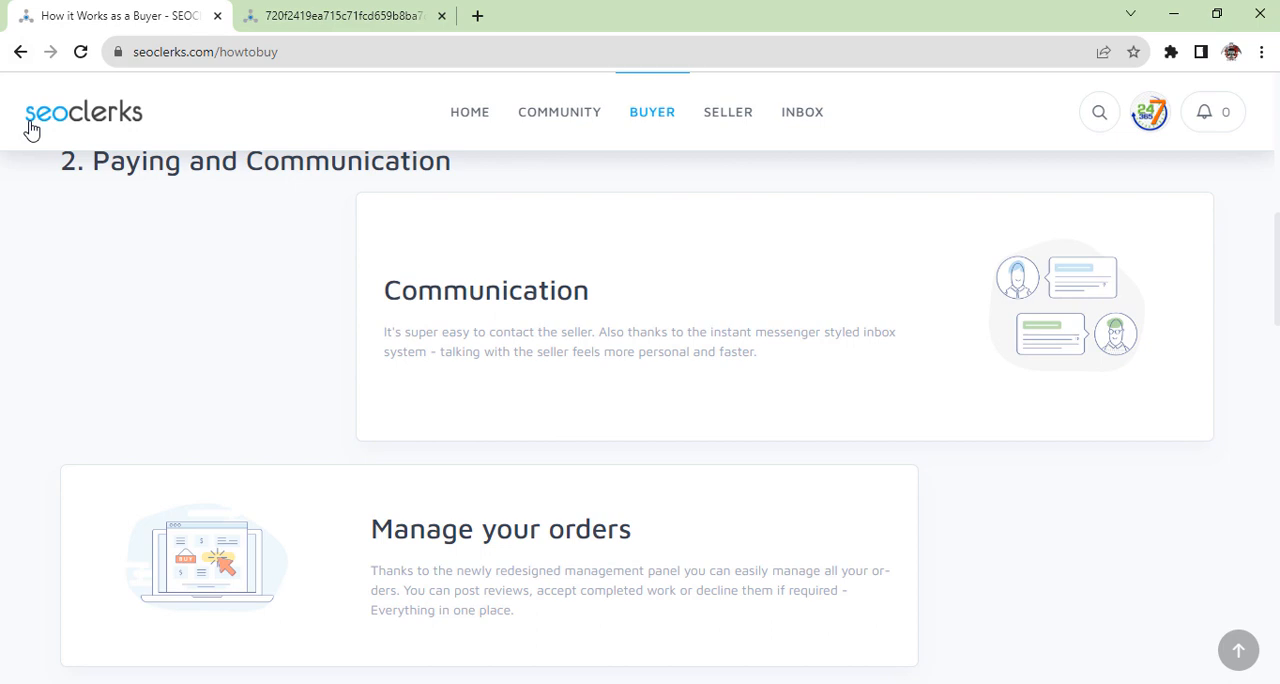
mouse_move(391, 394)
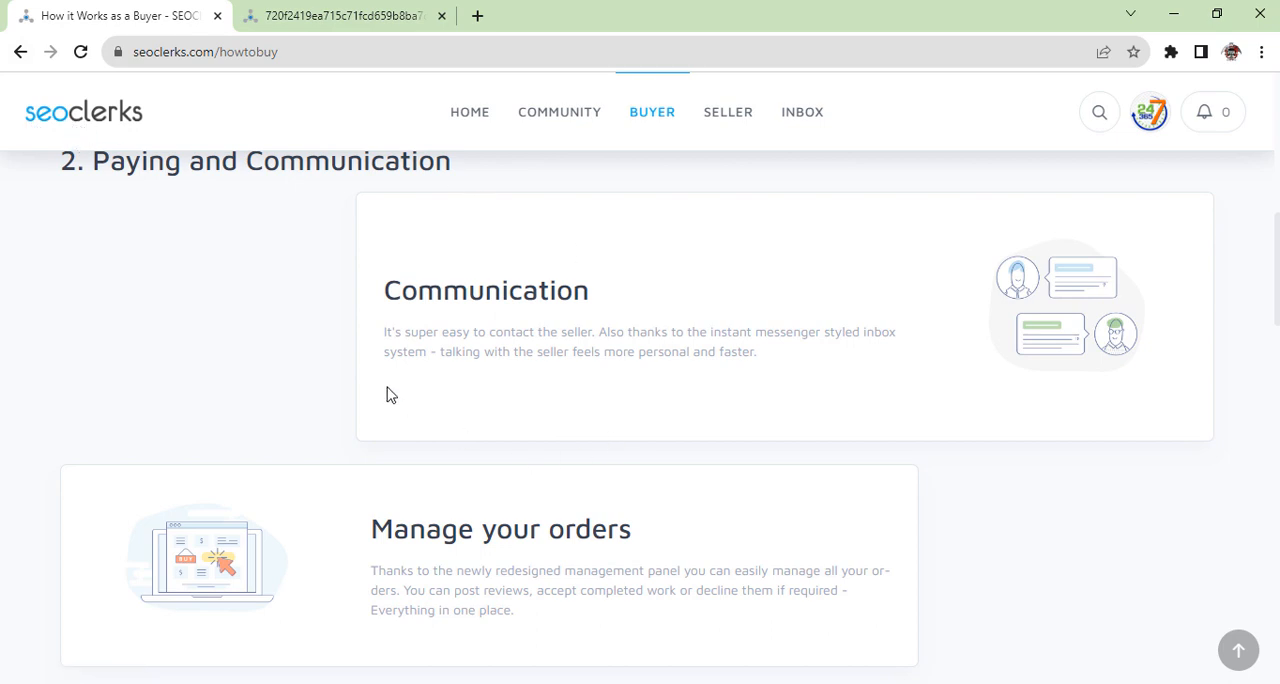
scroll(down, 3)
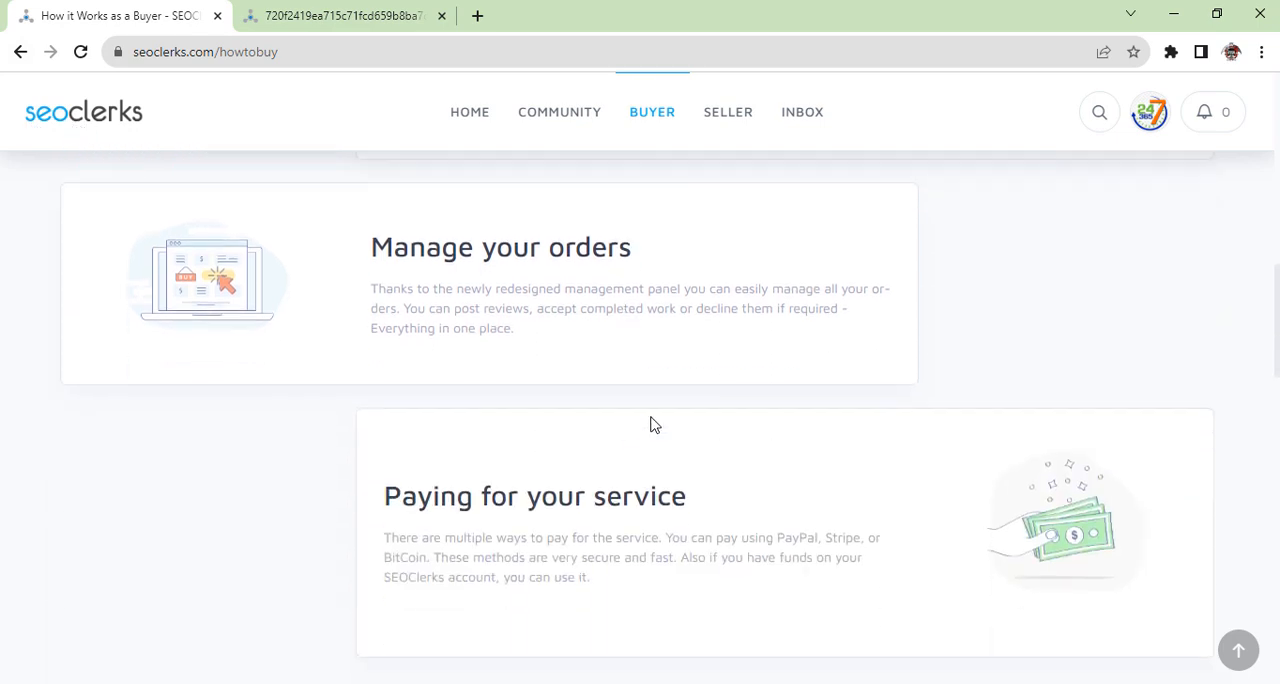
scroll(down, 3)
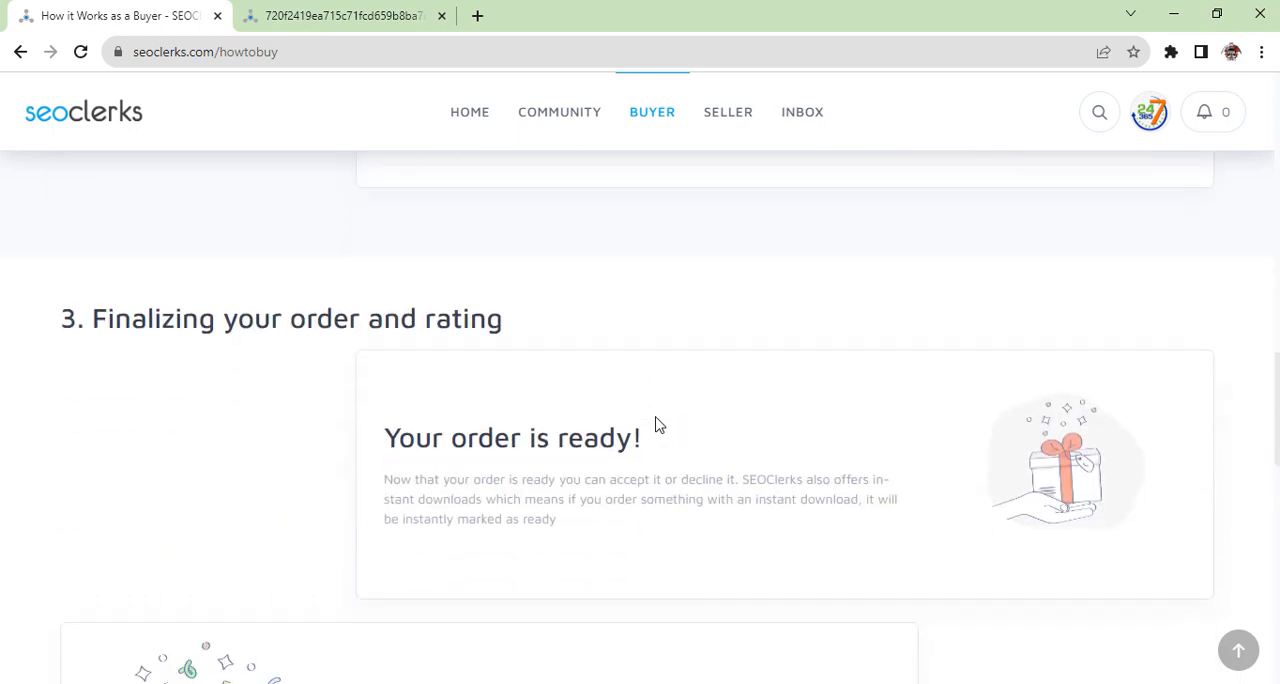
scroll(down, 3)
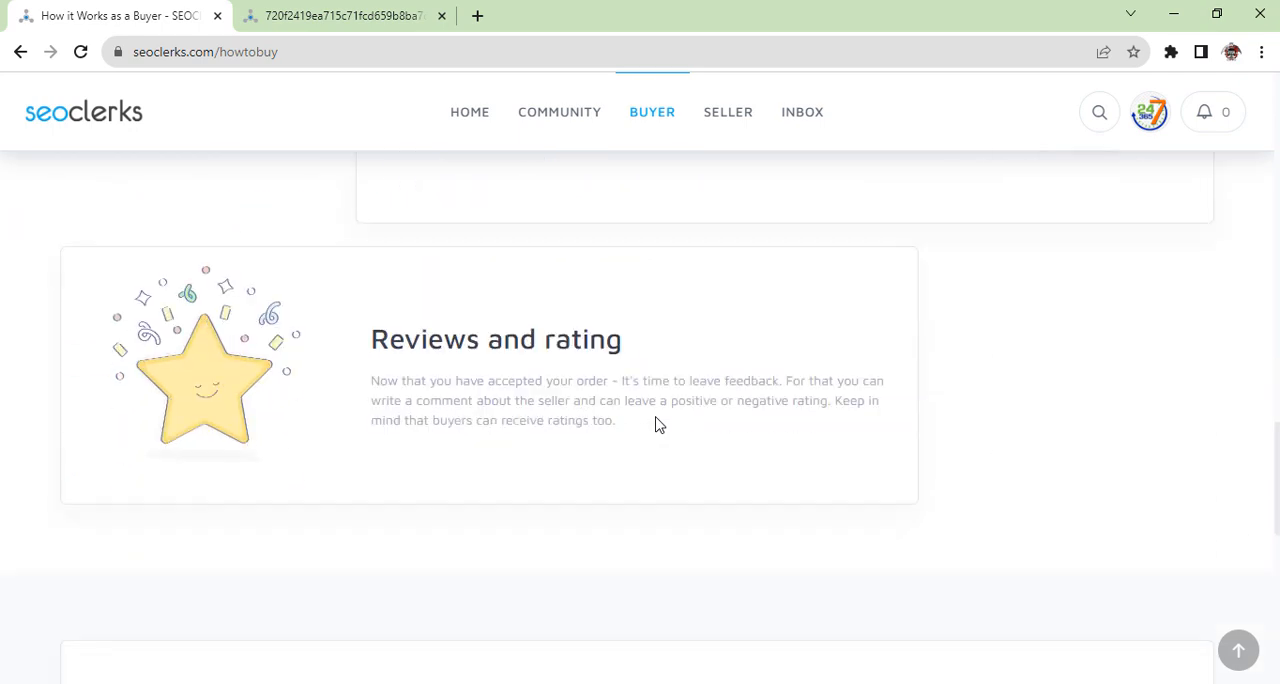
scroll(down, 3)
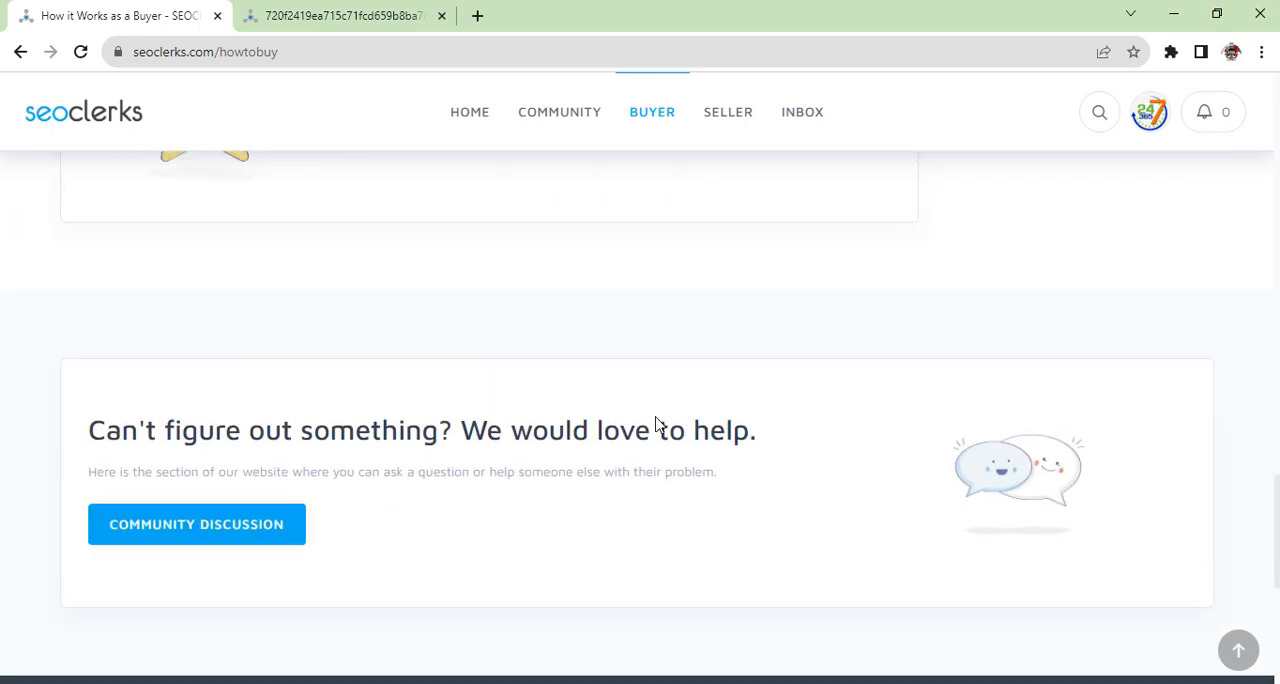
scroll(down, 3)
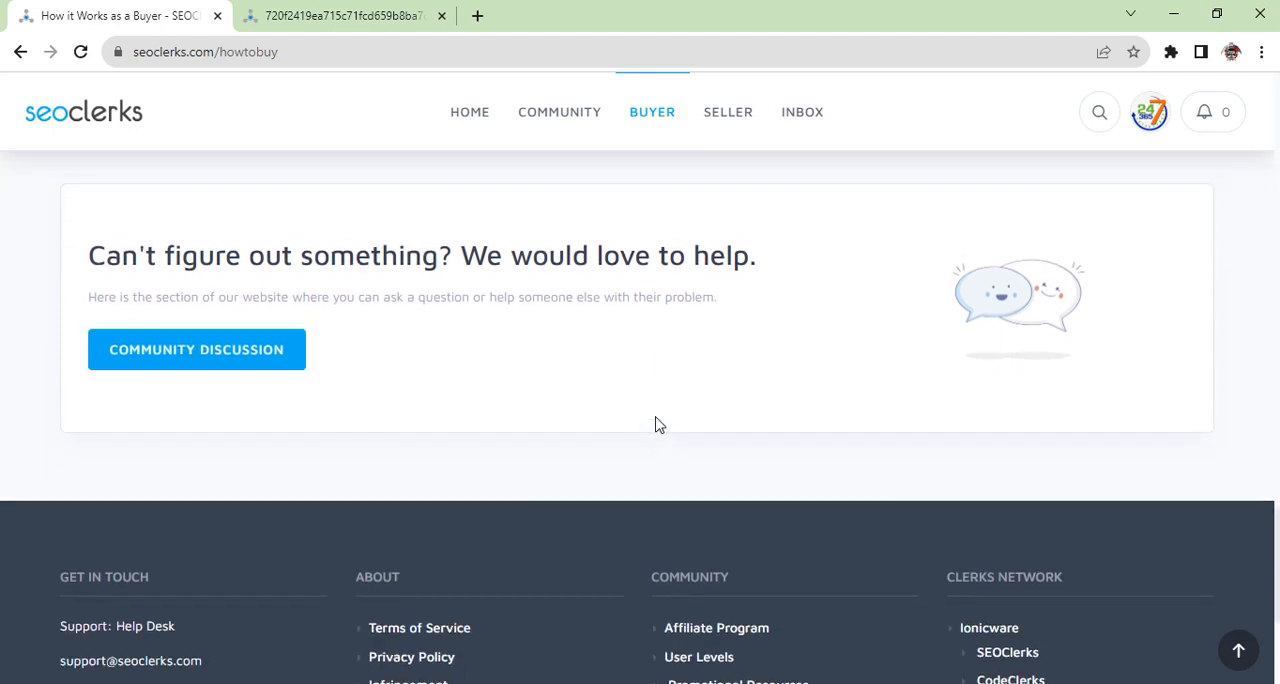
scroll(up, 3)
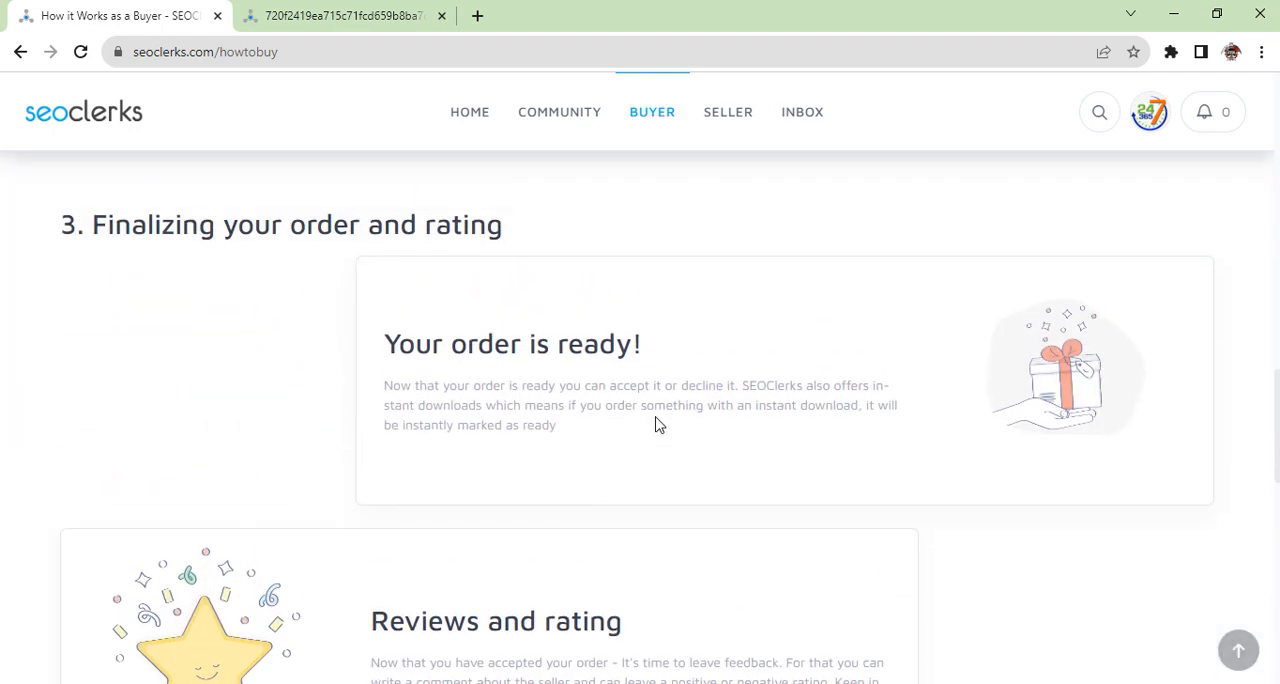
click(558, 111)
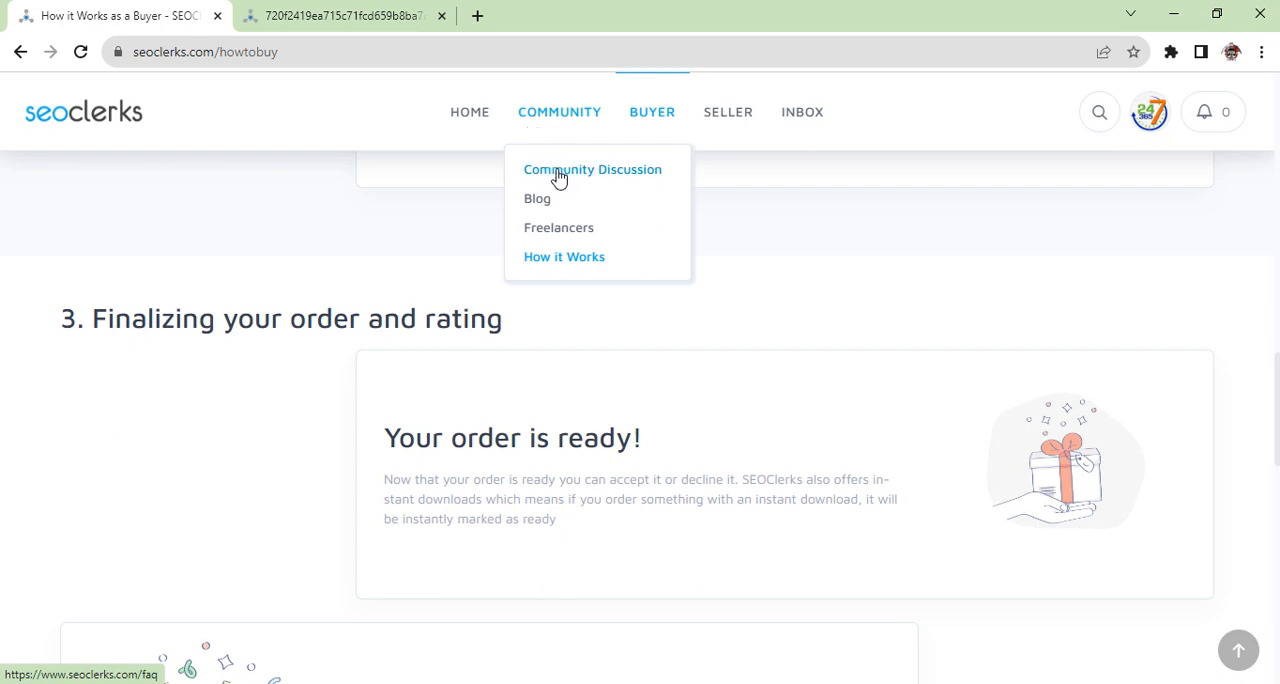
Step: Open COMMUNITY > Community Discussion and scroll its list of answered member questions
click(592, 169)
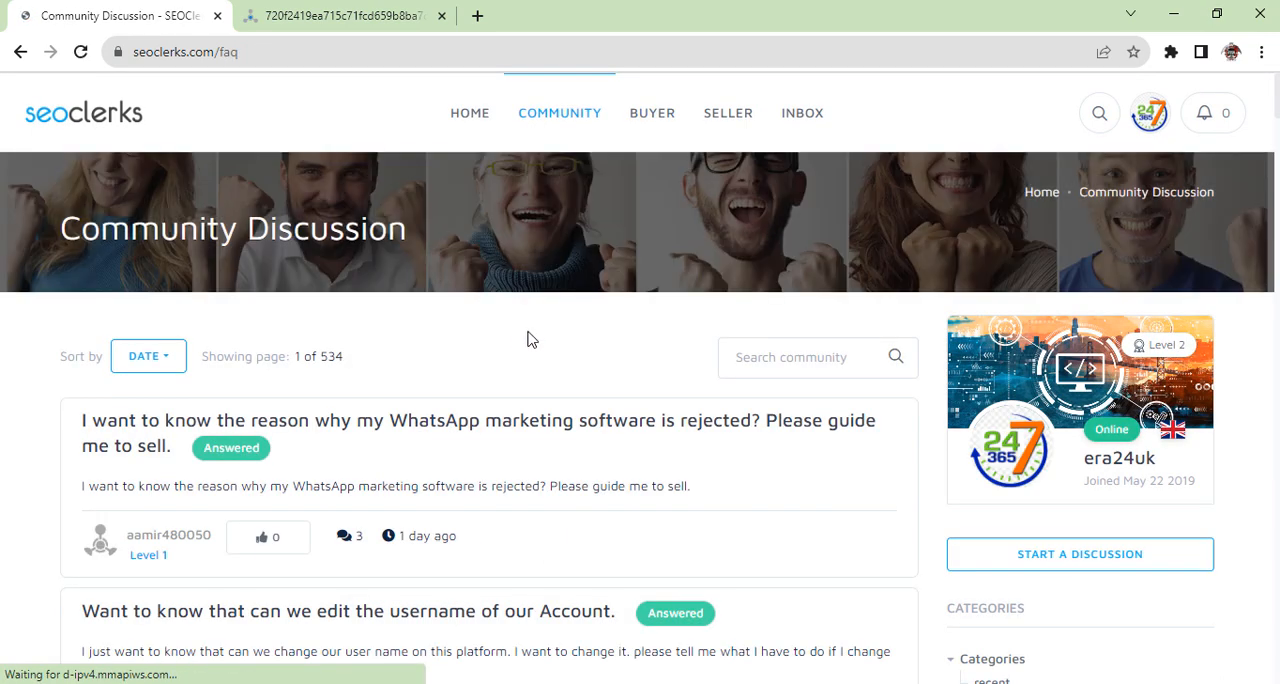
scroll(down, 3)
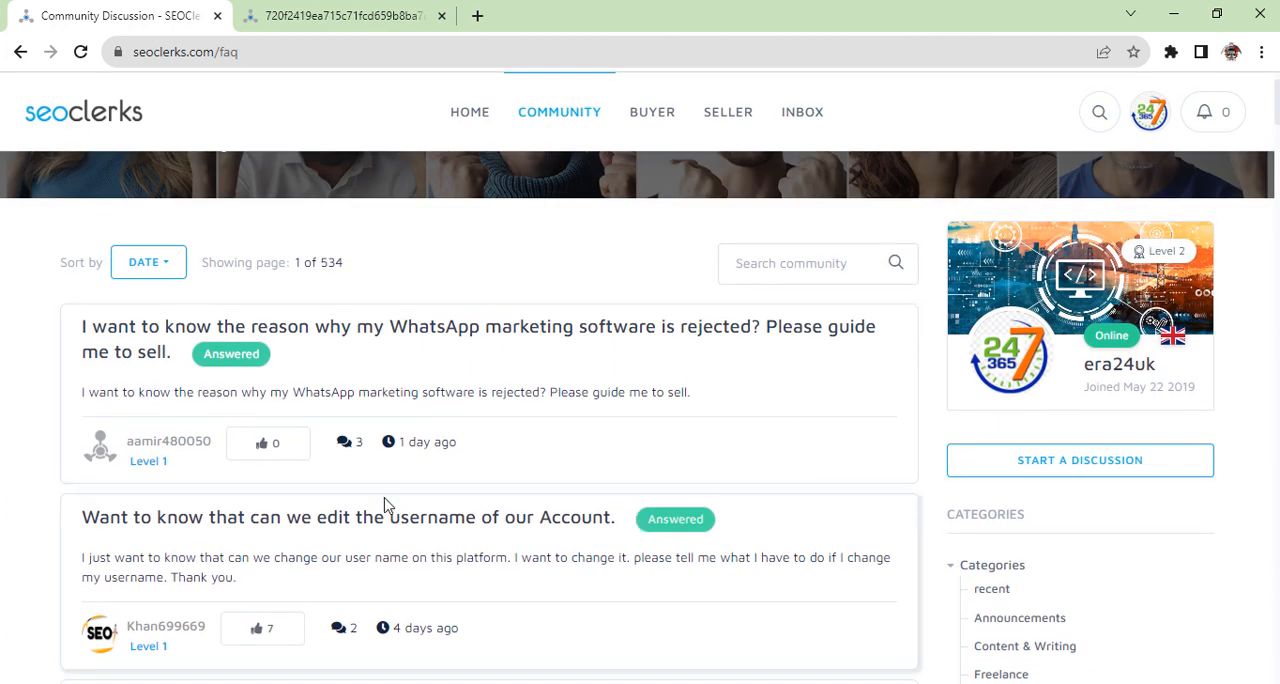
mouse_move(477, 368)
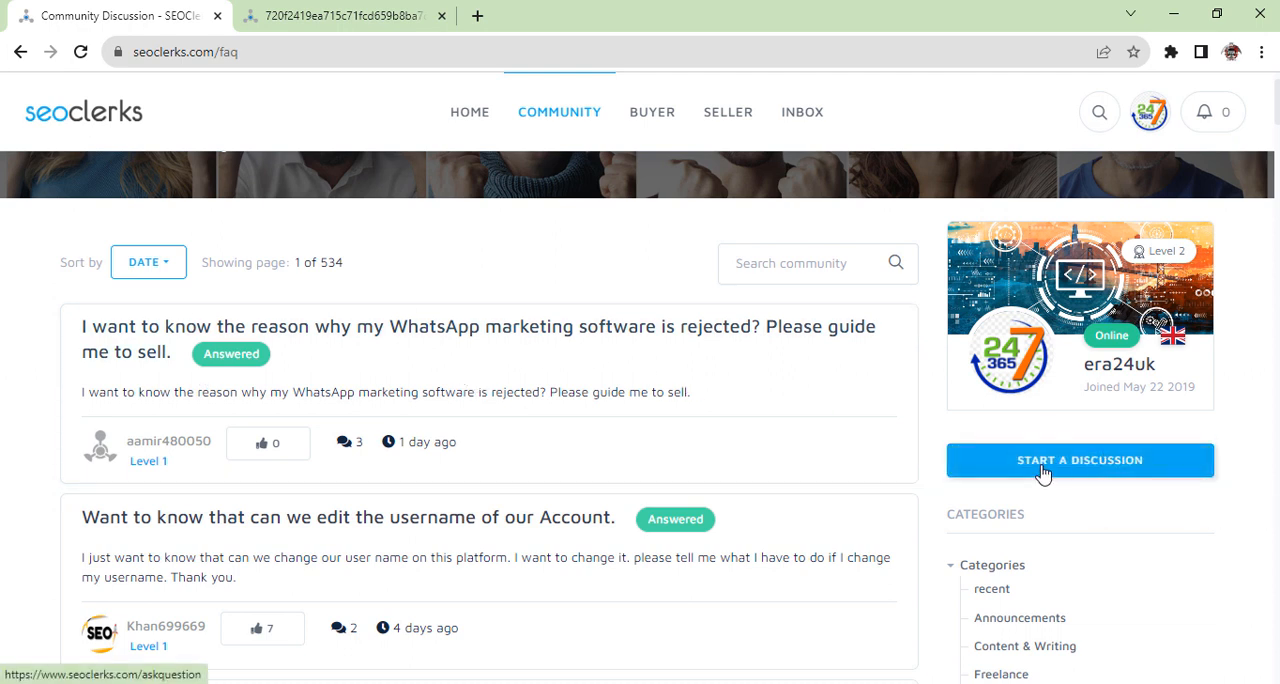
mouse_move(1085, 468)
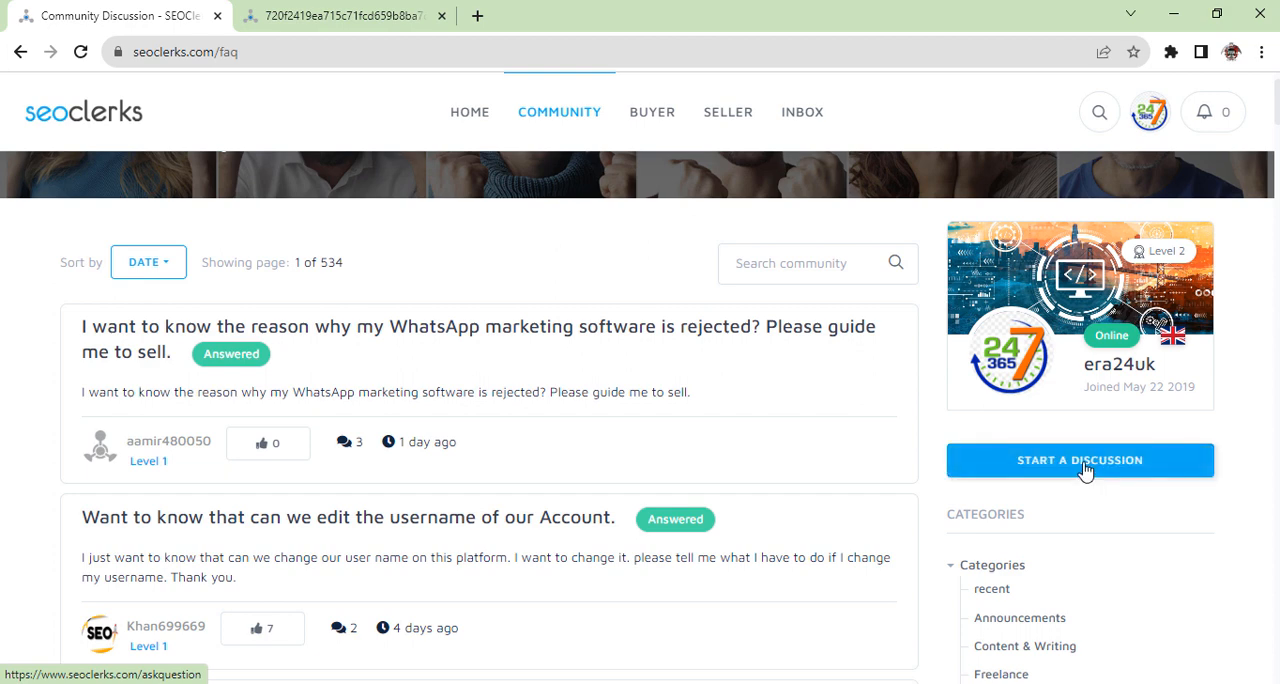
click(1080, 460)
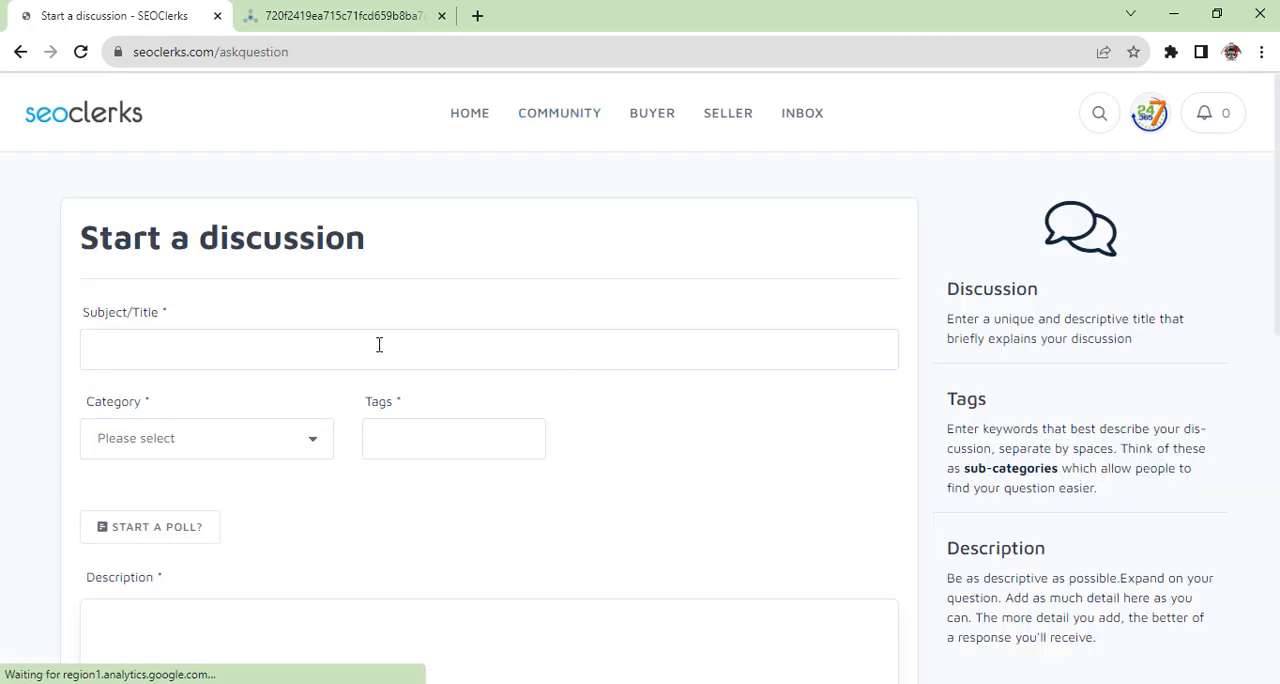
scroll(down, 3)
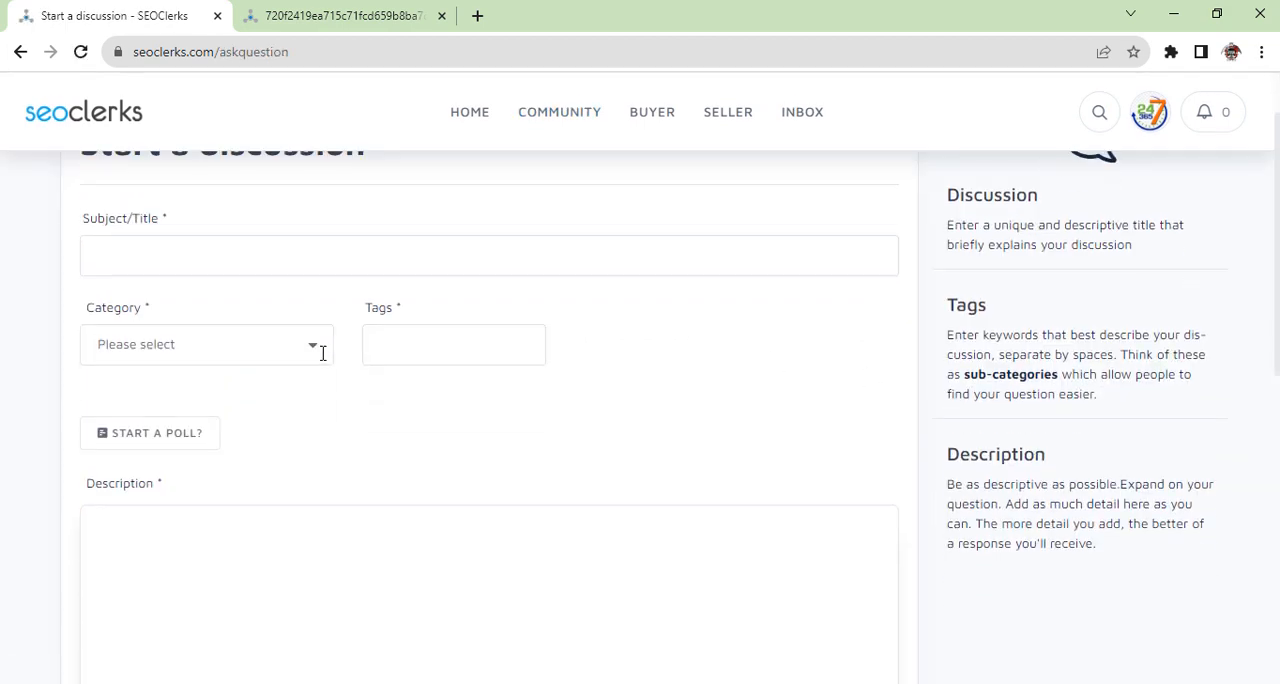
click(206, 344)
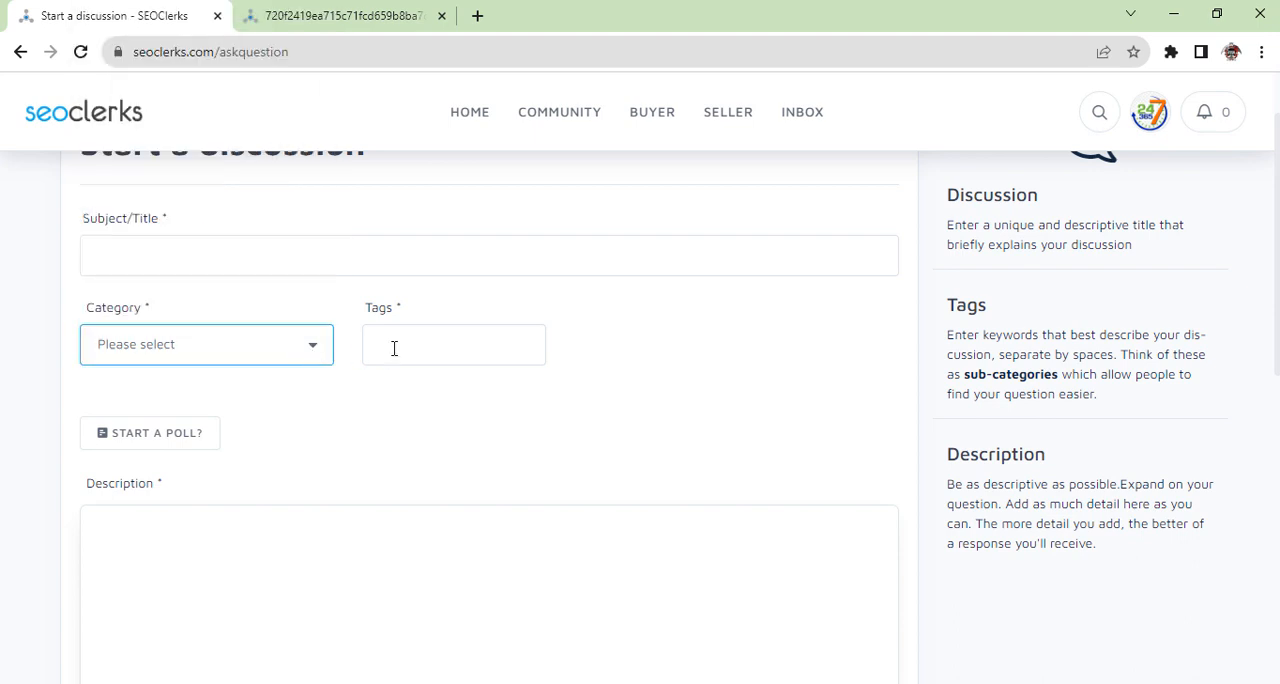
scroll(down, 3)
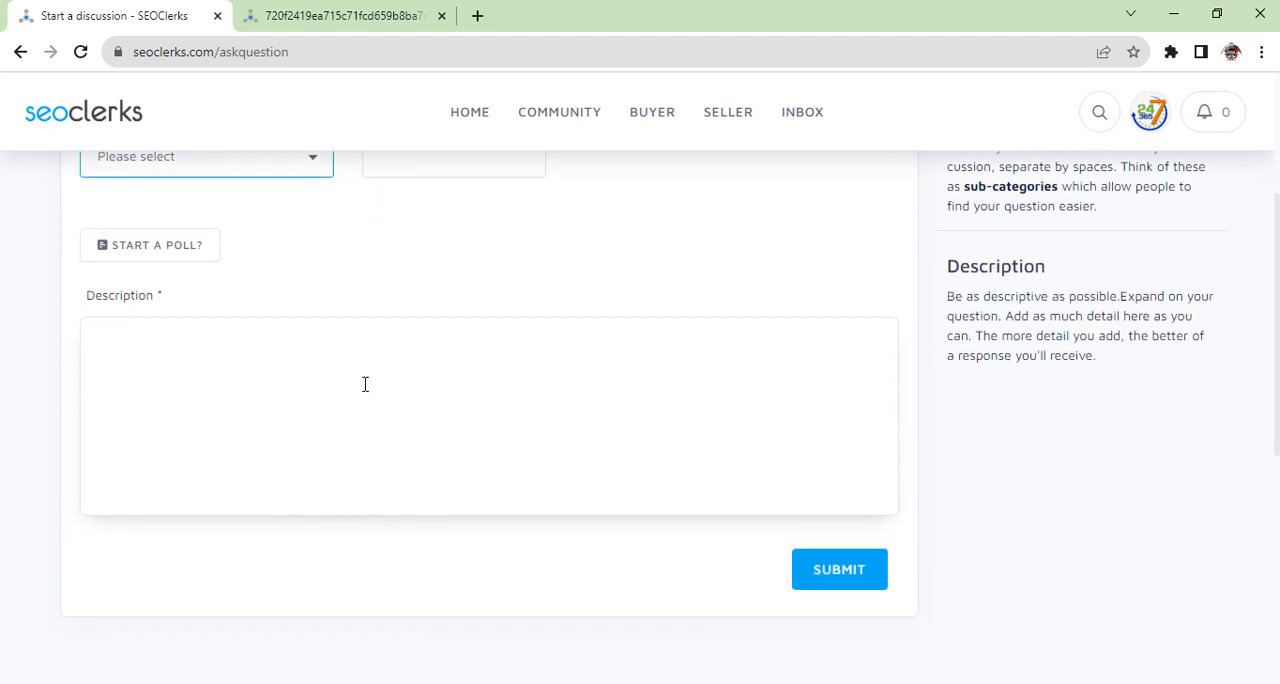
mouse_move(857, 594)
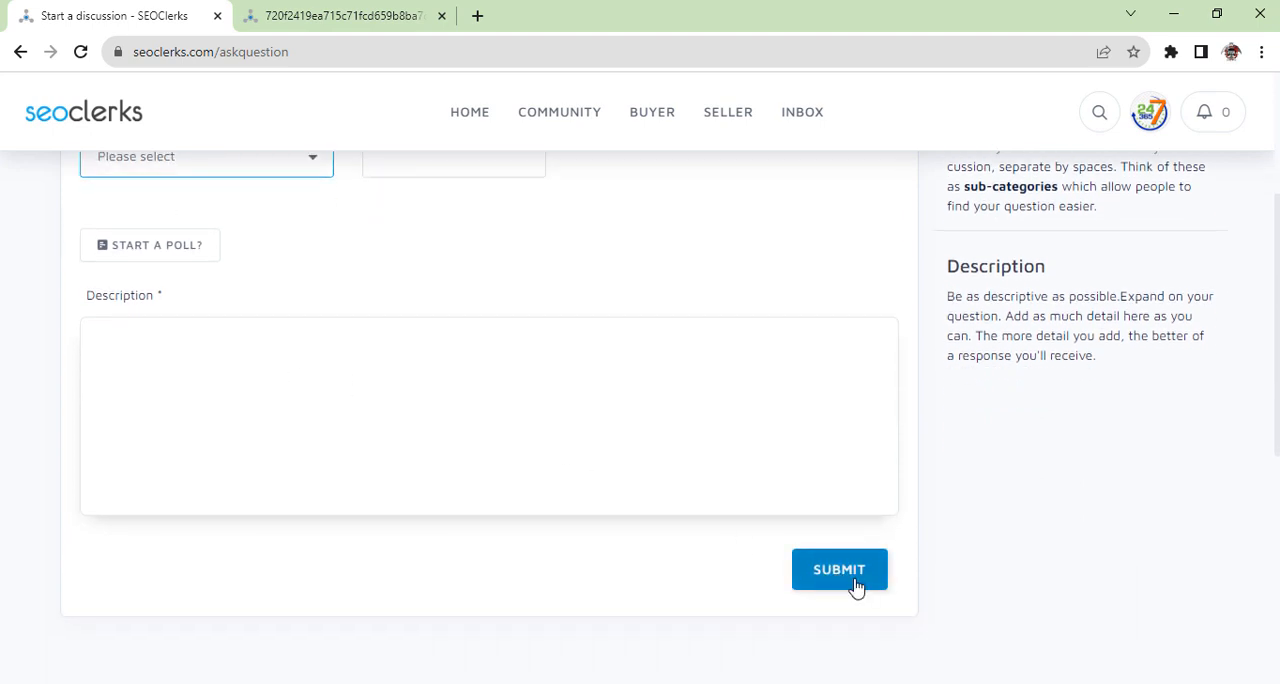
mouse_move(725, 537)
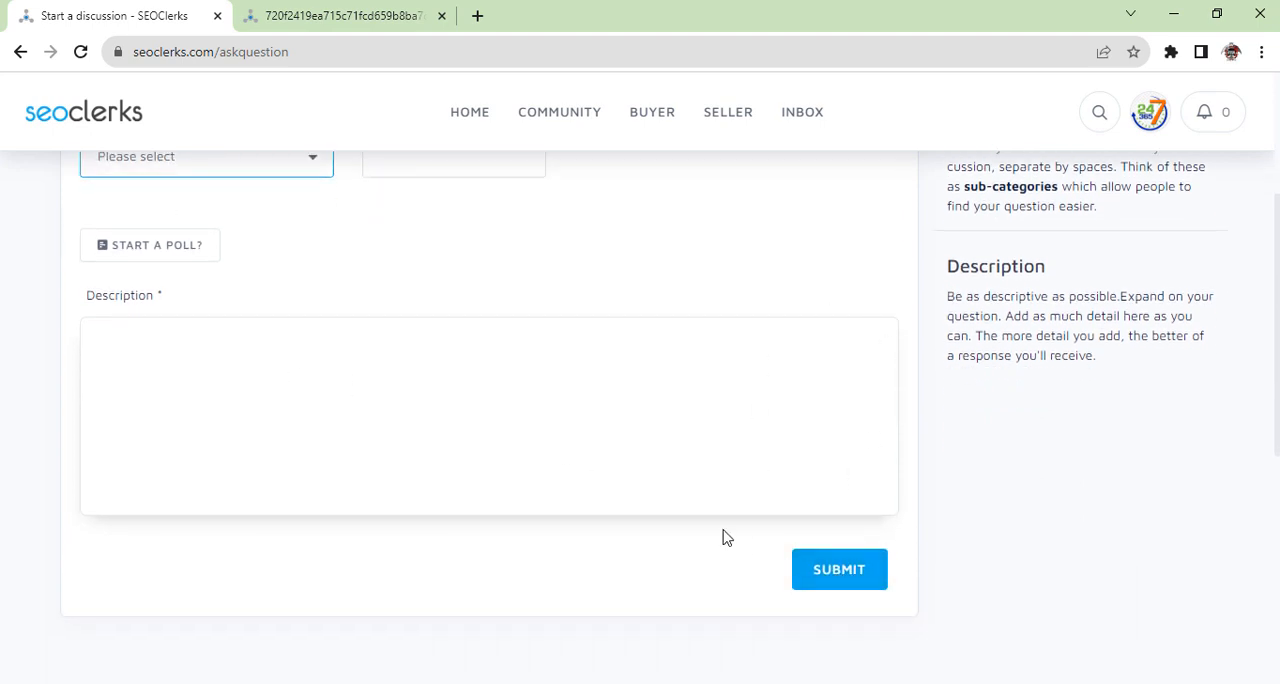
mouse_move(728, 205)
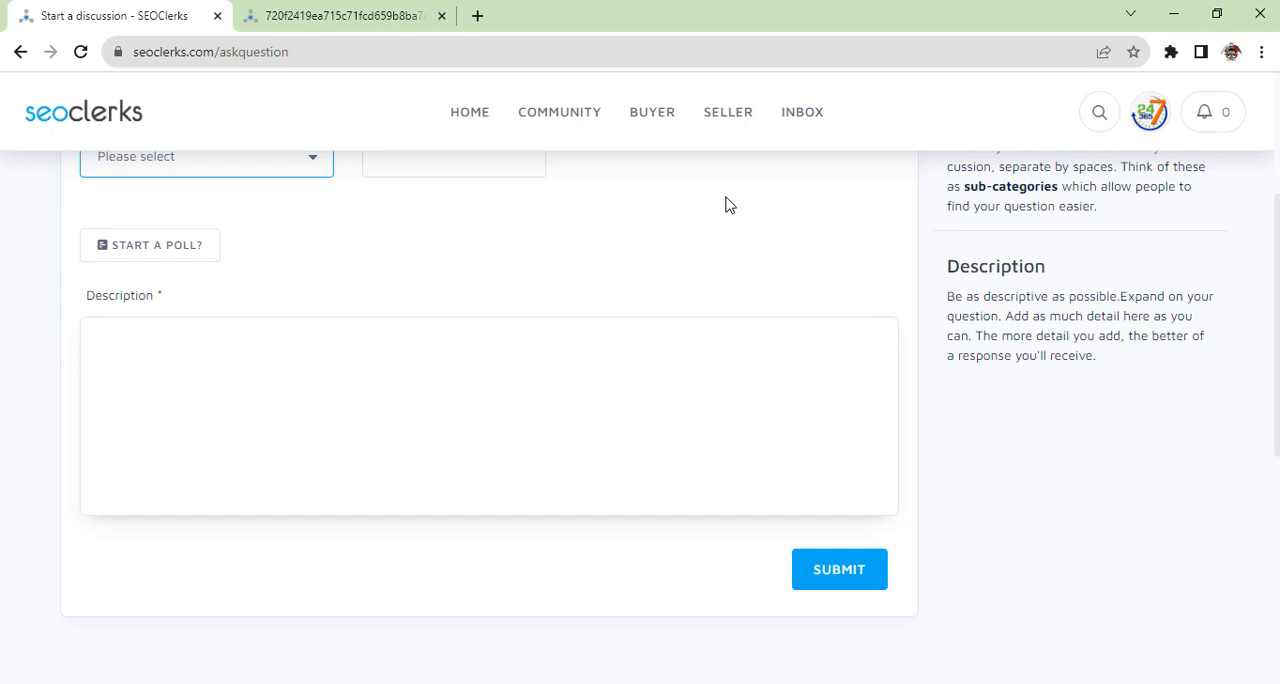
scroll(up, 3)
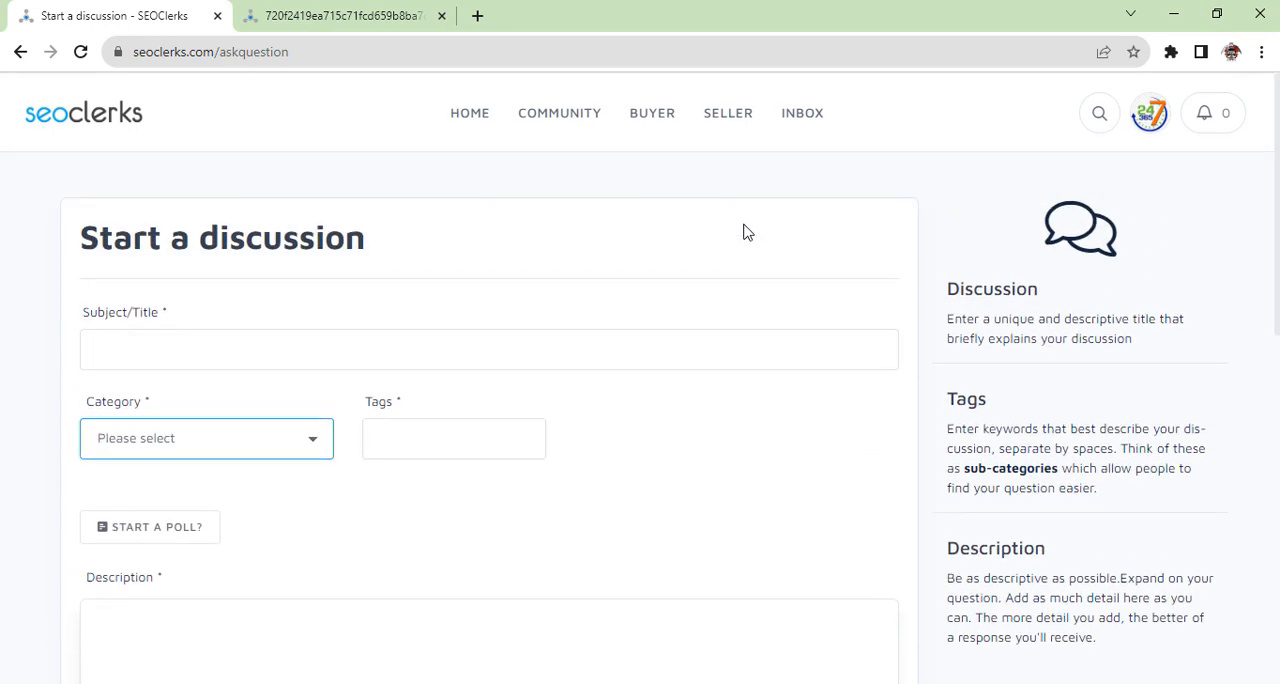
mouse_move(146, 137)
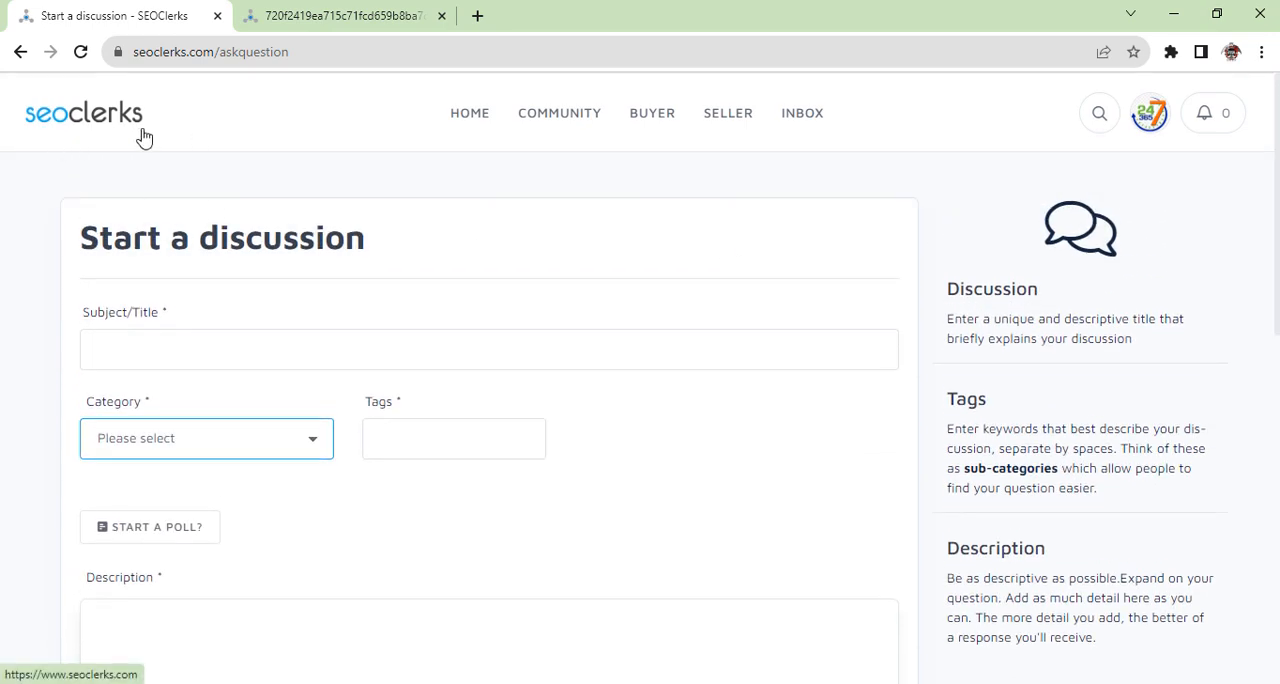
mouse_move(548, 148)
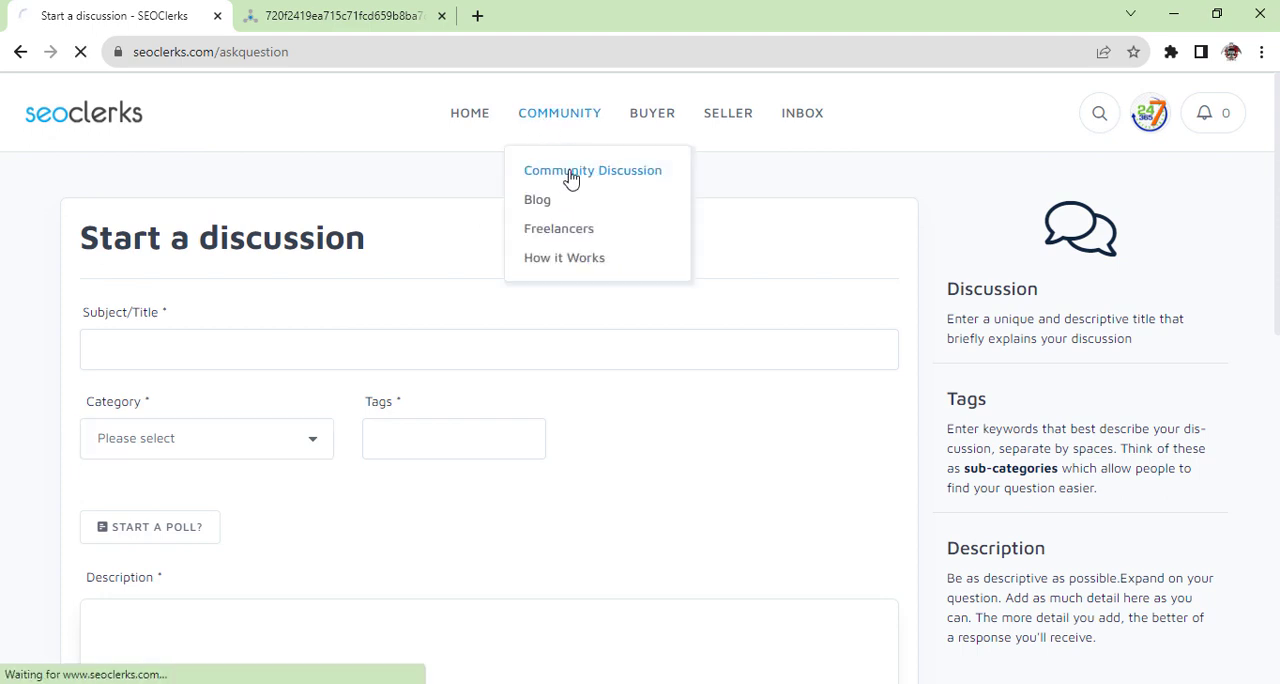
click(592, 170)
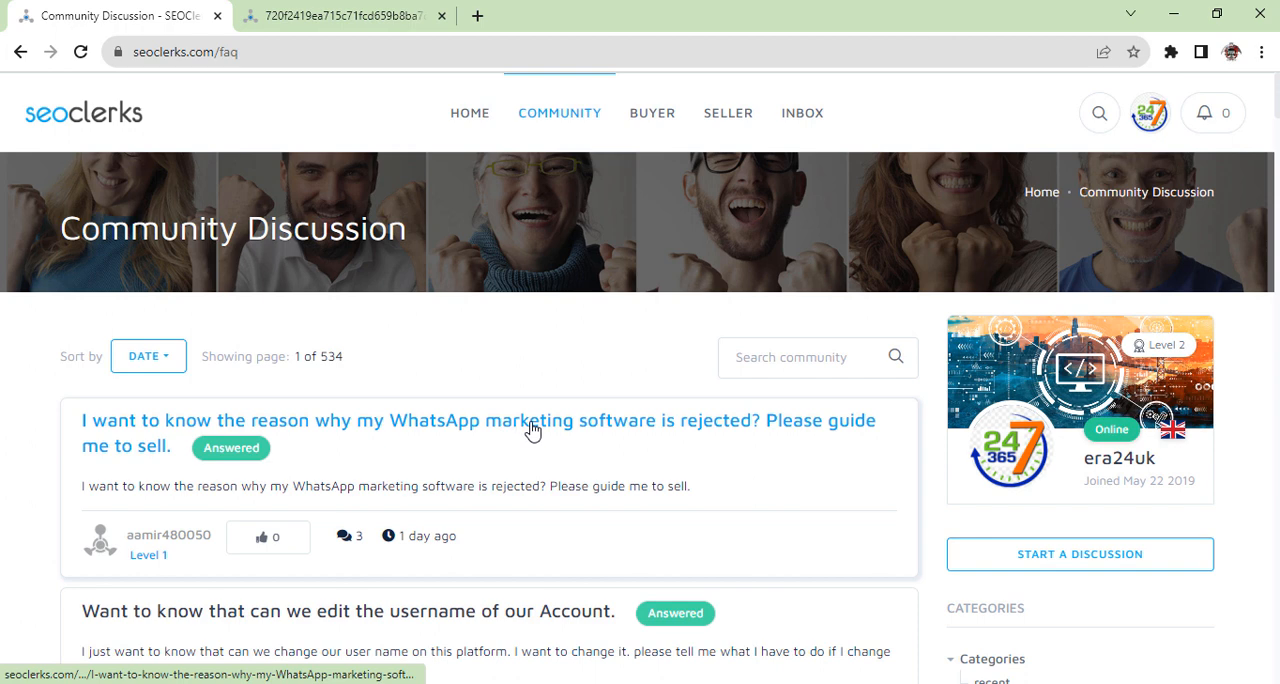
scroll(down, 3)
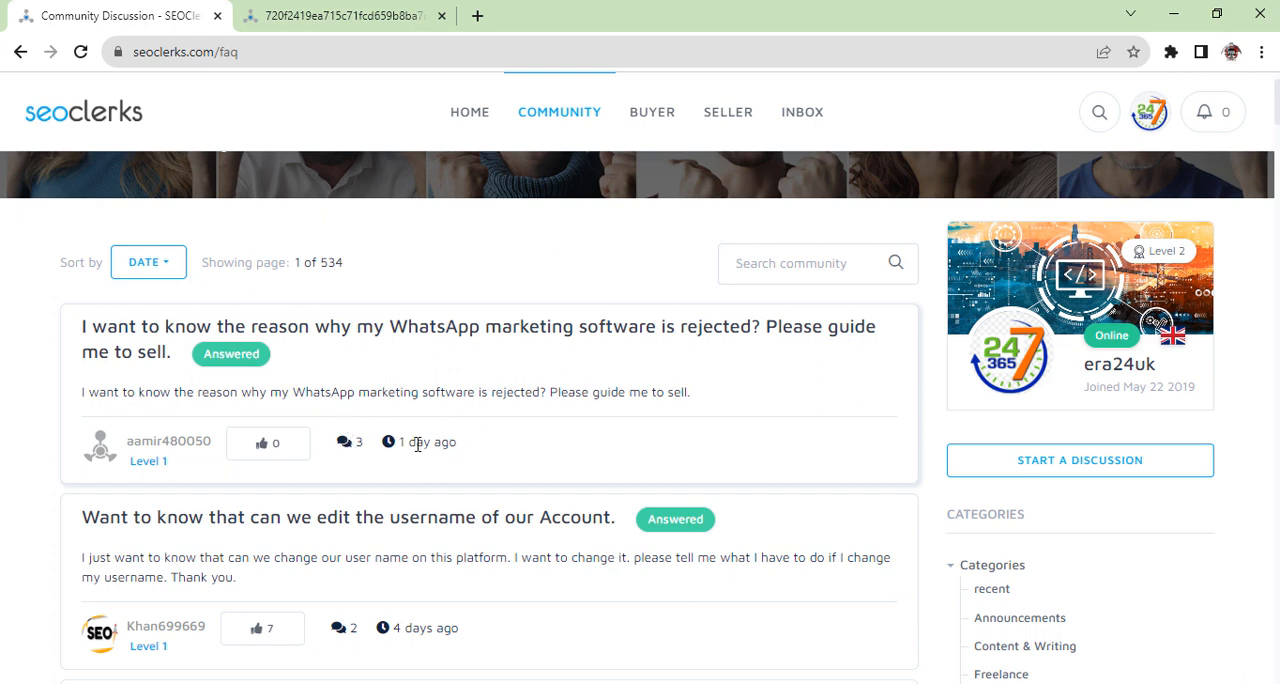
scroll(down, 3)
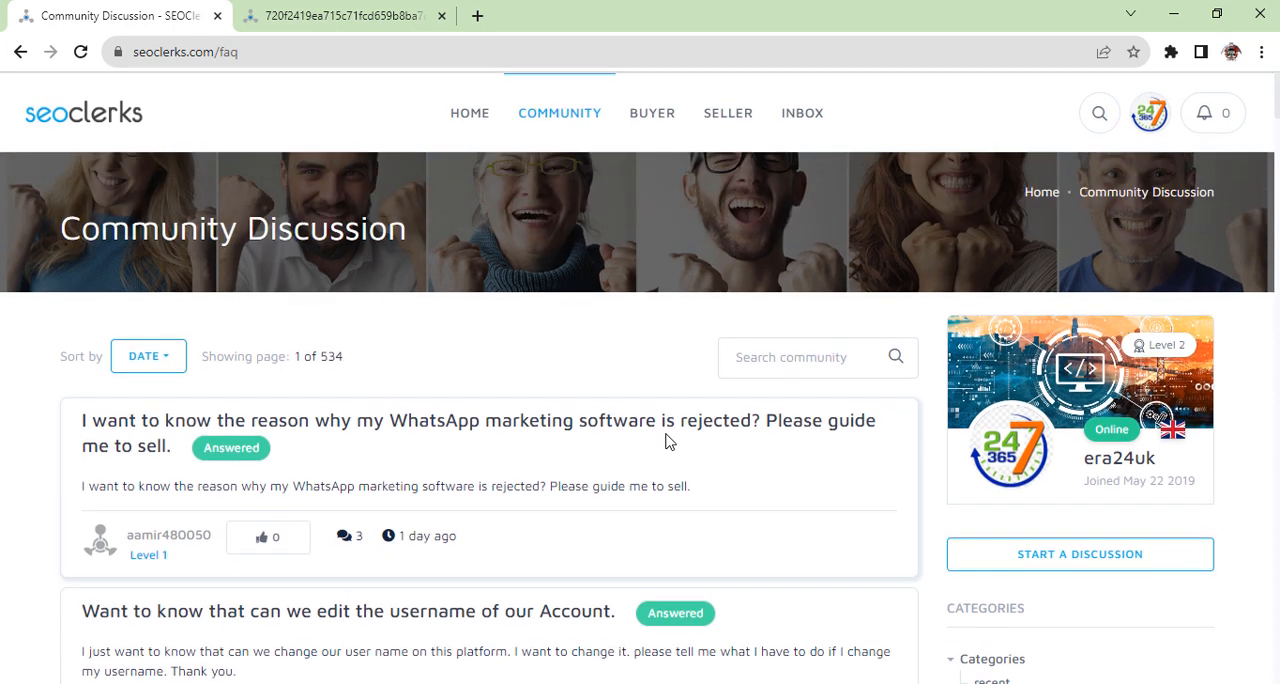
mouse_move(1165, 483)
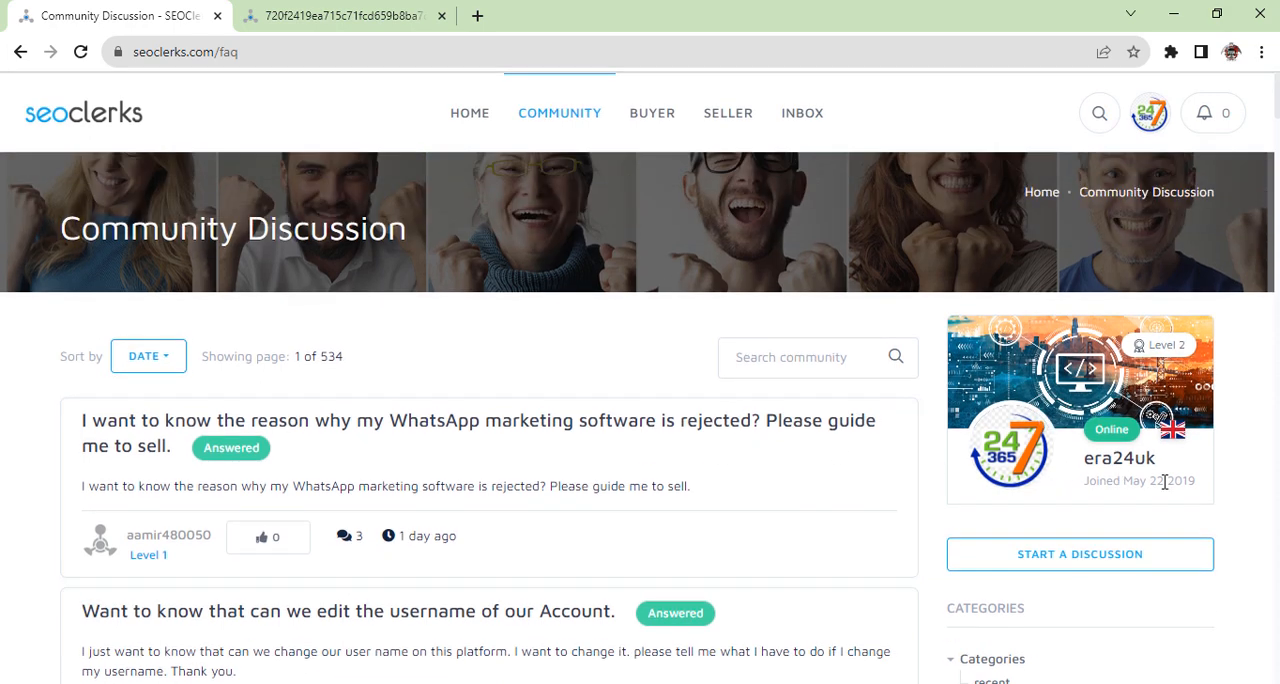
mouse_move(1168, 483)
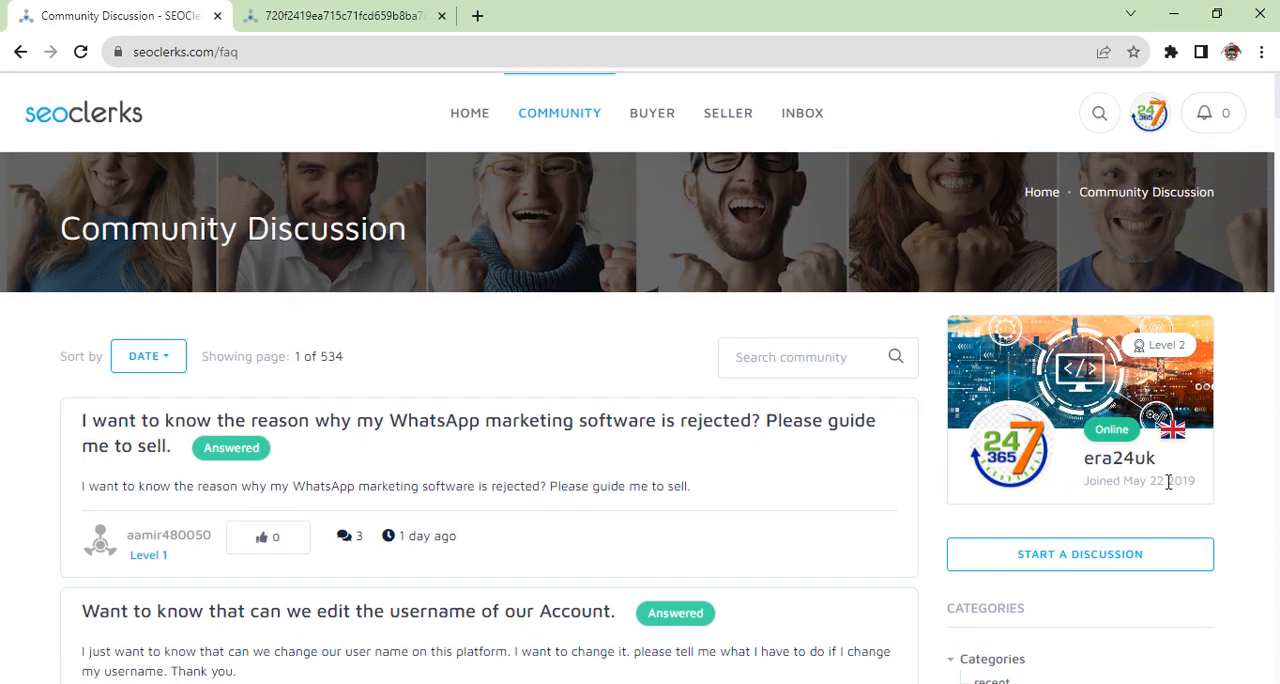
mouse_move(565, 351)
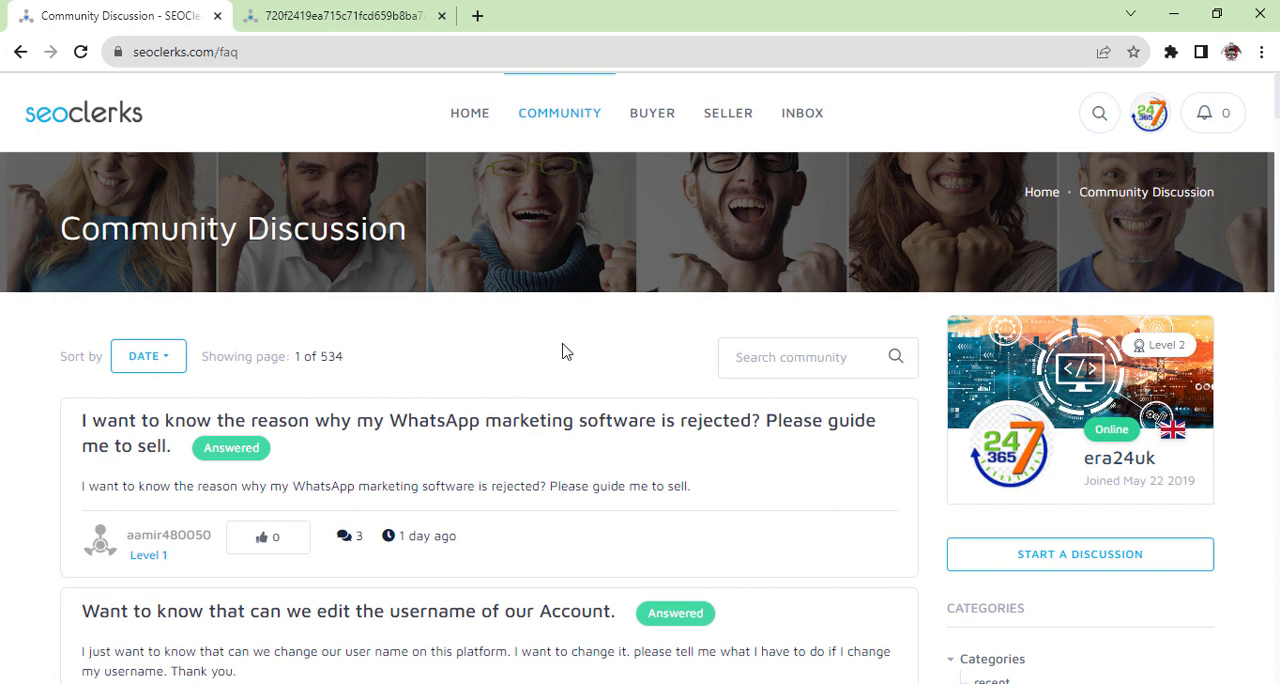
mouse_move(652, 253)
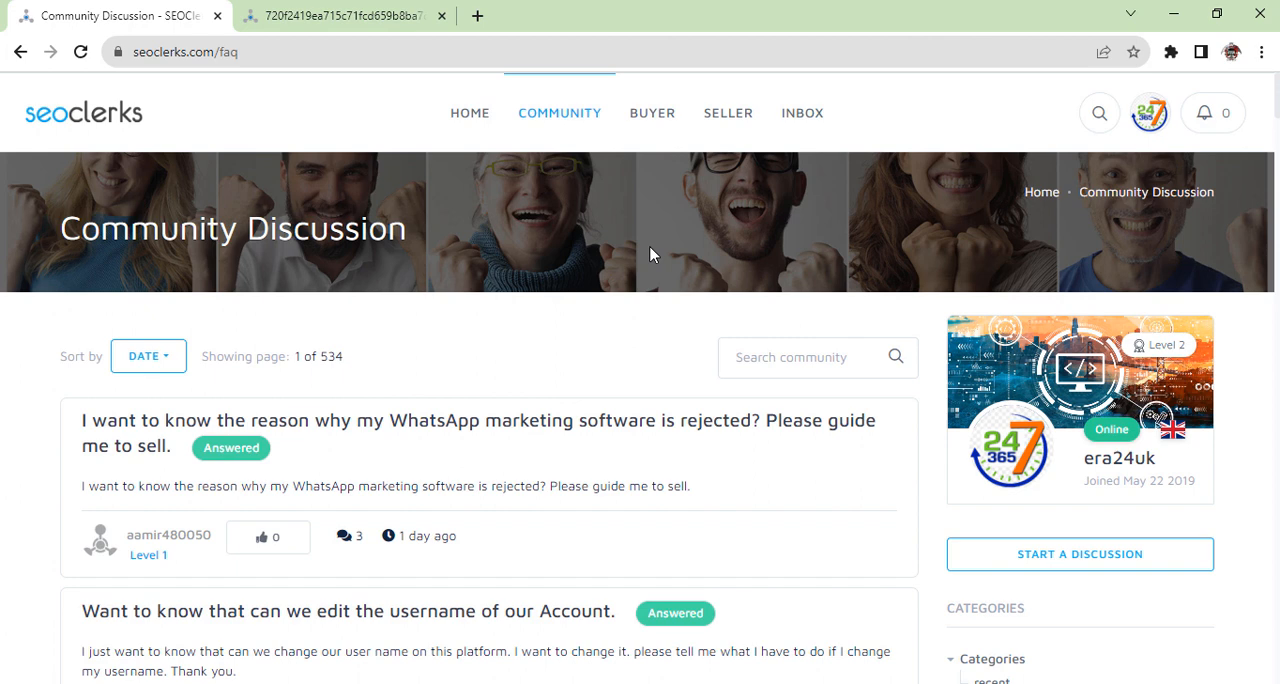
mouse_move(588, 410)
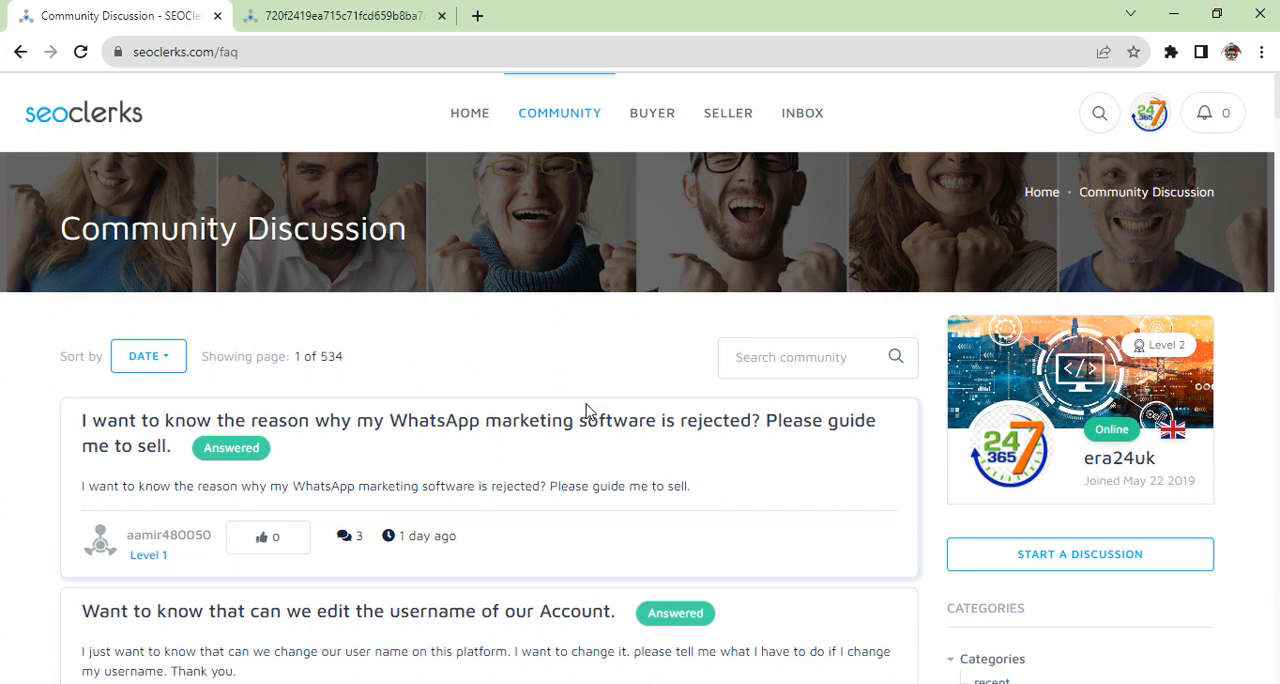
mouse_move(1118, 474)
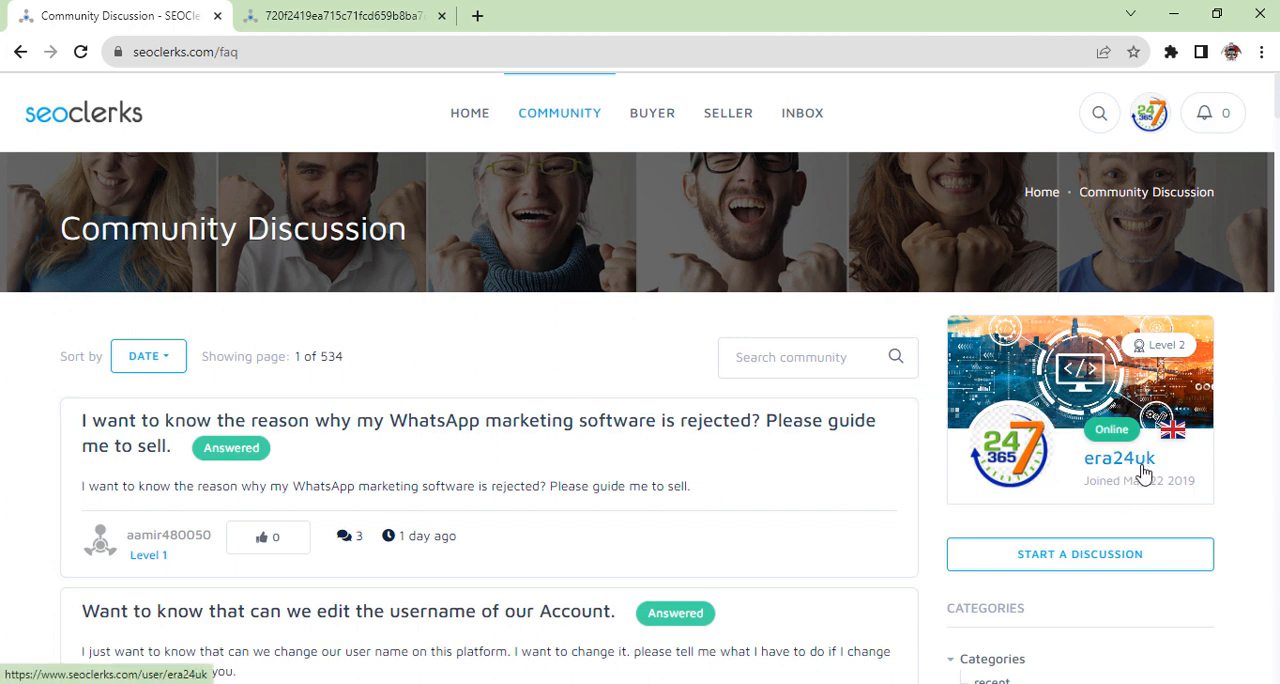
click(1117, 458)
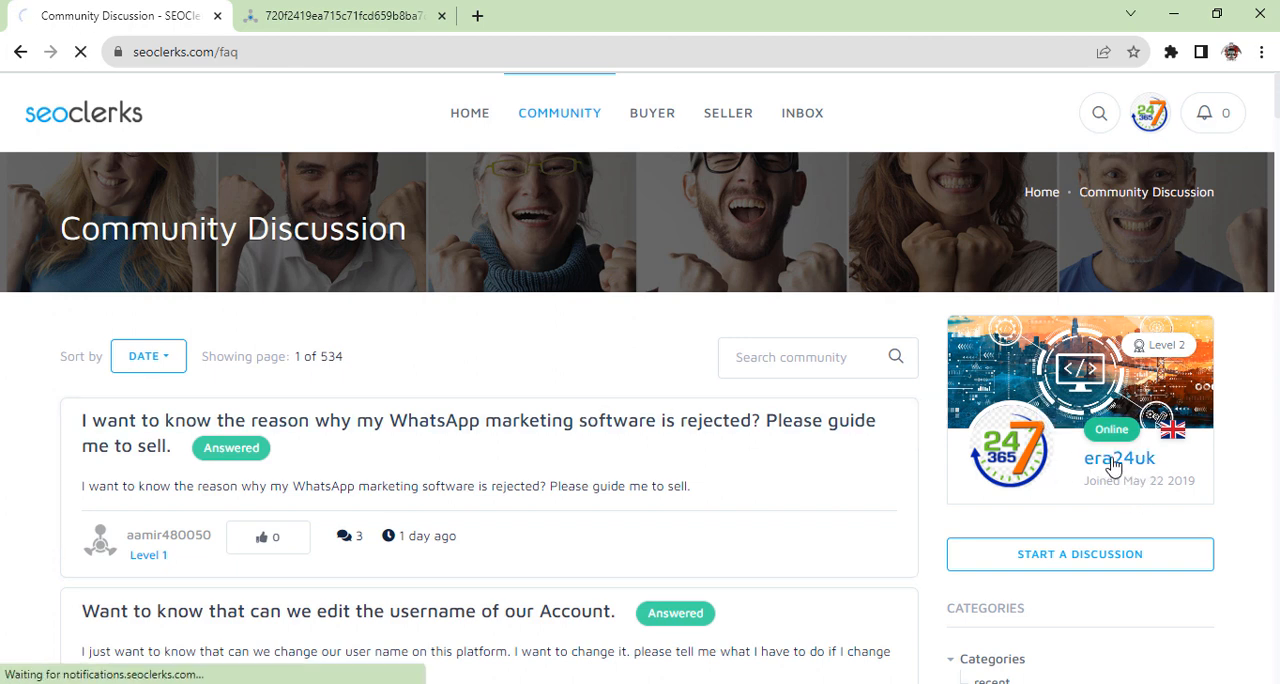
click(1118, 457)
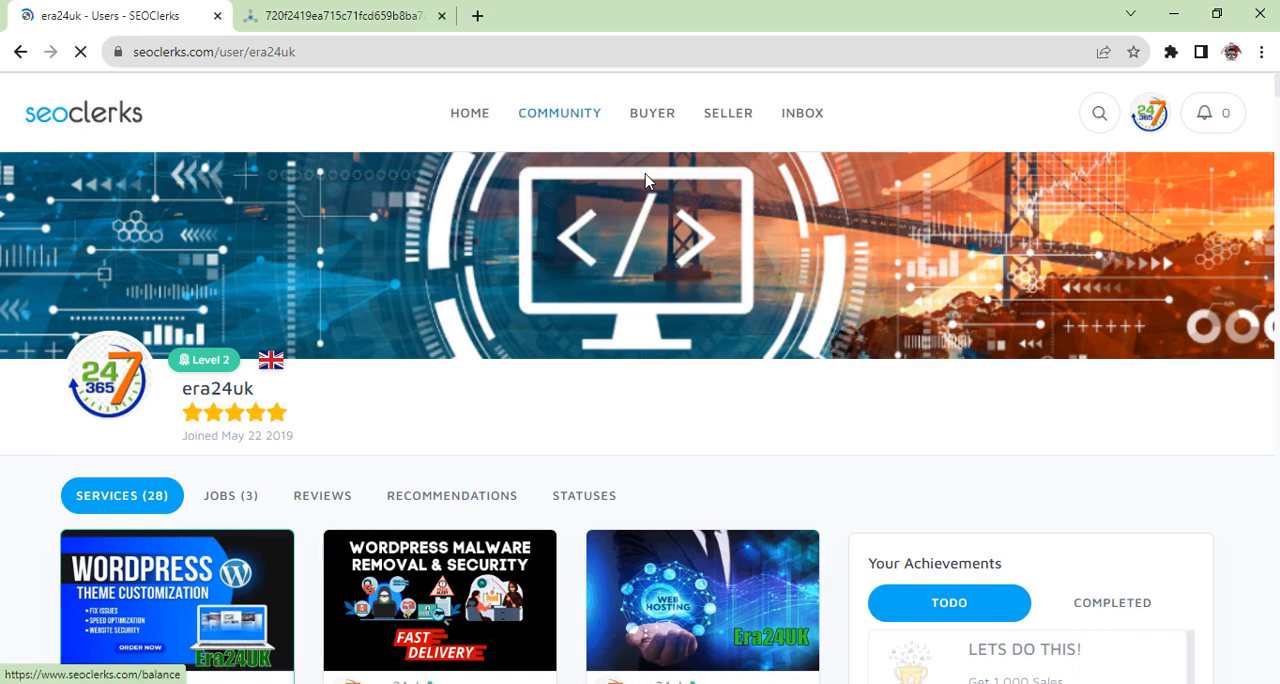
Step: Scroll through the first buyer reviews on era24uk's profile
scroll(down, 3)
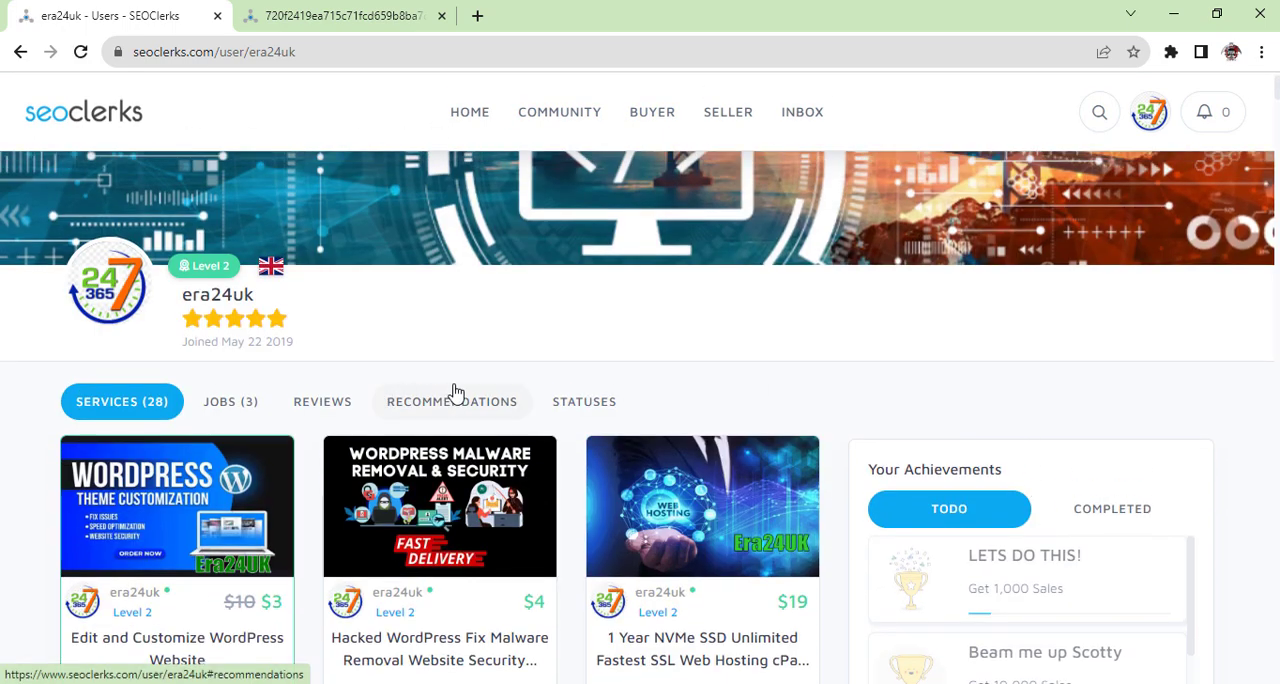
mouse_move(768, 396)
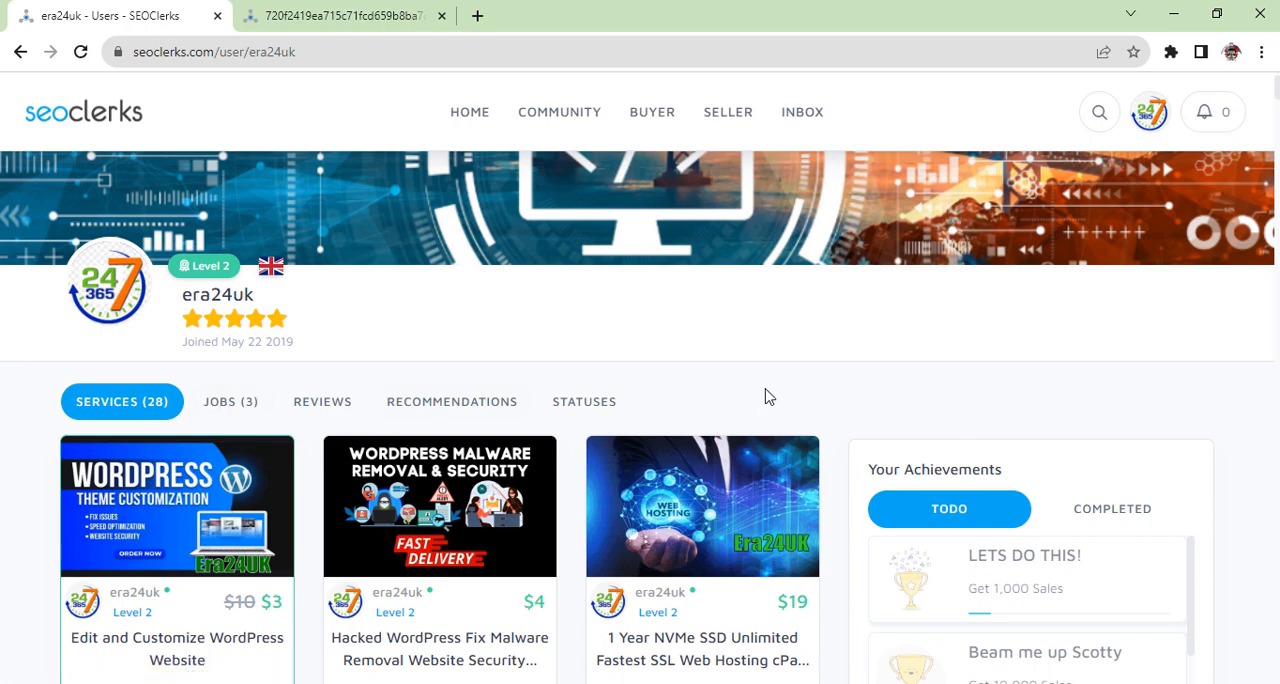
scroll(down, 3)
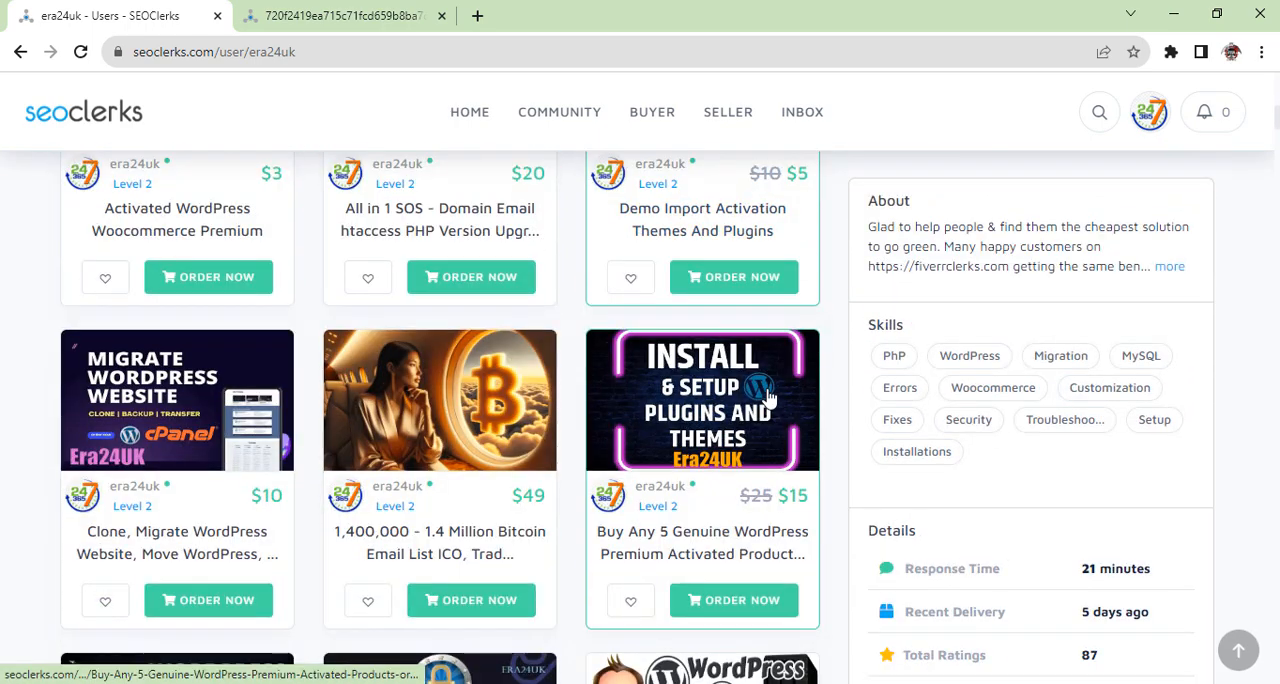
scroll(down, 3)
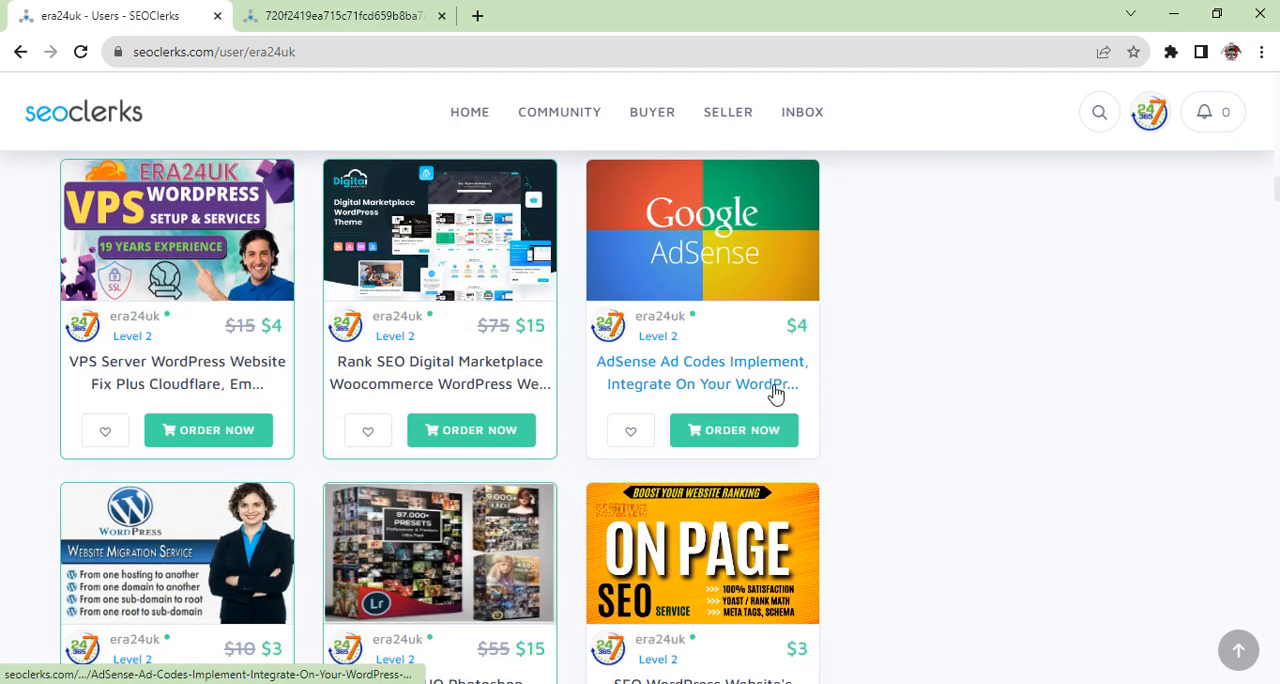
scroll(down, 3)
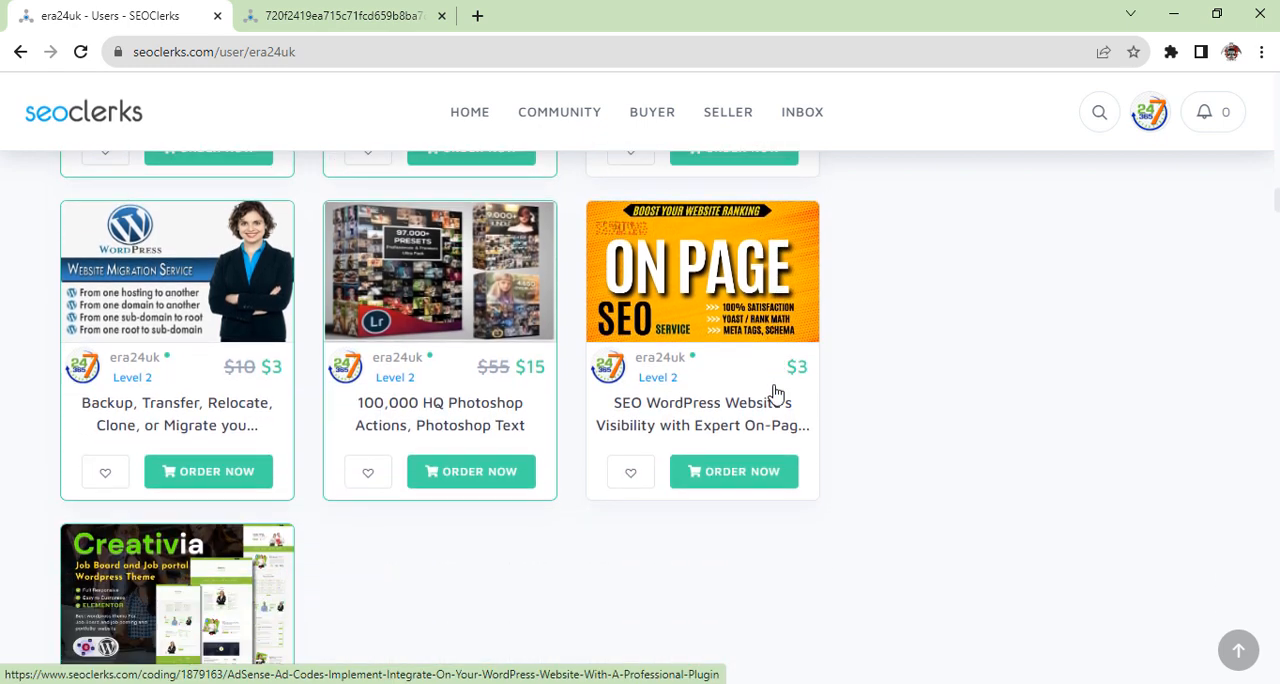
scroll(down, 3)
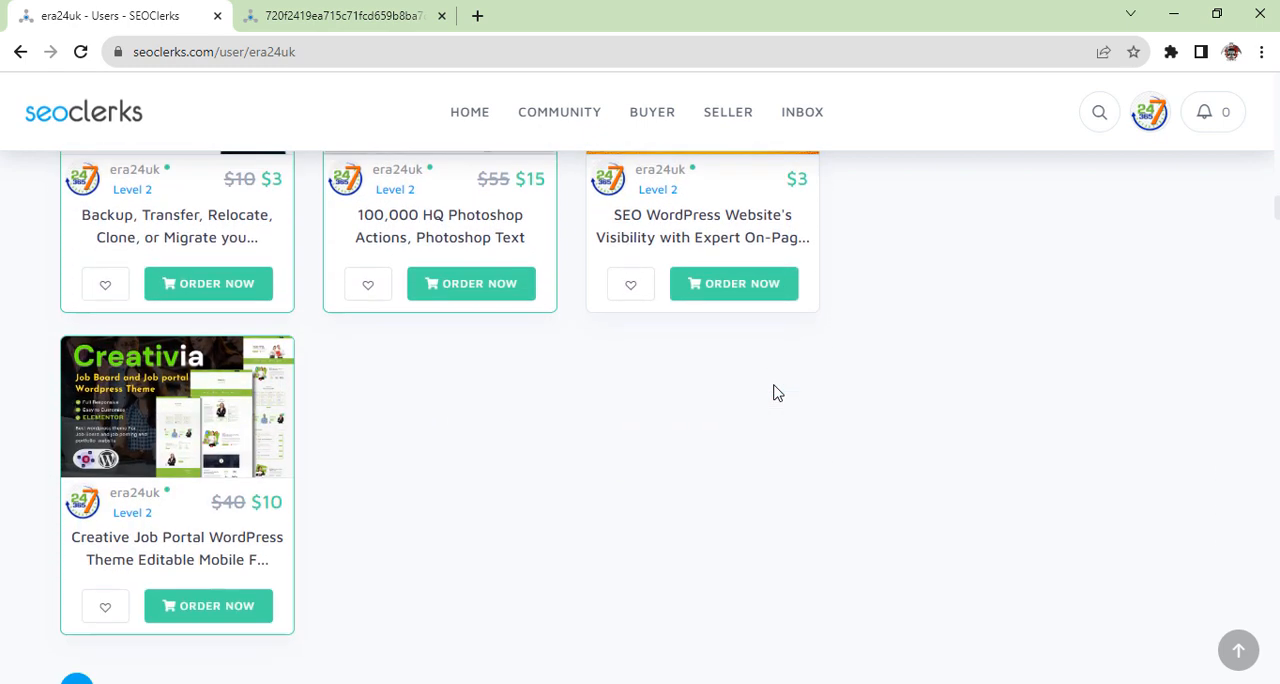
scroll(down, 3)
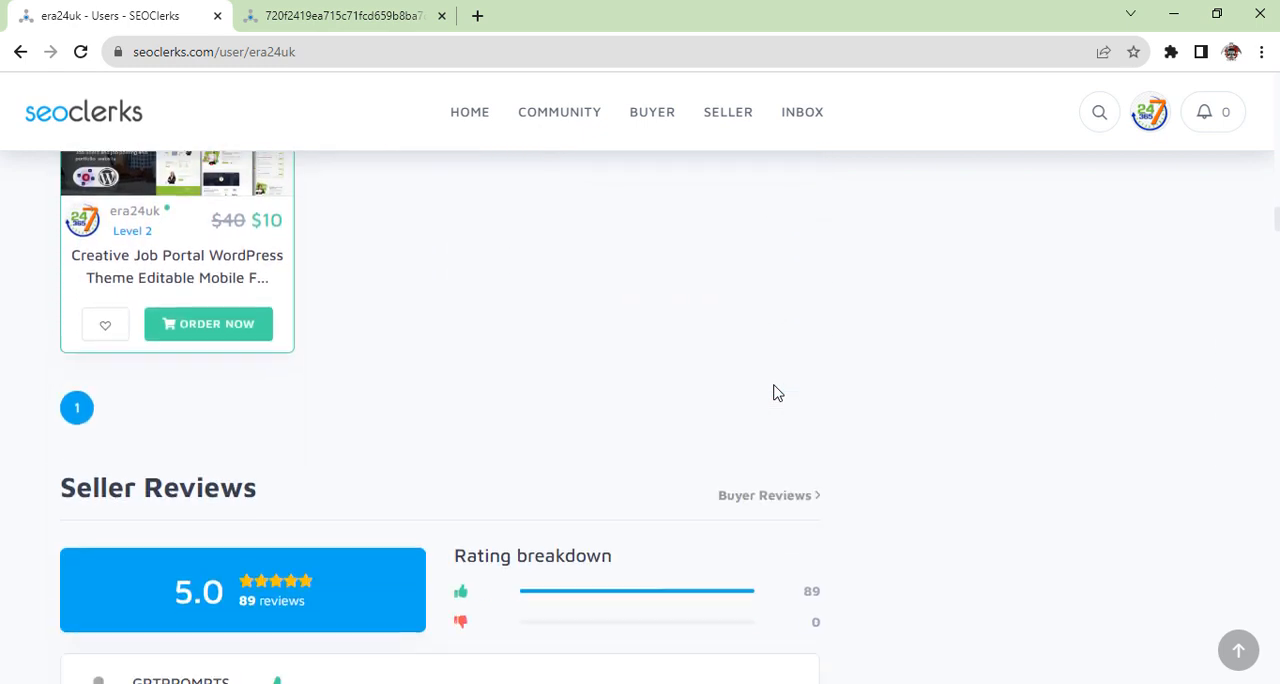
scroll(down, 3)
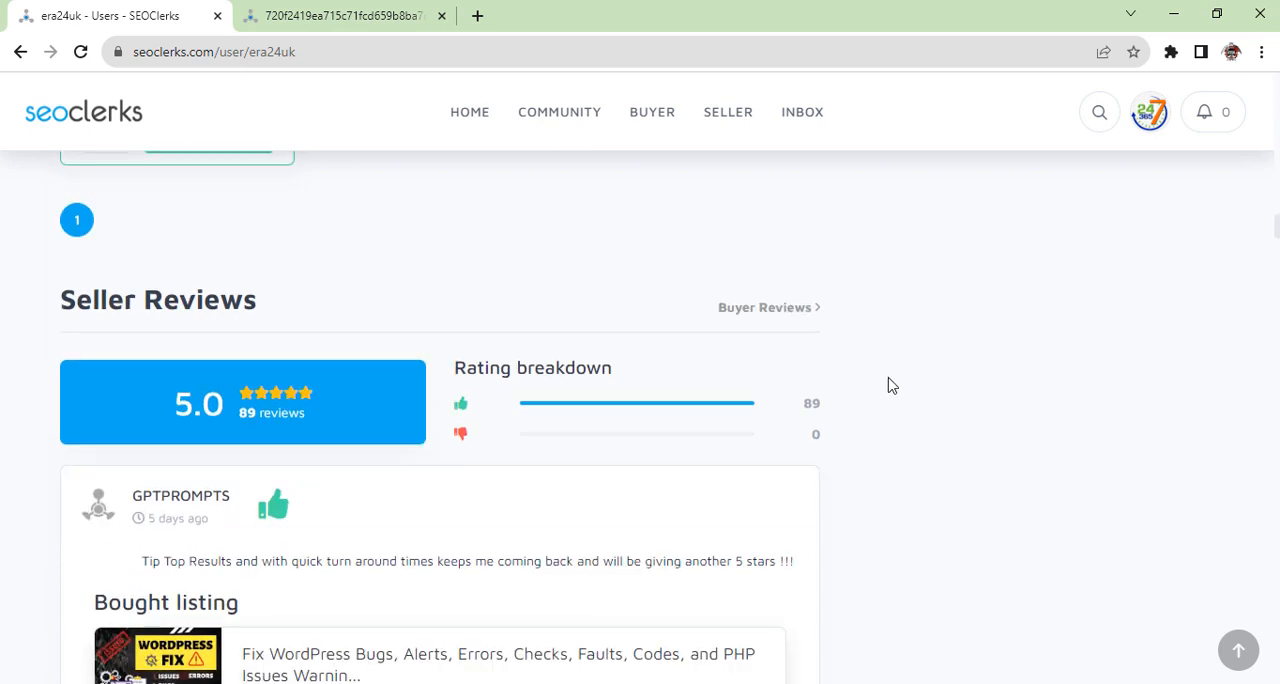
scroll(down, 3)
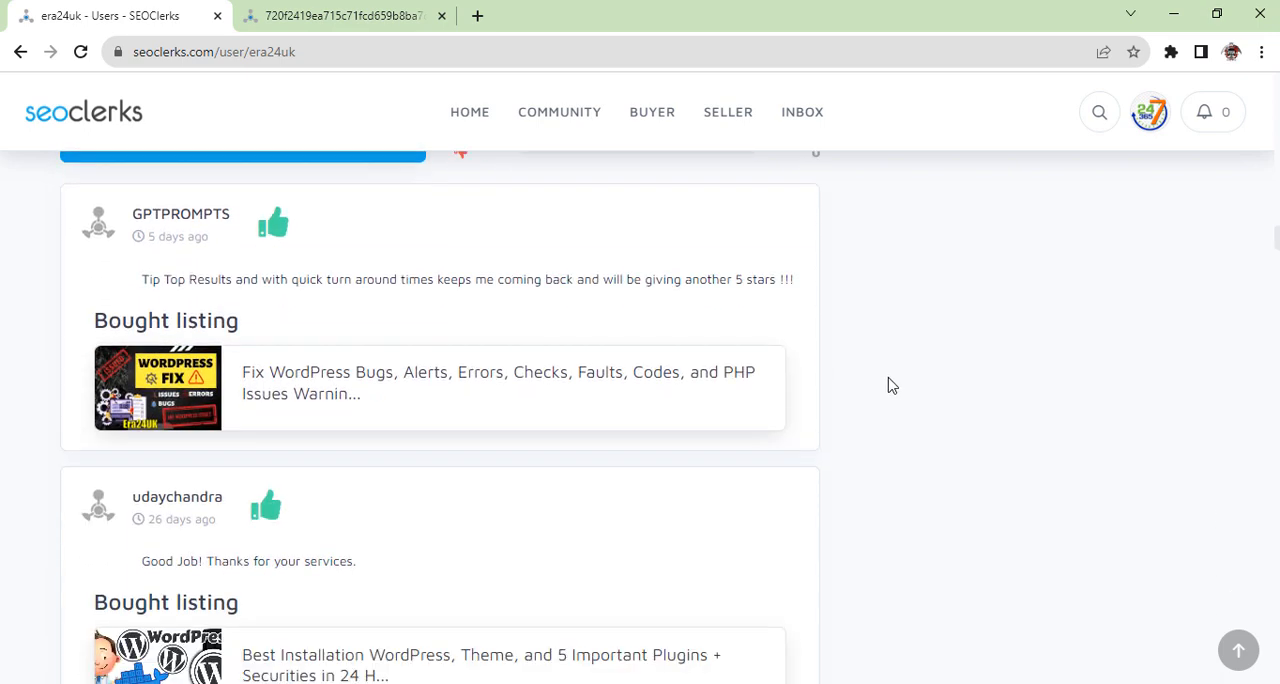
scroll(down, 3)
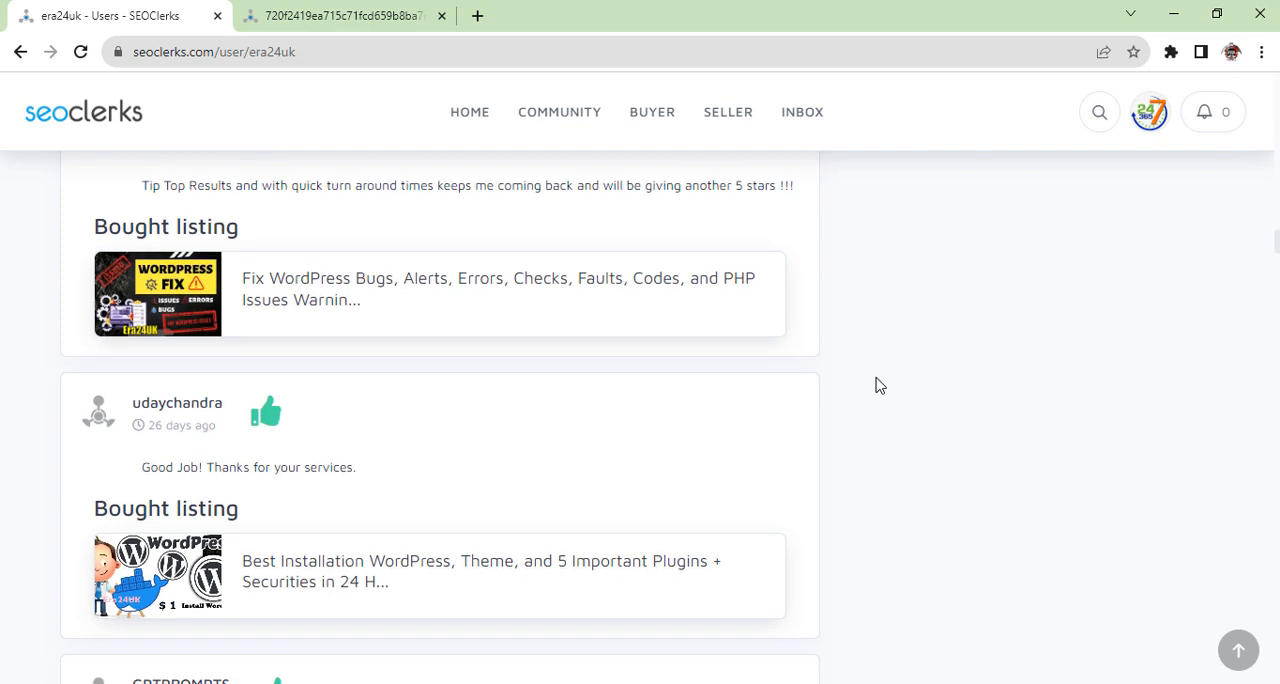
mouse_move(851, 389)
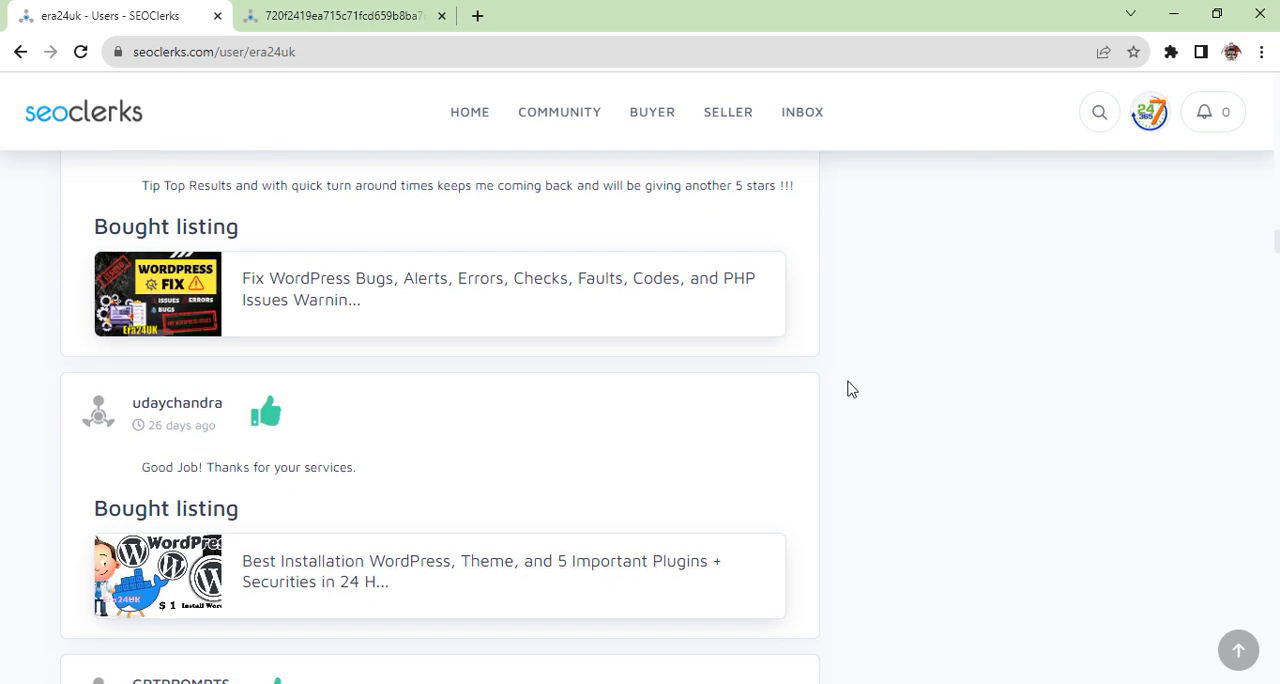
mouse_move(841, 389)
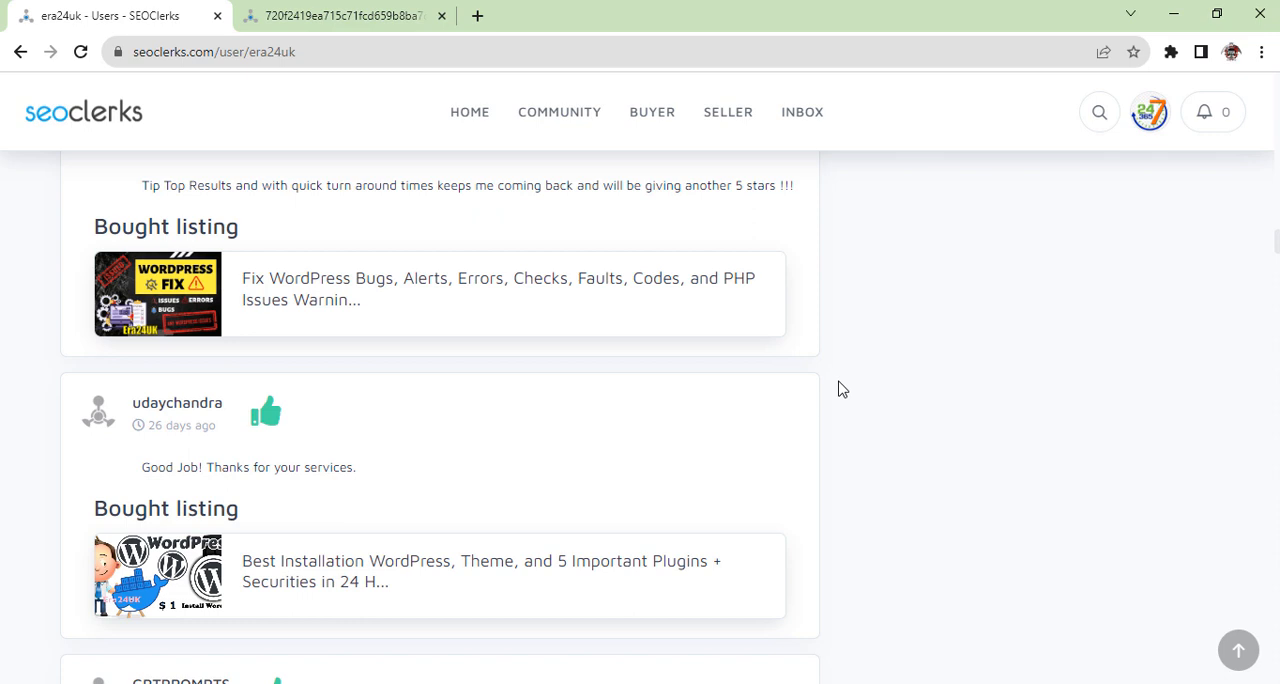
Step: Read the remaining reviews and bring up the SELLER options menu
scroll(down, 3)
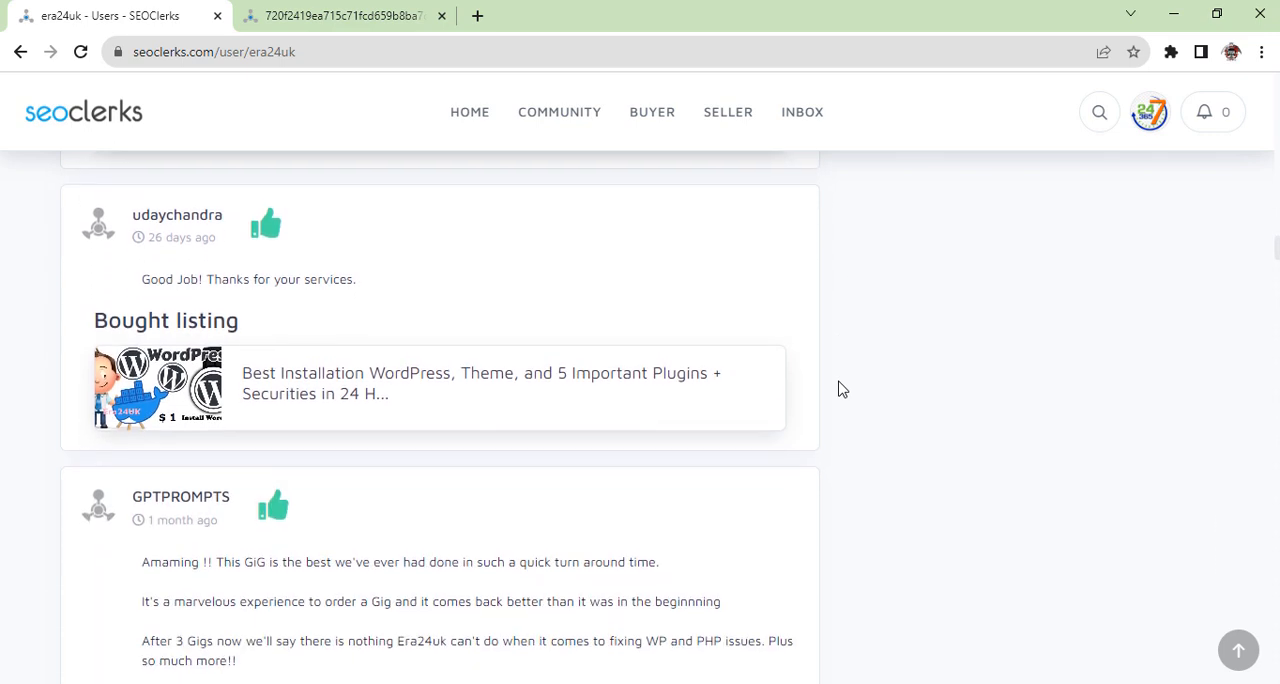
scroll(down, 3)
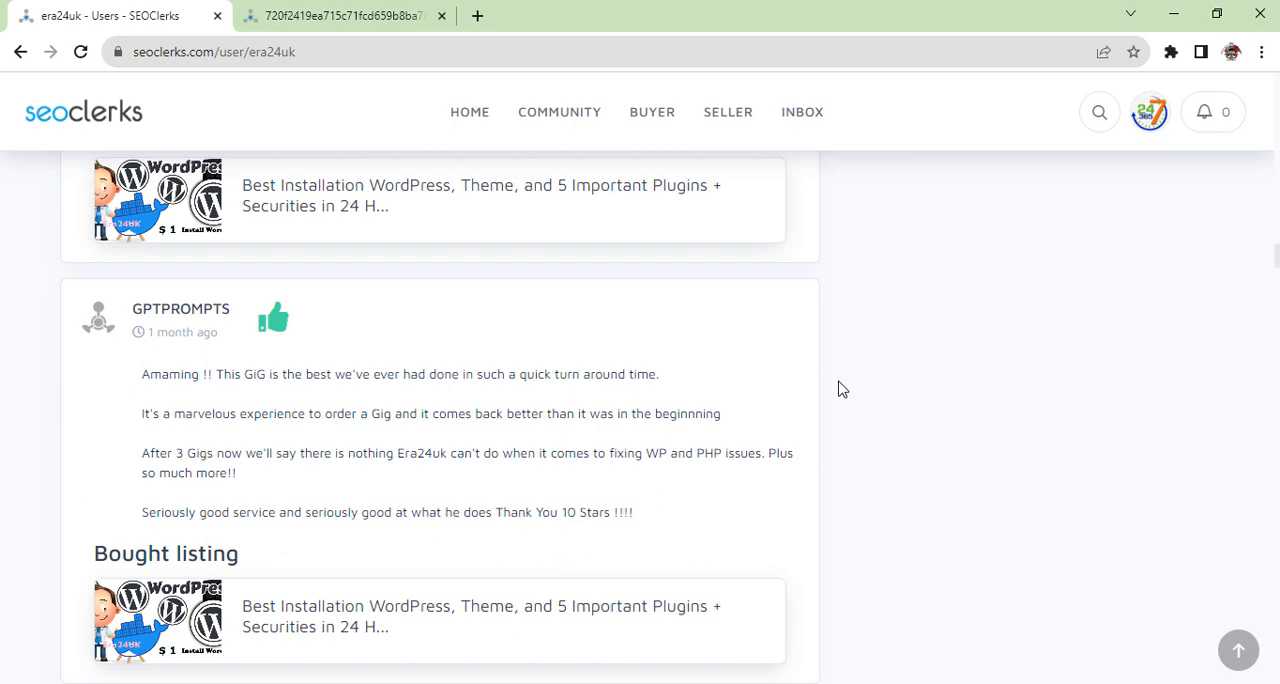
scroll(down, 3)
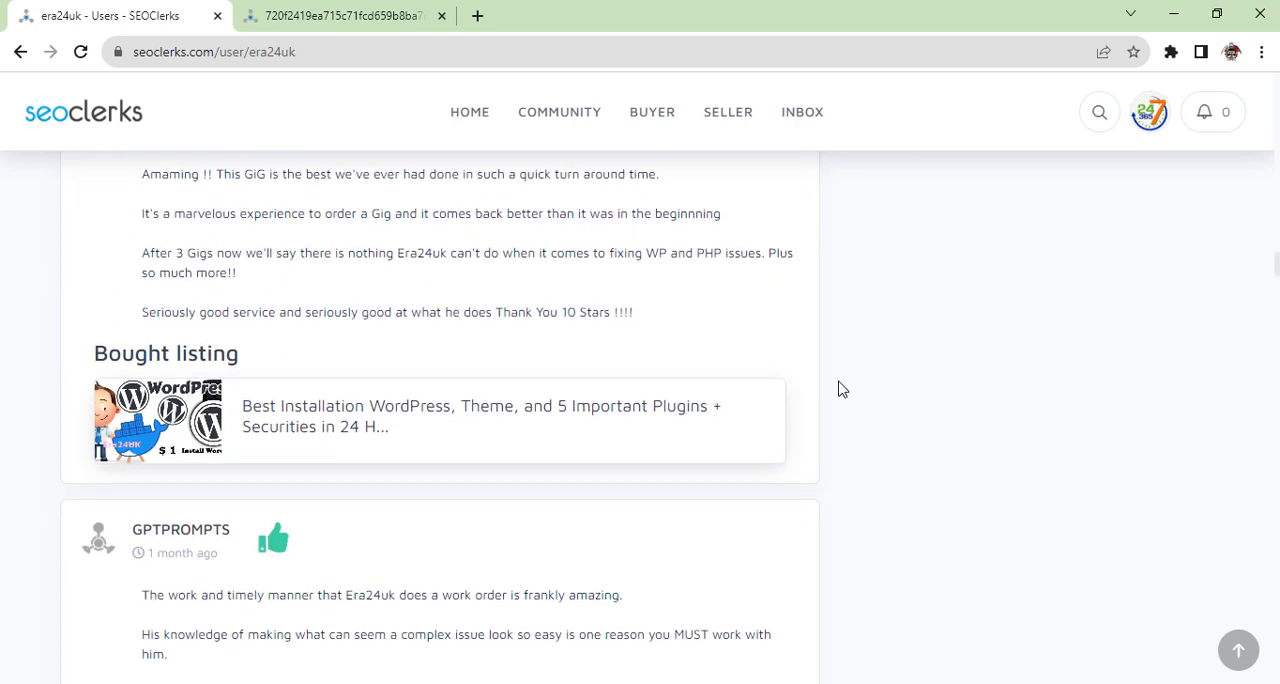
scroll(down, 3)
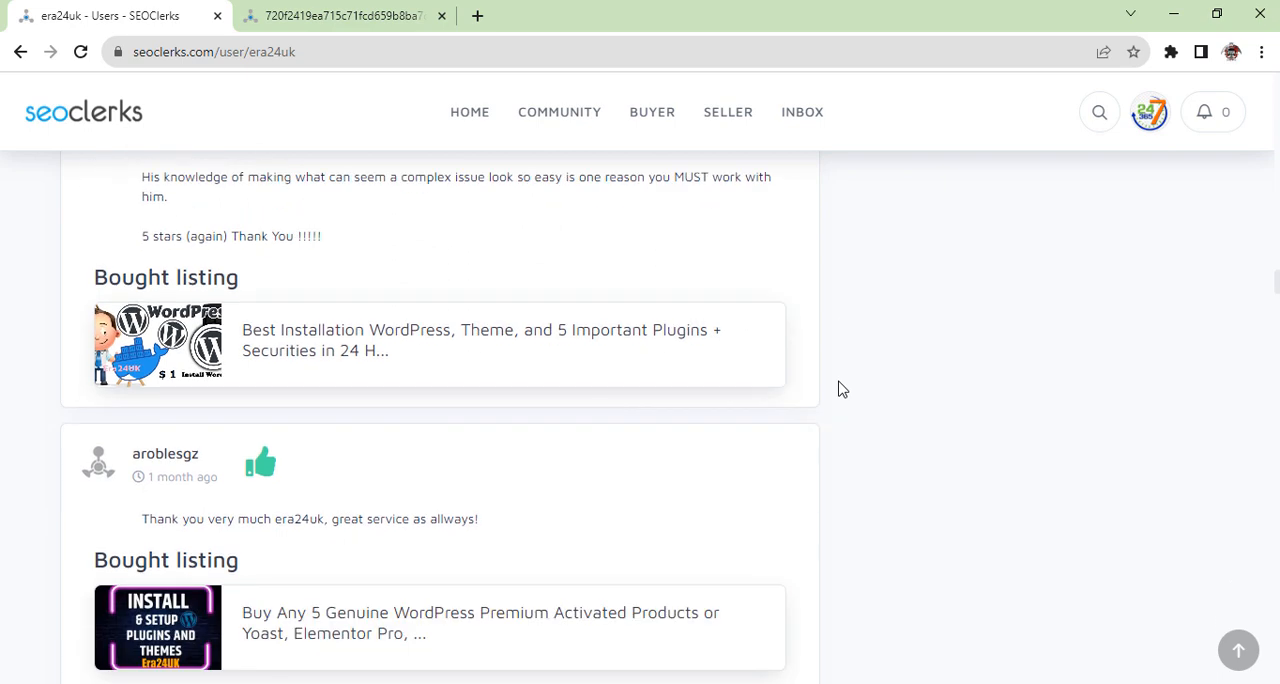
scroll(down, 3)
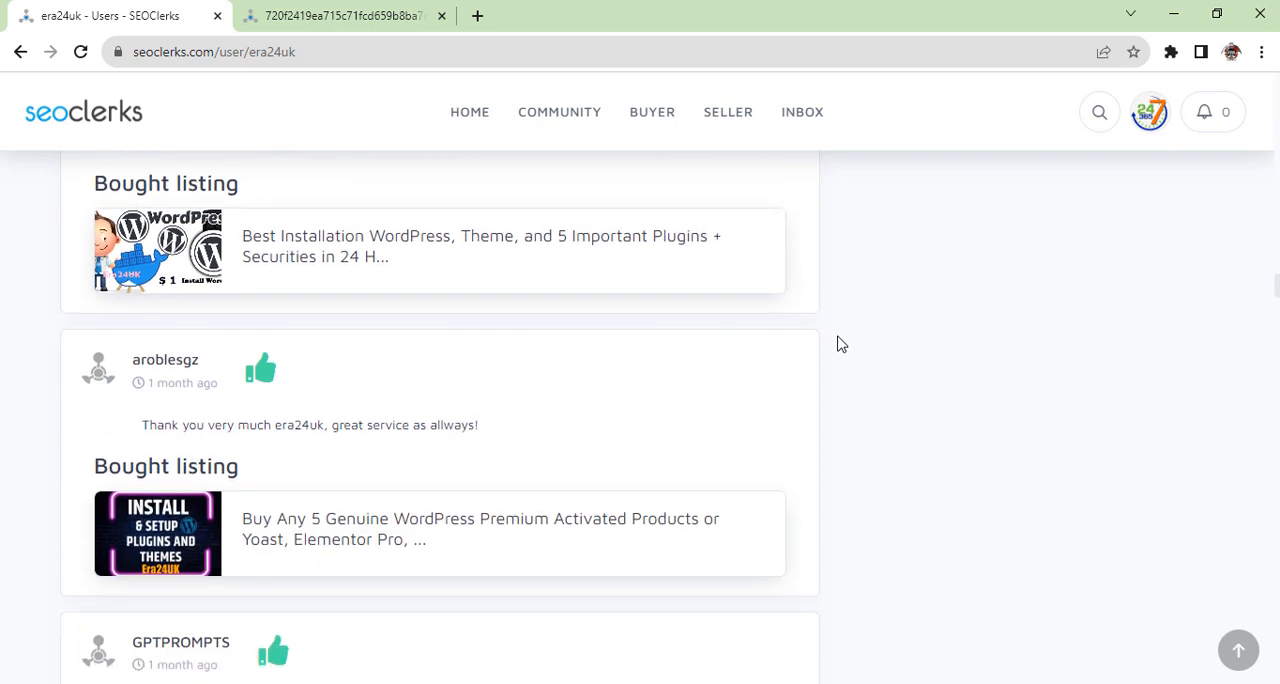
click(727, 112)
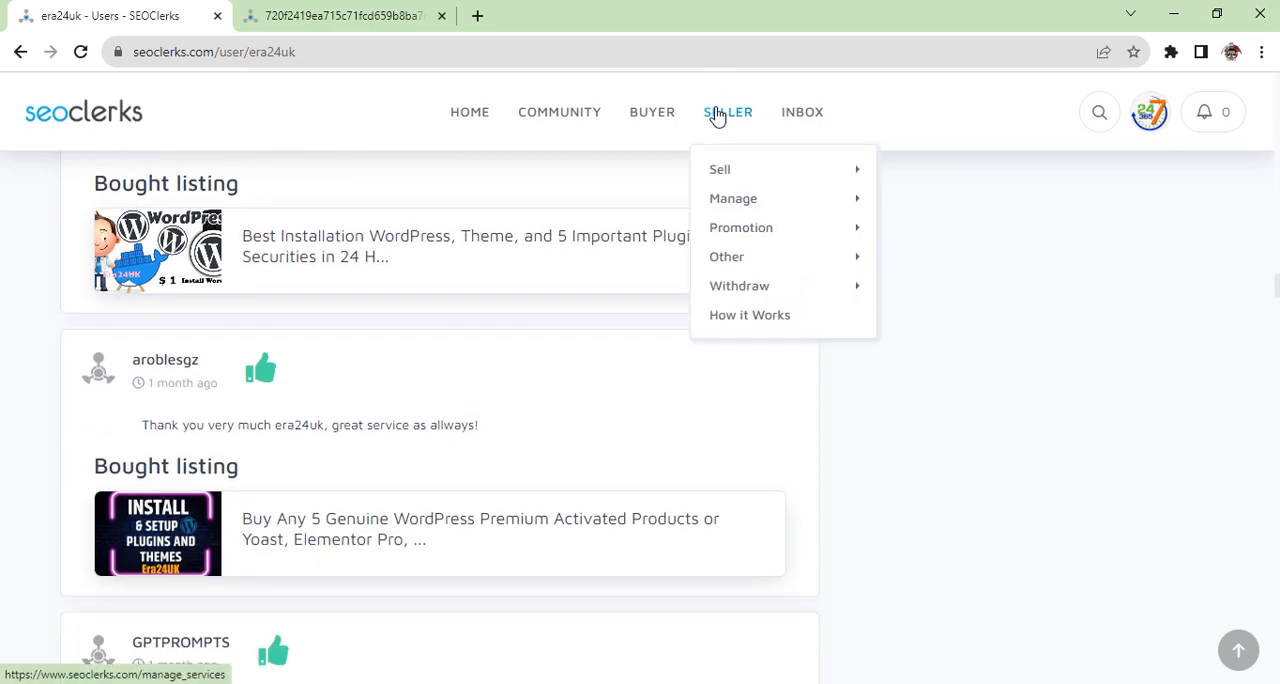
Step: Visit Manage Services, then return to era24uk's profile through the avatar's Profile option
click(733, 198)
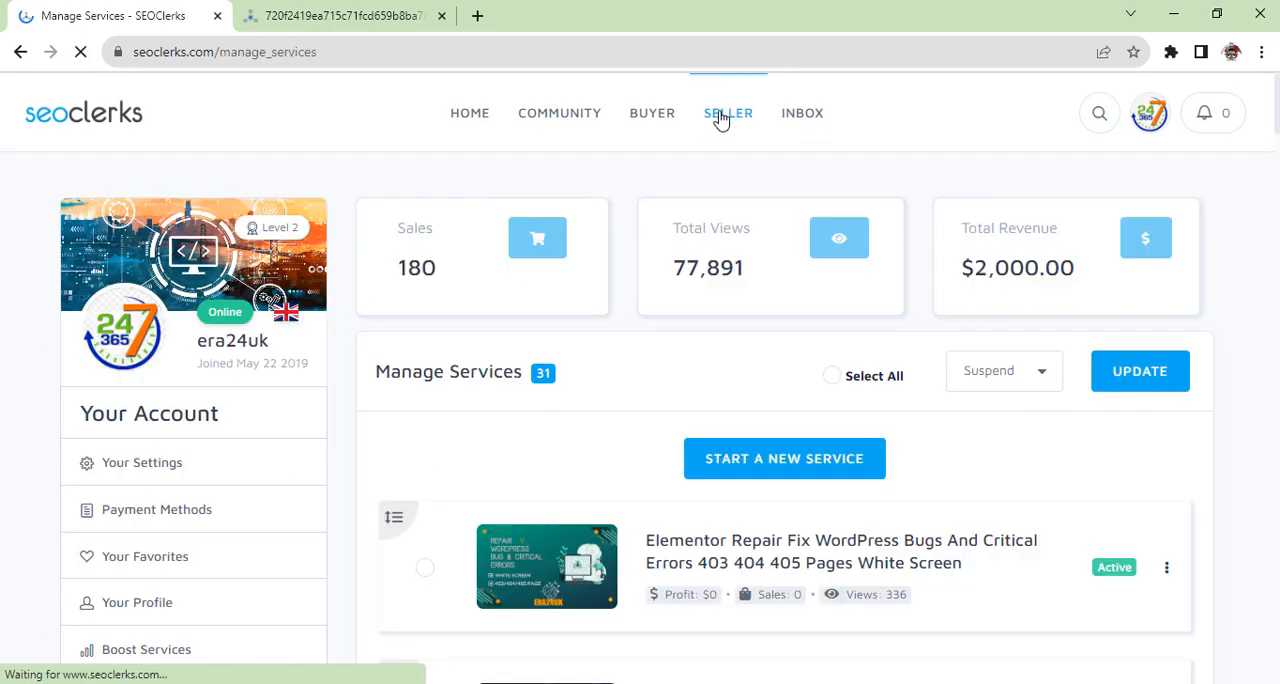
click(1150, 112)
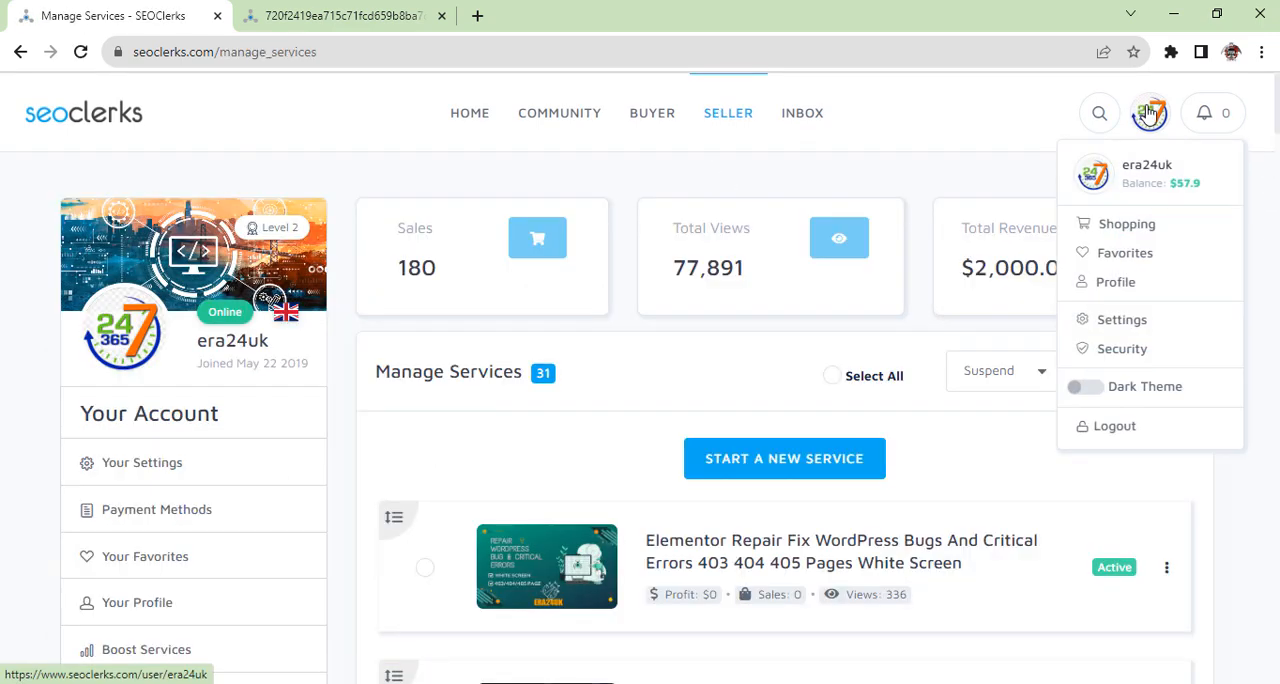
mouse_move(1115, 287)
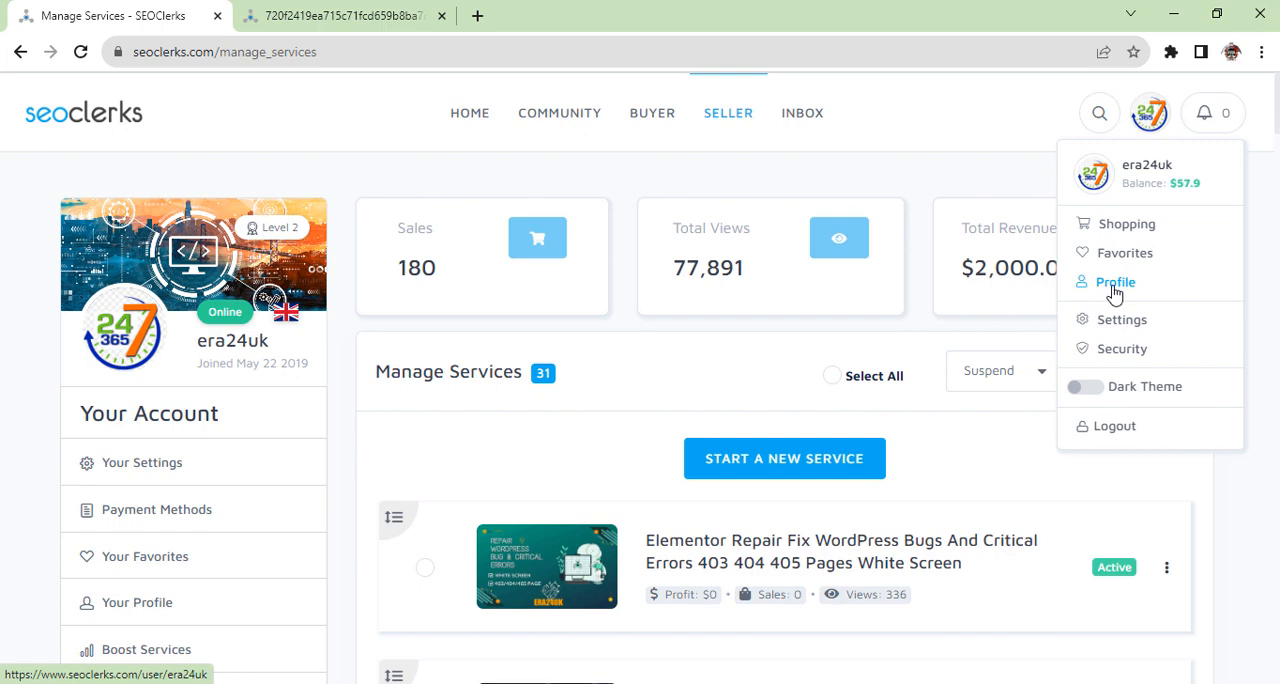
click(1115, 282)
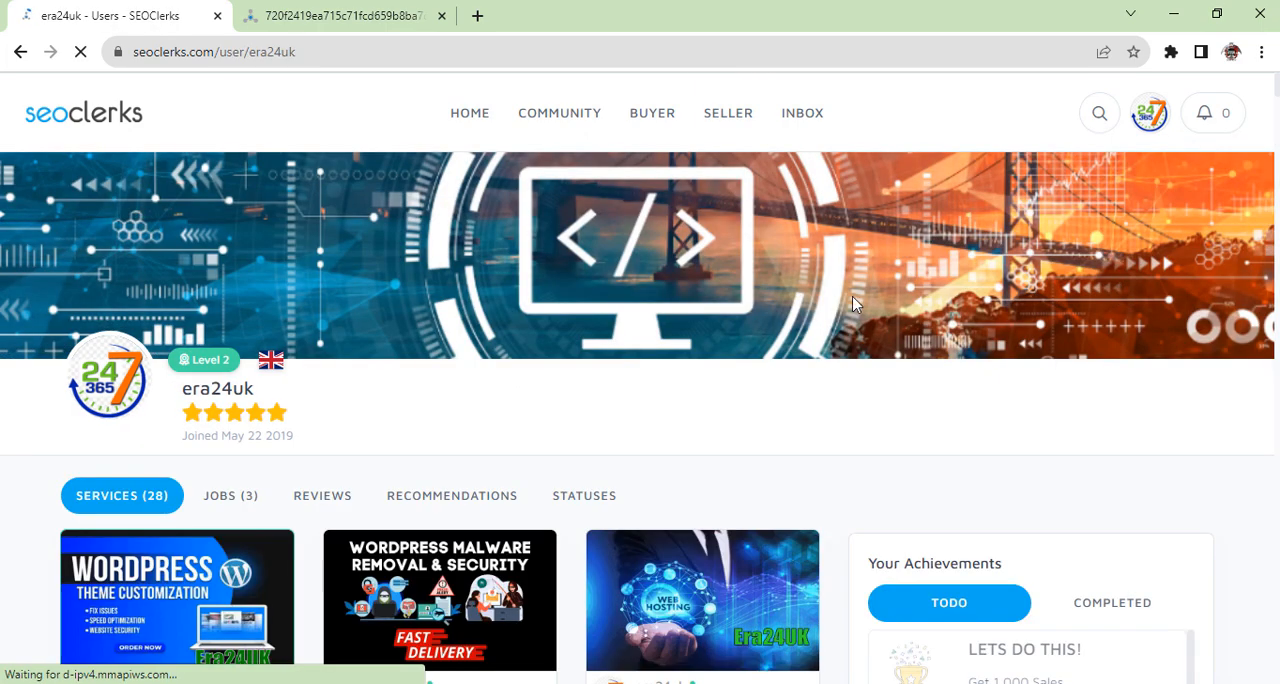
Step: Scroll past the profile's services, then choose Settings from the avatar dropdown
scroll(down, 3)
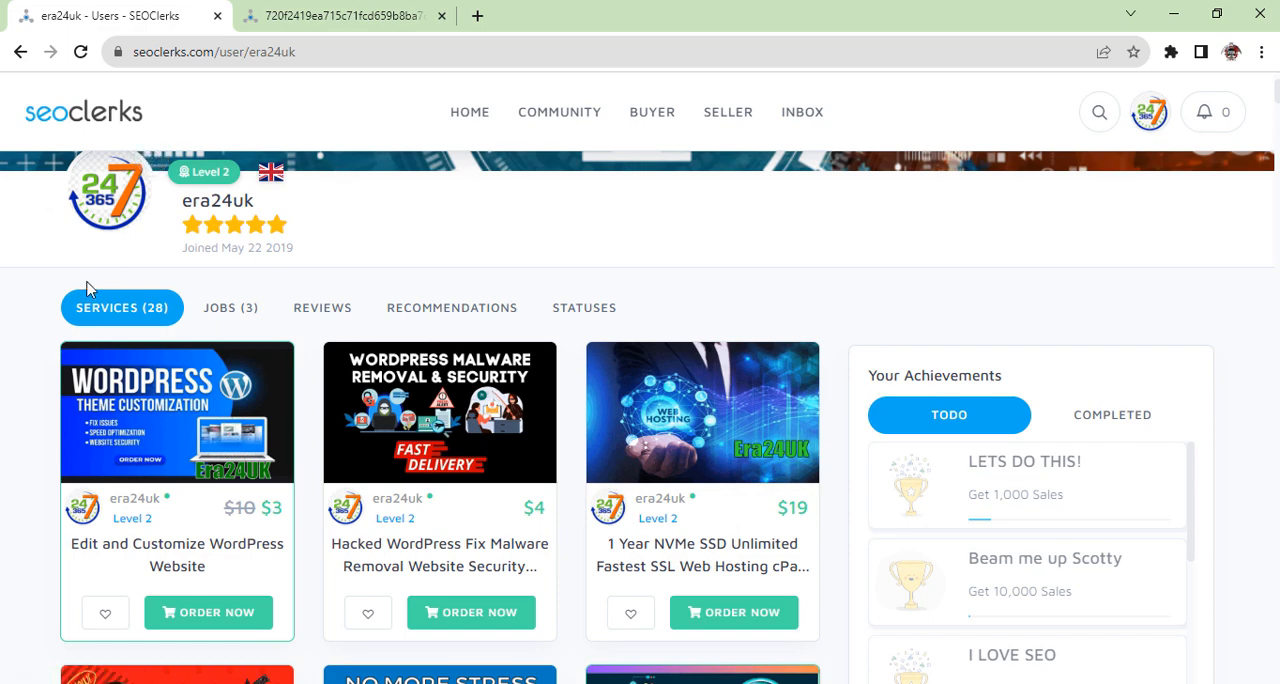
scroll(down, 3)
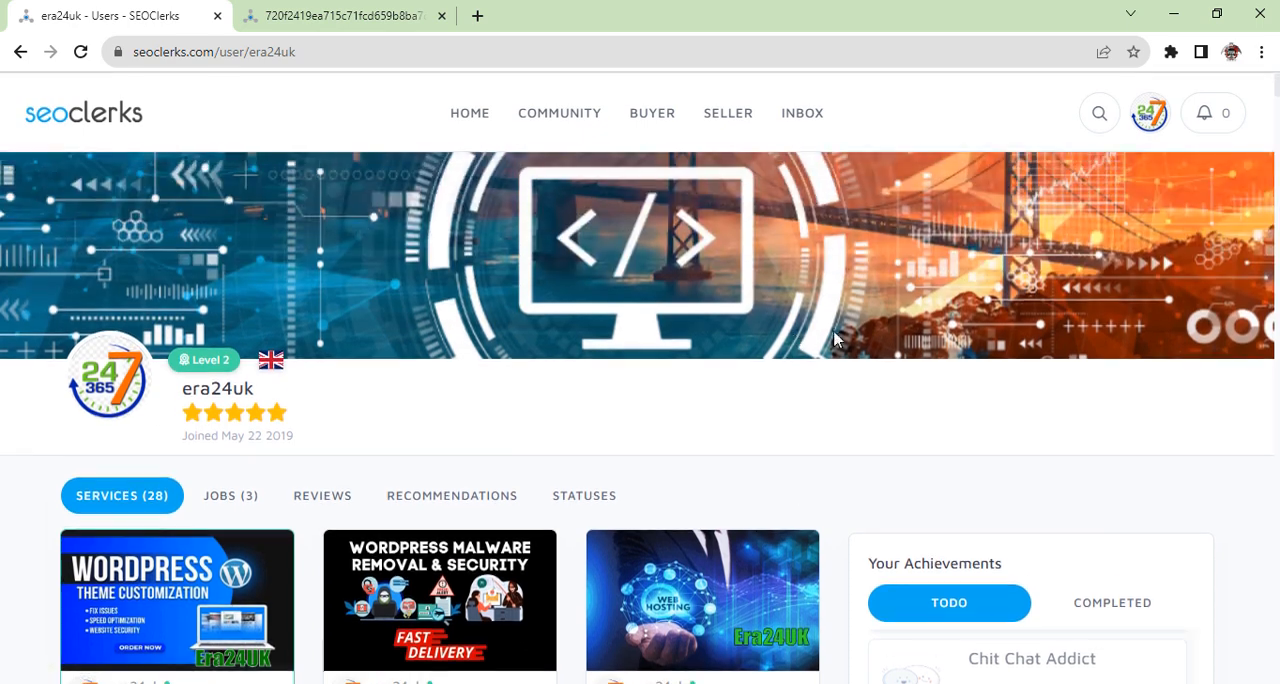
click(1149, 112)
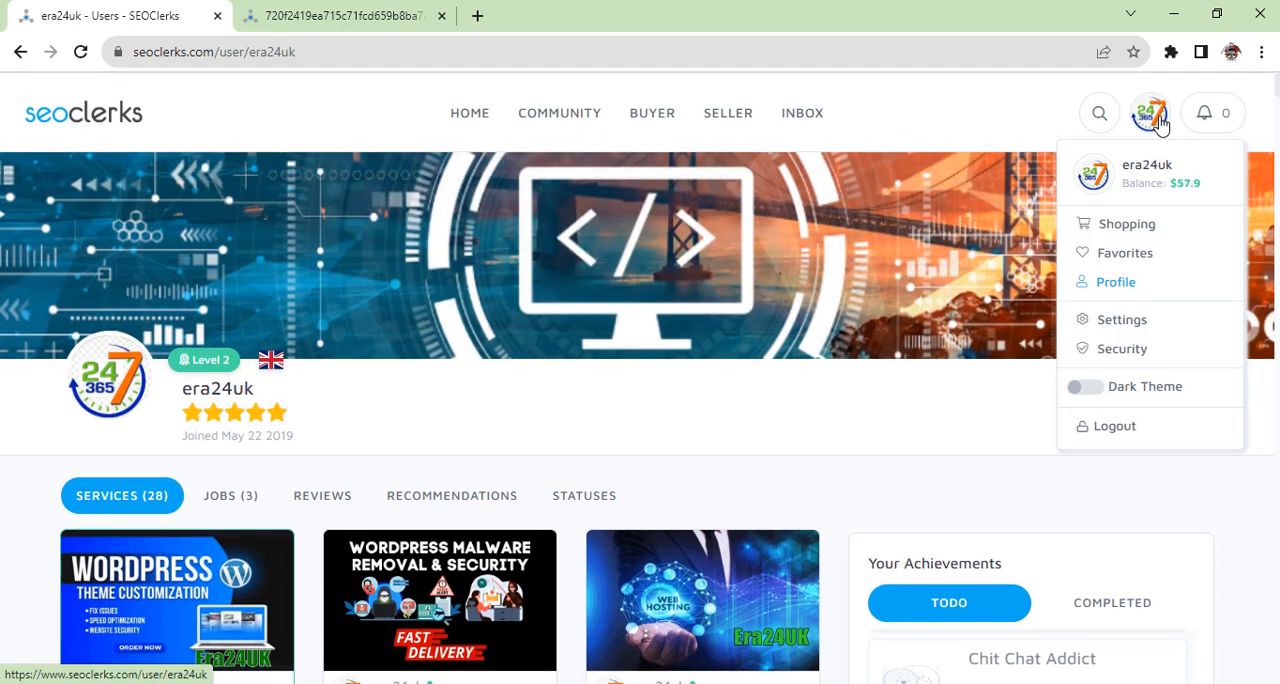
mouse_move(1122, 319)
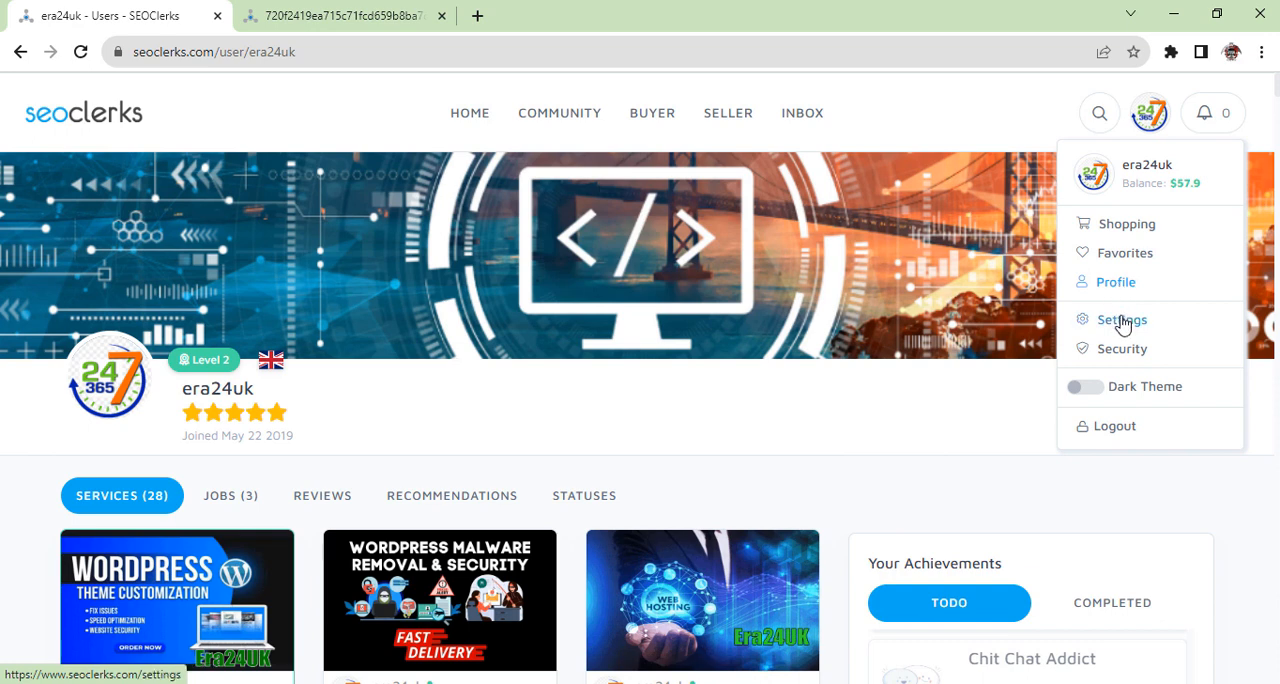
click(1121, 319)
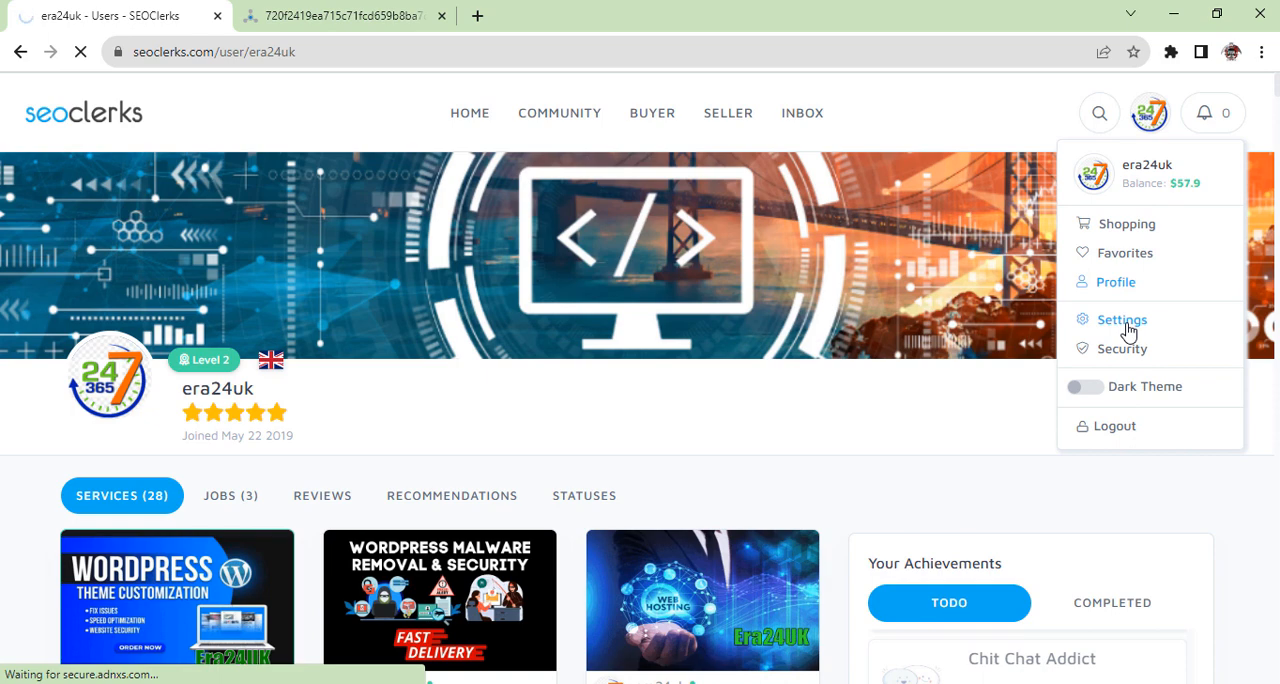
click(1121, 319)
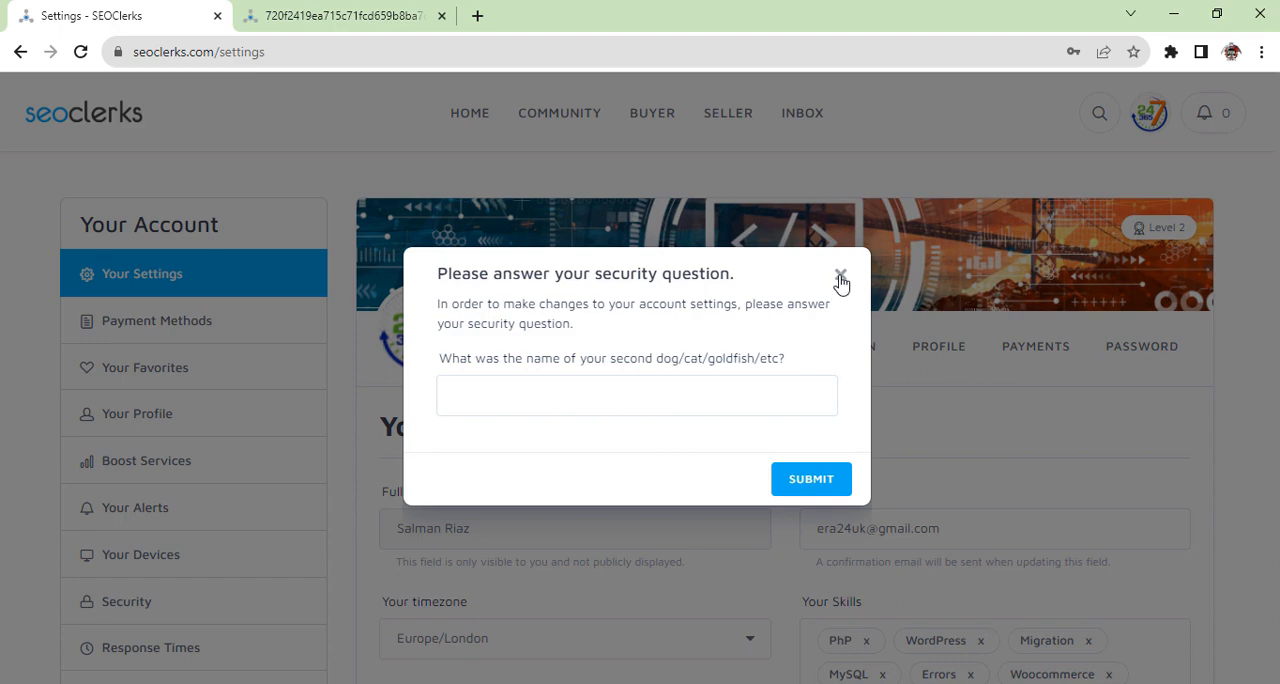
Step: Close the security-question popup, scroll through Settings, then go to Manage Services via SELLER
click(841, 278)
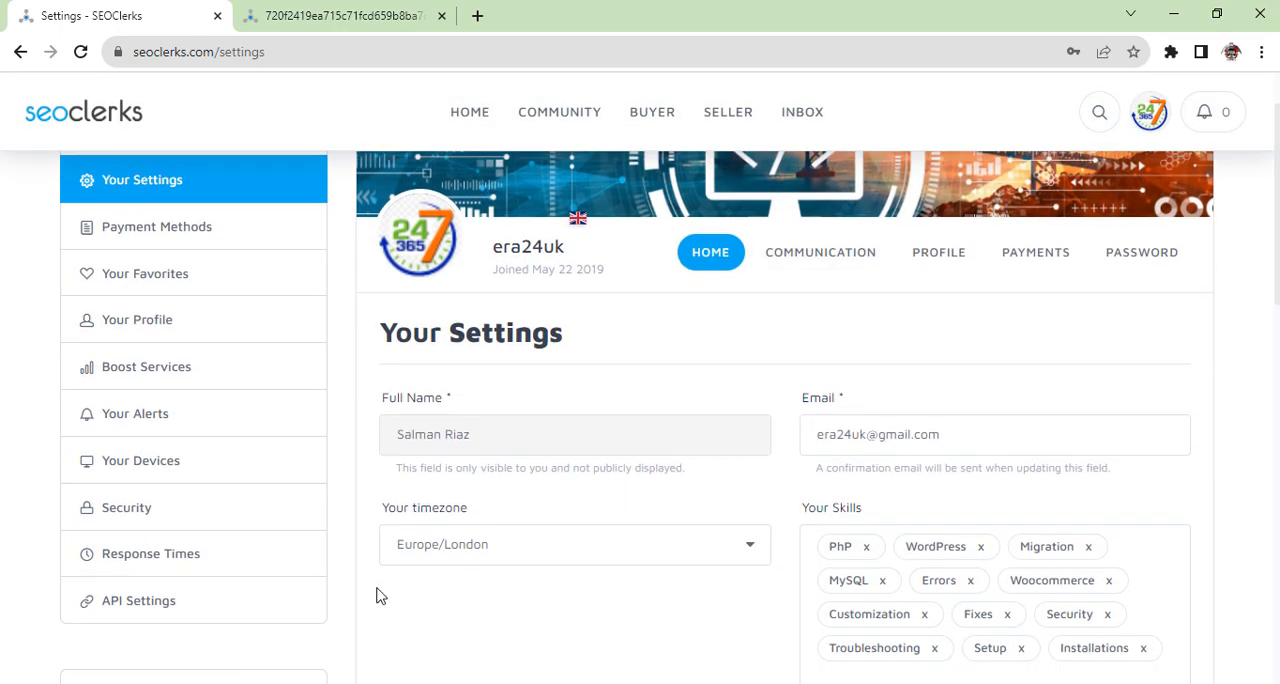
scroll(down, 3)
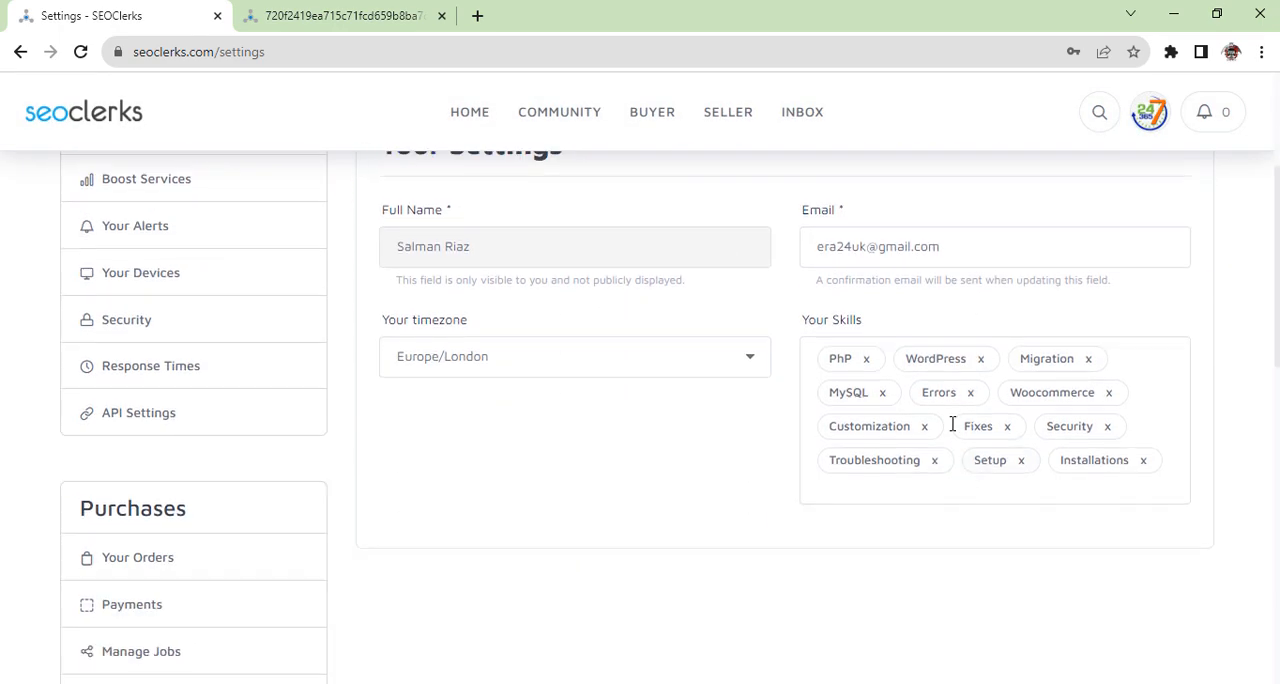
scroll(down, 3)
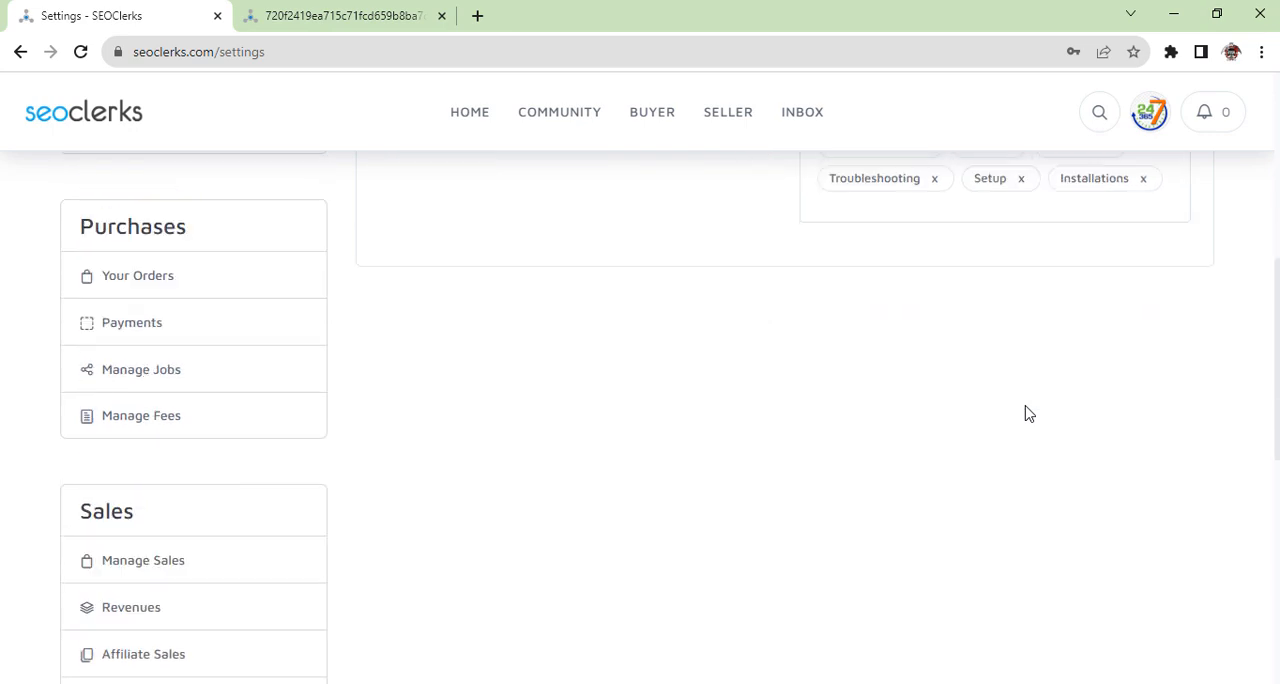
scroll(down, 3)
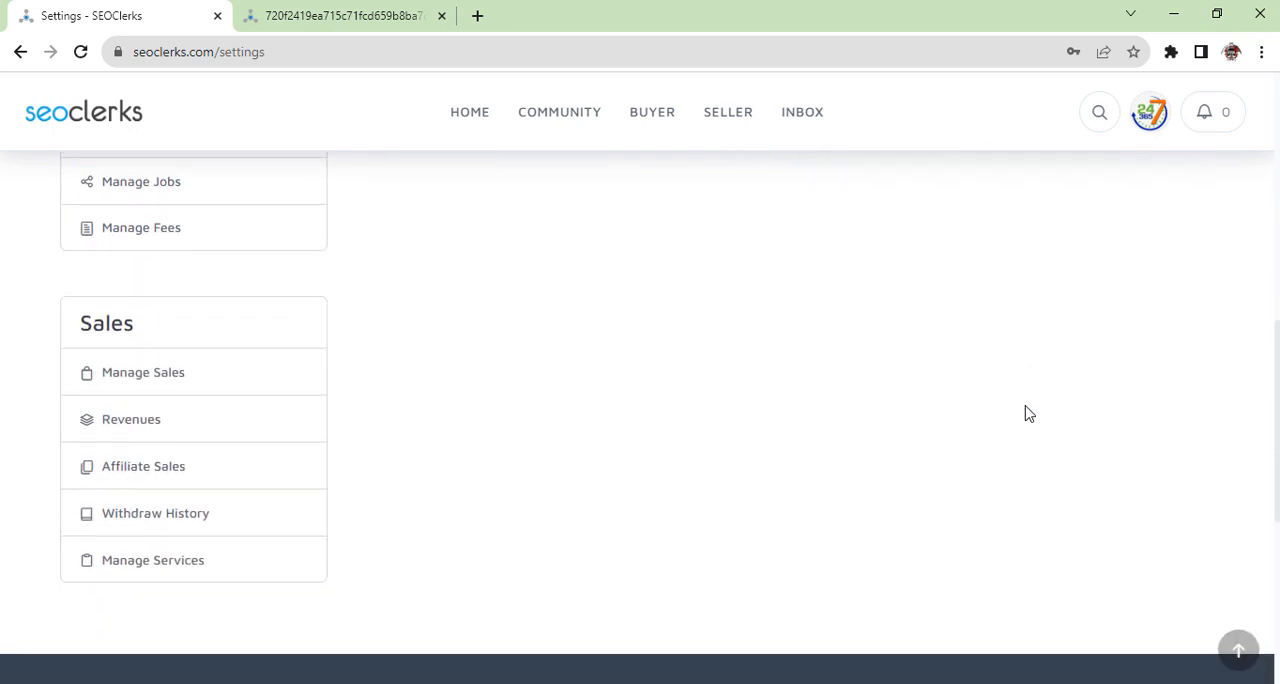
scroll(up, 3)
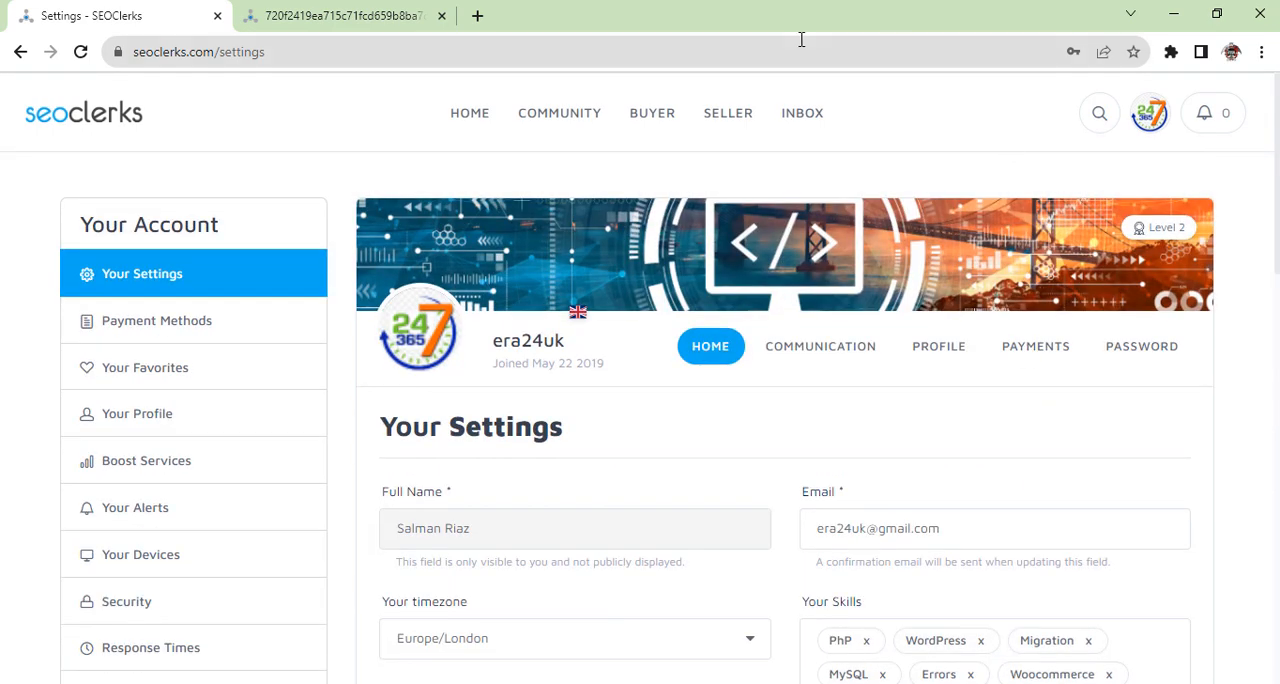
click(727, 112)
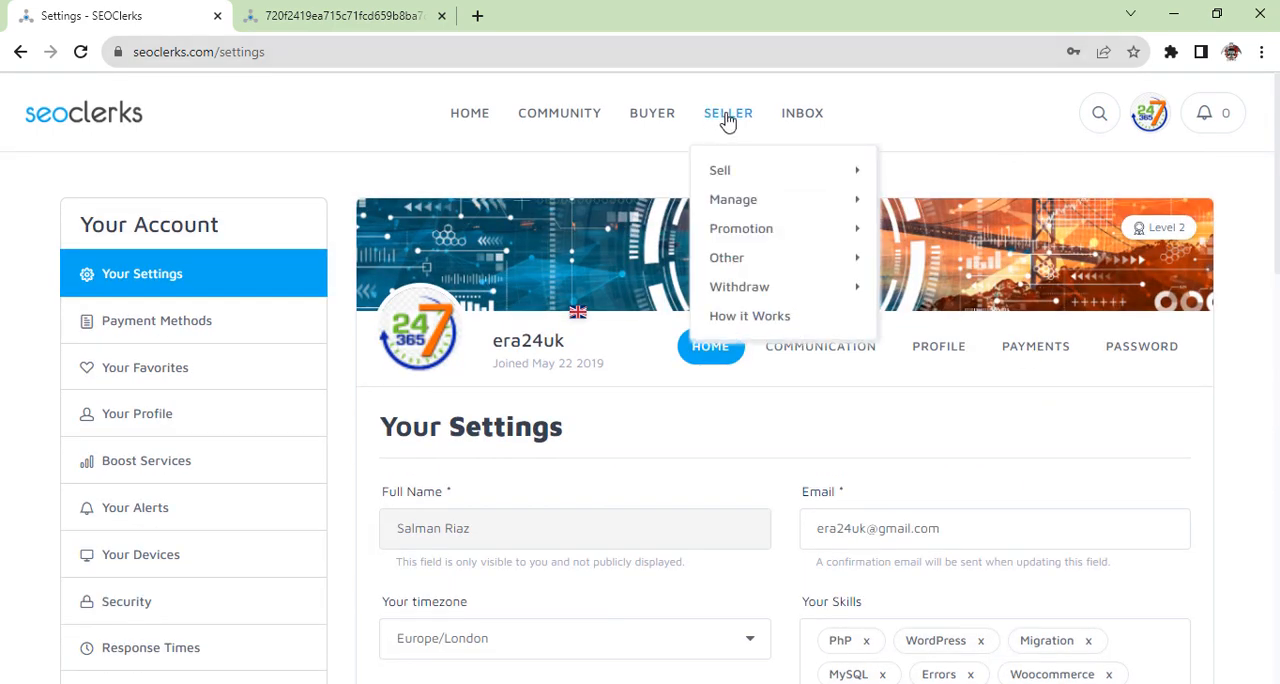
click(733, 199)
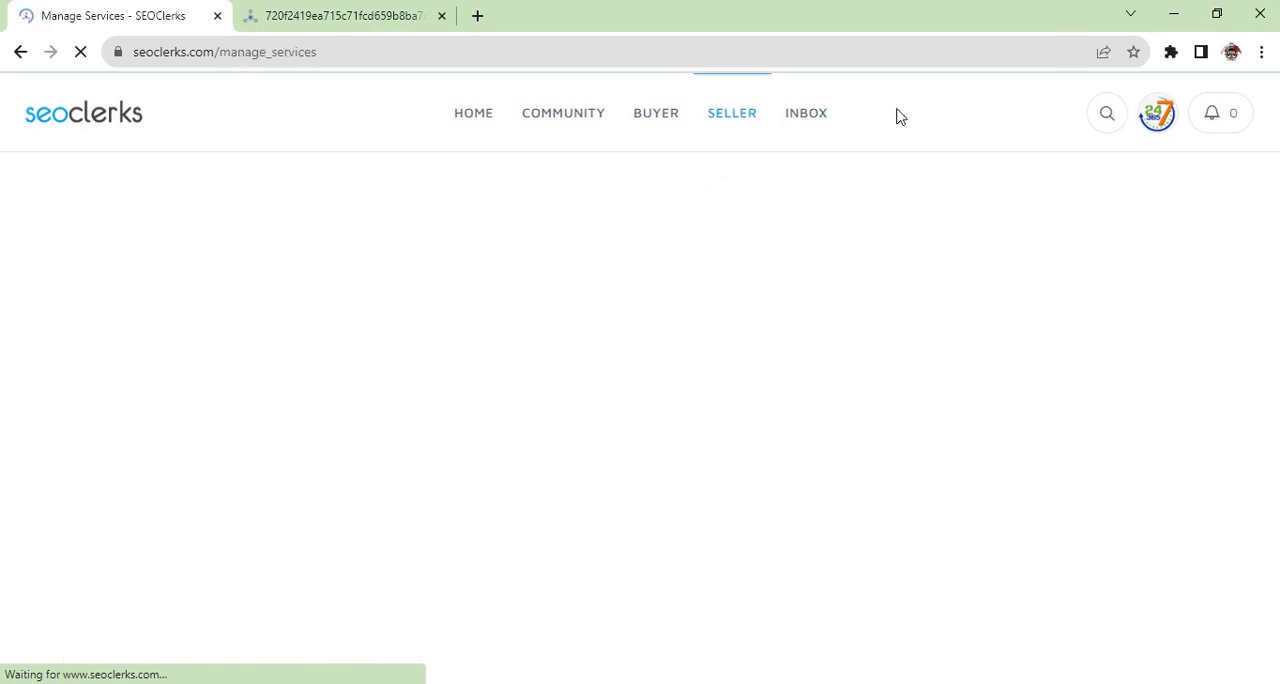